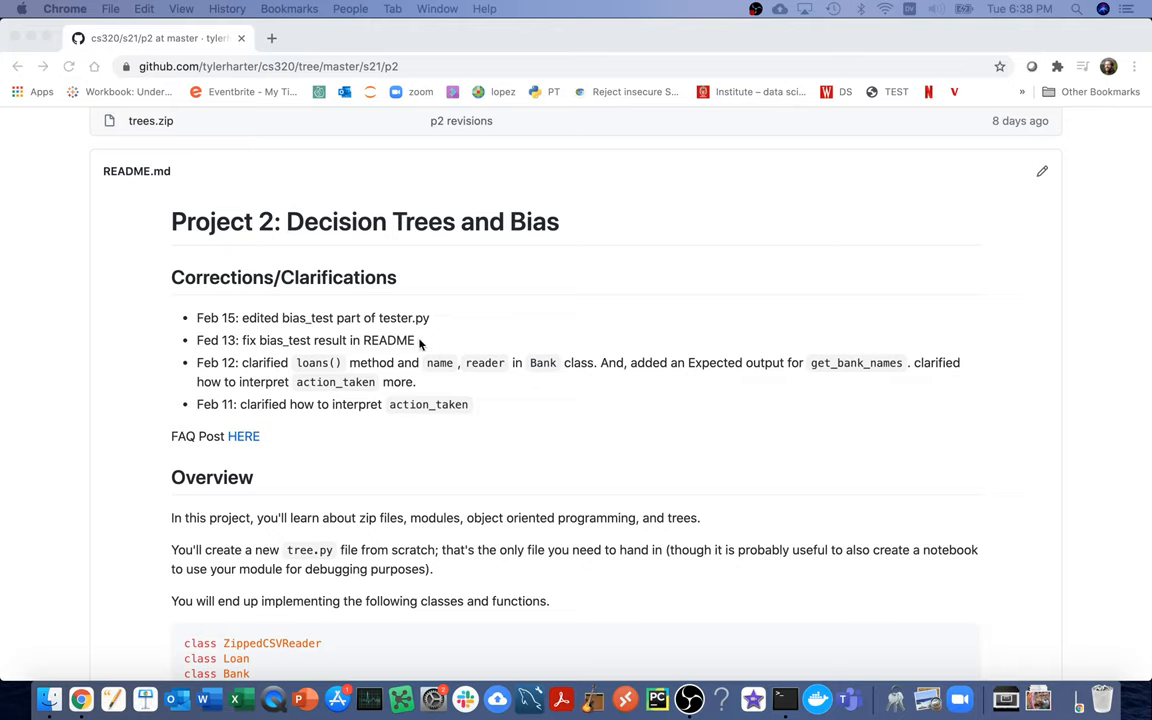
mouse_move(420, 340)
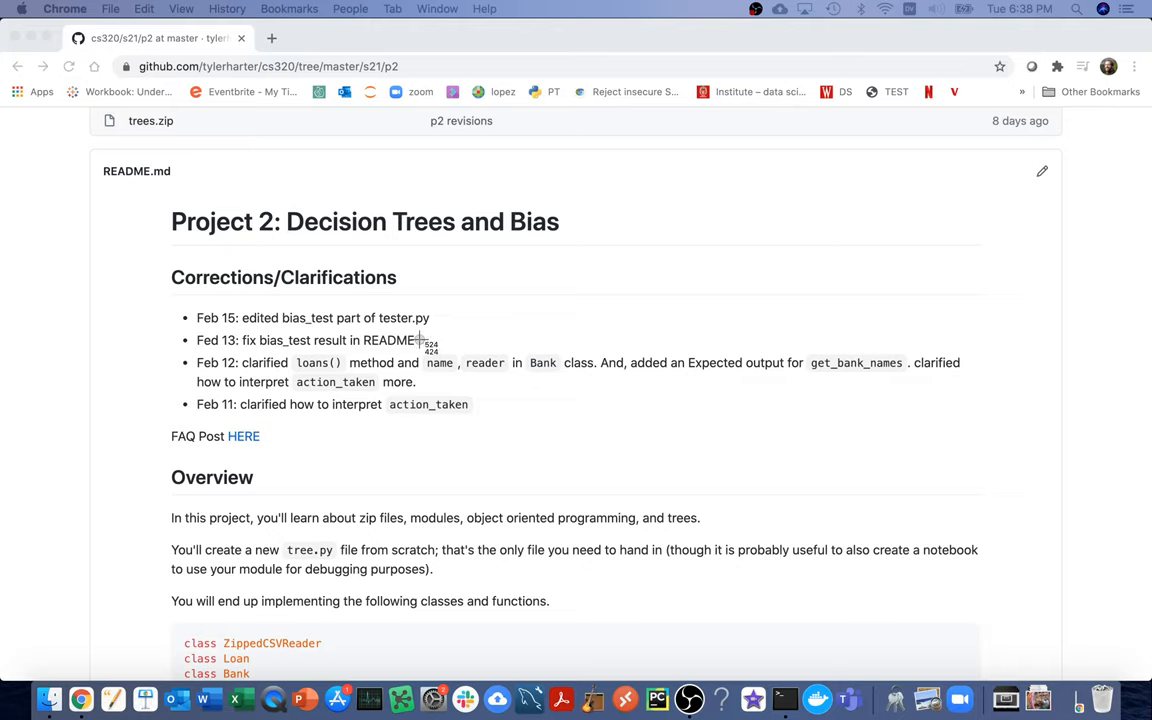
mouse_move(176, 270)
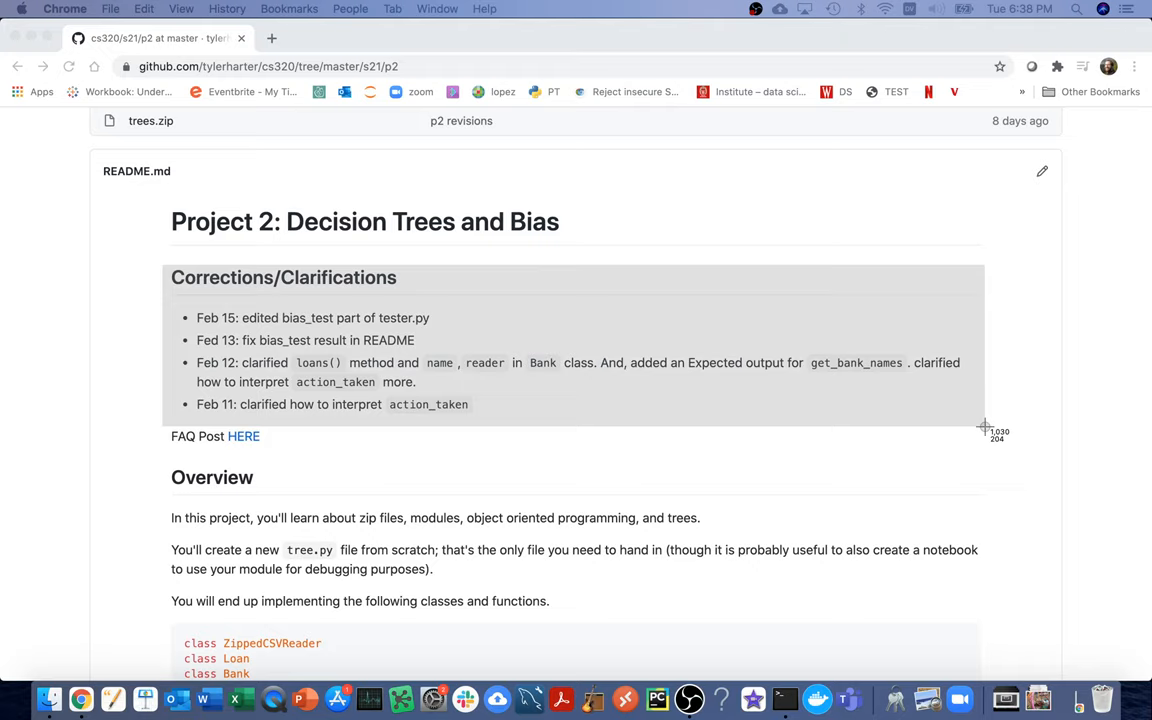
mouse_move(986, 432)
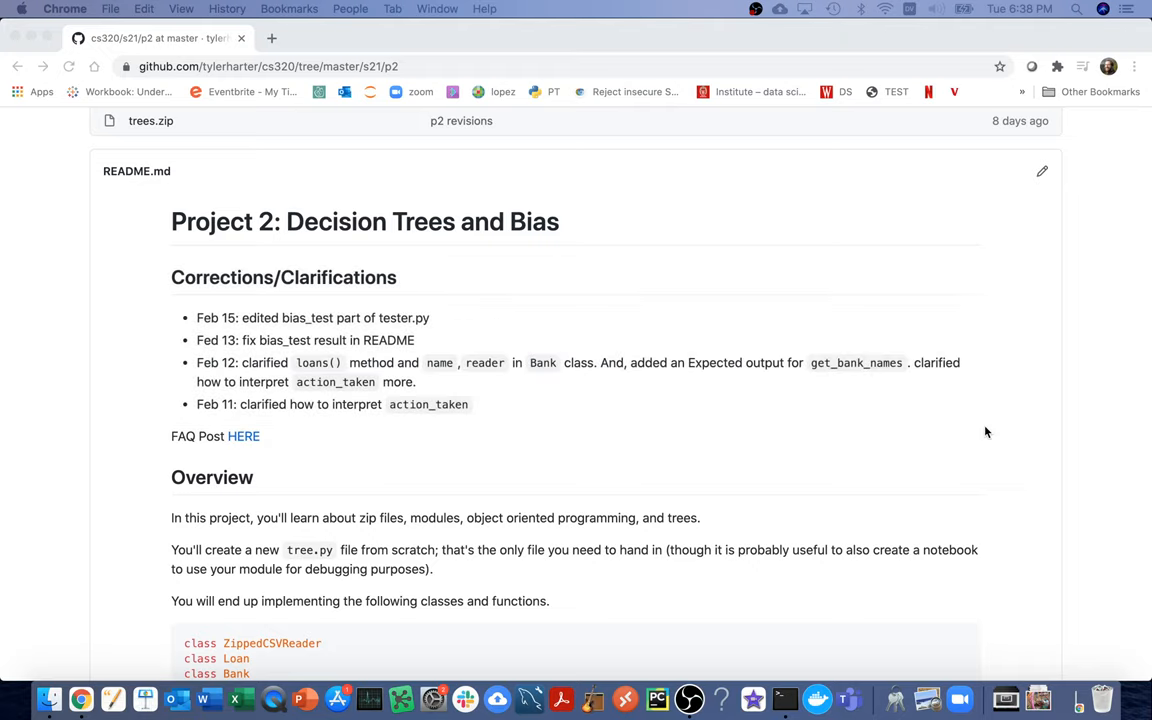
mouse_move(236, 370)
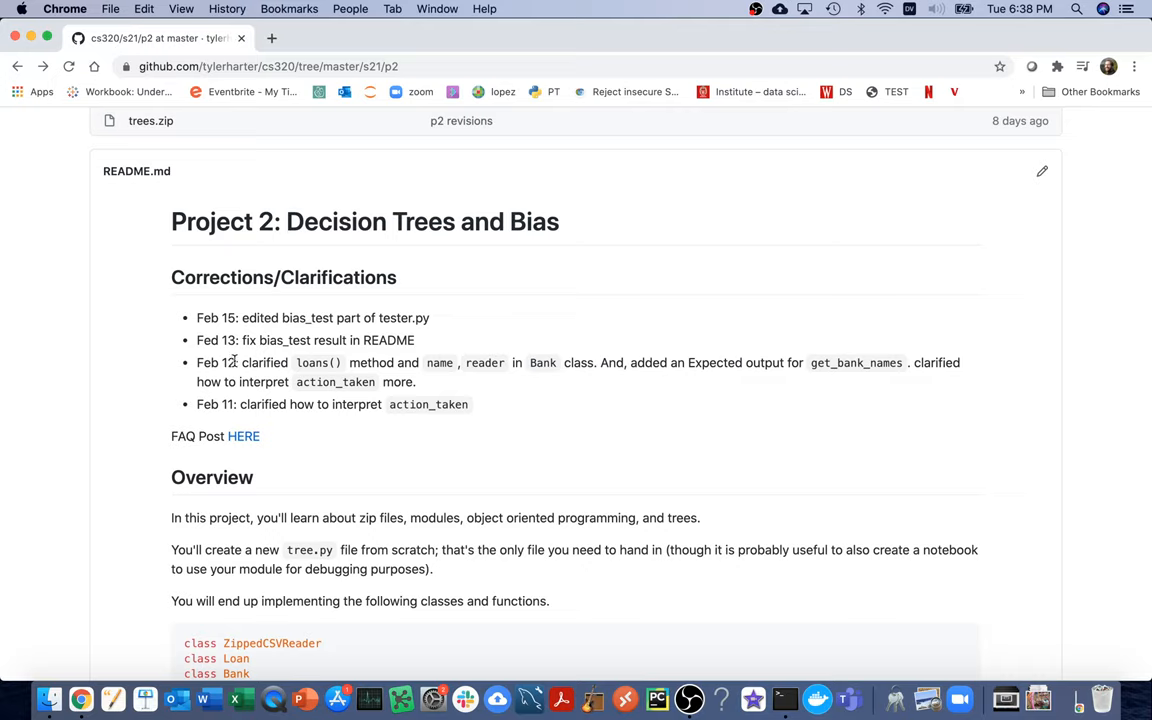
- Glance at the Piazza P2 FAQ post linked from the README and return to the project README
double_click(216, 362)
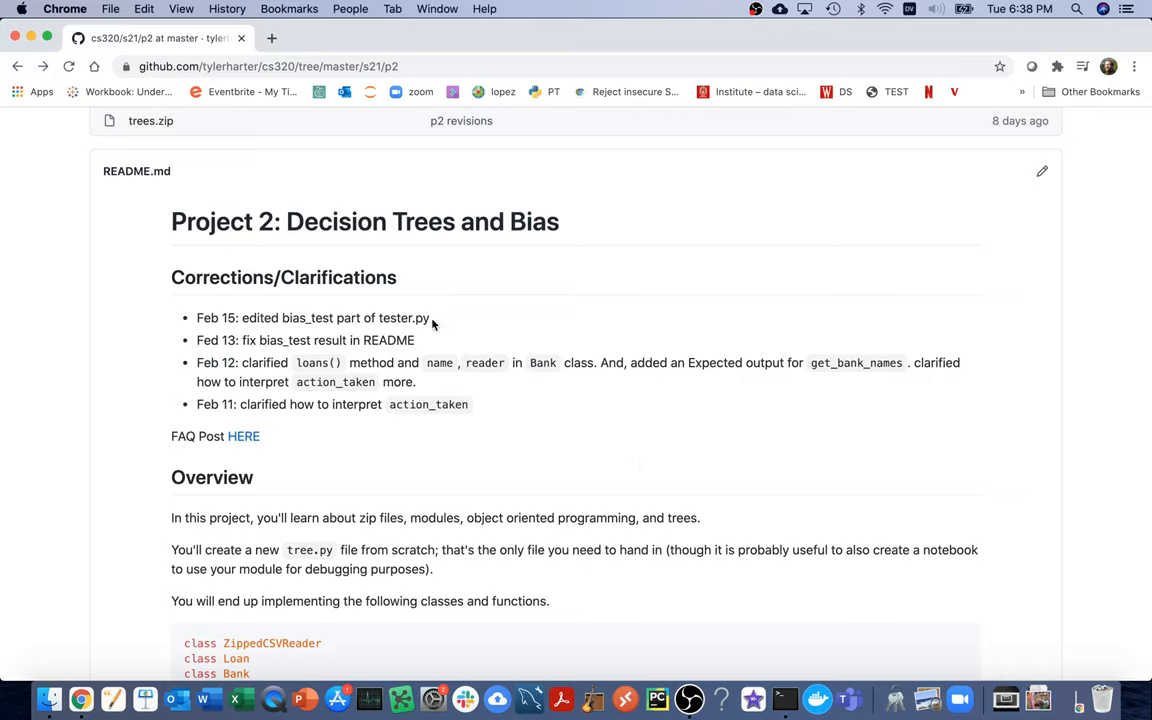
mouse_move(460, 332)
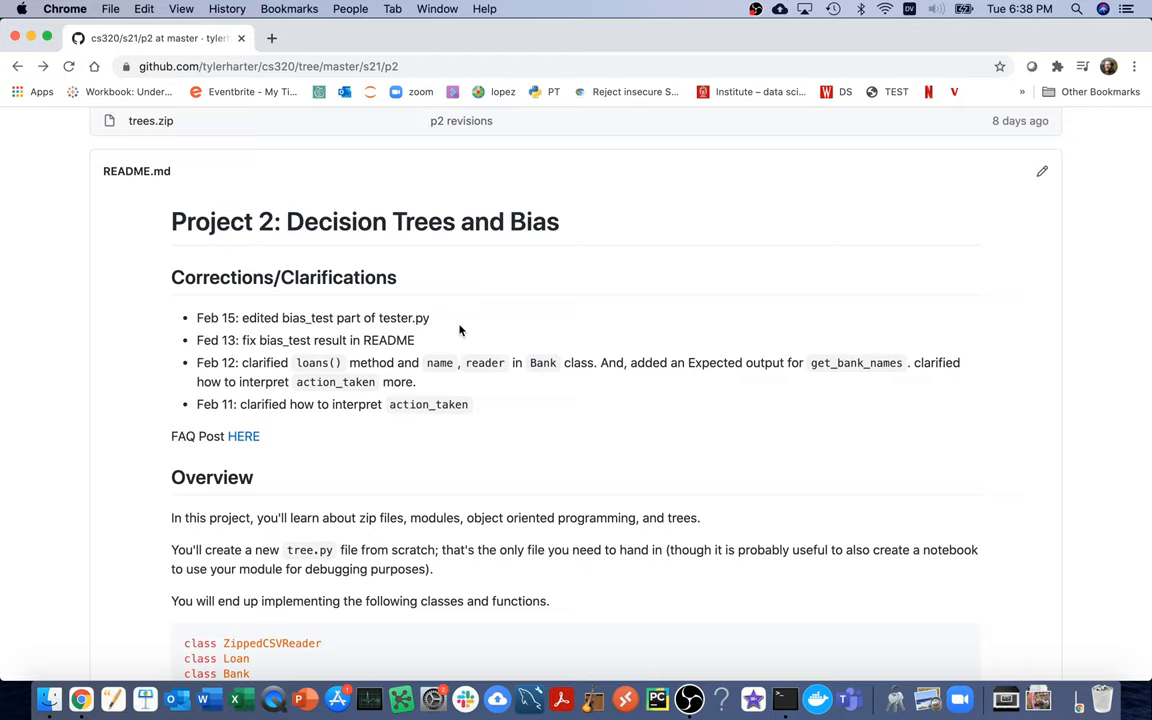
mouse_move(284, 434)
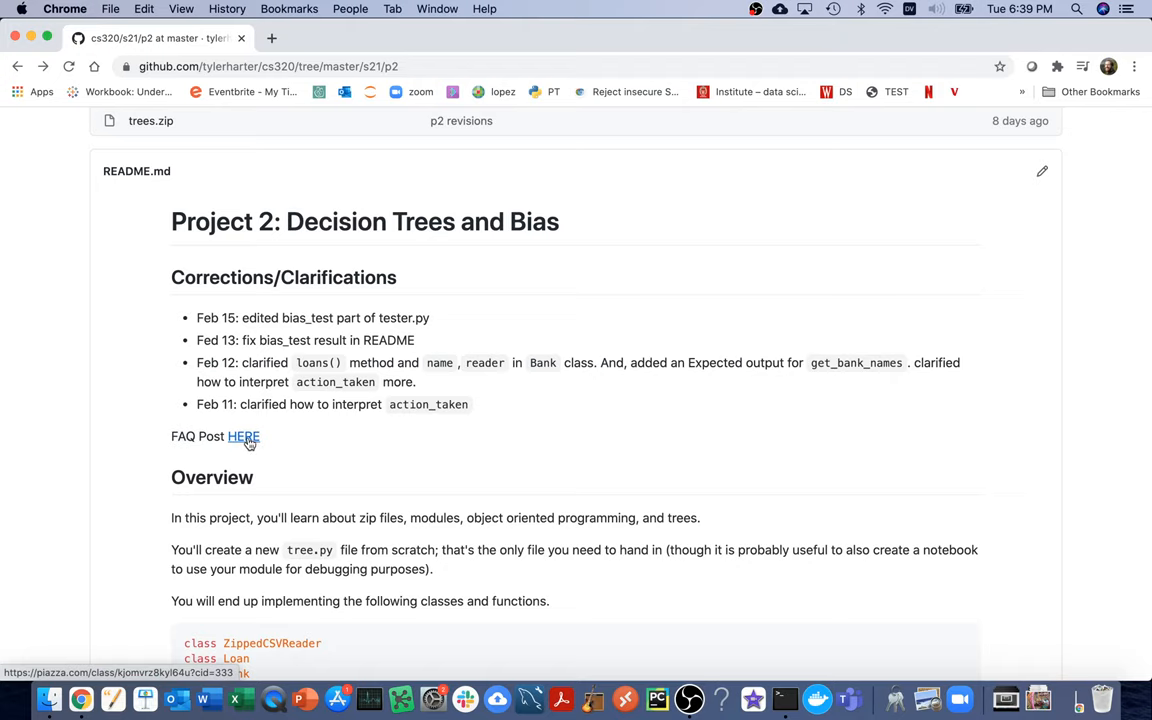
click(244, 436)
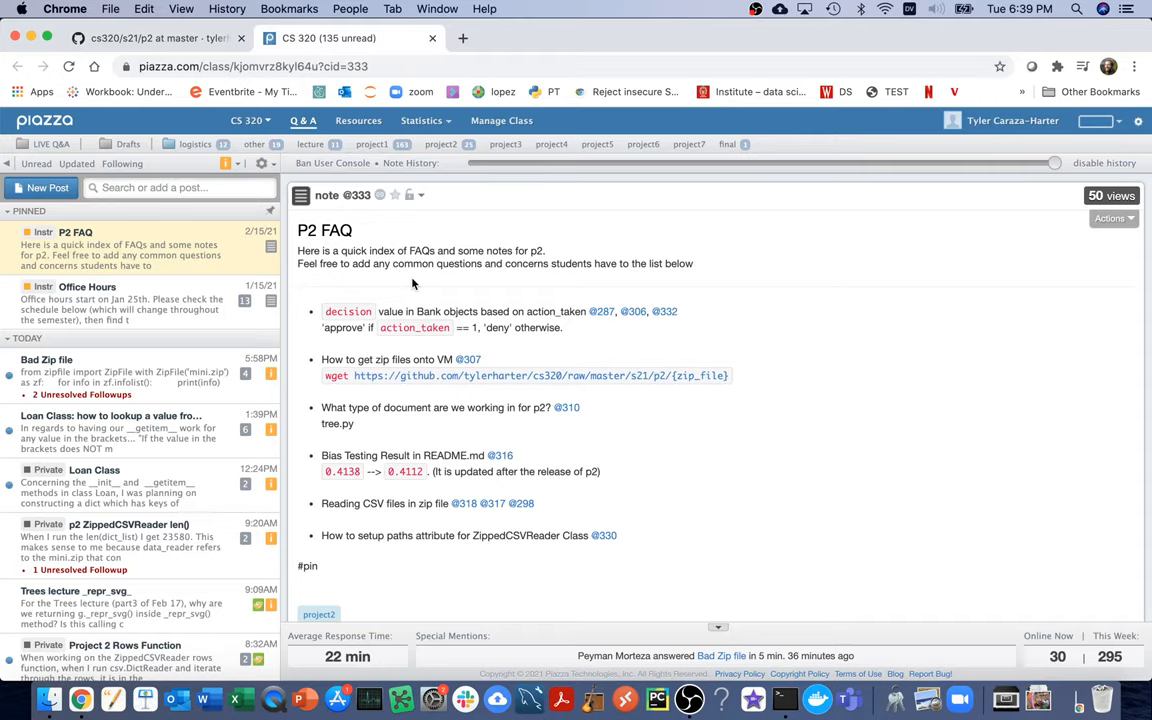
mouse_move(148, 94)
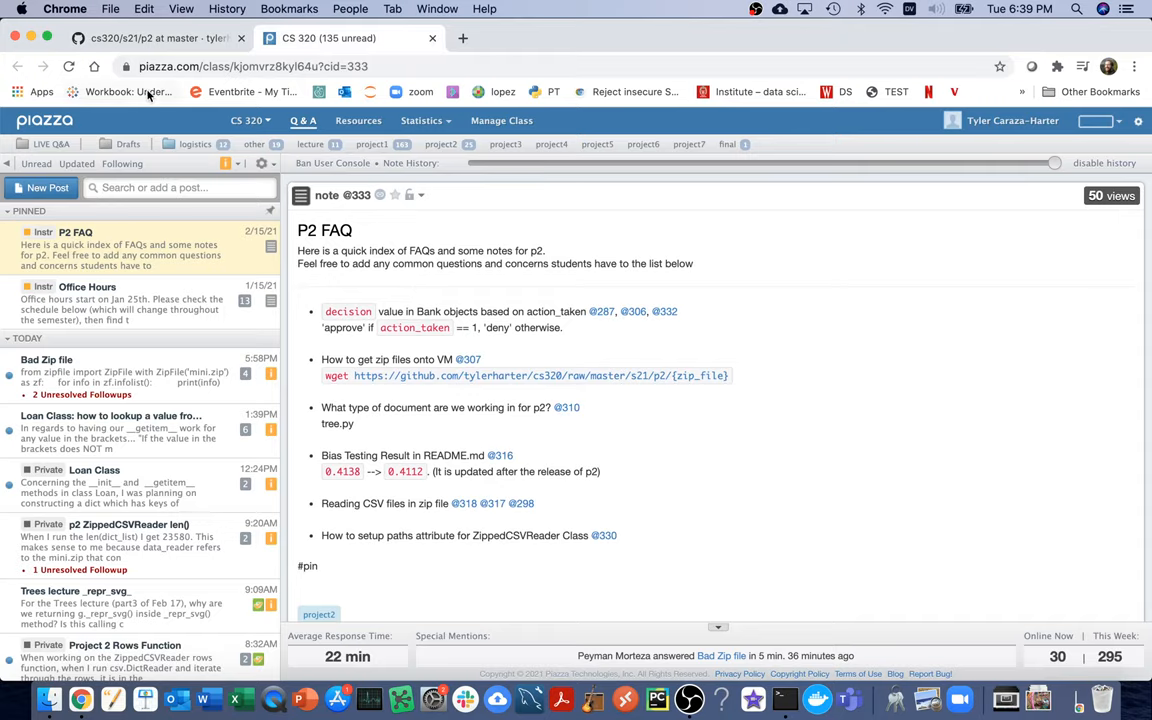
click(150, 38)
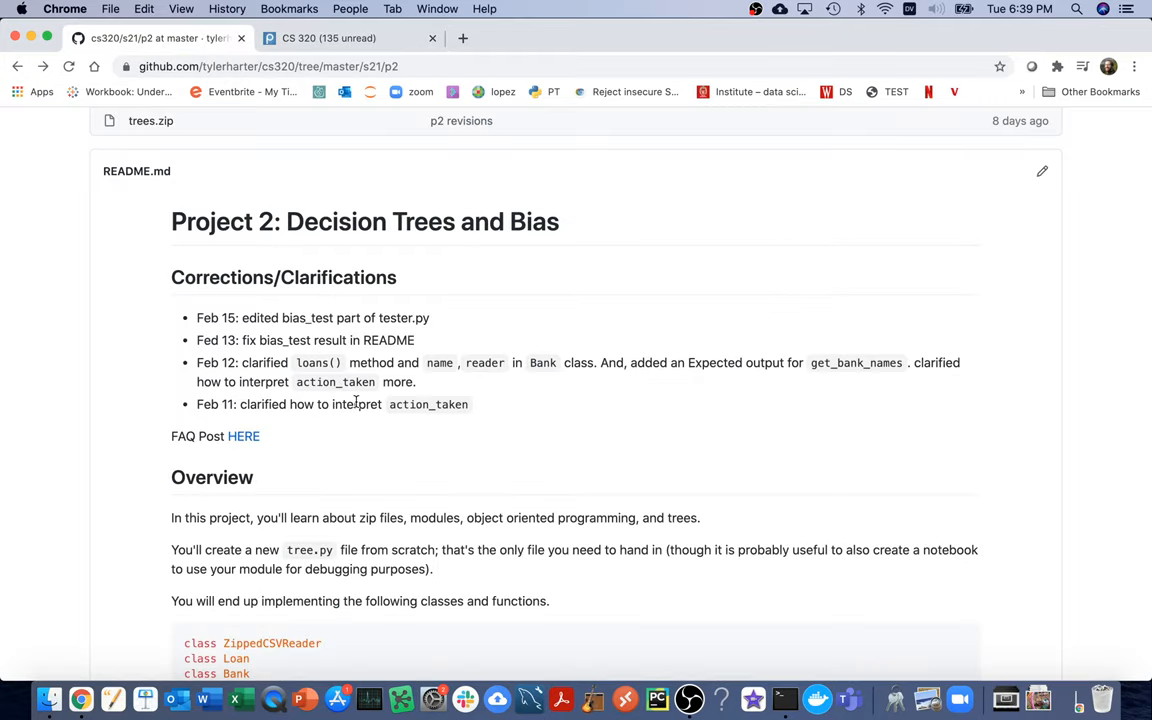
- Read down through the README's Overview to its Testing instructions
scroll(down, 3)
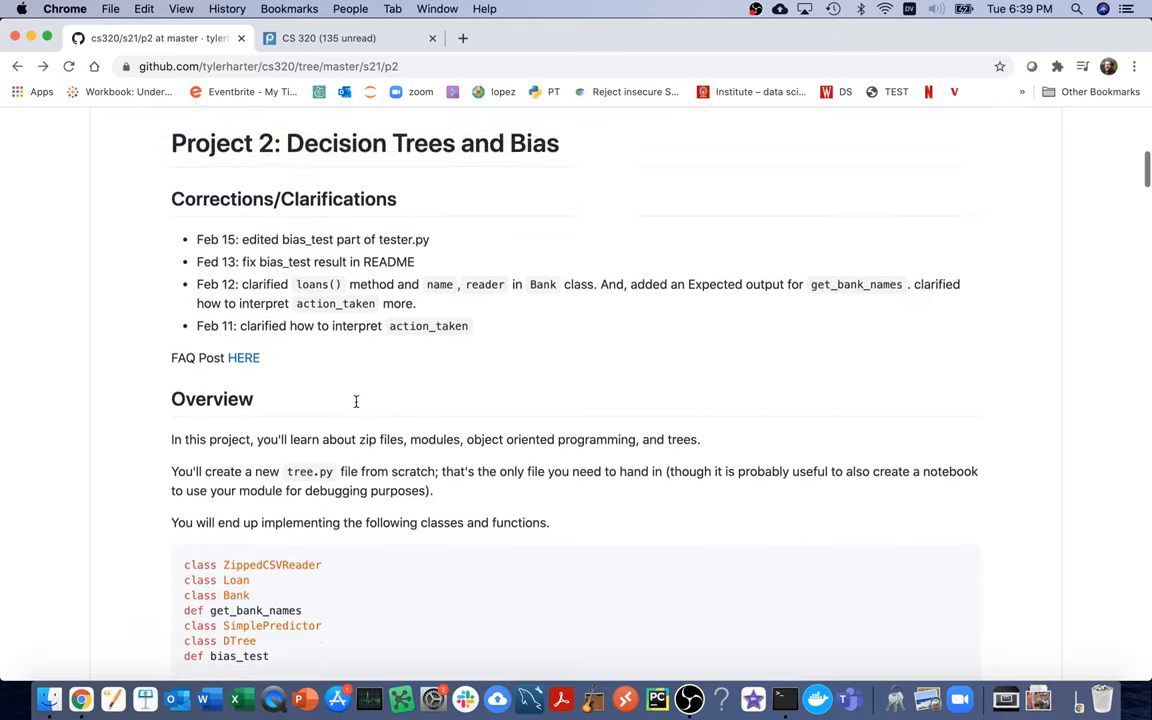
scroll(down, 3)
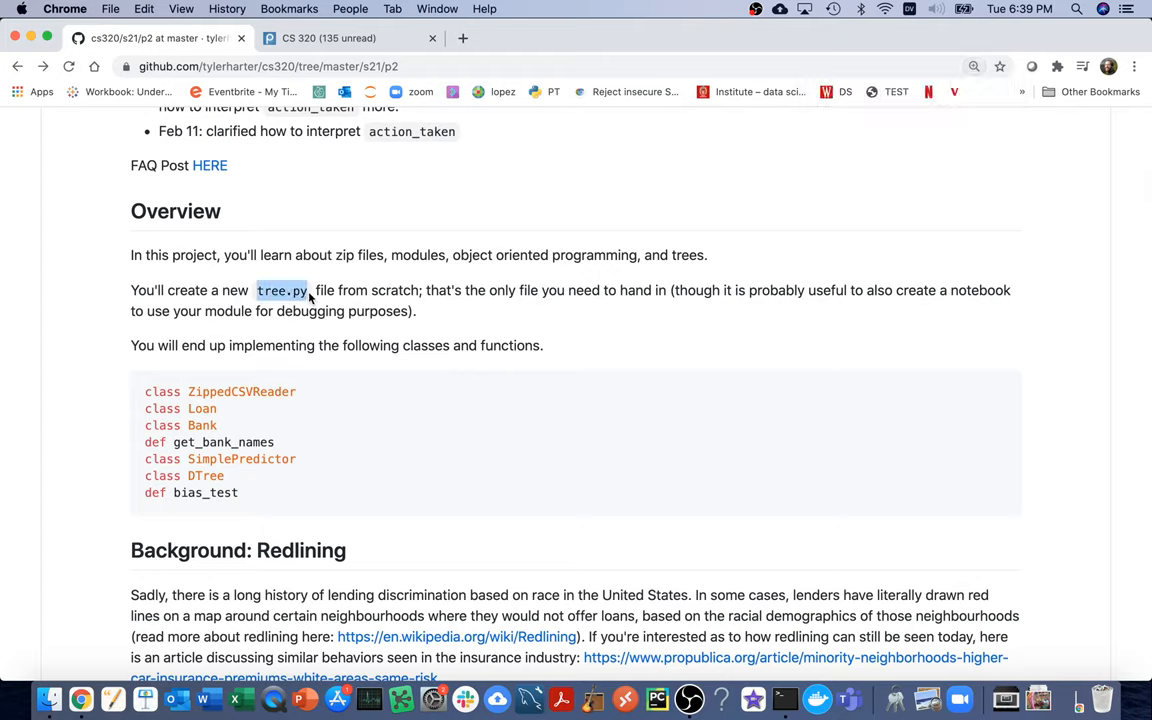
mouse_move(434, 444)
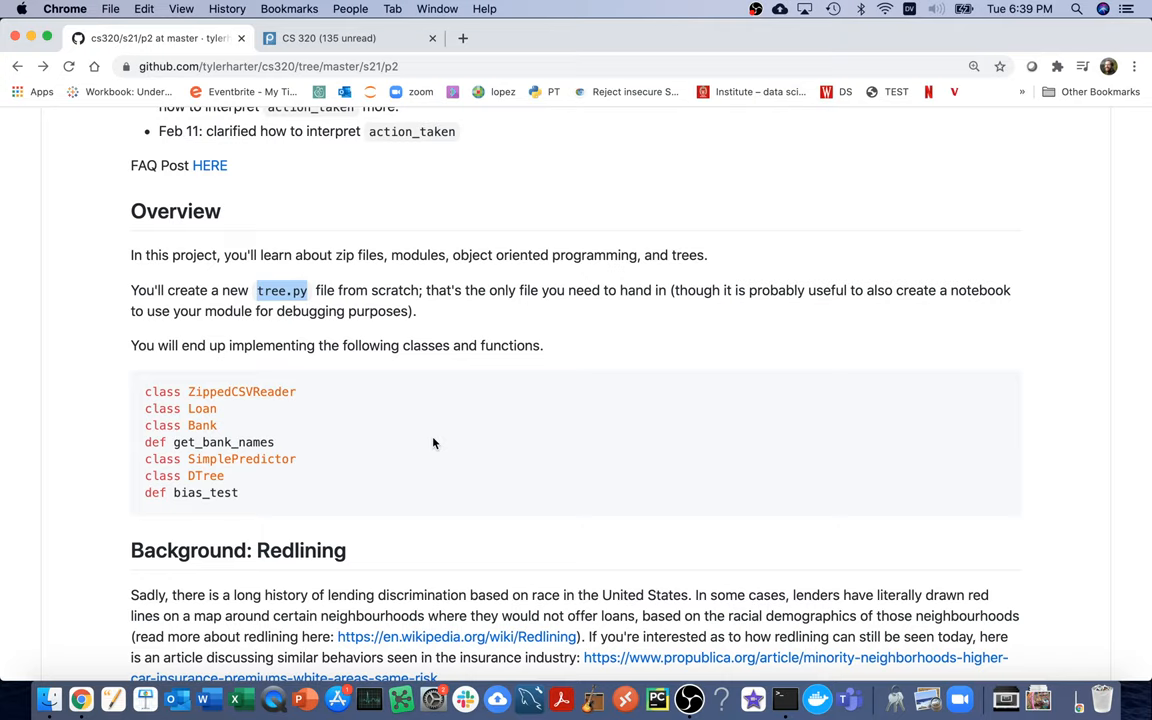
scroll(down, 3)
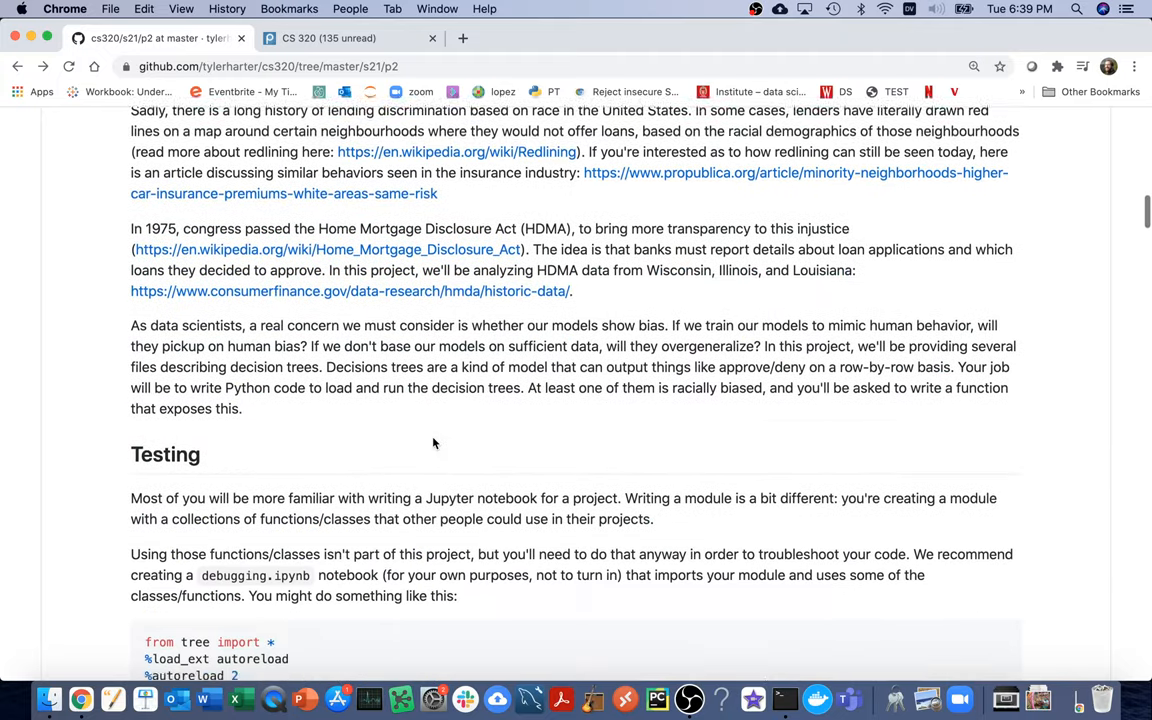
scroll(down, 3)
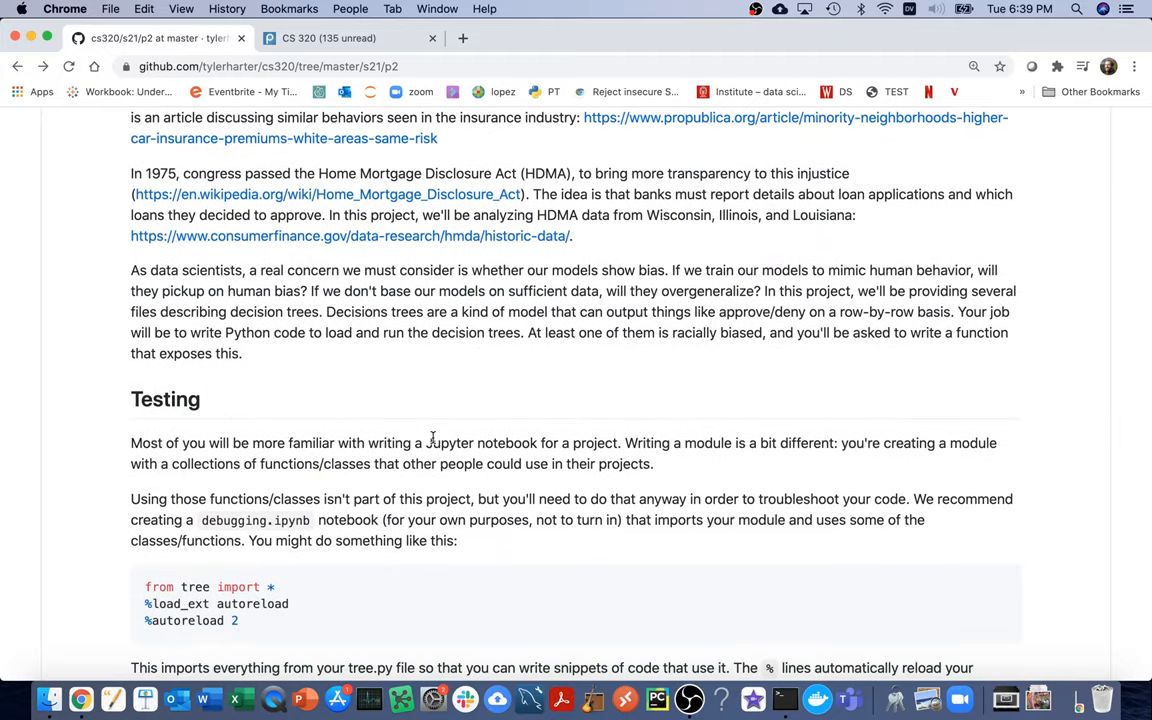
double_click(256, 520)
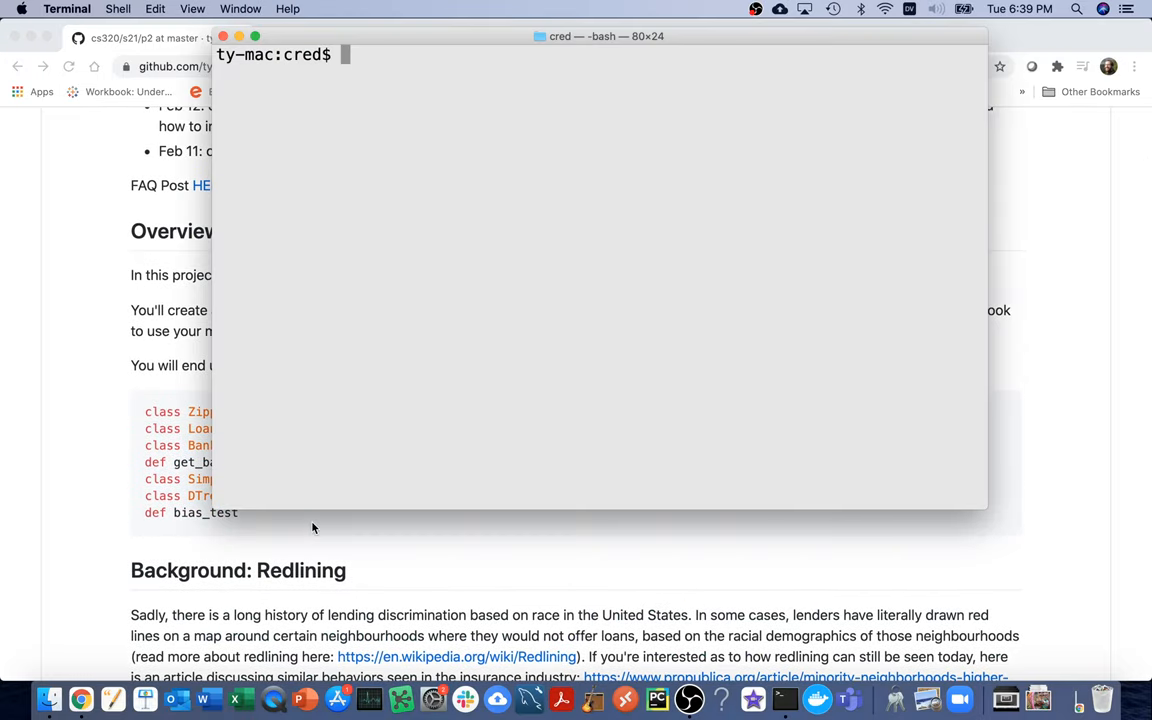
- Log in to the remote server with the saved ssh -i cs320.pem command and list its home directory
key(ctrl+r)
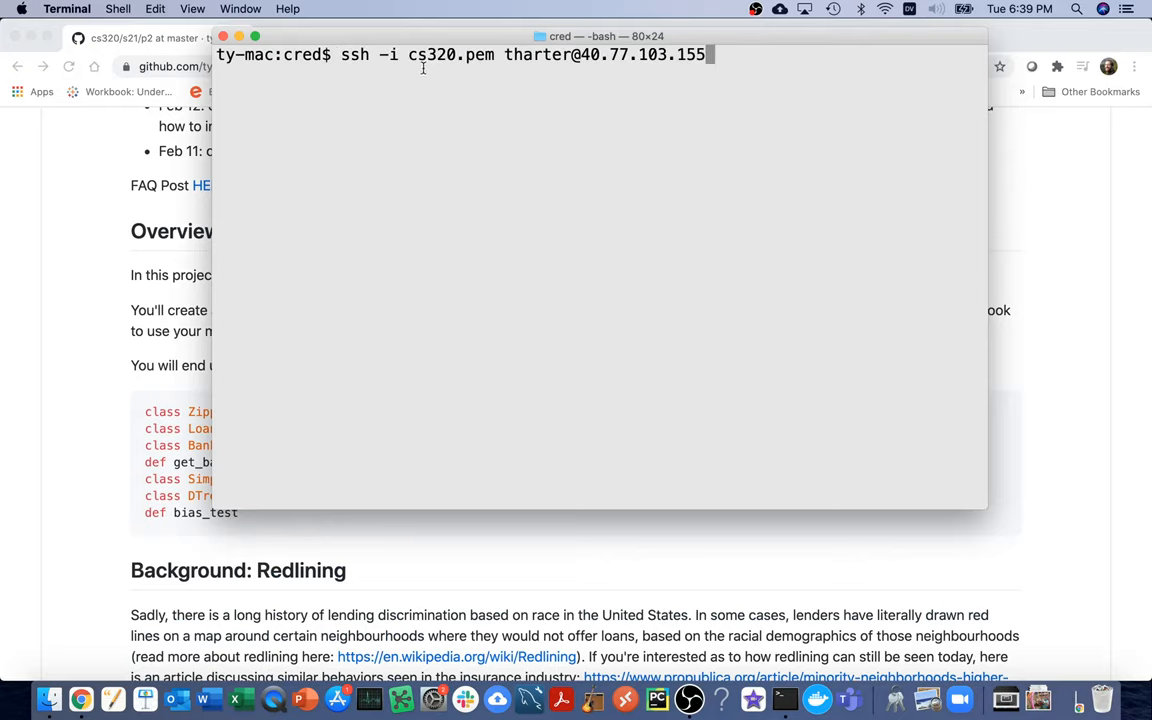
double_click(444, 54)
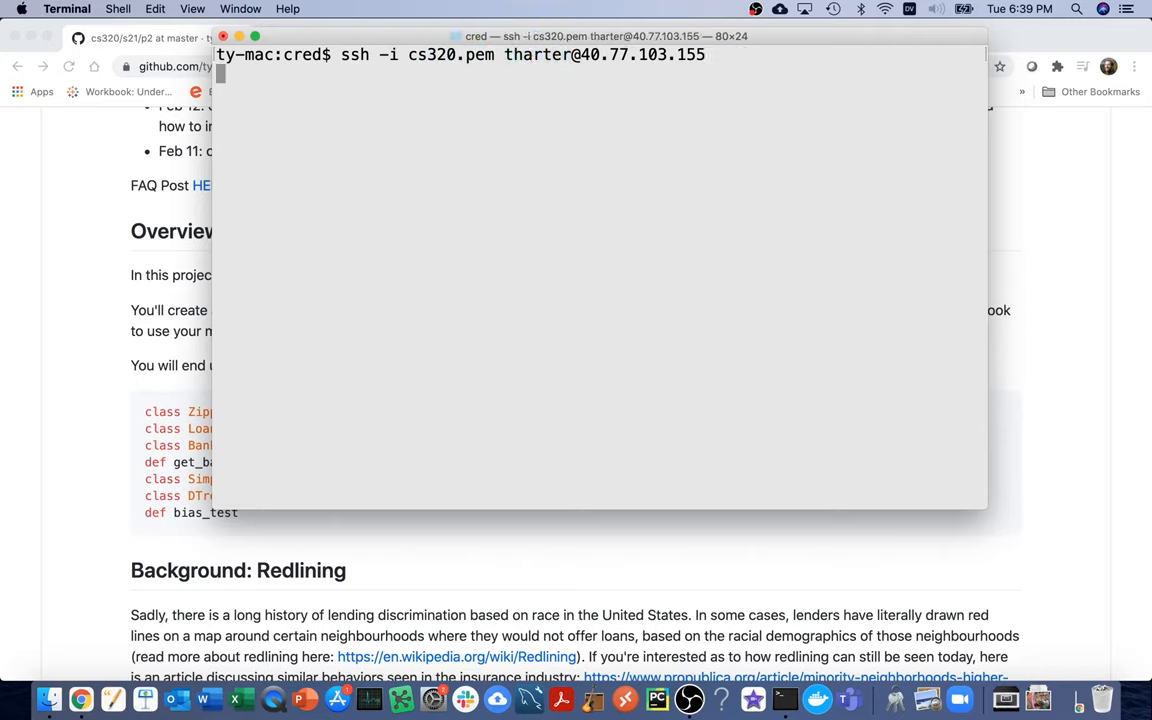
key(Return)
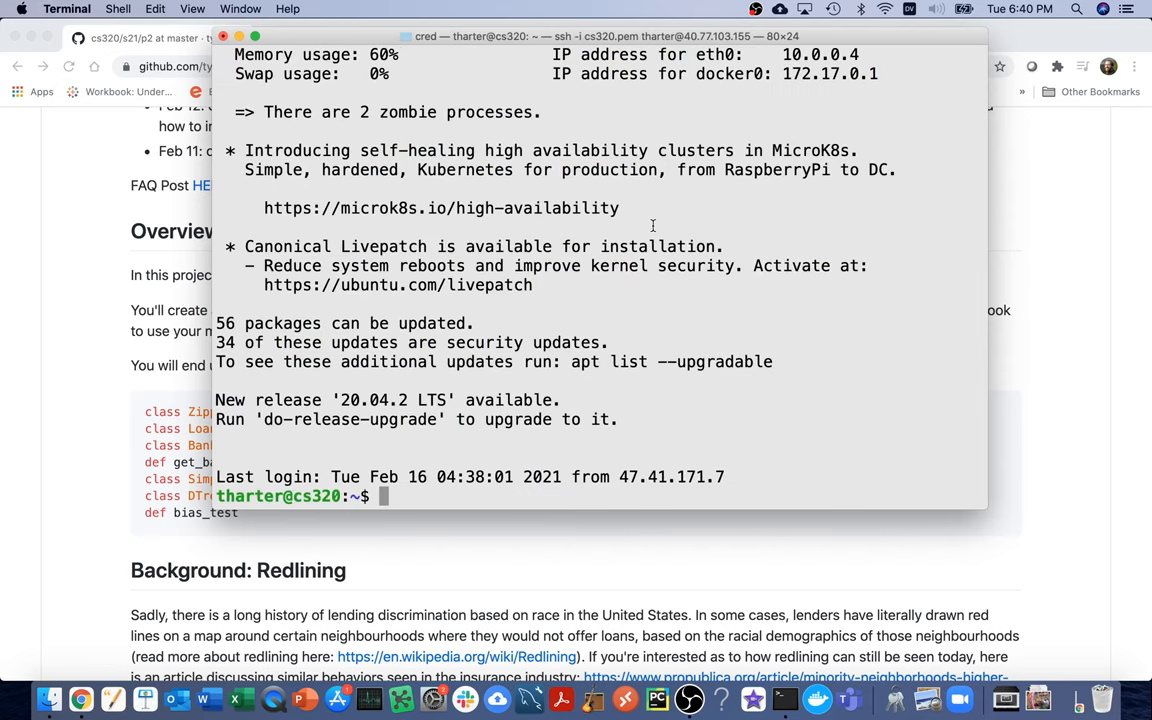
text(ls)
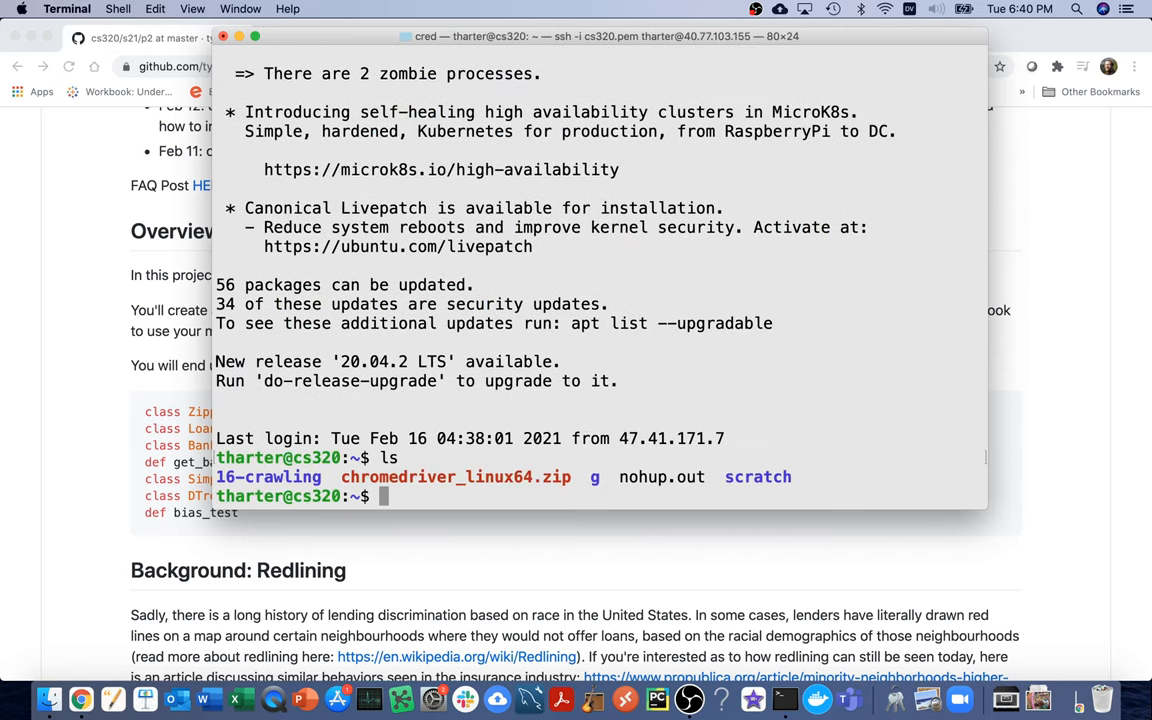
mouse_move(68, 186)
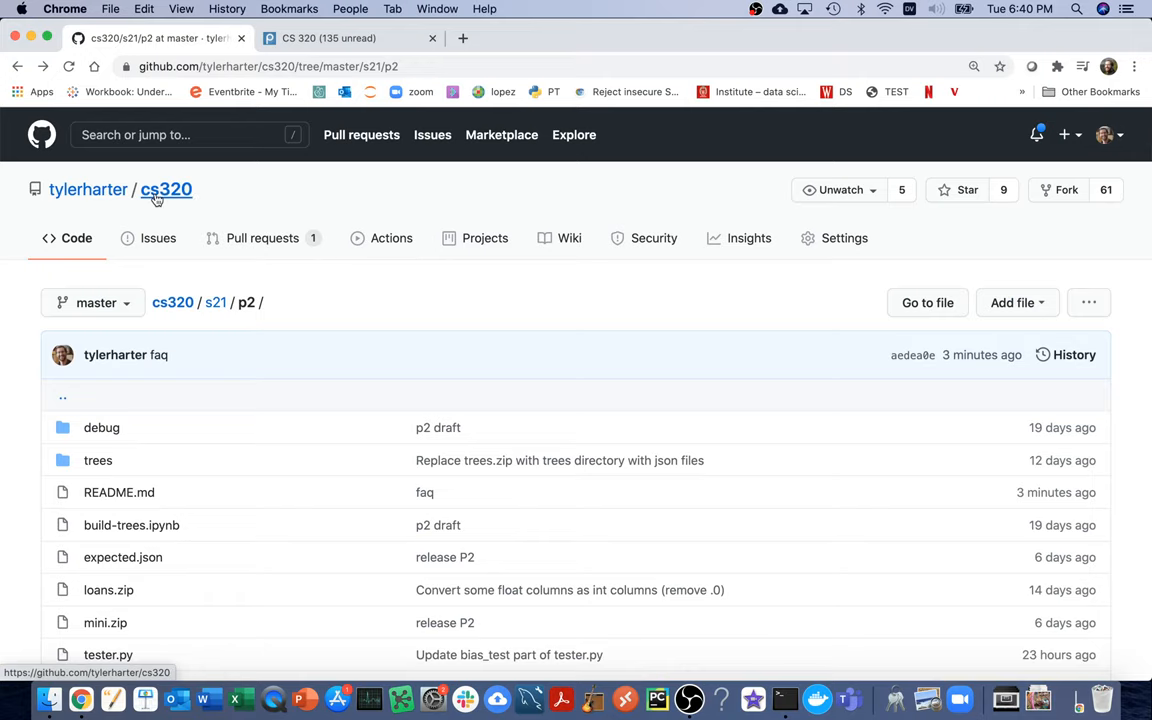
- Copy the cs320 repository's clone address from GitHub and git clone it into the remote home directory
click(166, 188)
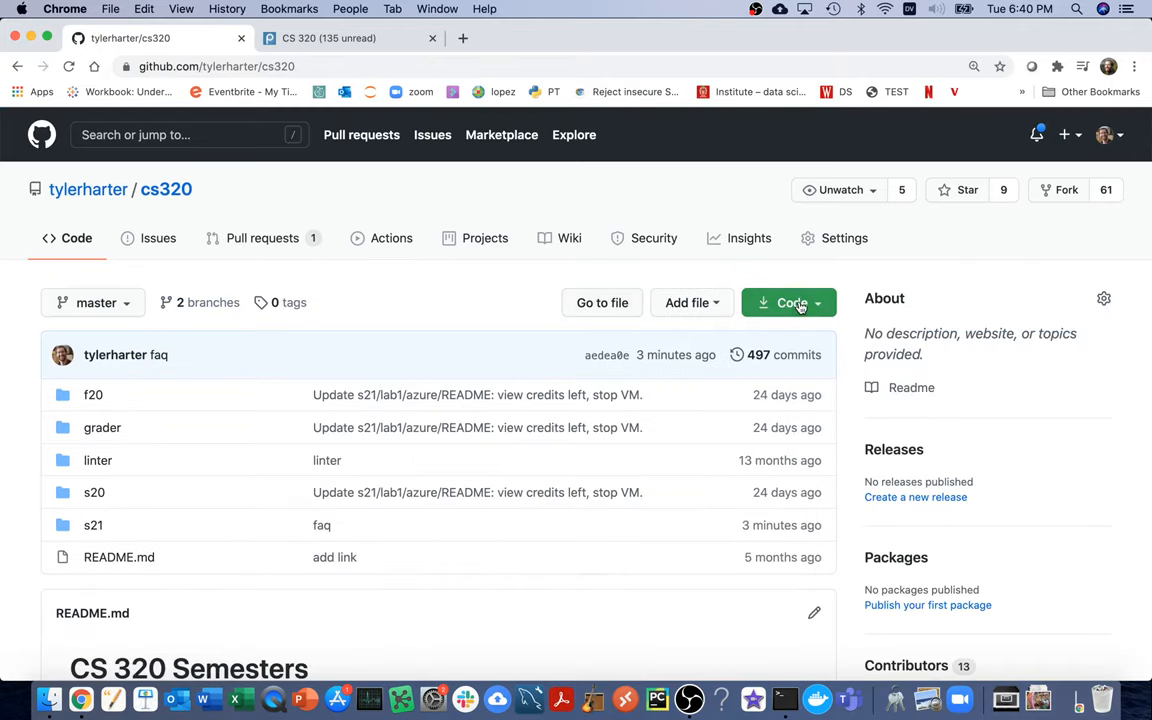
click(788, 302)
text(git clon)
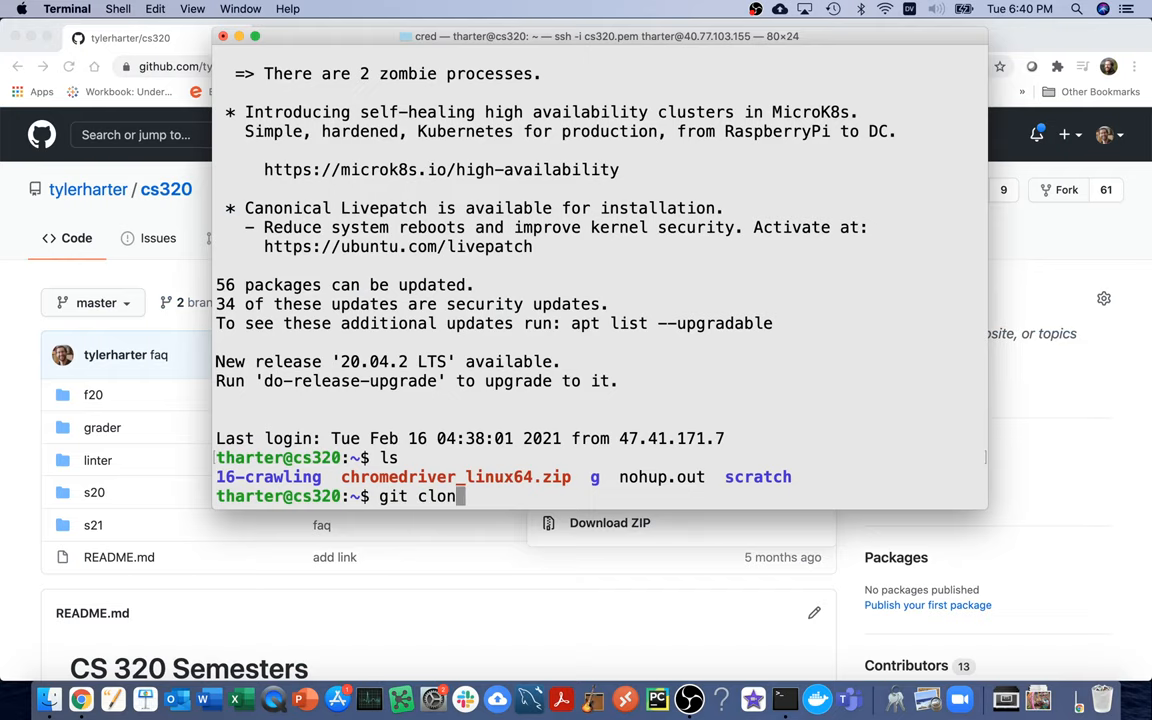
key(enter)
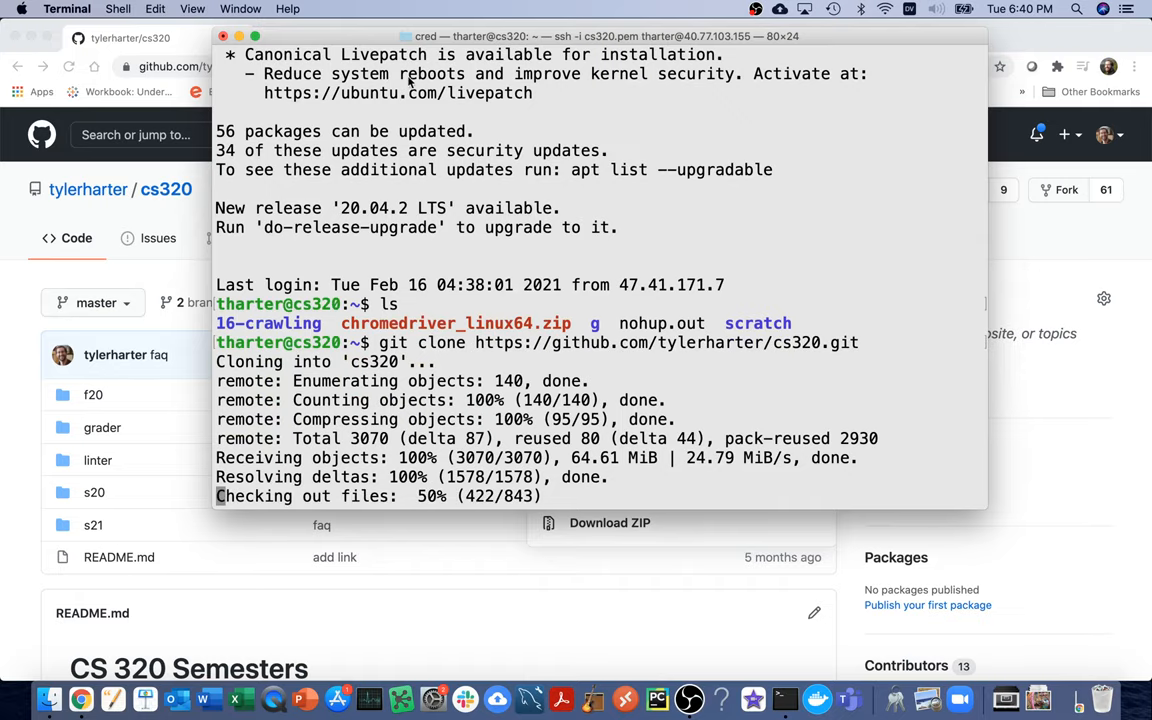
click(654, 38)
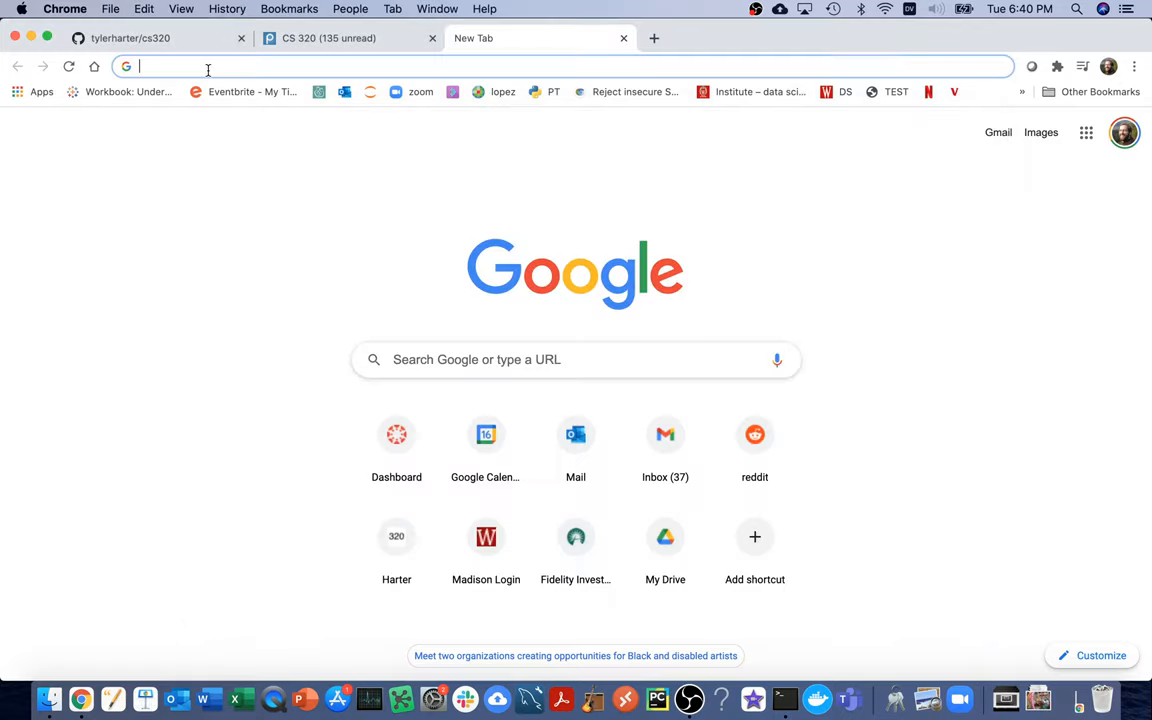
- Browse to the notebook server at 40.77.103.155:2020 and into the cs320/s21/p2 folder
text(40.77.103.155:2020/tree?)
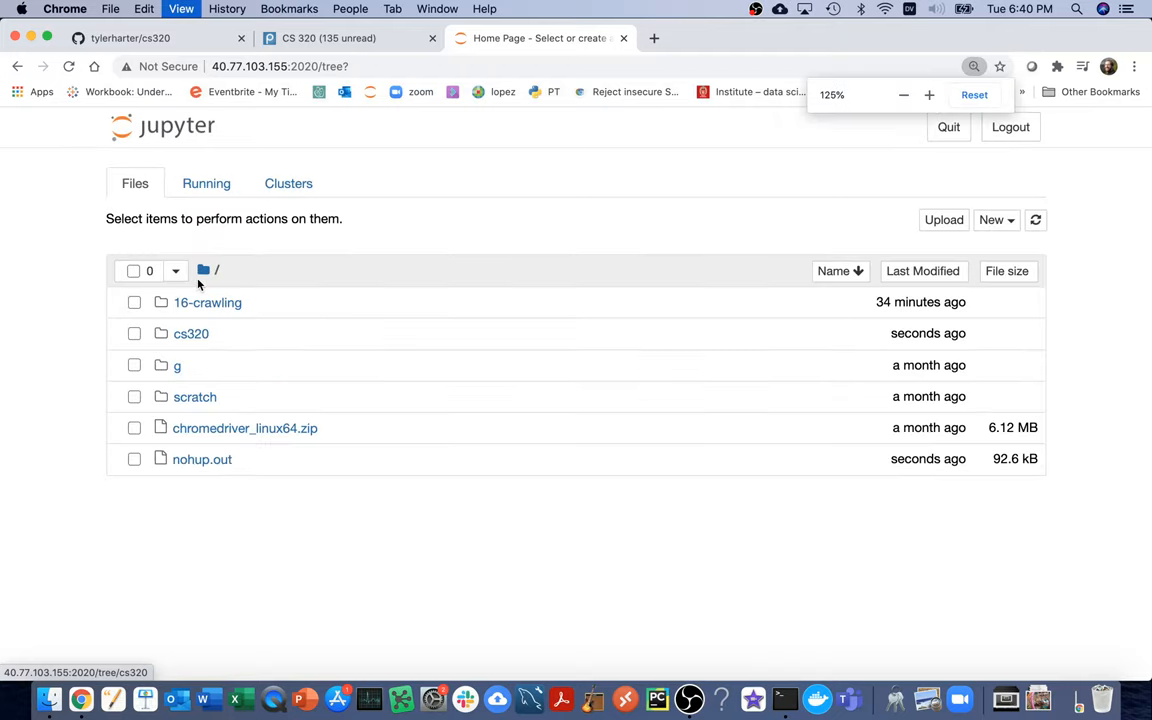
click(192, 332)
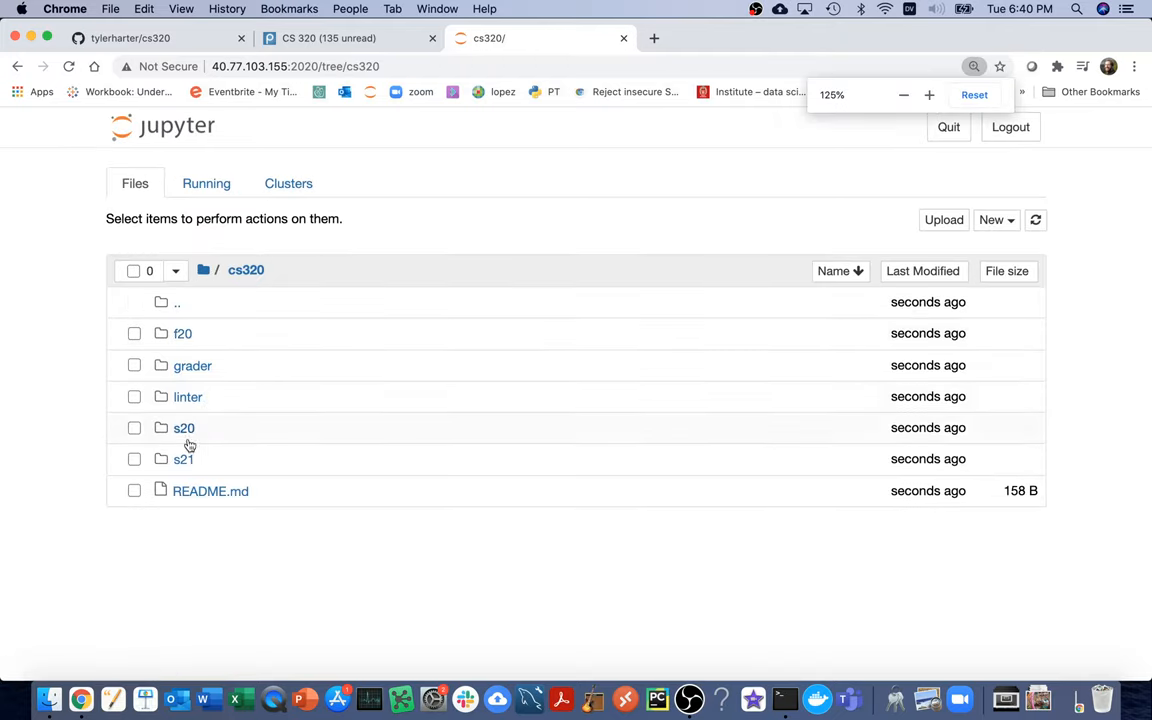
click(184, 458)
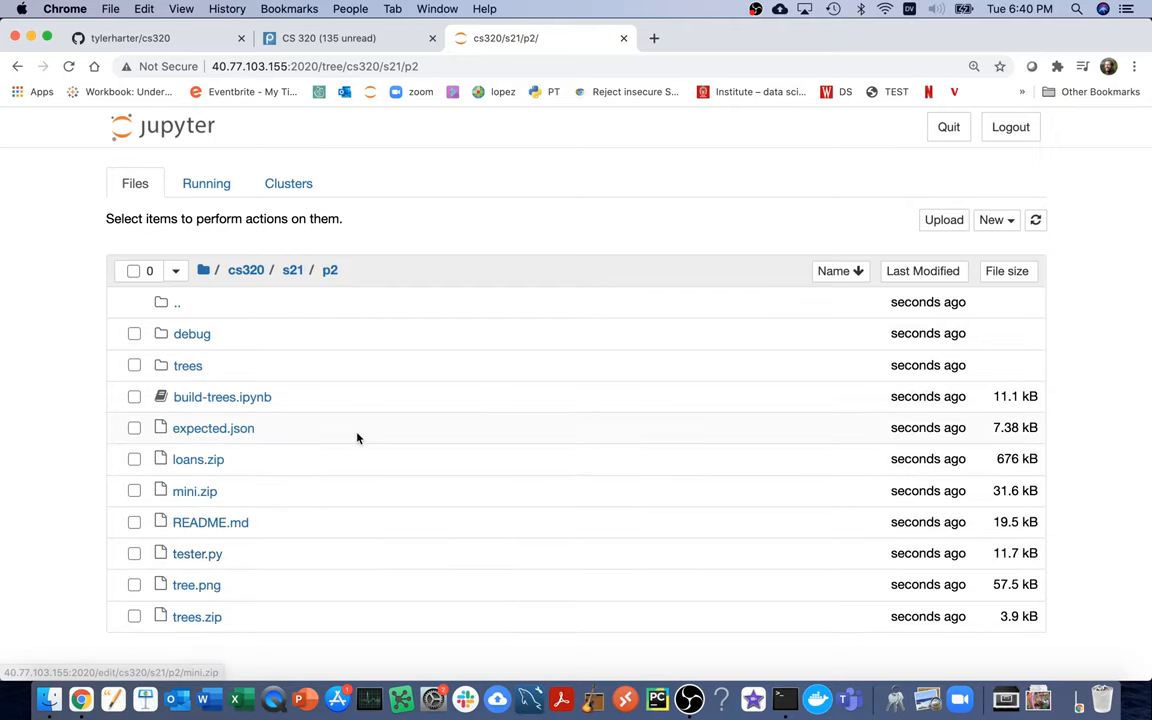
mouse_move(360, 472)
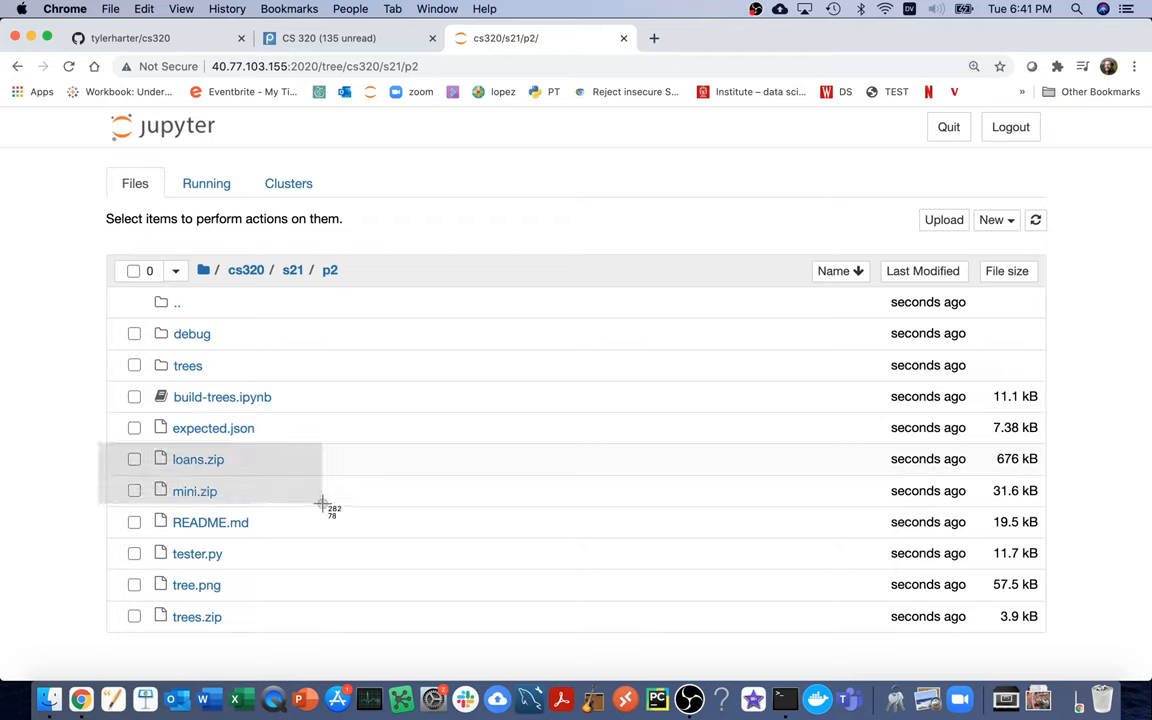
mouse_move(396, 300)
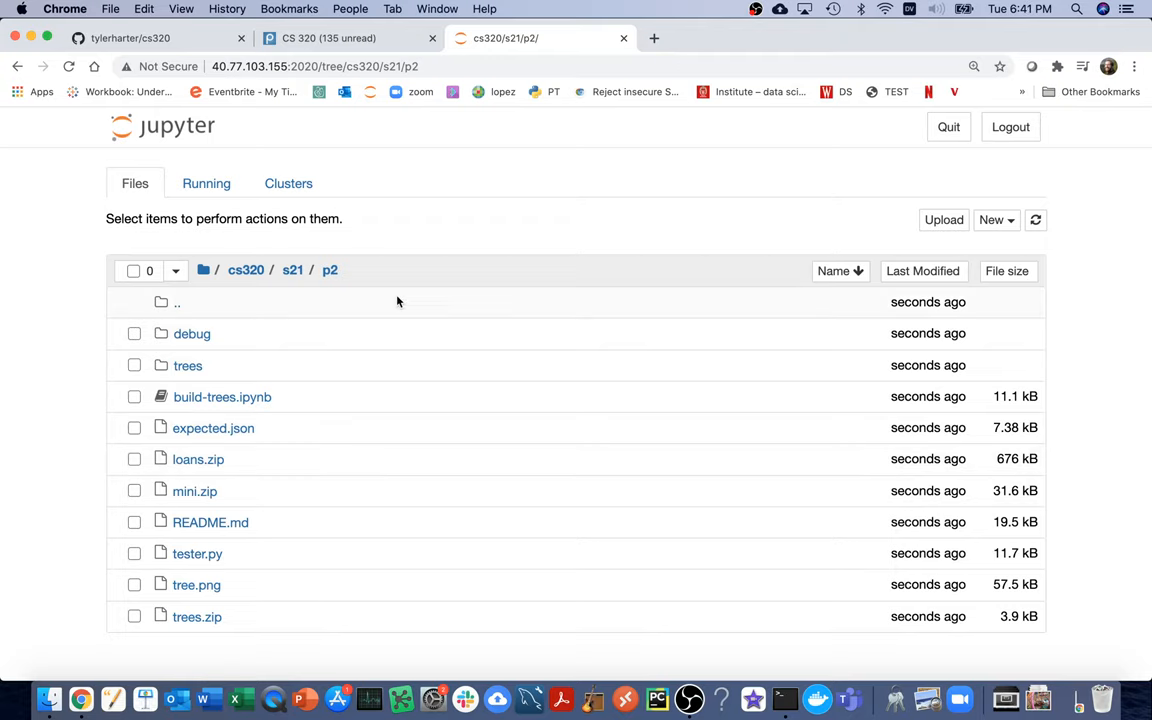
mouse_move(996, 220)
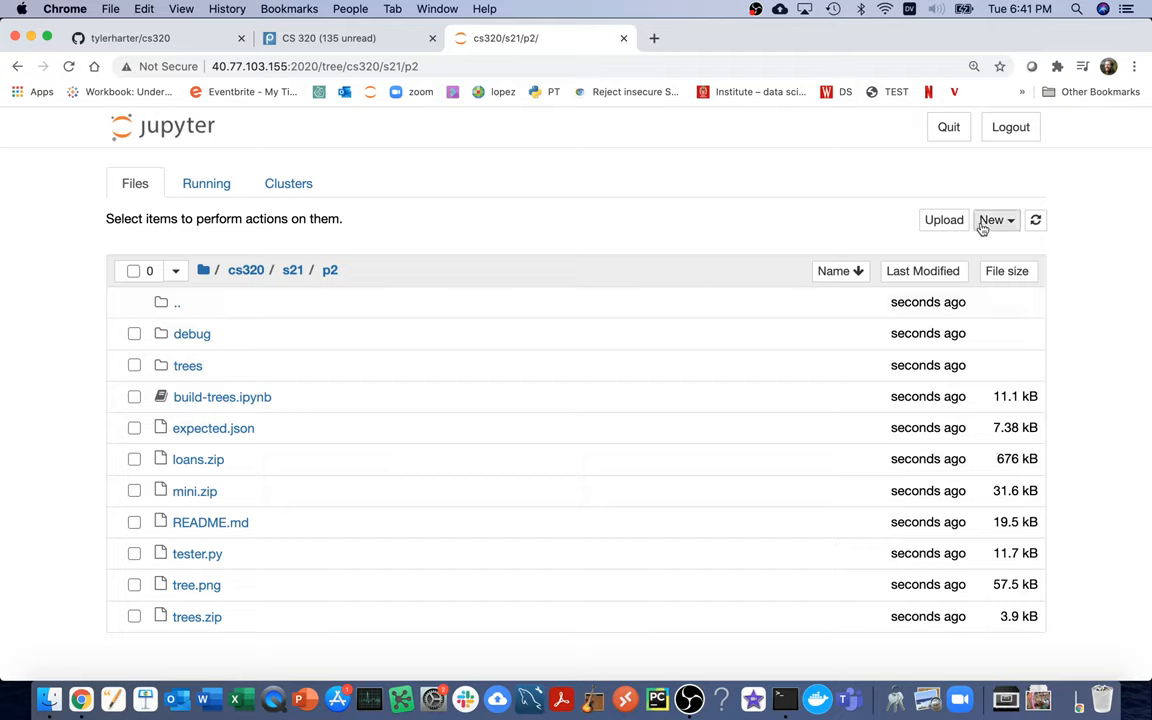
- Create a new text file in p2 and rename it tree.py
click(996, 220)
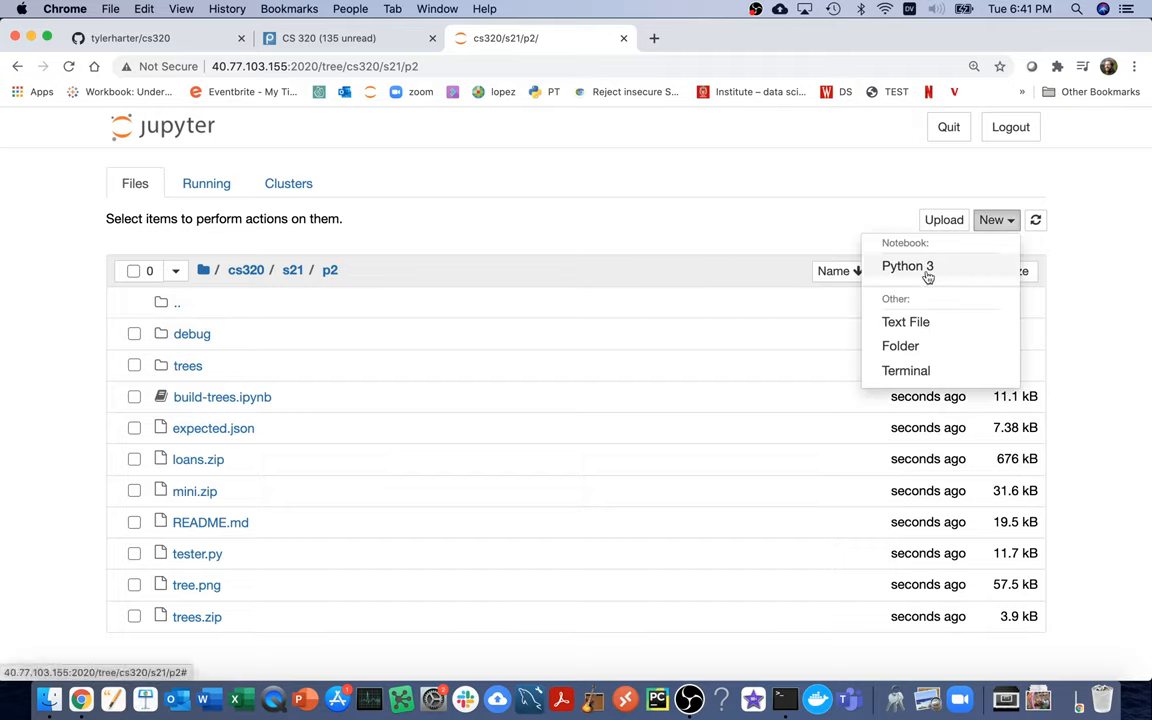
mouse_move(912, 328)
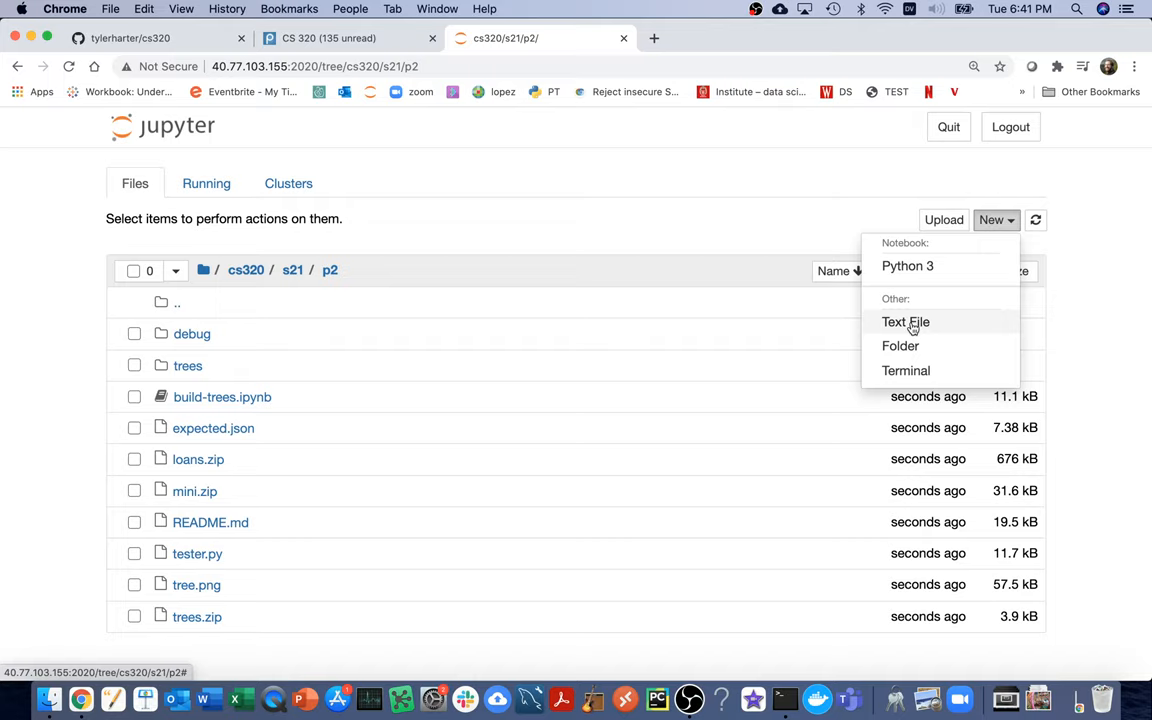
click(904, 320)
text(tree.py)
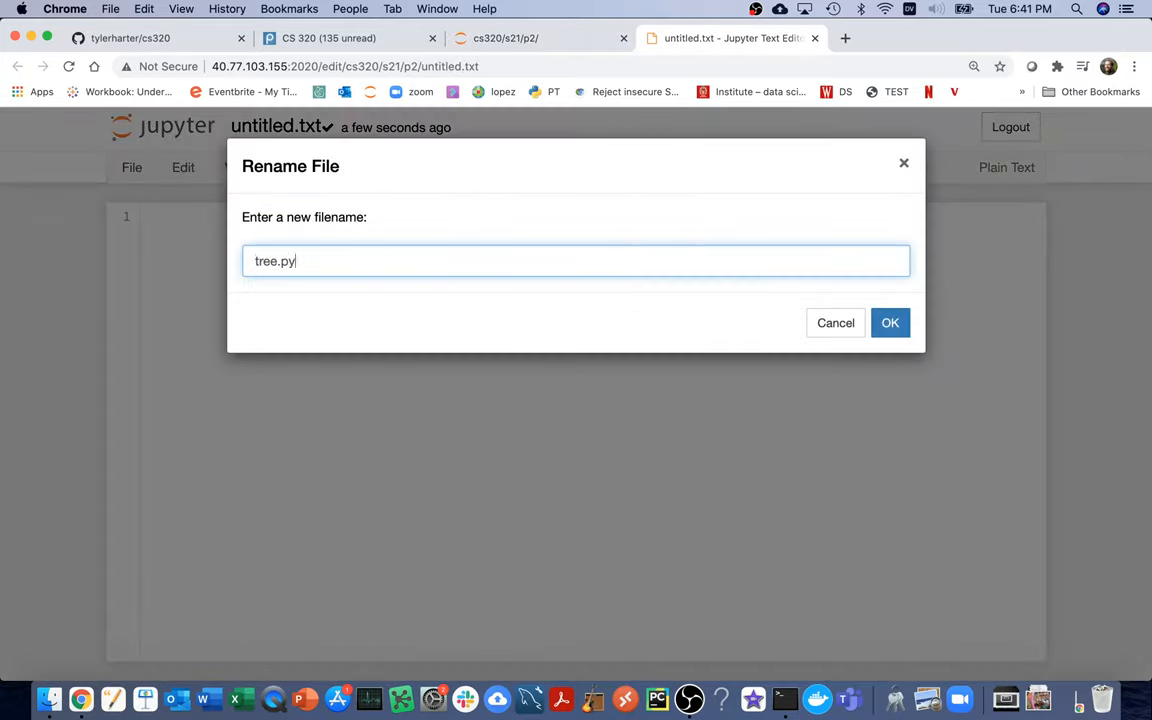
click(888, 322)
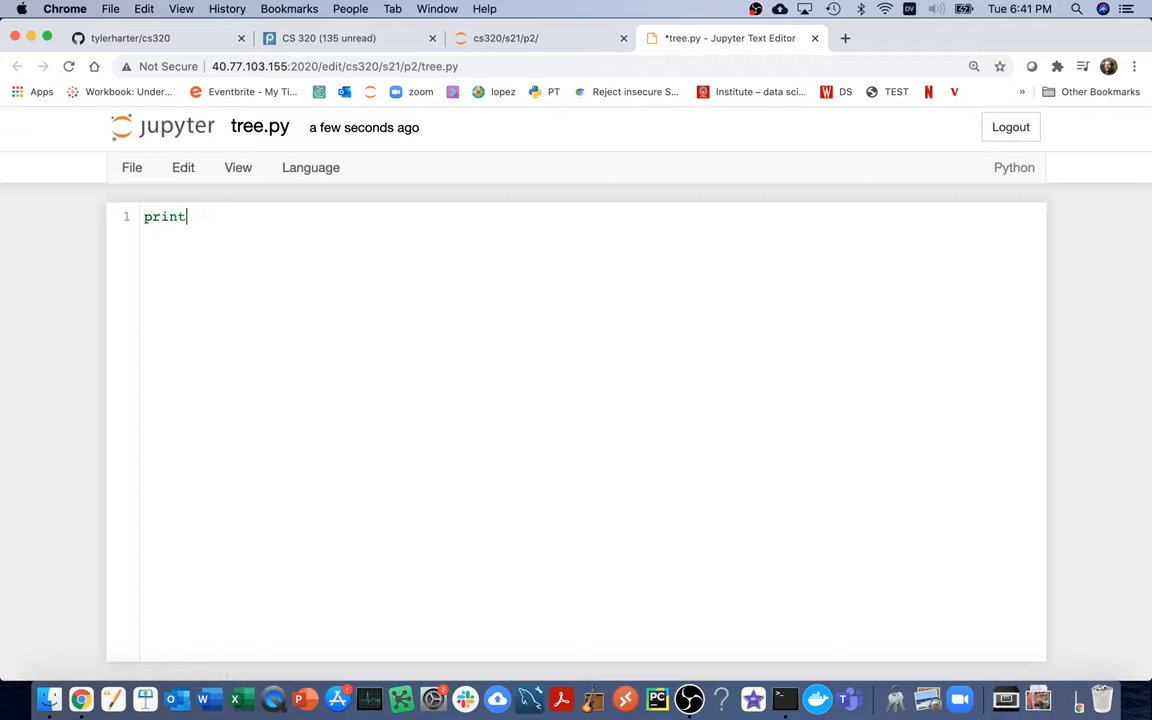
- Write print("i'm in a .py file!") as tree.py's only line and save it
text((""))
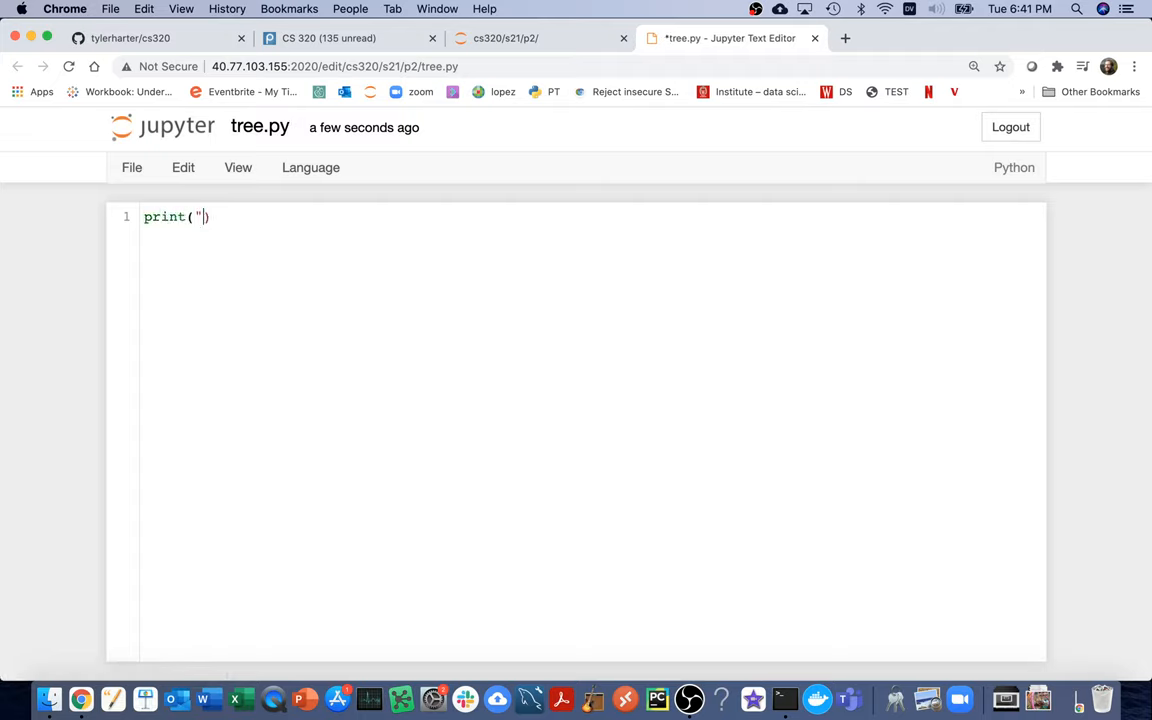
text(i'm in a .py)
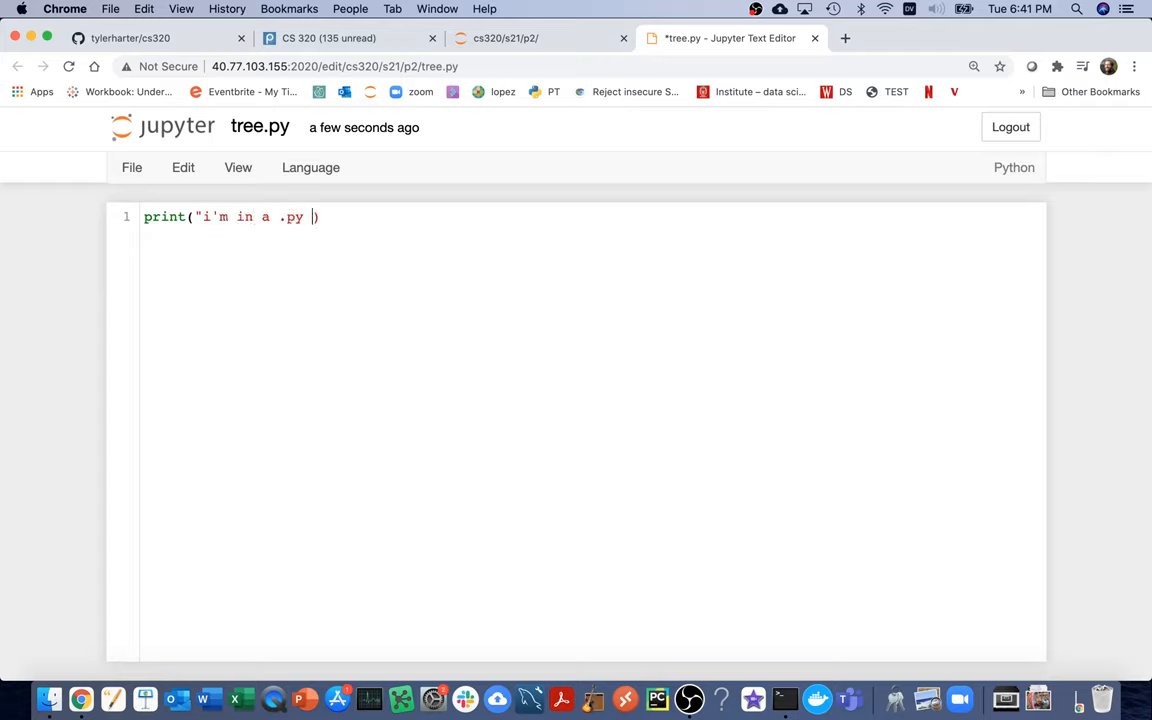
text(file!")
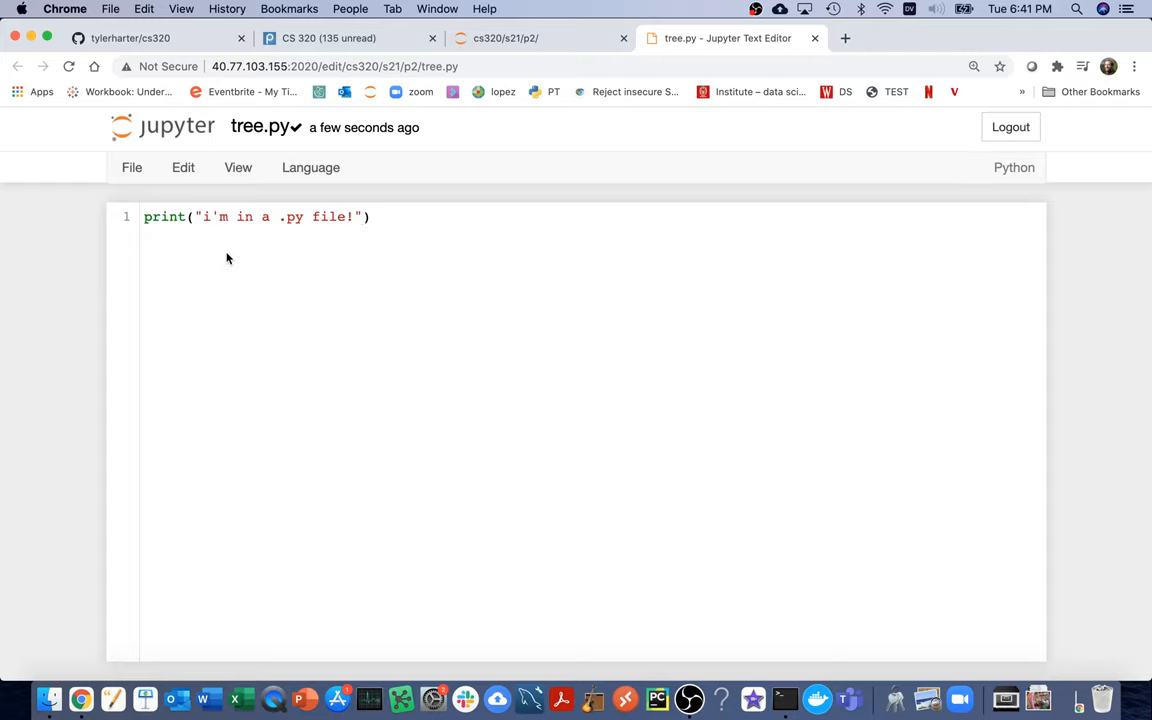
mouse_move(784, 698)
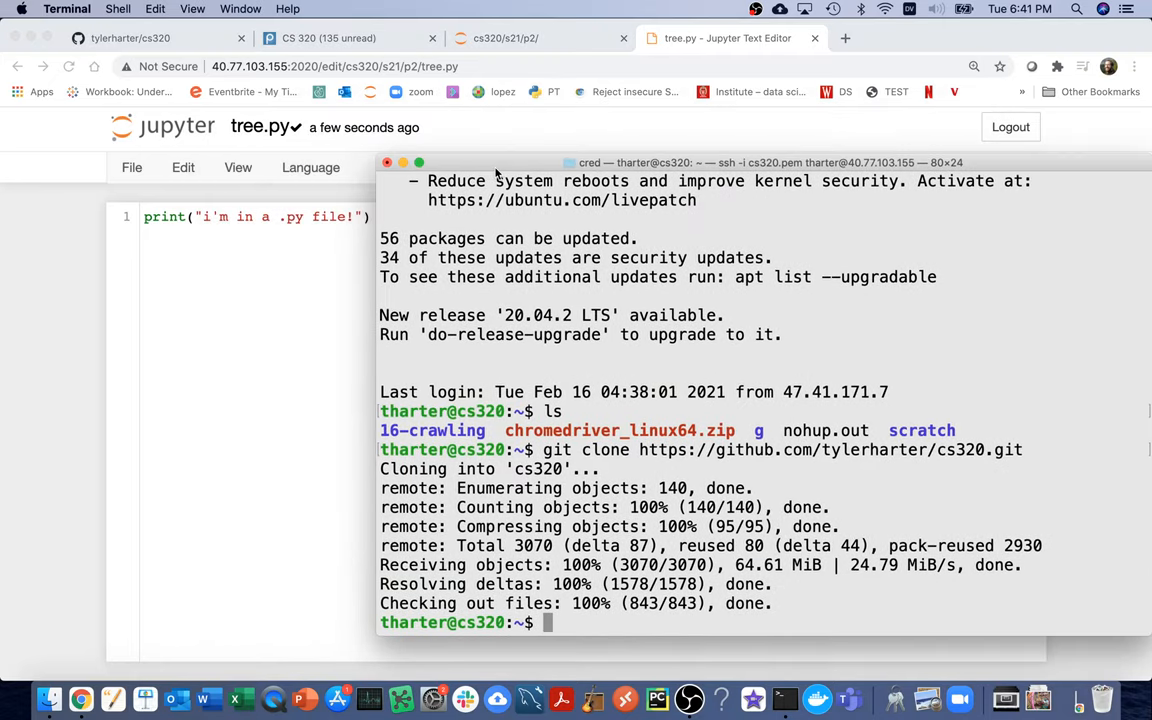
- Move the terminal session into the cs320/s21/p2 project folder
text(python3)
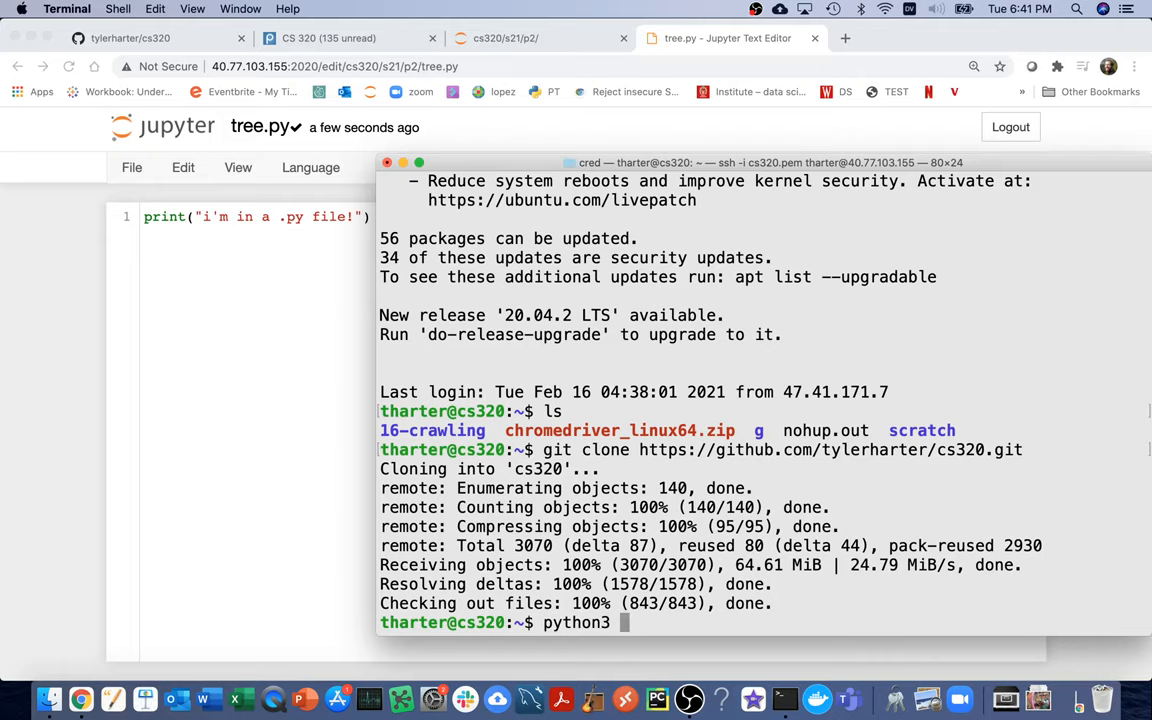
text(tree.py)
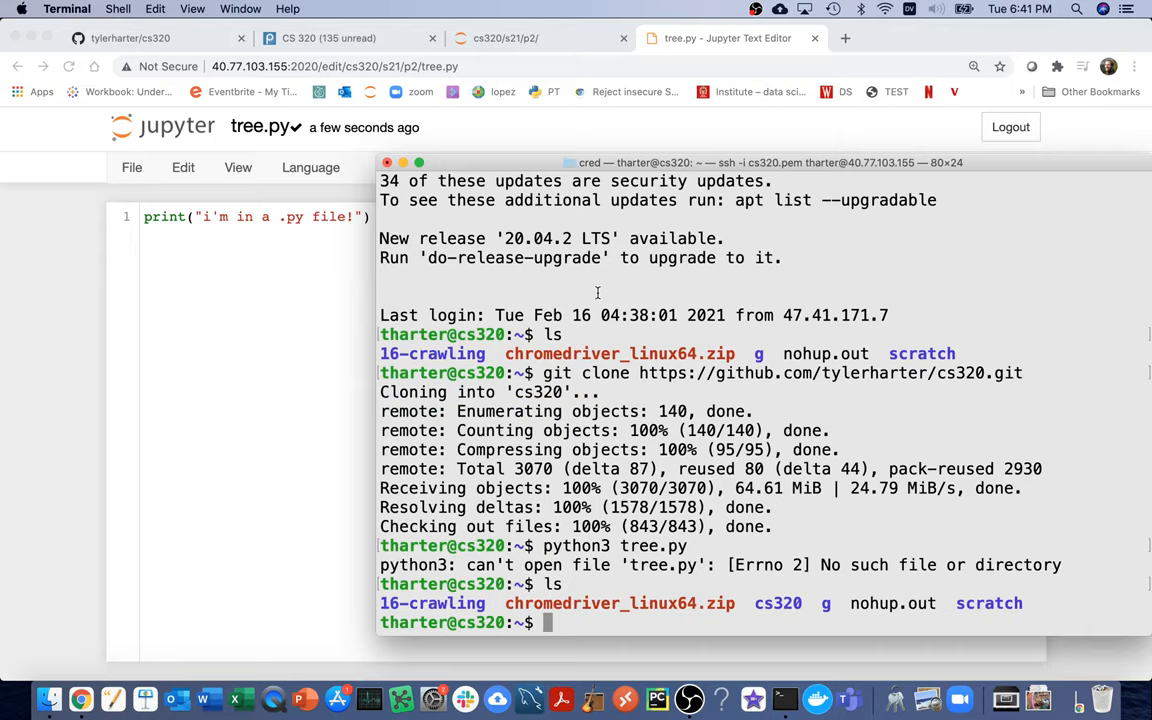
double_click(776, 604)
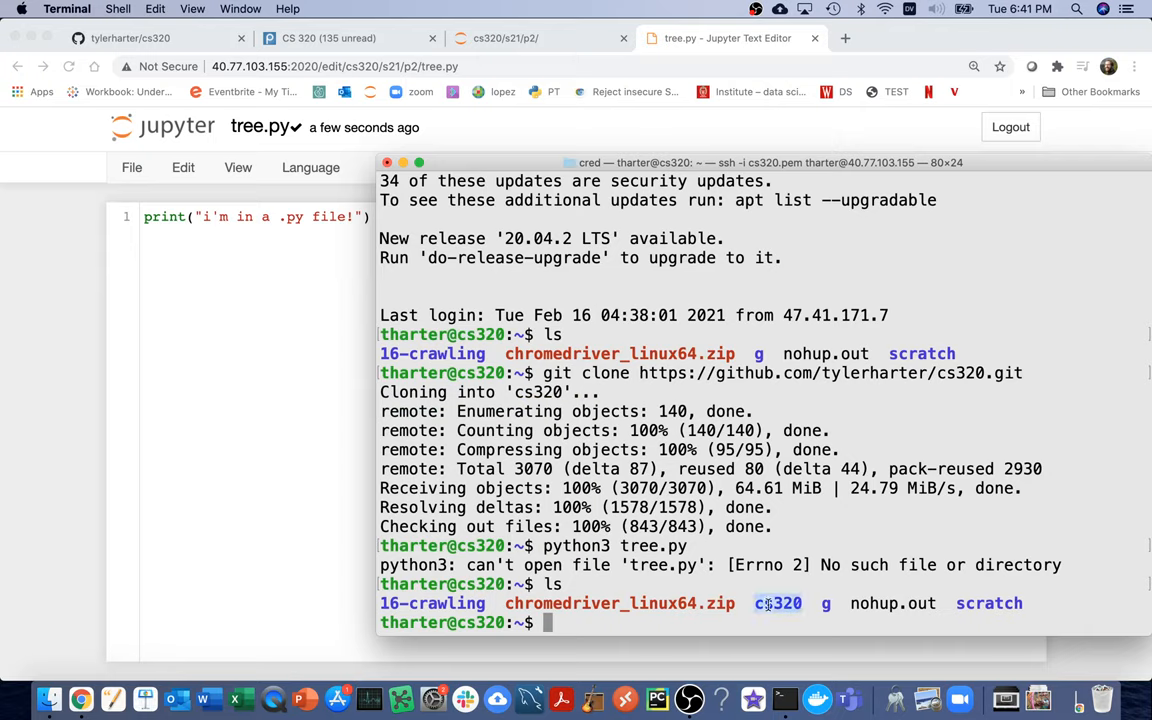
text(cd)
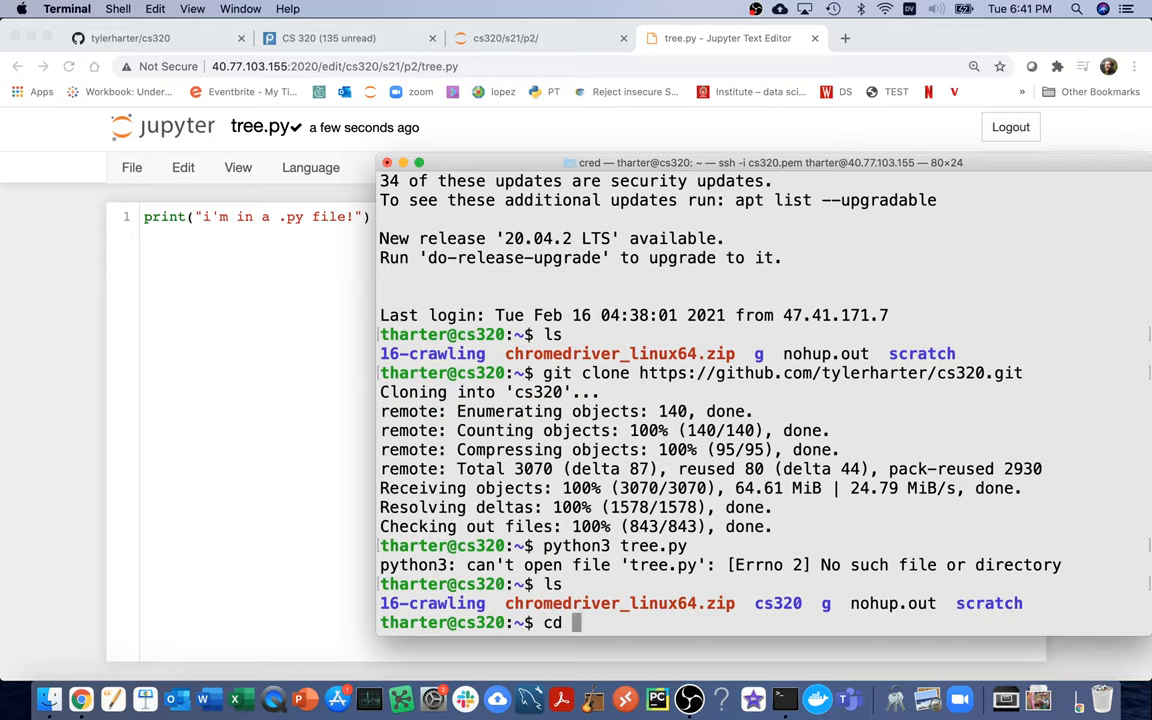
text(cs320/s2)
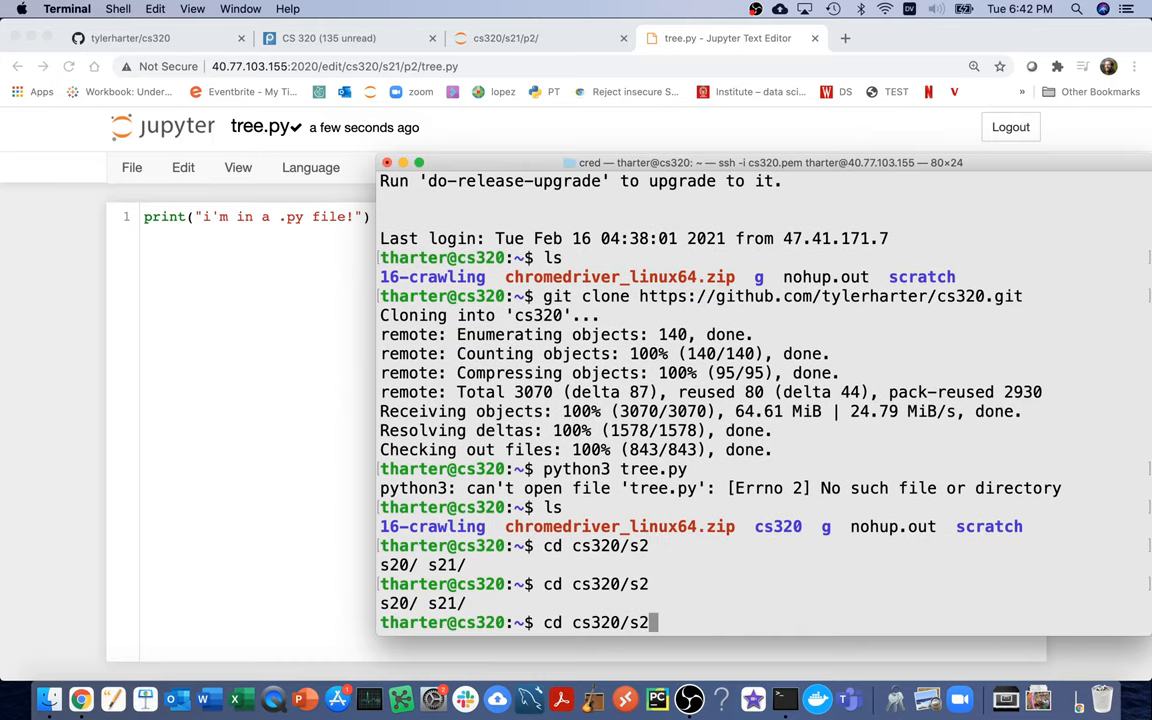
text(1/p2/)
text(ls)
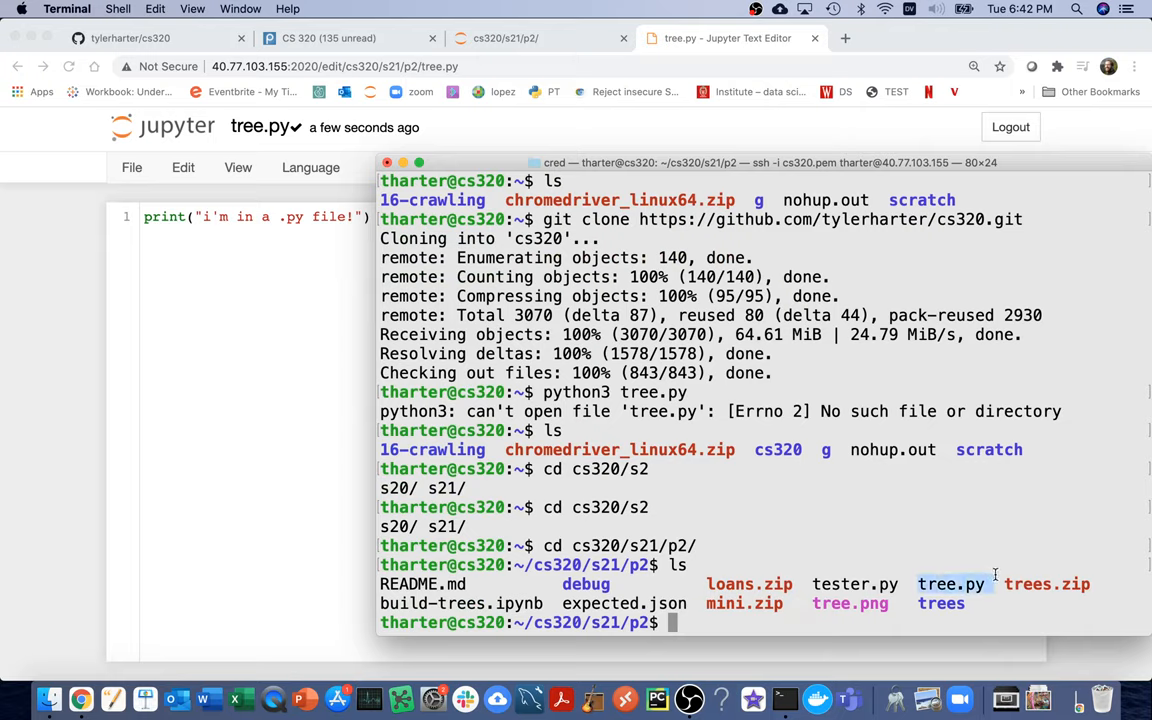
- Run python3 tree.py so its i'm in a .py file! message prints
text(python3)
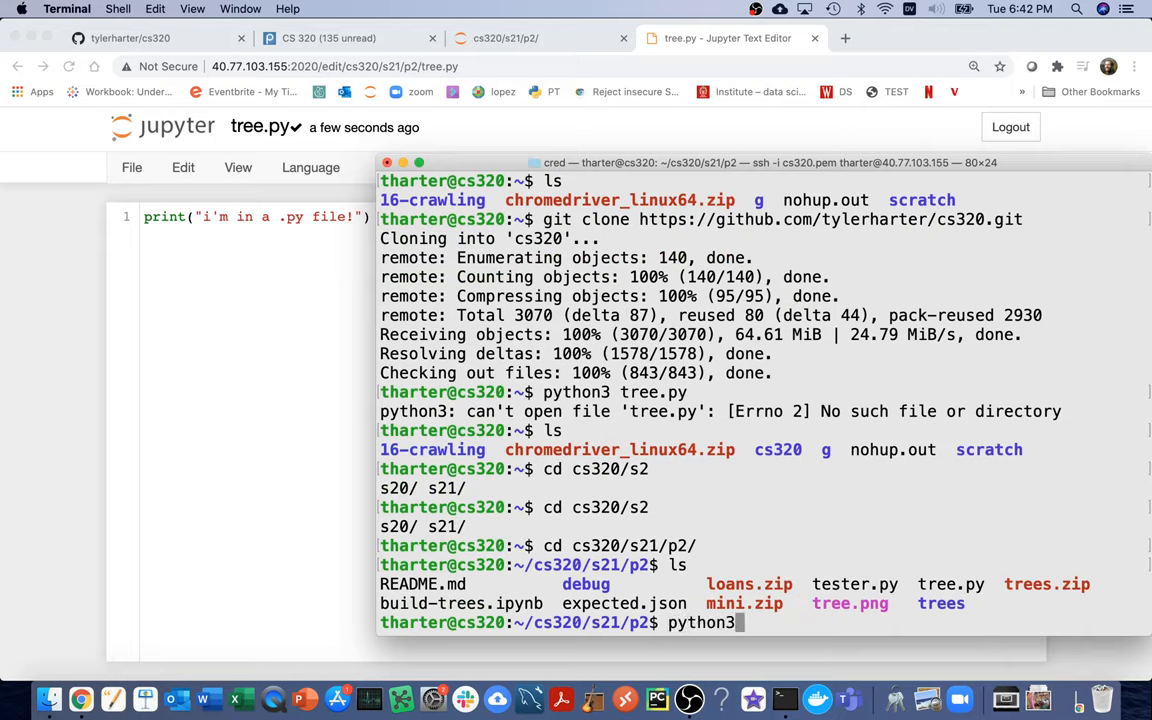
text(tree.py)
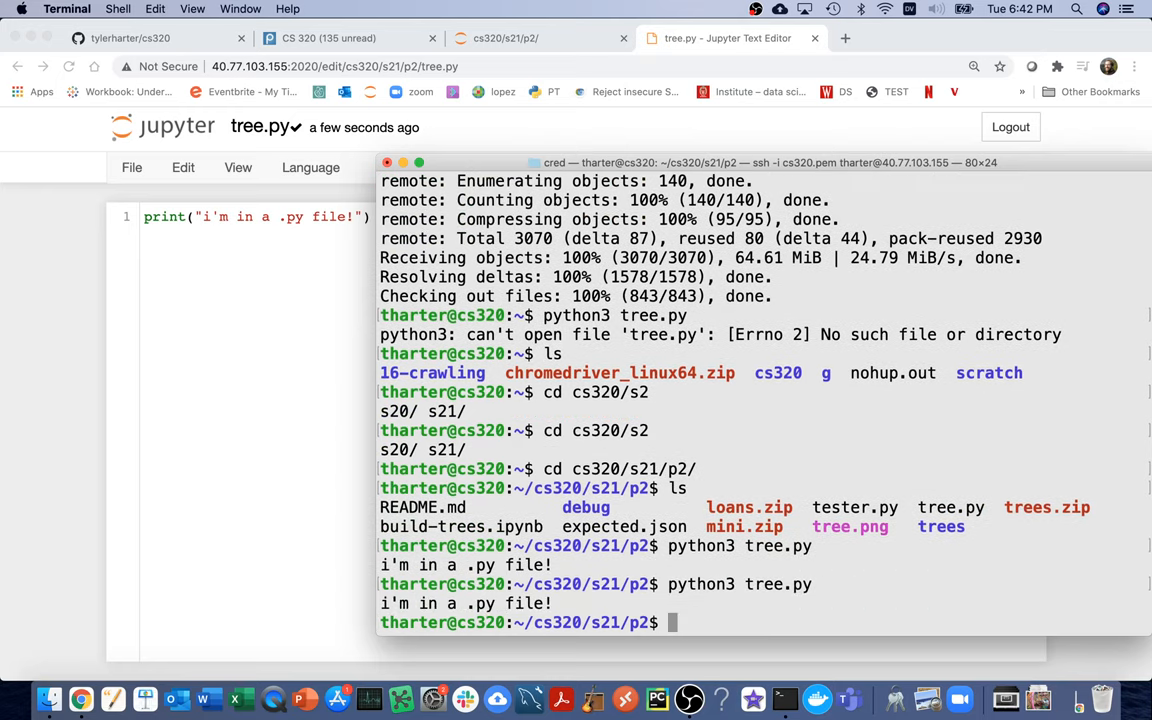
drag(380, 604, 552, 604)
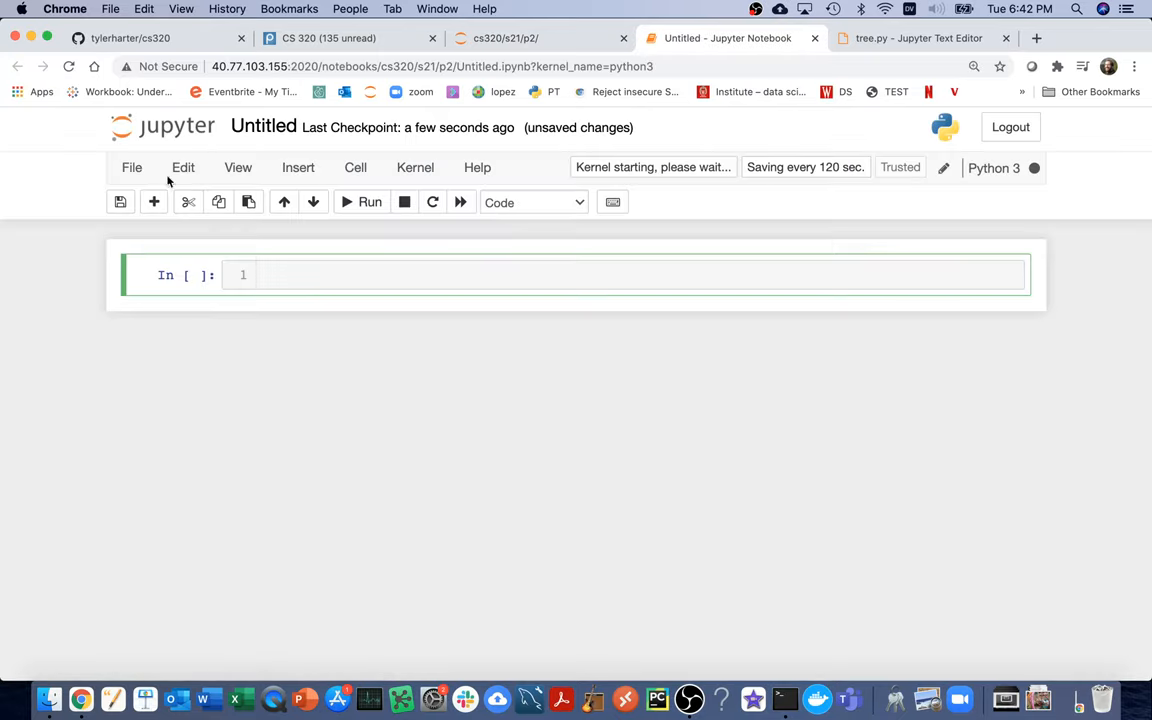
- Rename the new notebook debugging and run a cell containing import tree
text(de)
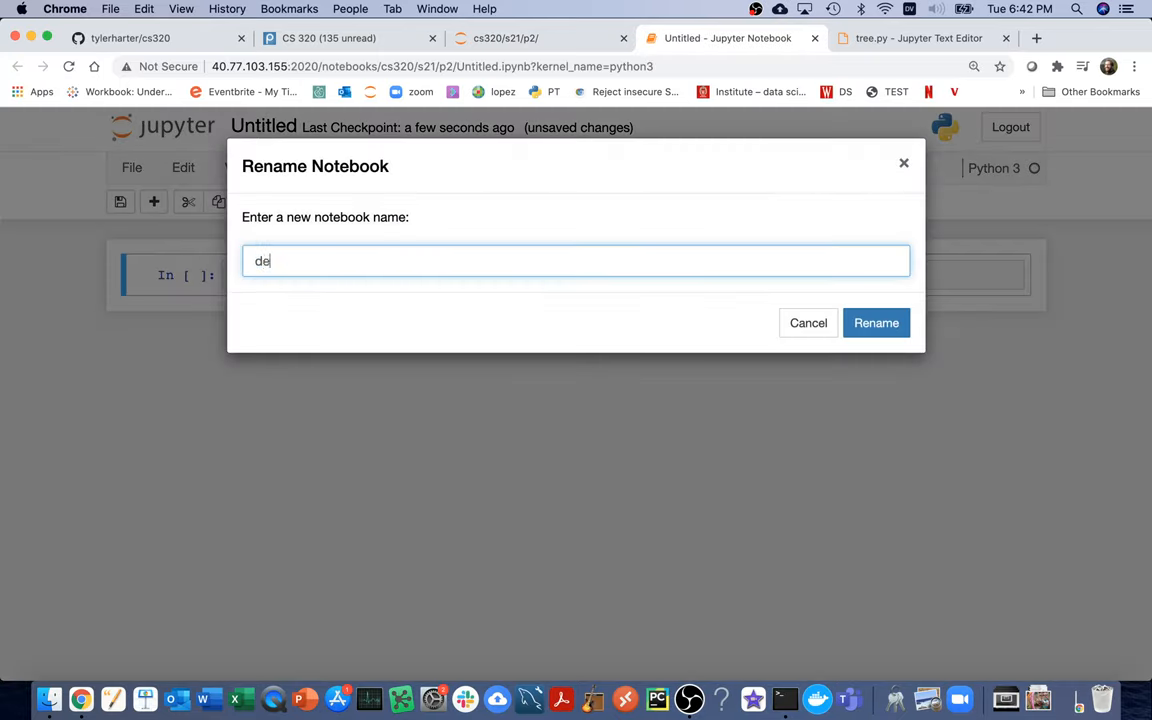
click(876, 322)
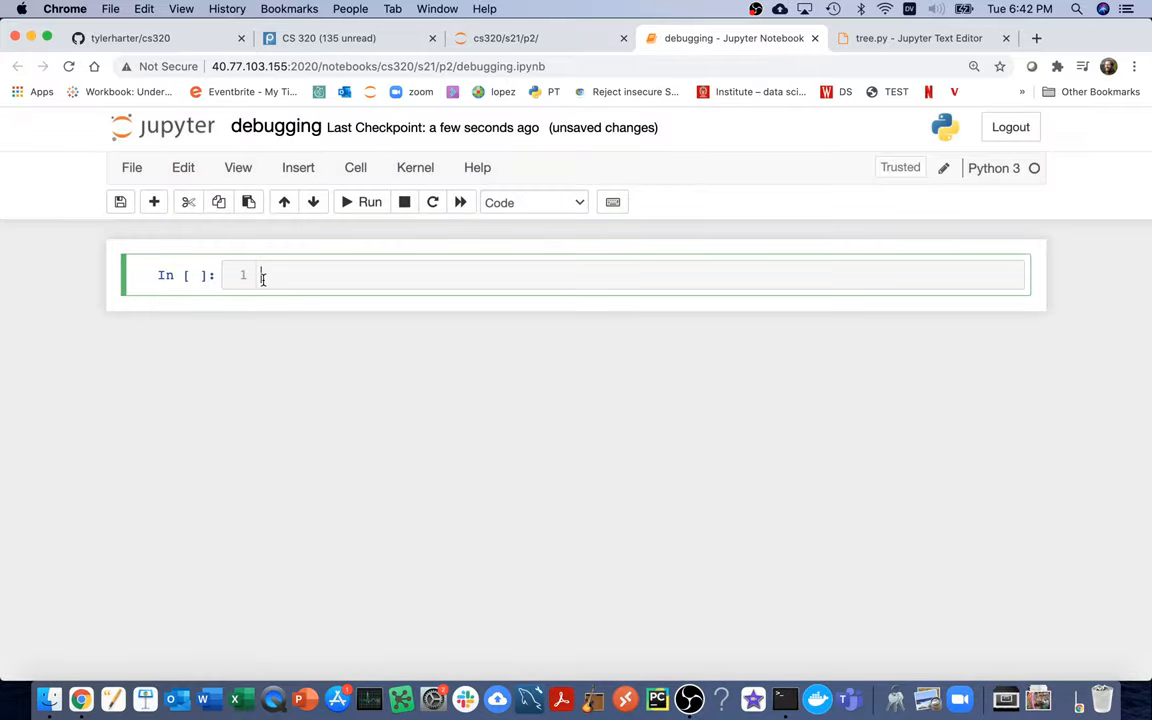
text(import tree.py)
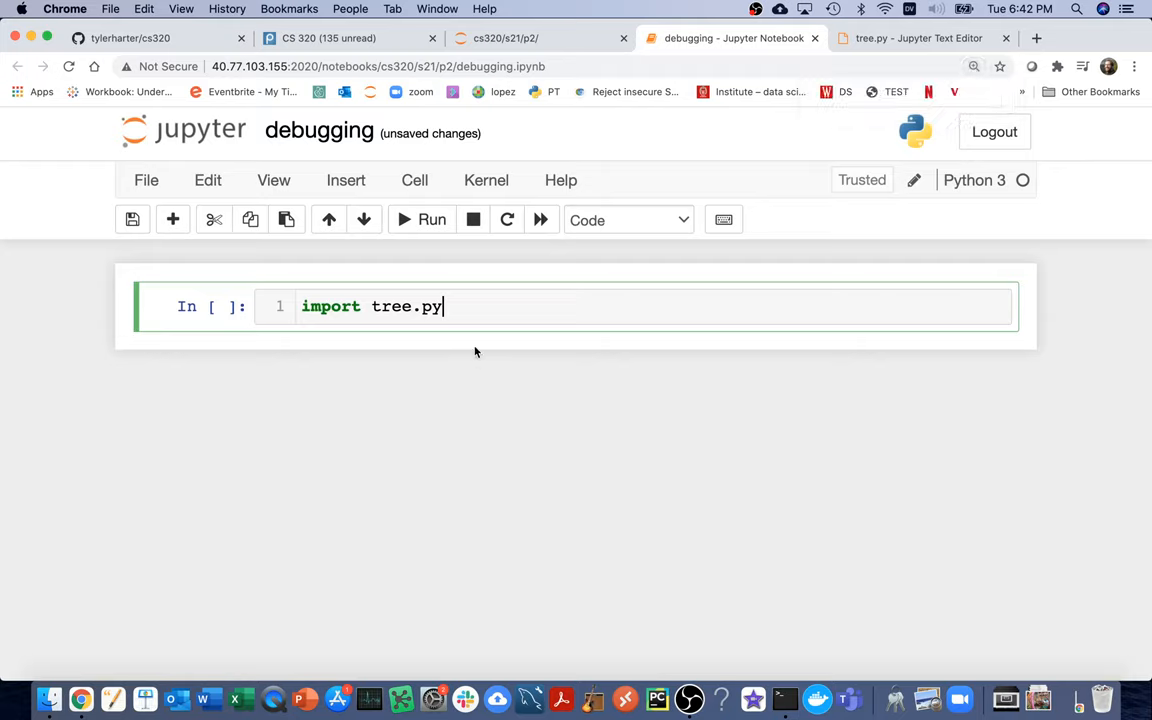
key(BackSpace)
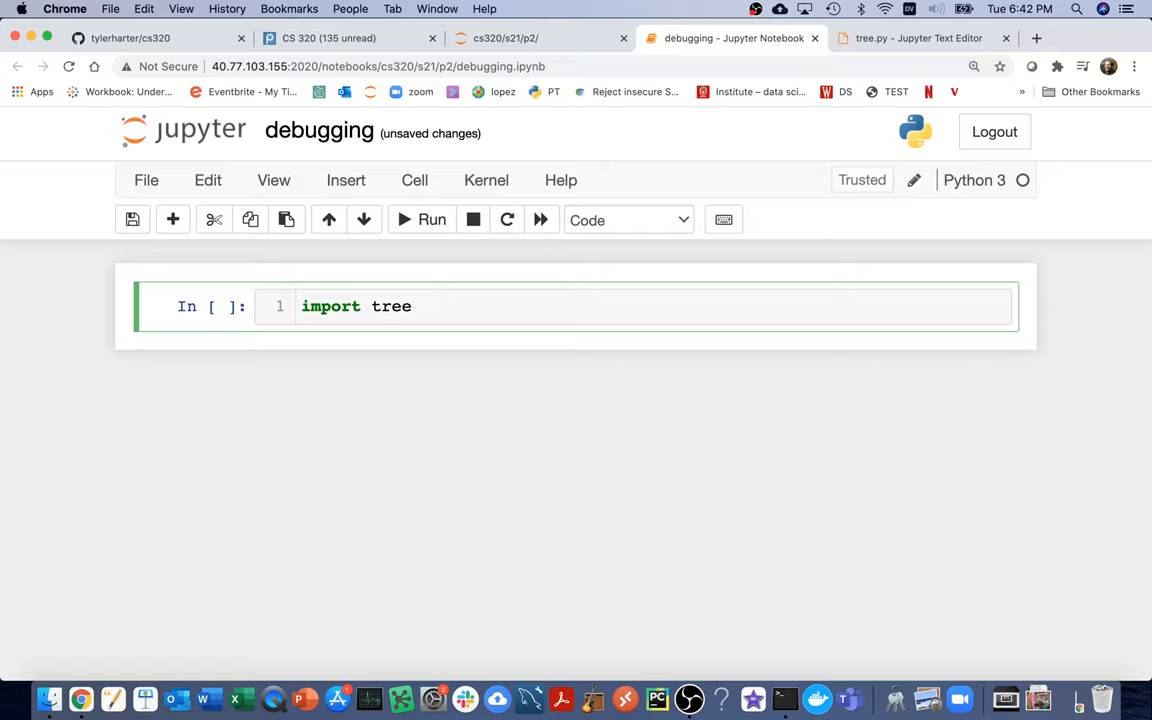
click(432, 218)
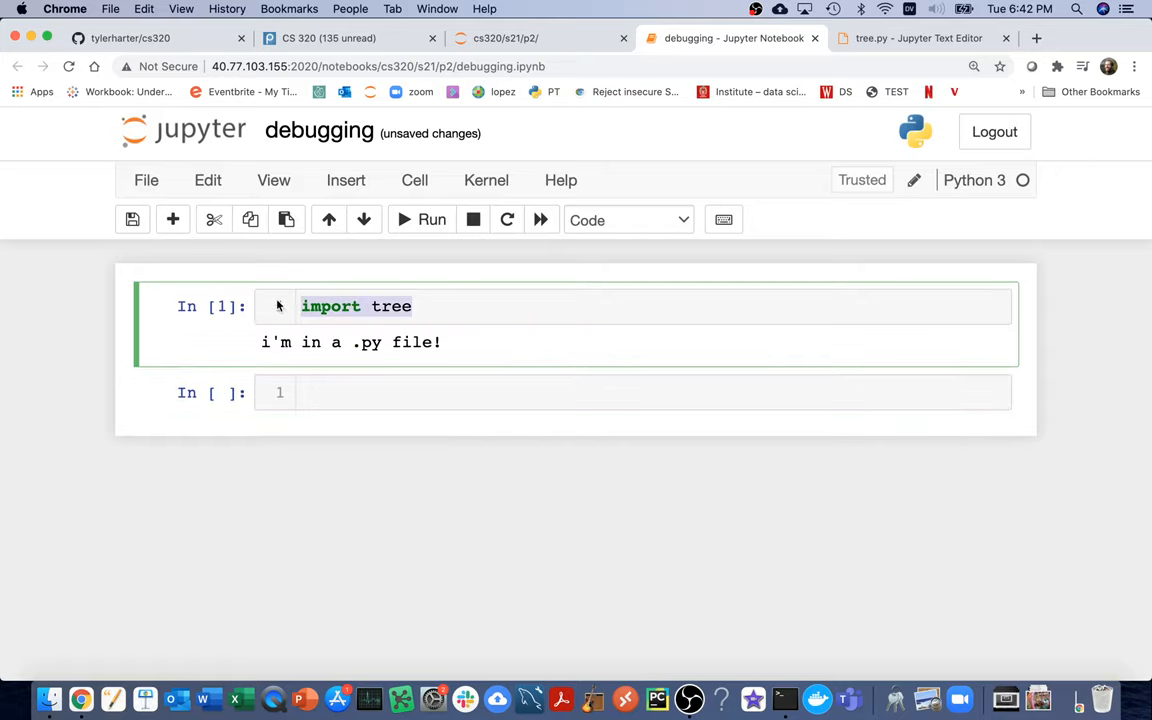
mouse_move(890, 38)
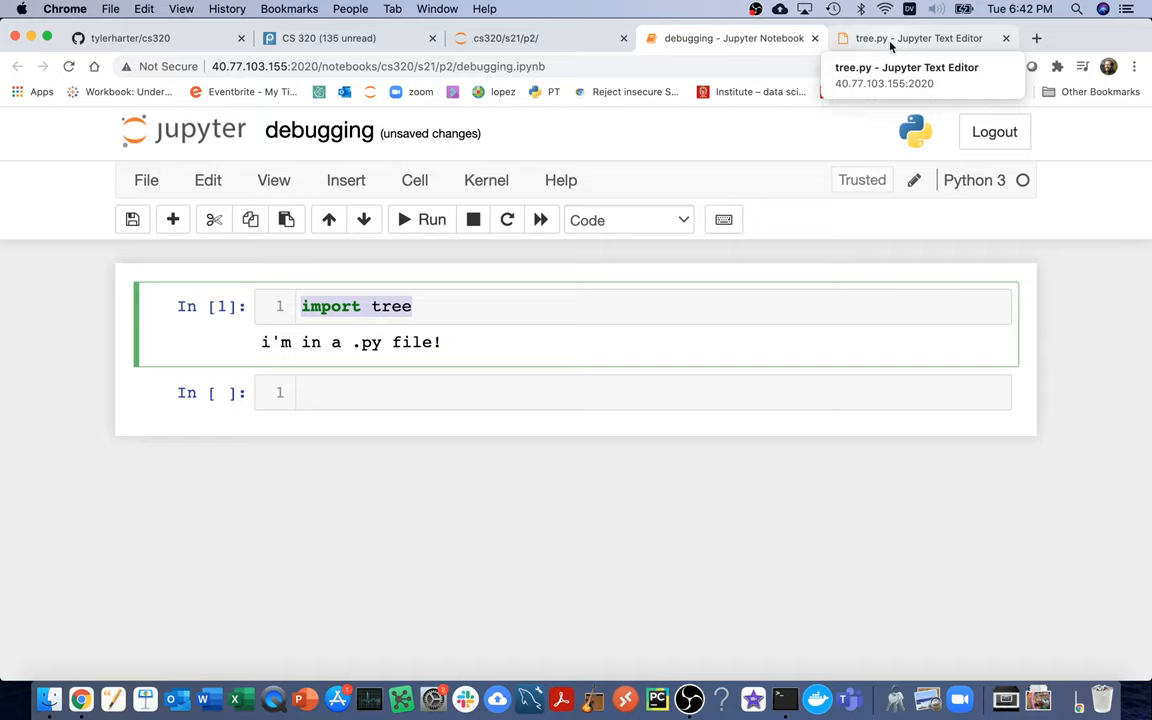
mouse_move(362, 380)
text(import tree)
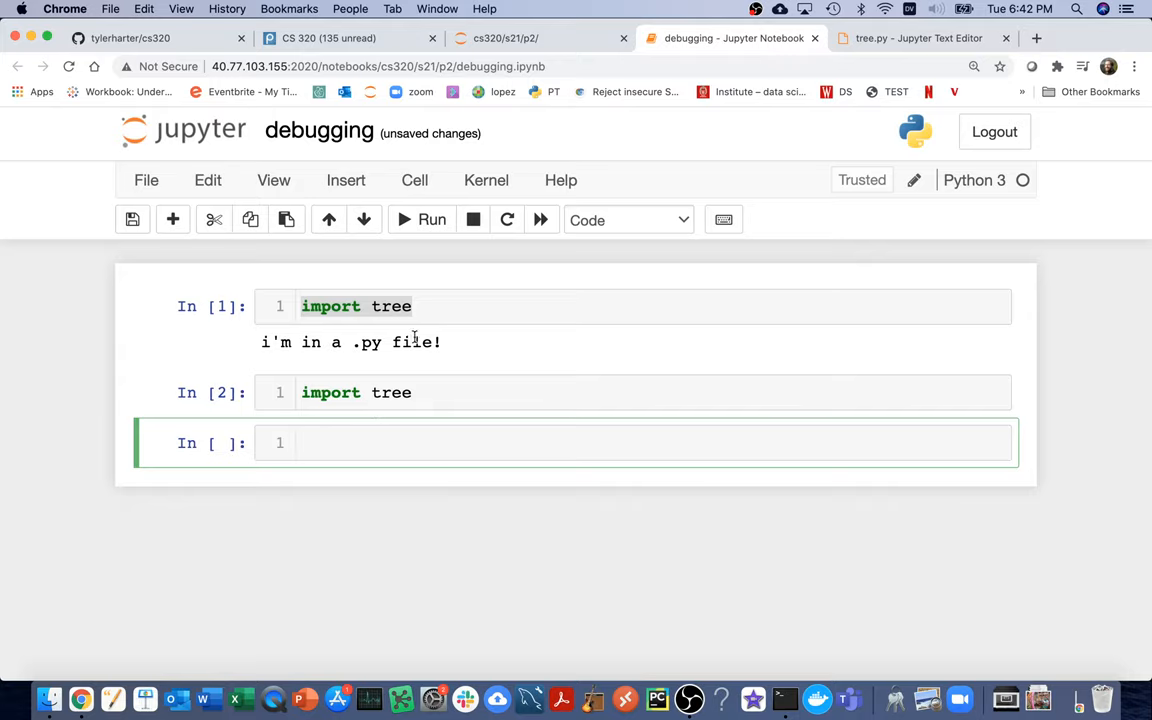
mouse_move(456, 188)
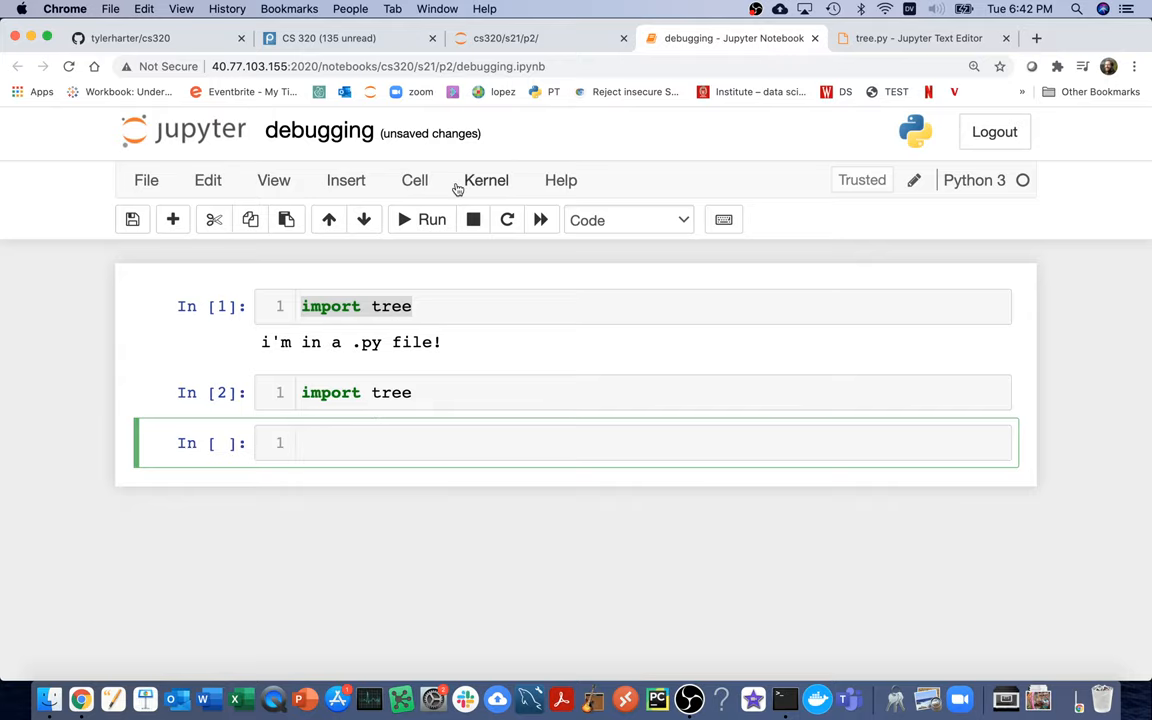
- Restart and rerun the whole notebook so the message prints only under the first import tree cell
click(486, 180)
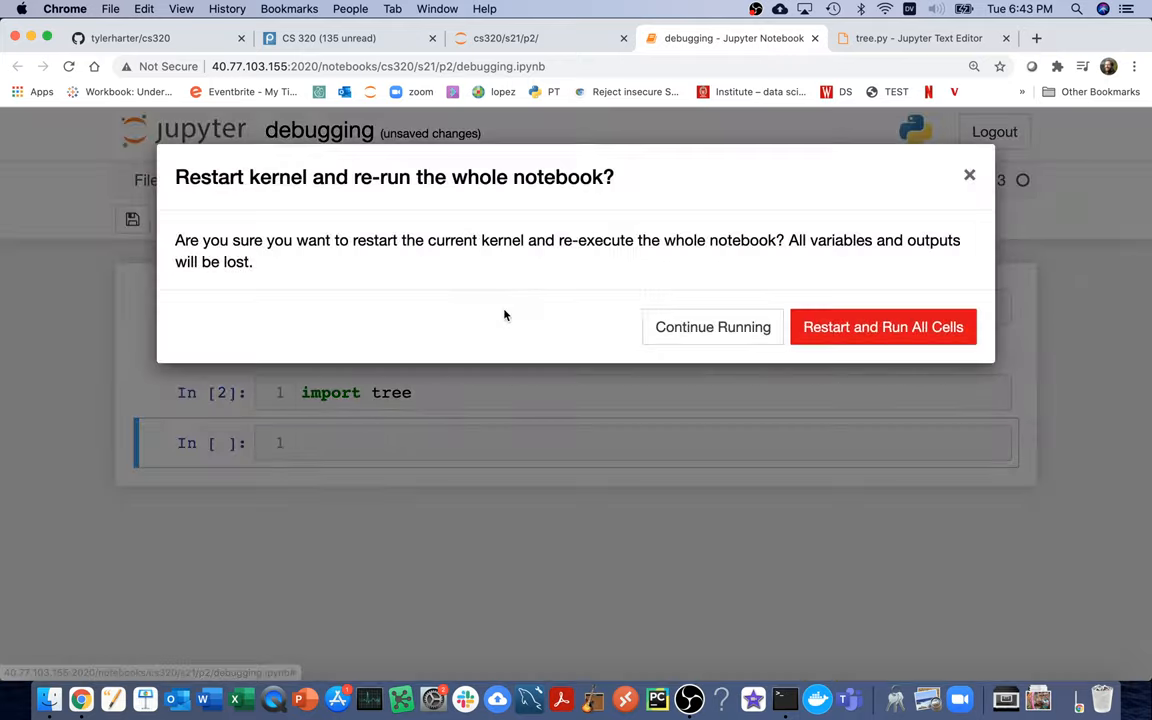
click(882, 328)
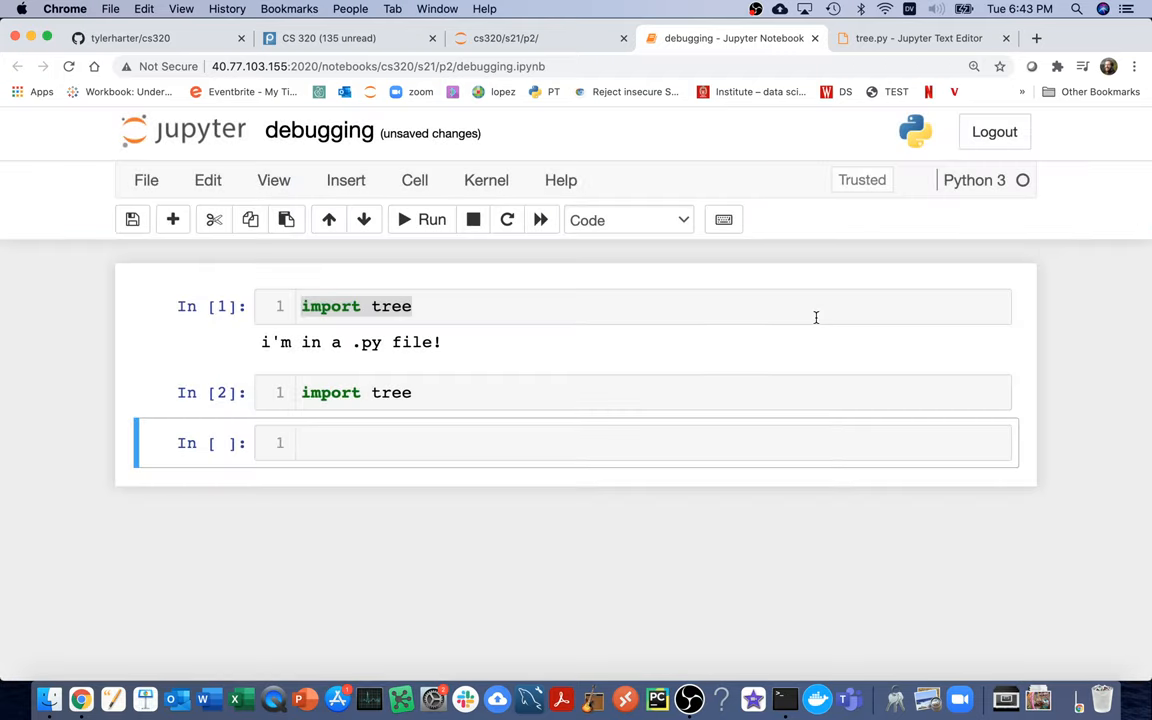
triple_click(350, 342)
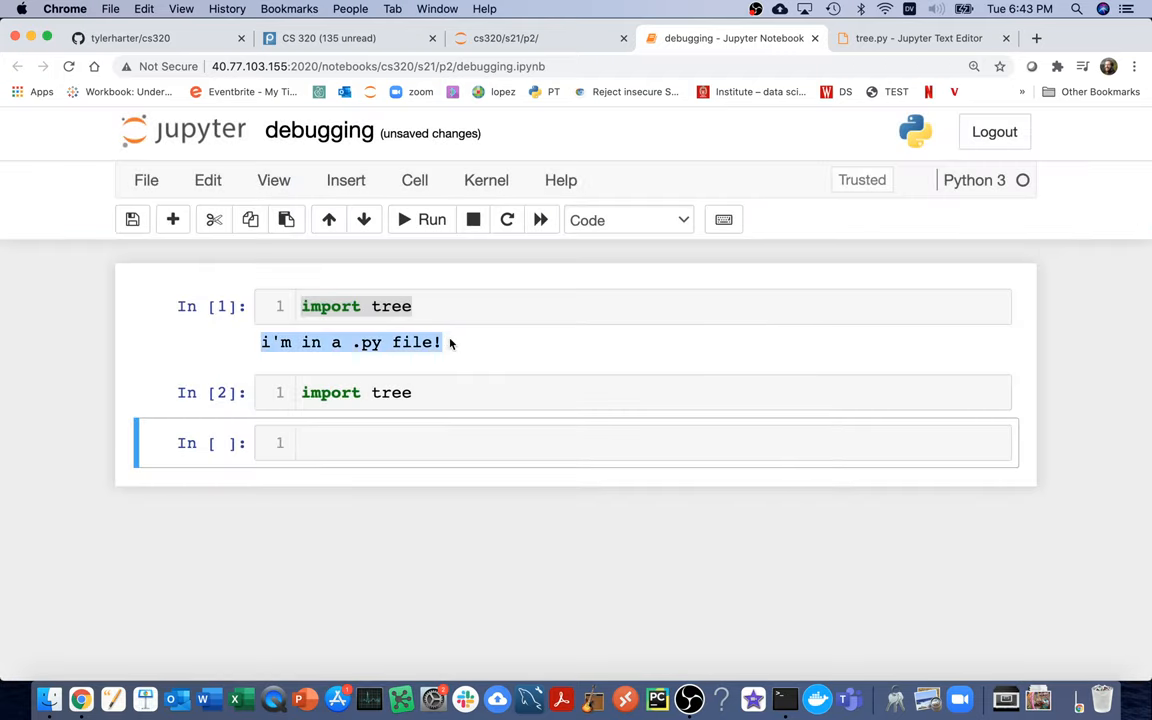
click(428, 306)
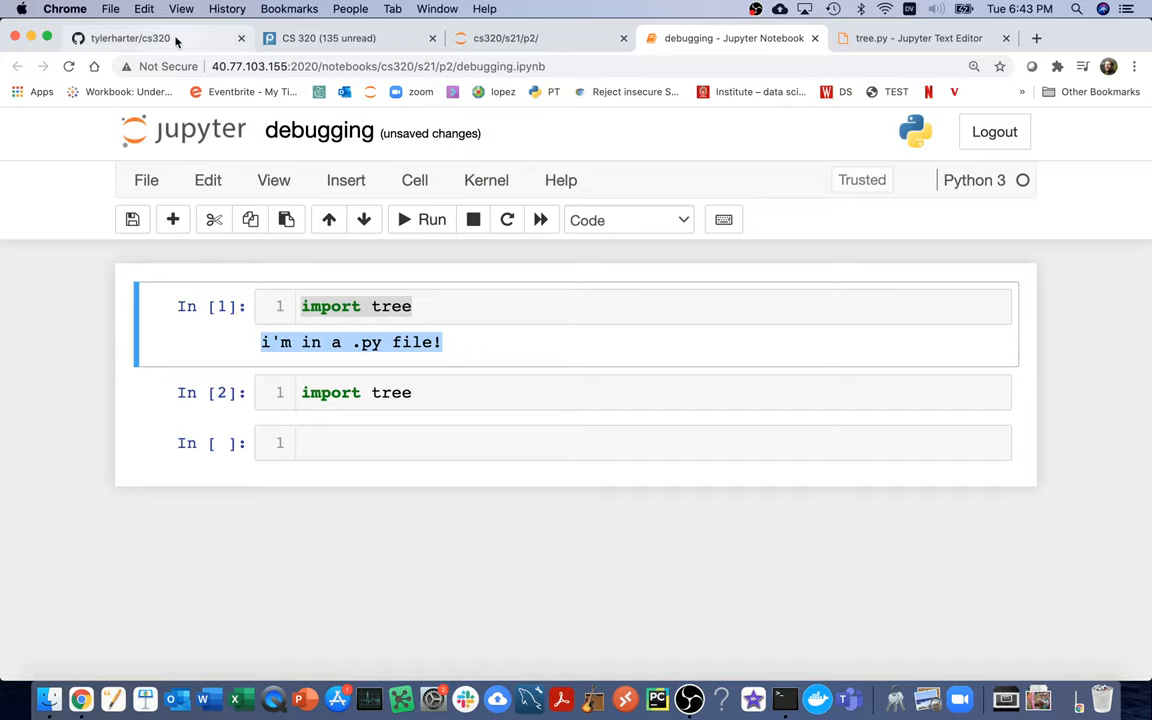
- Scroll the GitHub README to the Testing section's autoreload snippet for a debugging notebook
click(130, 38)
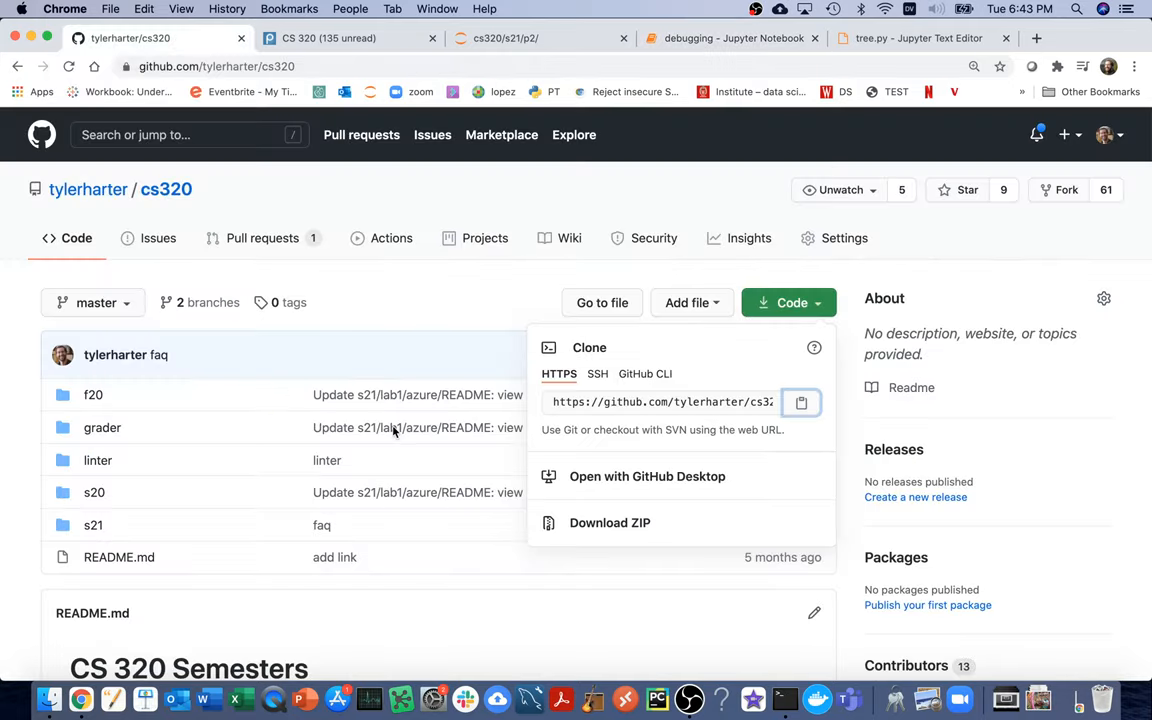
scroll(down, 3)
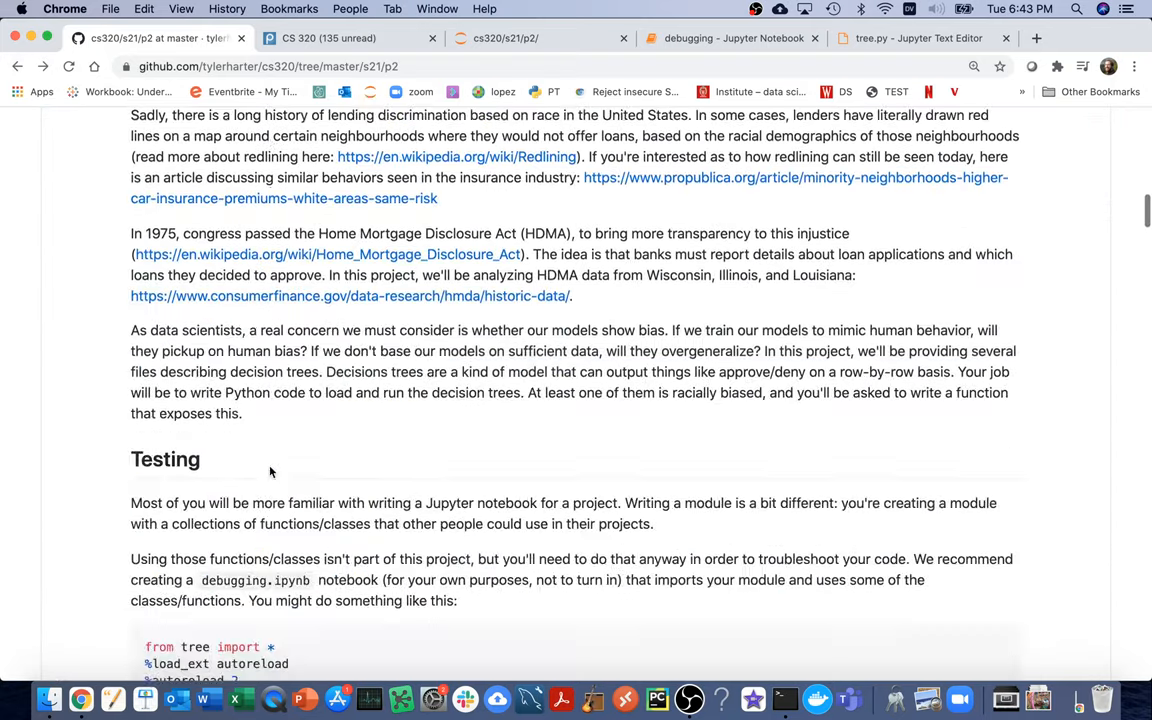
scroll(down, 3)
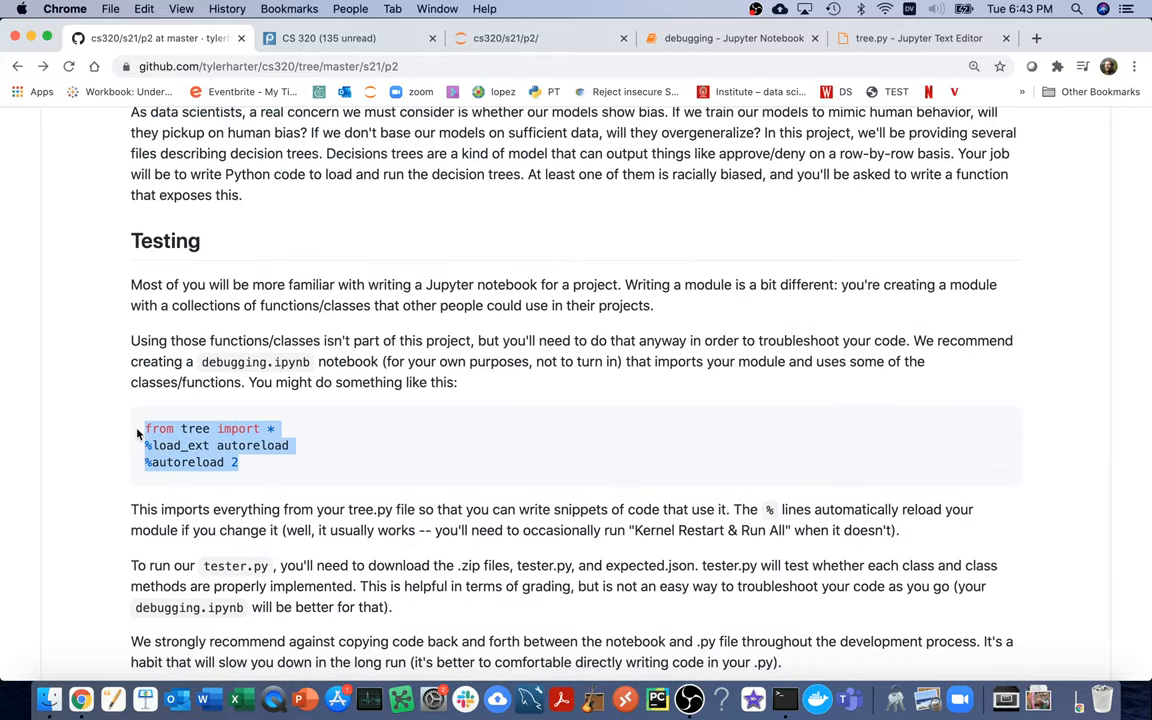
mouse_move(216, 424)
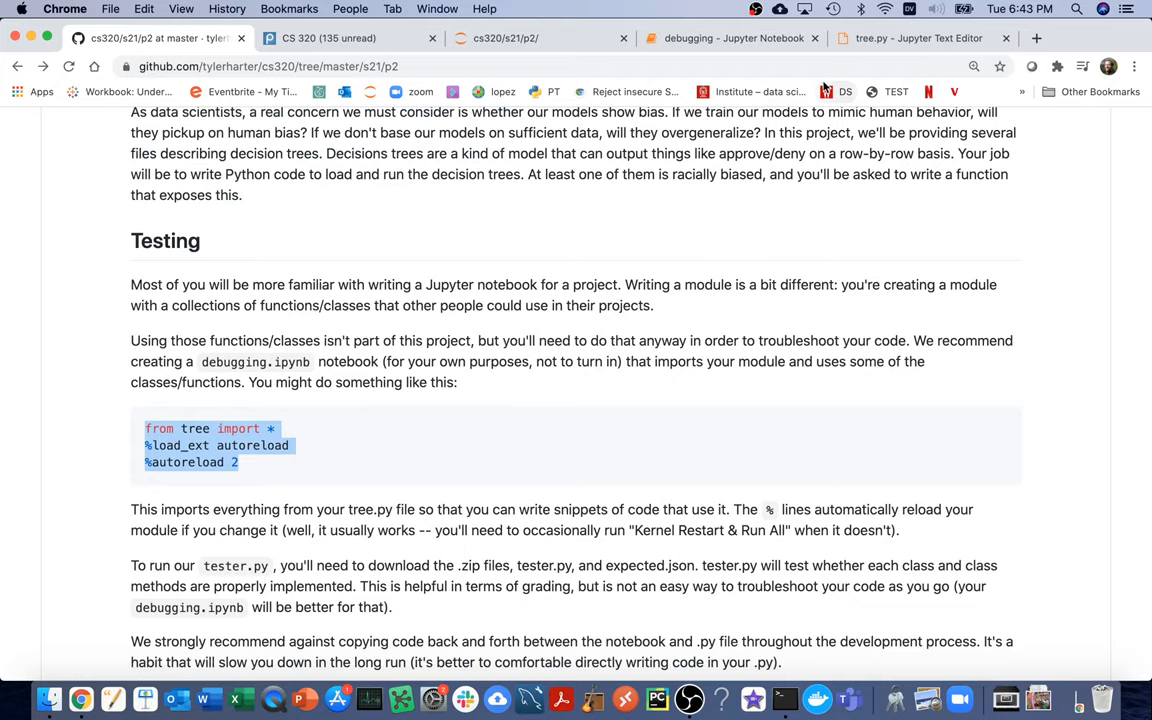
mouse_move(732, 38)
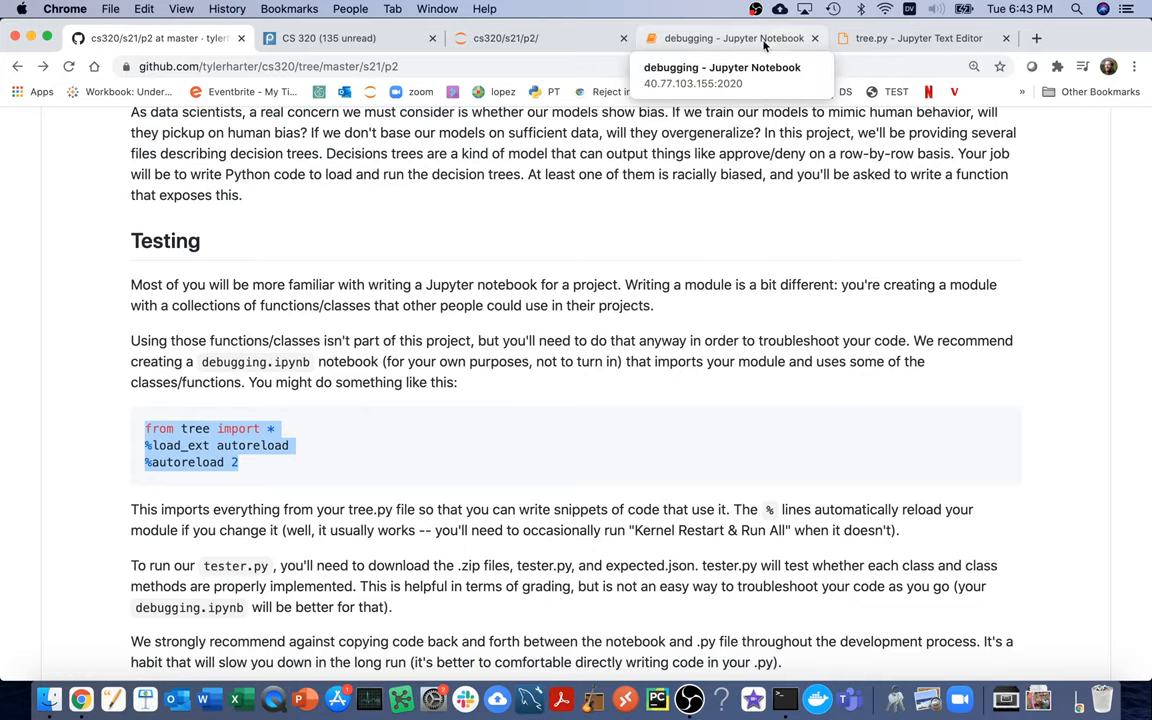
- Add the line example_variable = 123 below the print statement in tree.py and save
click(730, 38)
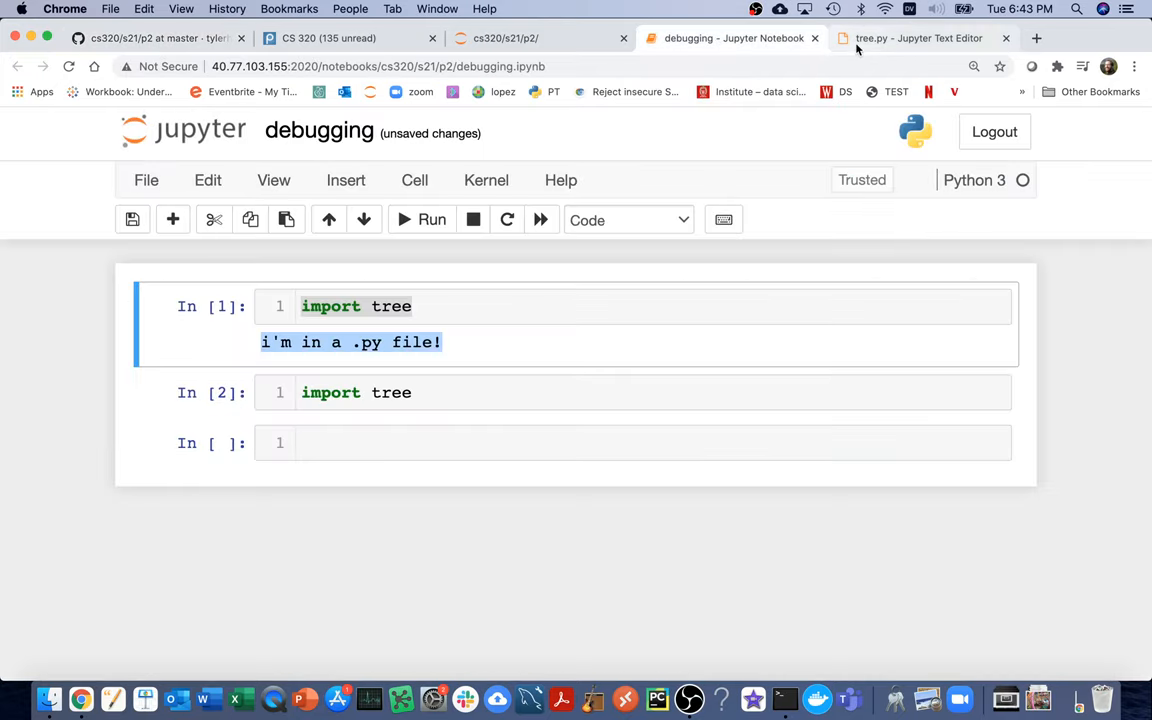
click(916, 38)
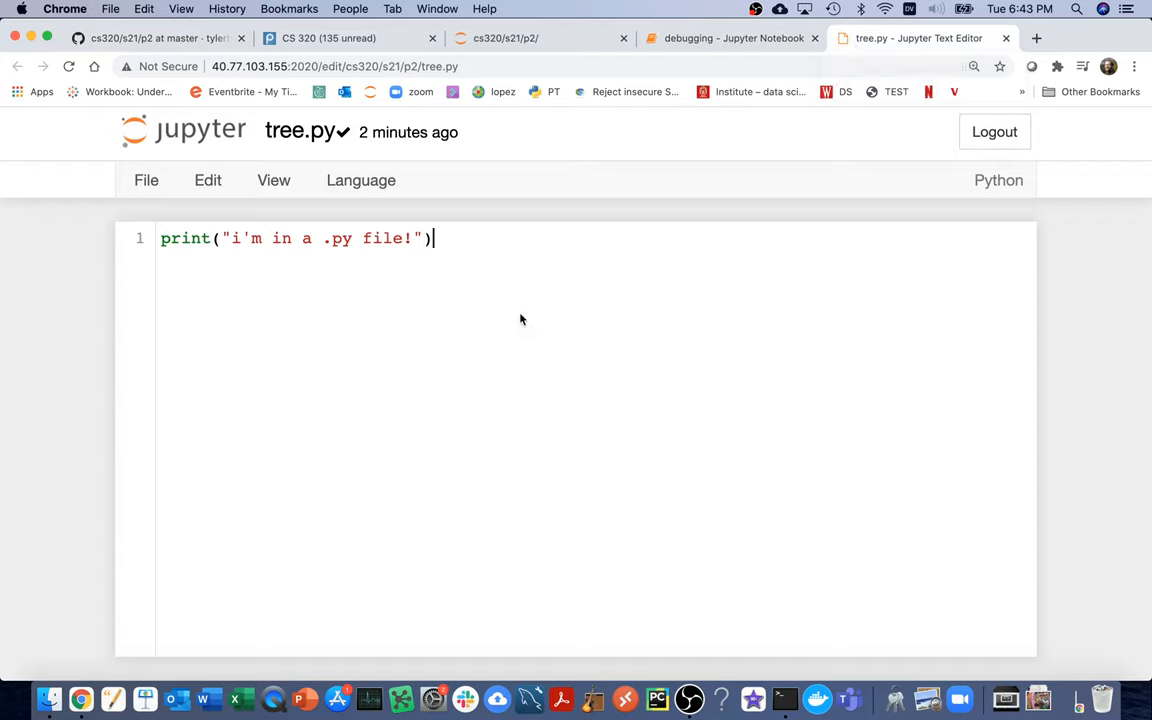
key(Enter)
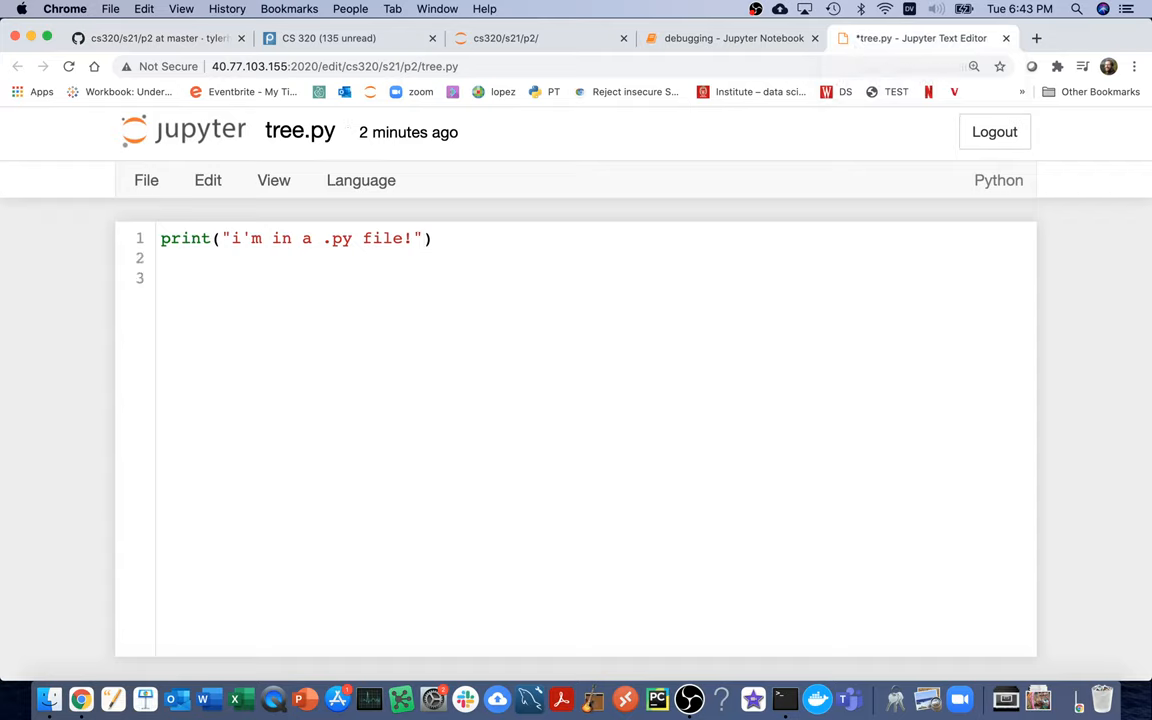
text(examp)
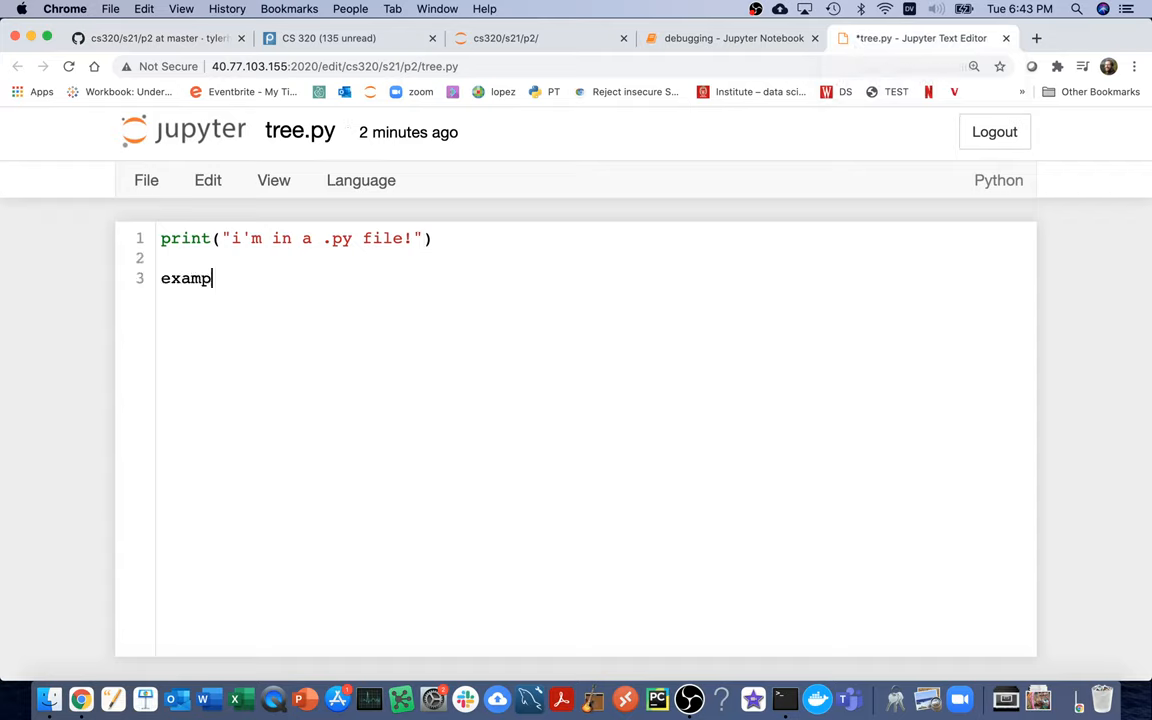
text(le_var)
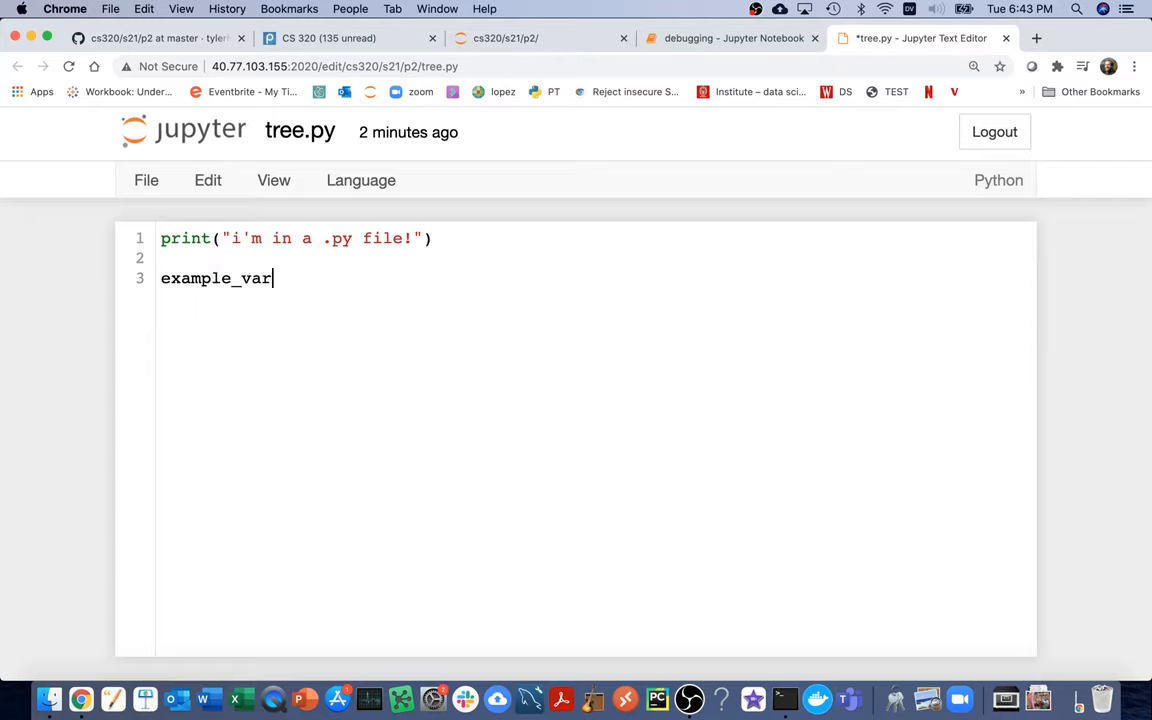
text(iable = 123)
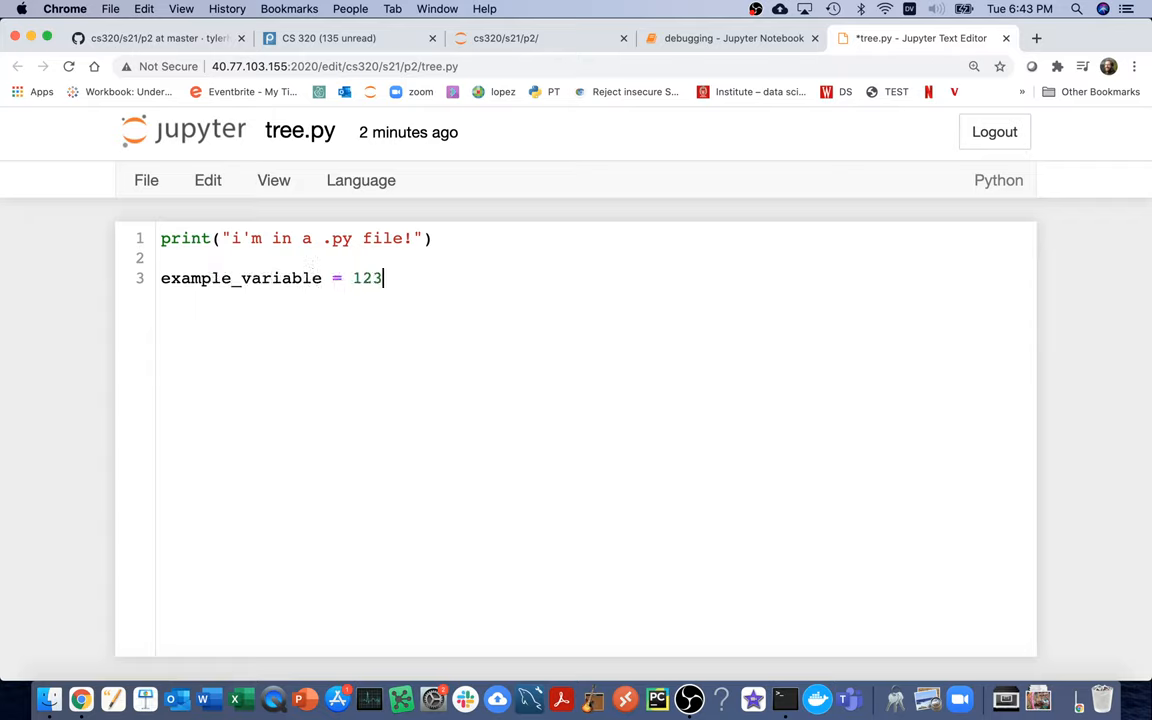
double_click(240, 278)
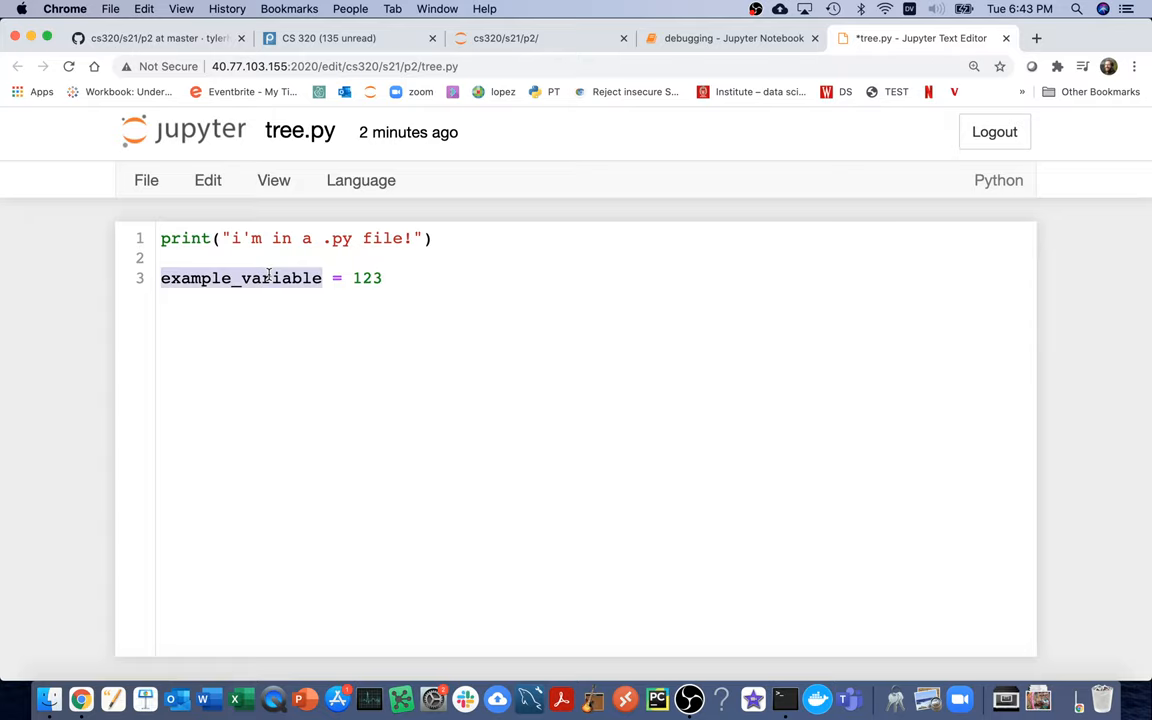
key(cmd+s)
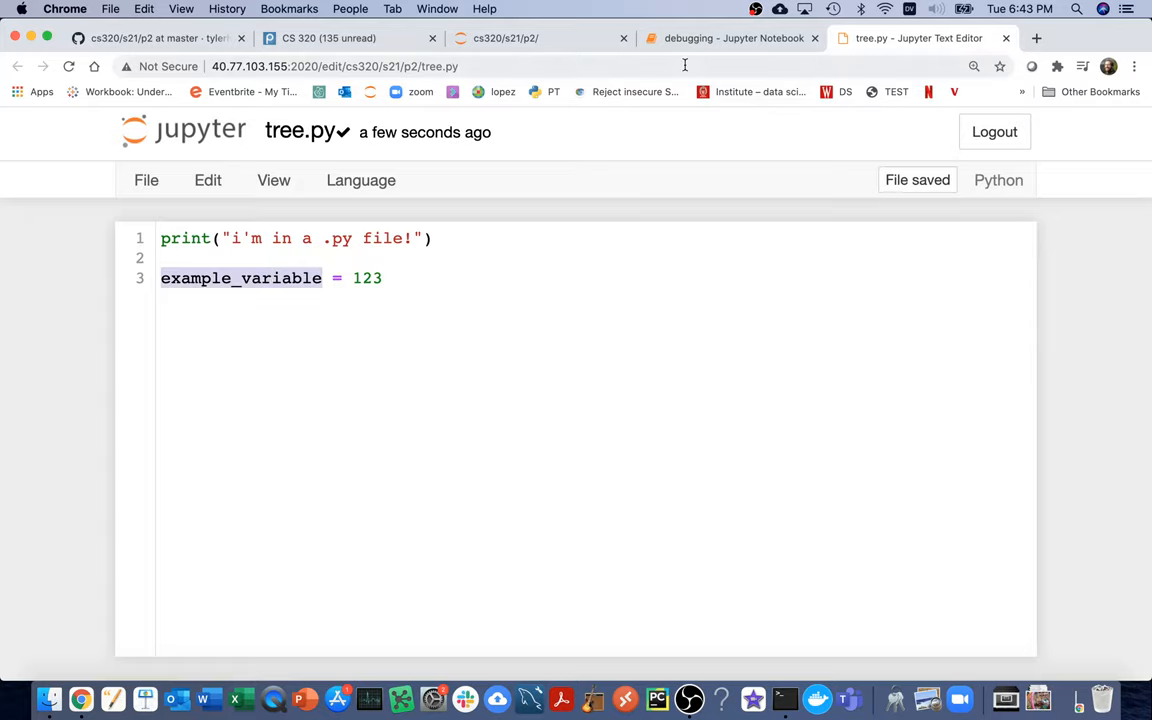
- Evaluate tree.example_variable, then restart and rerun the notebook so it outputs 123 instead of an AttributeError
click(730, 38)
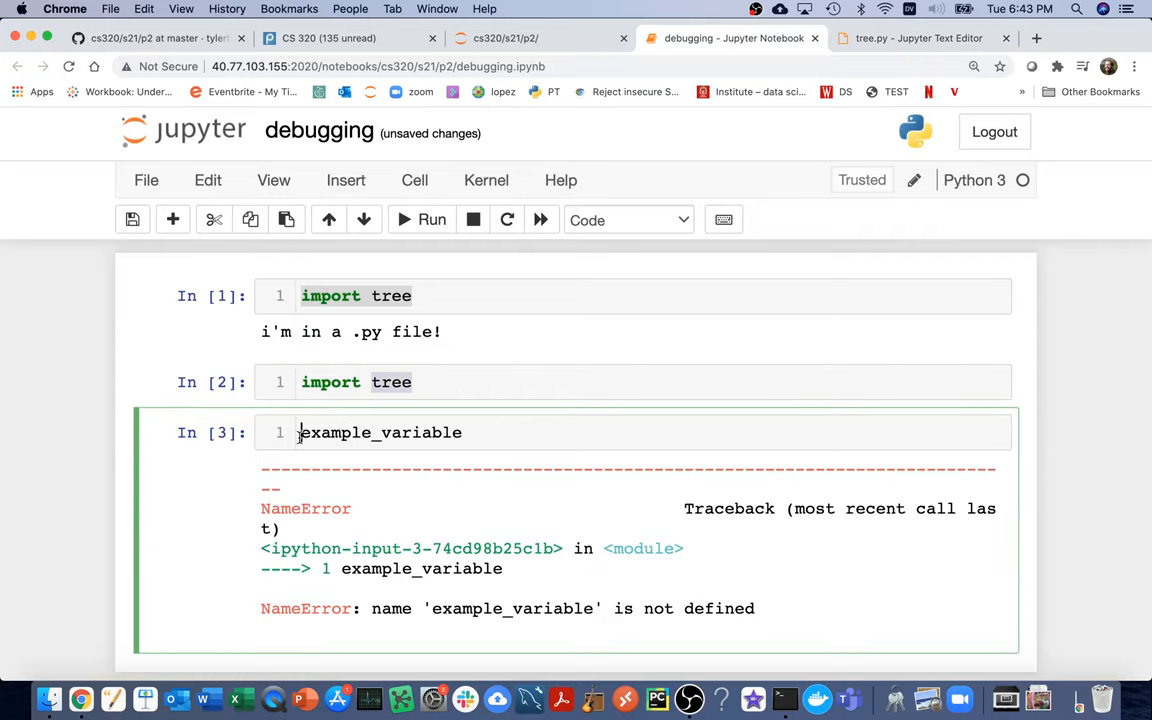
text(tree.)
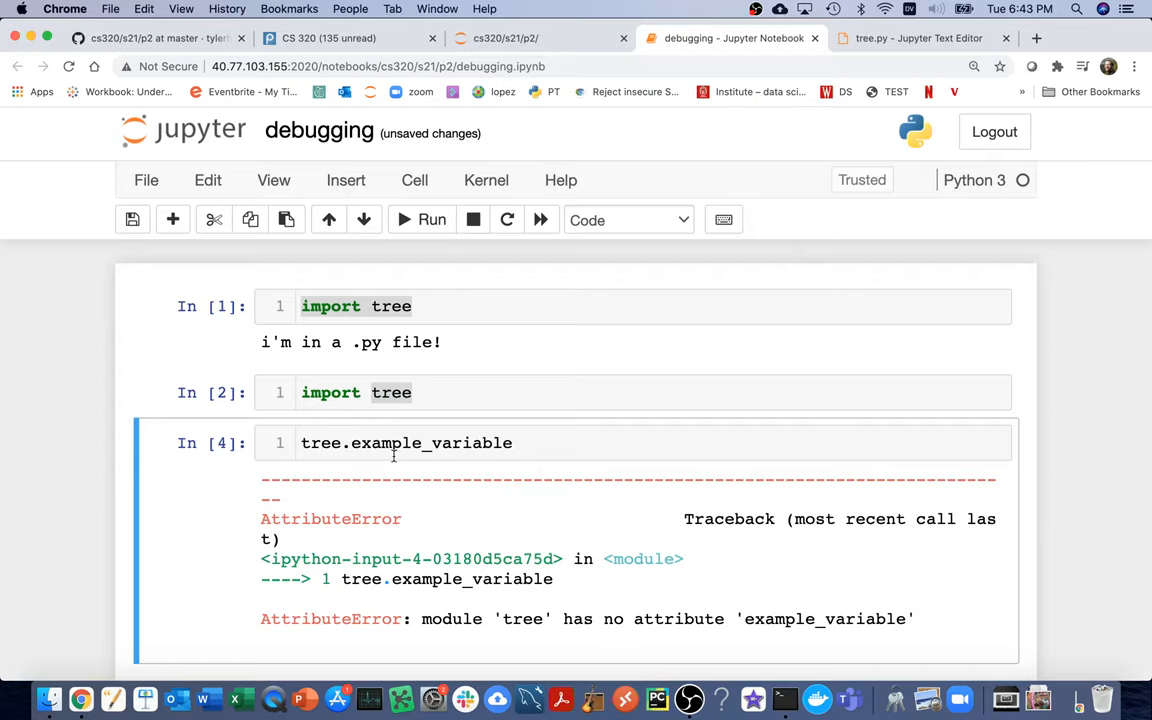
mouse_move(688, 584)
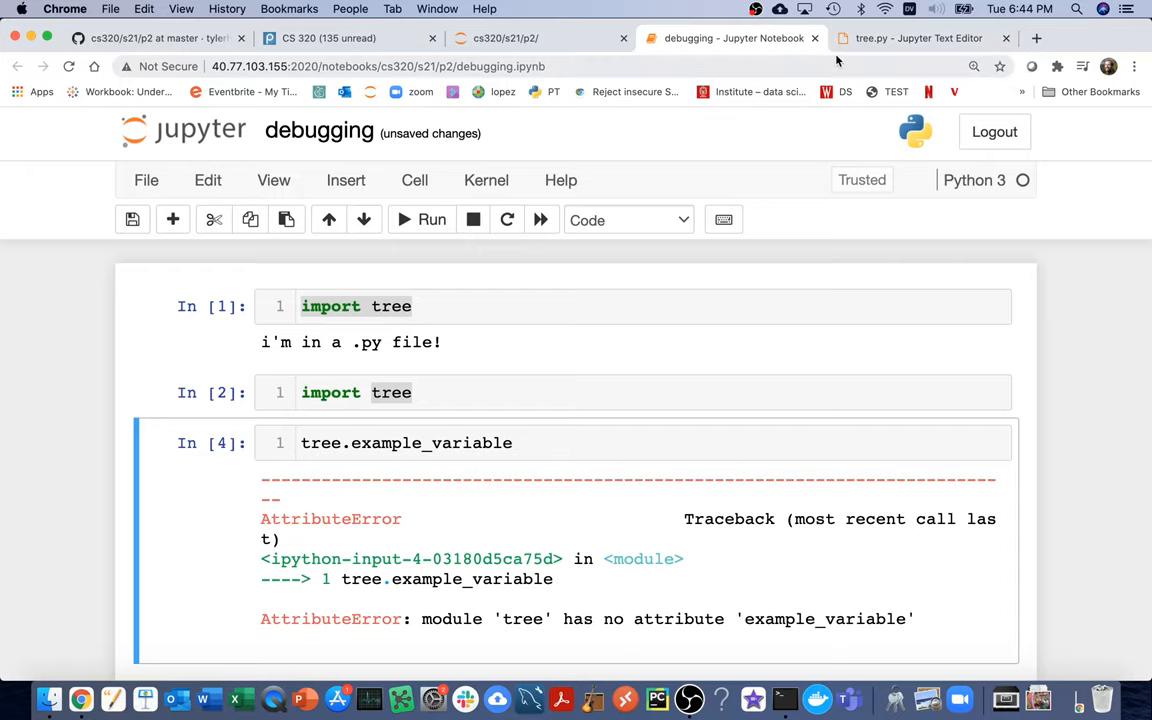
click(916, 38)
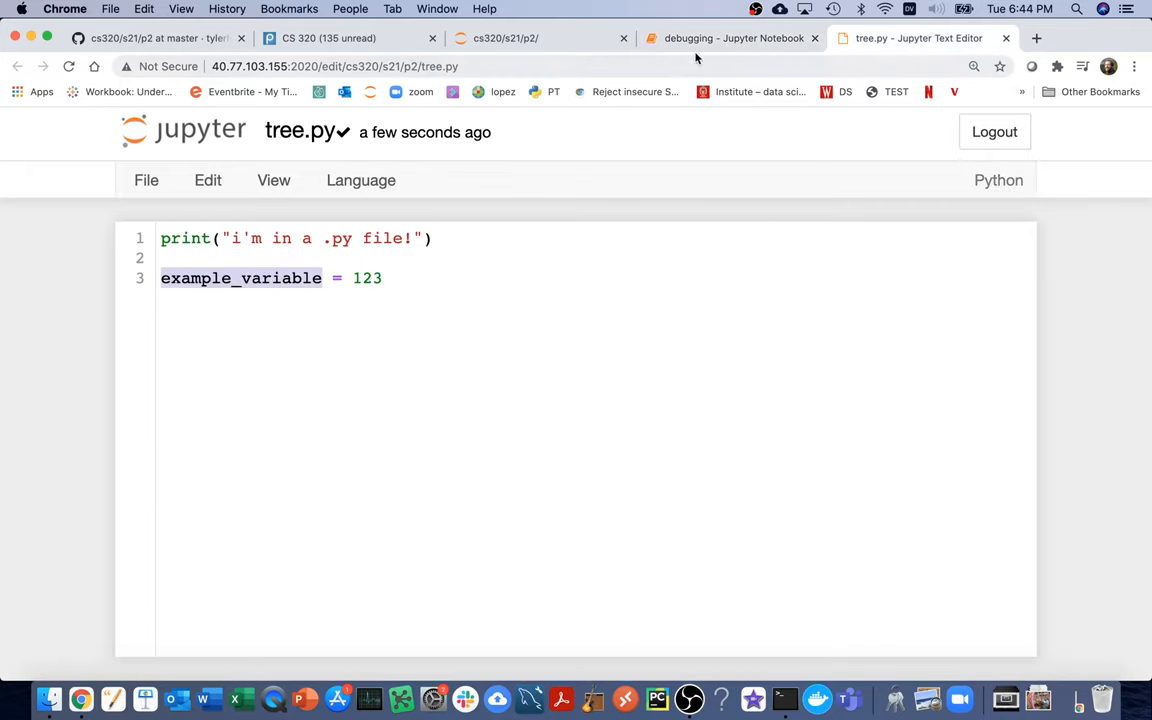
click(730, 38)
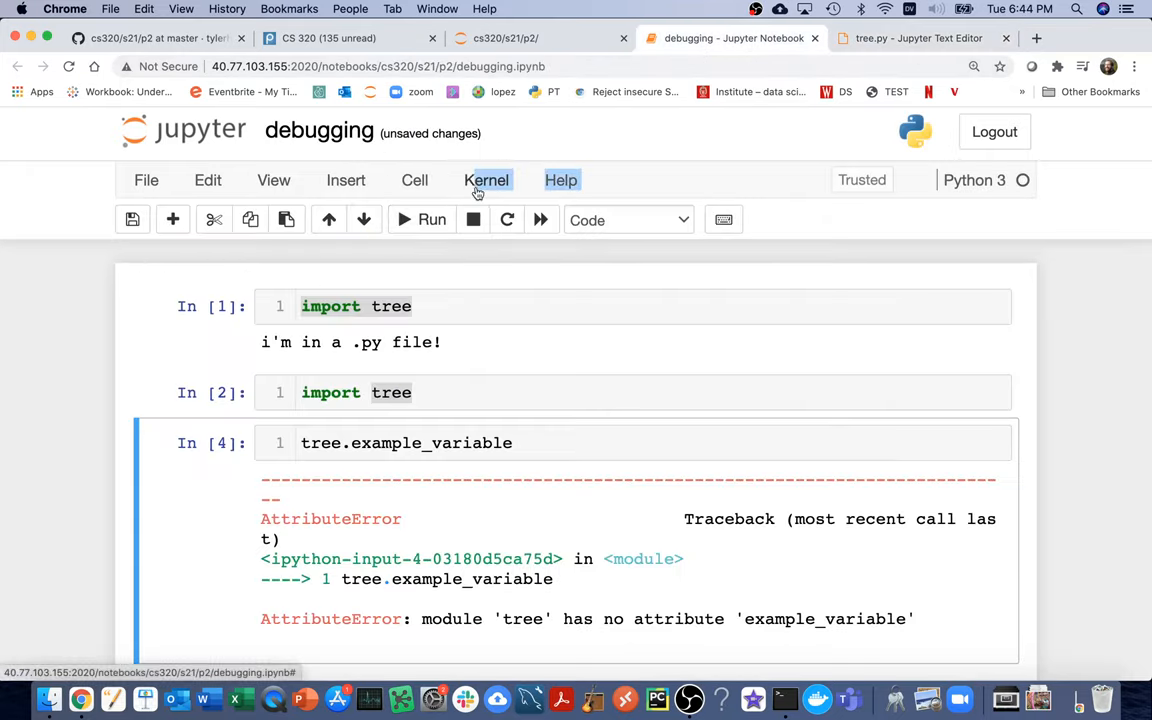
click(488, 180)
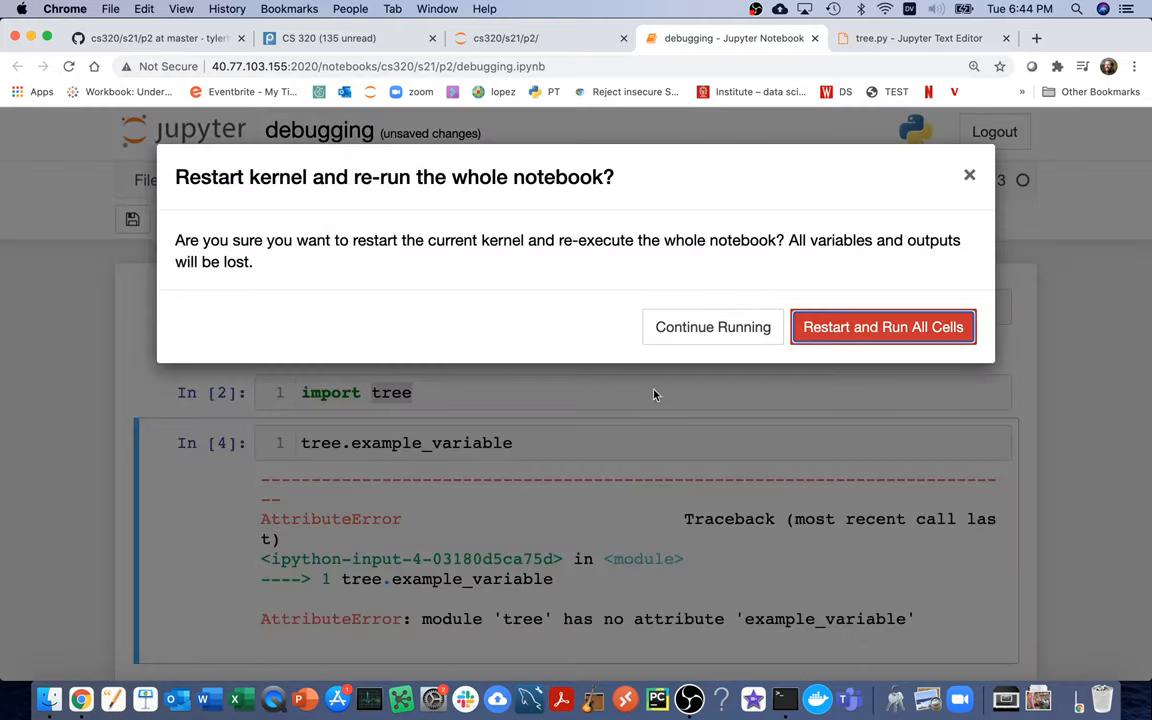
click(882, 328)
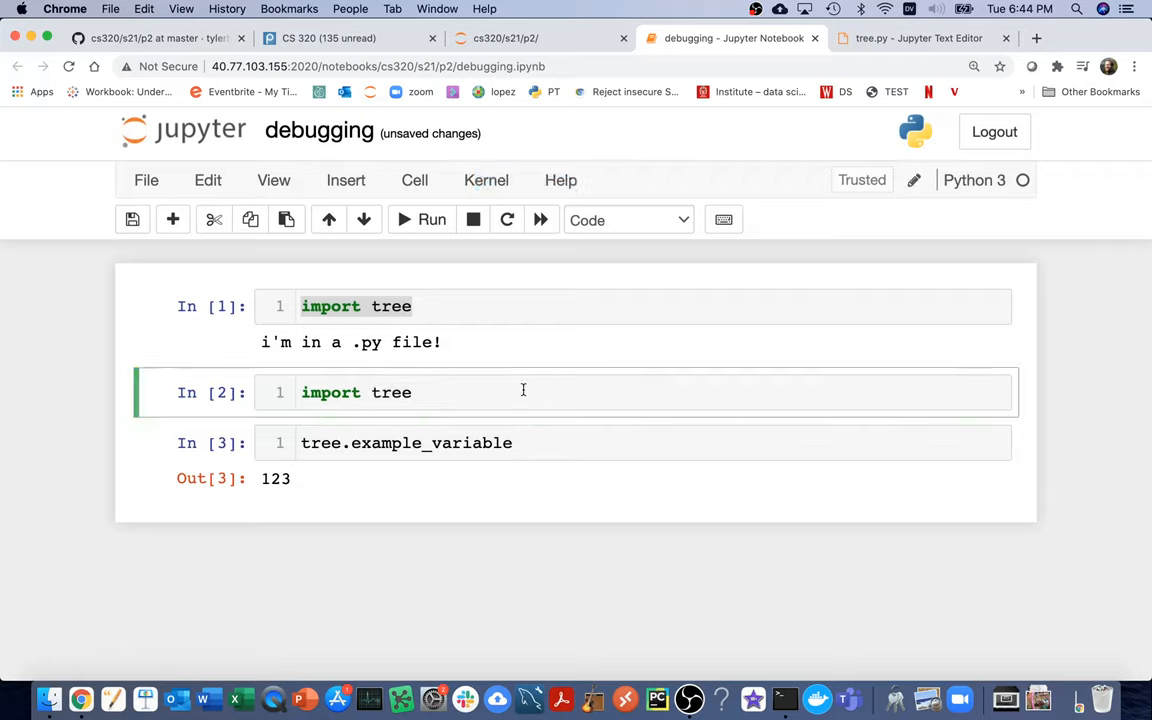
- Change the import cell to from tree import * and confirm bare example_variable evaluates to 123
text(from tre)
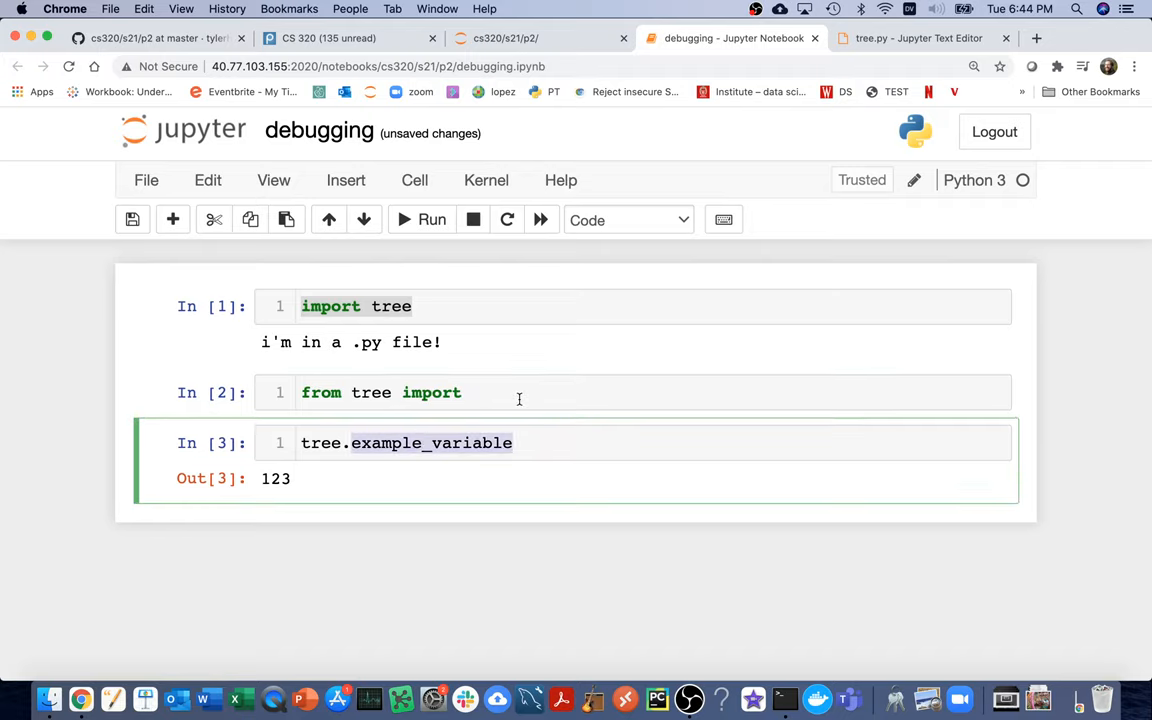
text(example_variable)
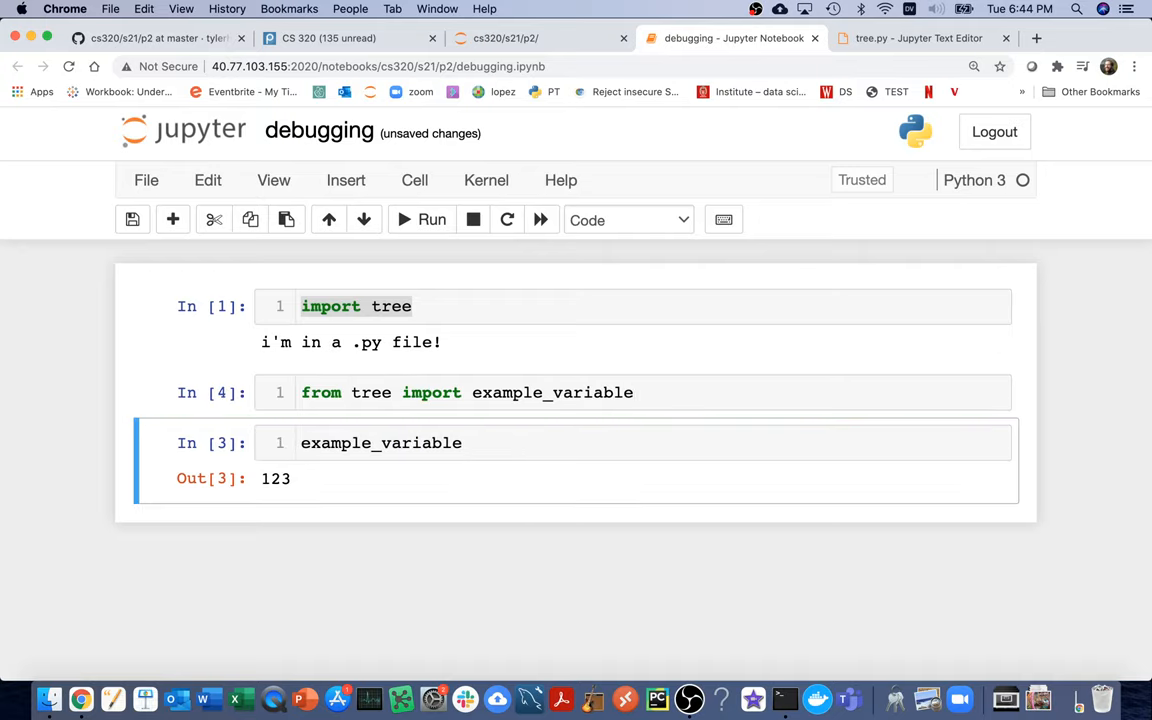
key(shift+enter)
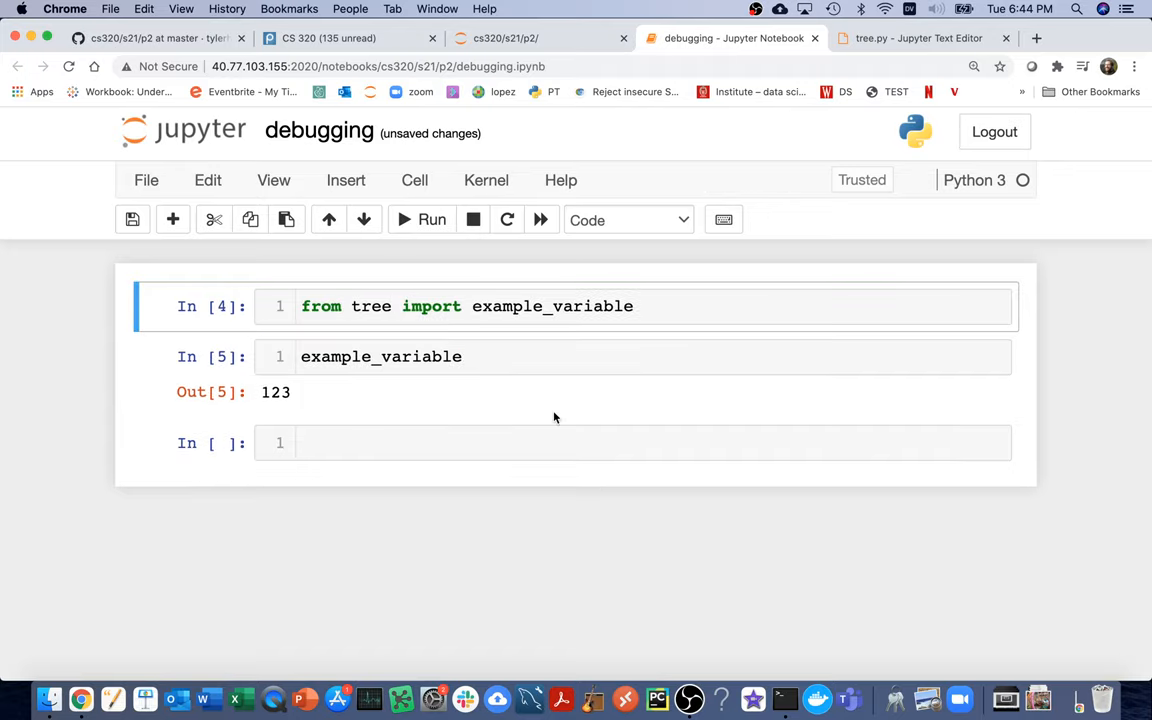
double_click(552, 306)
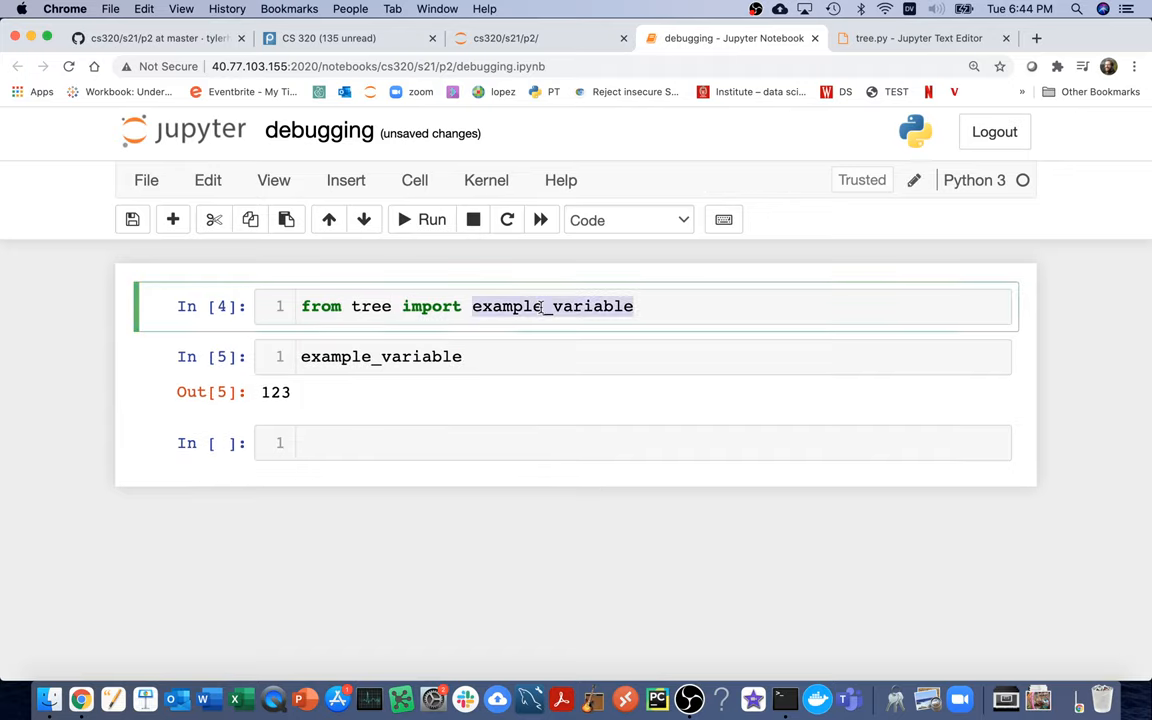
text(*)
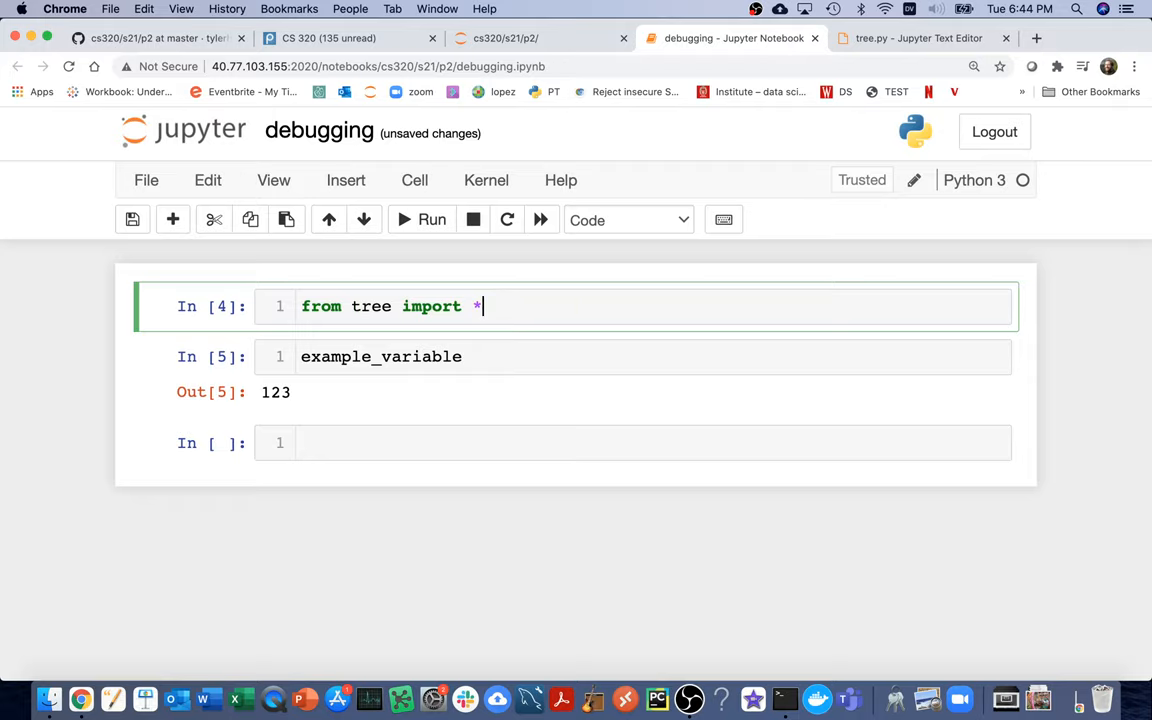
double_click(380, 356)
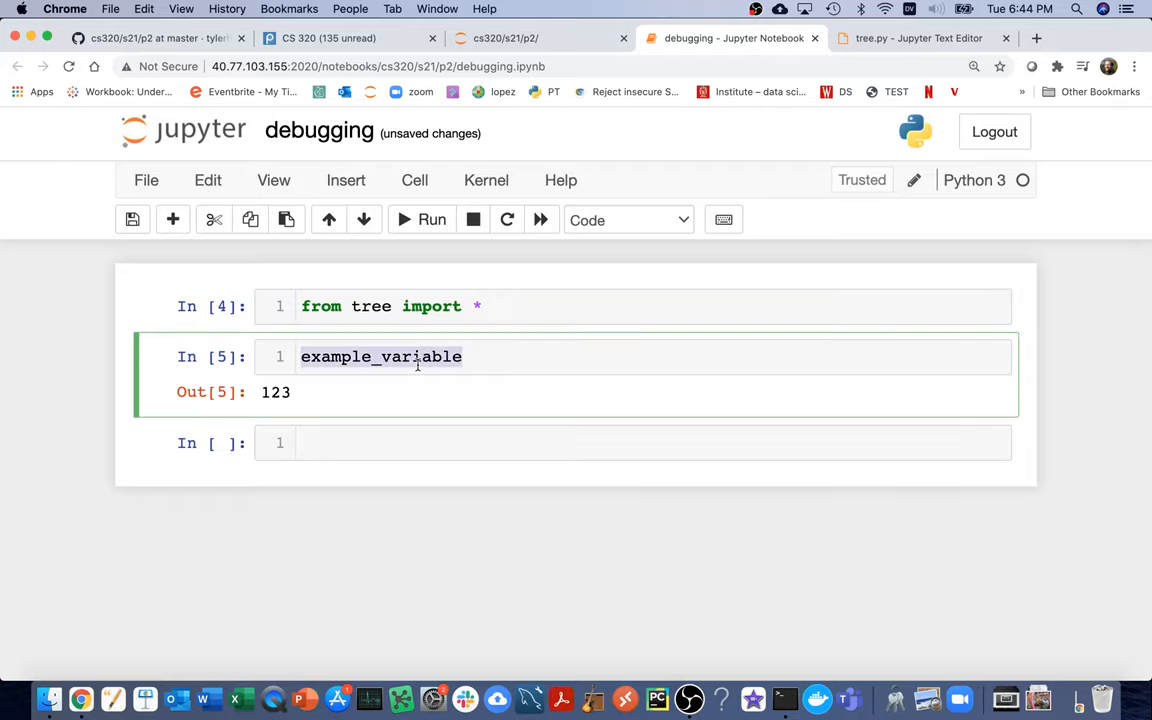
click(916, 38)
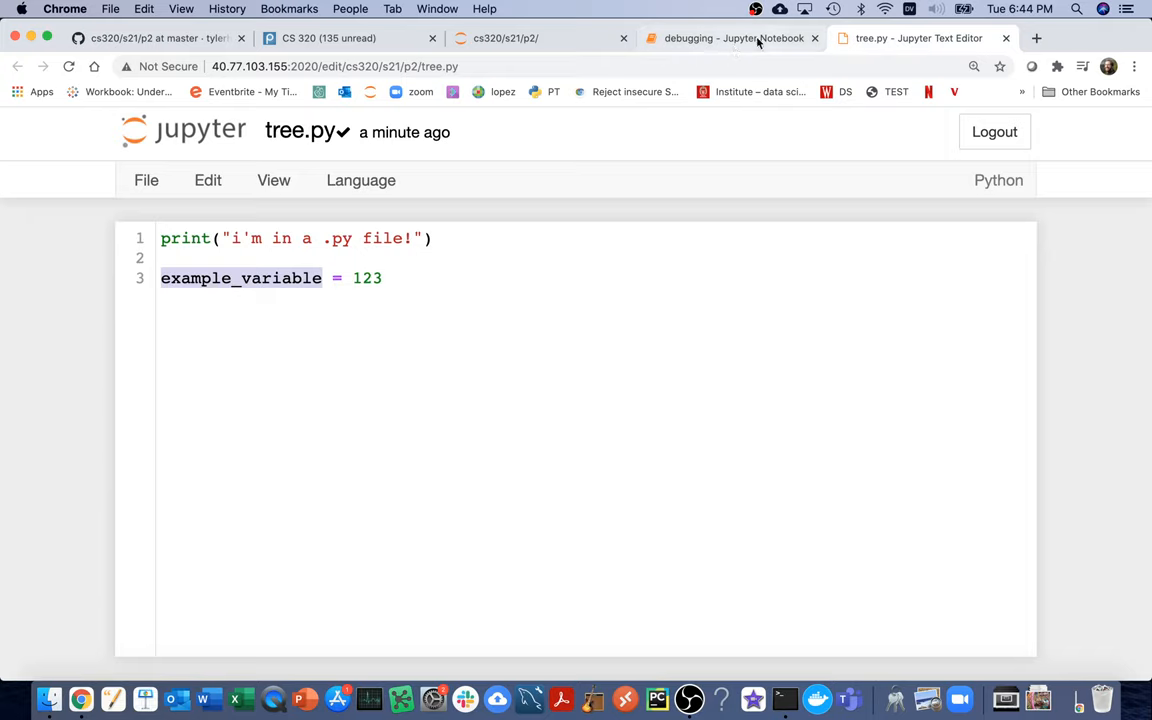
click(732, 38)
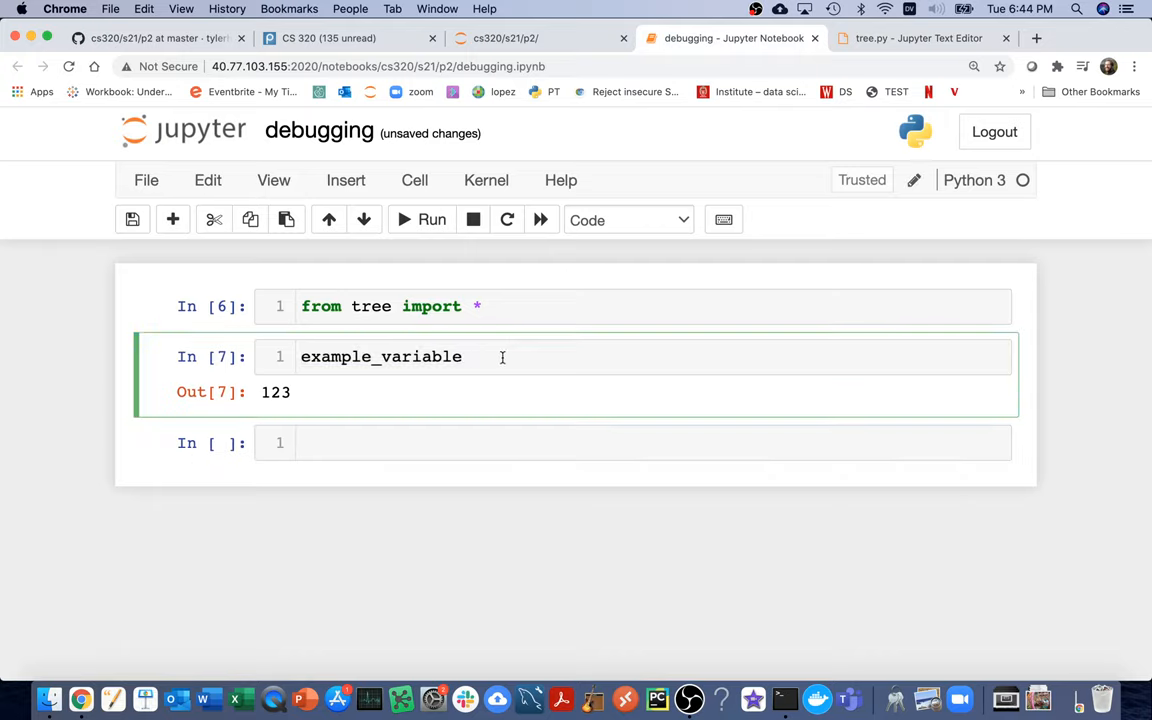
mouse_move(488, 340)
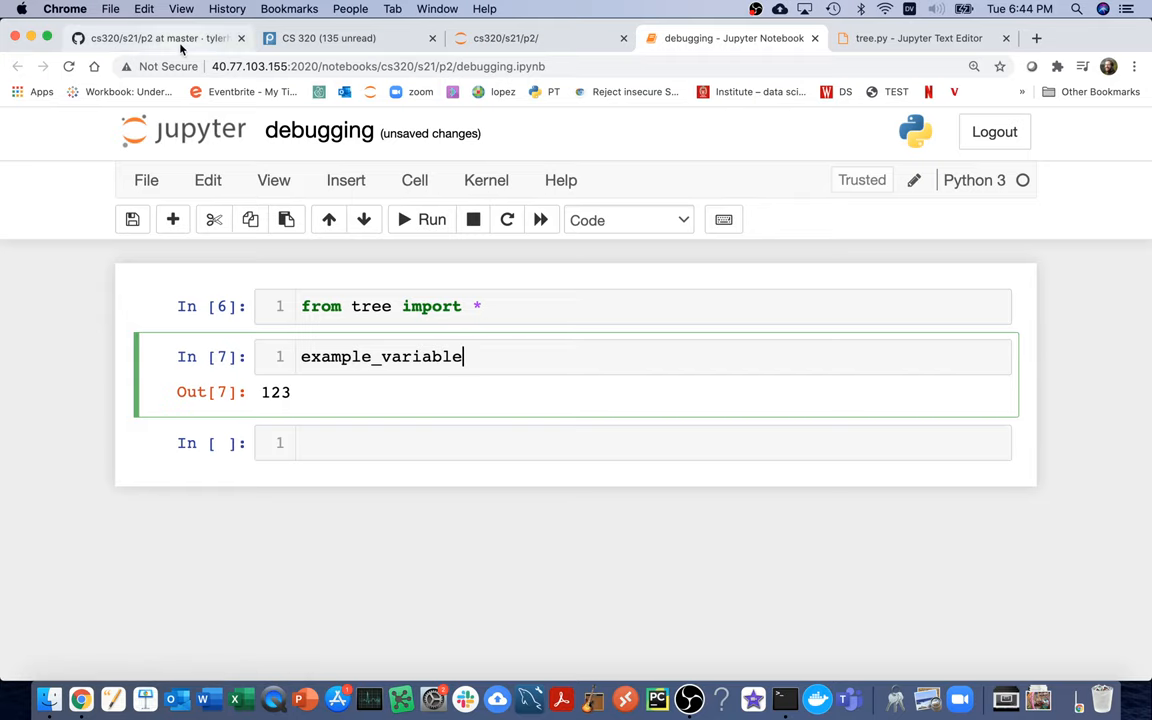
- Copy the autoreload snippet from the GitHub README into the notebook's first cell
click(156, 38)
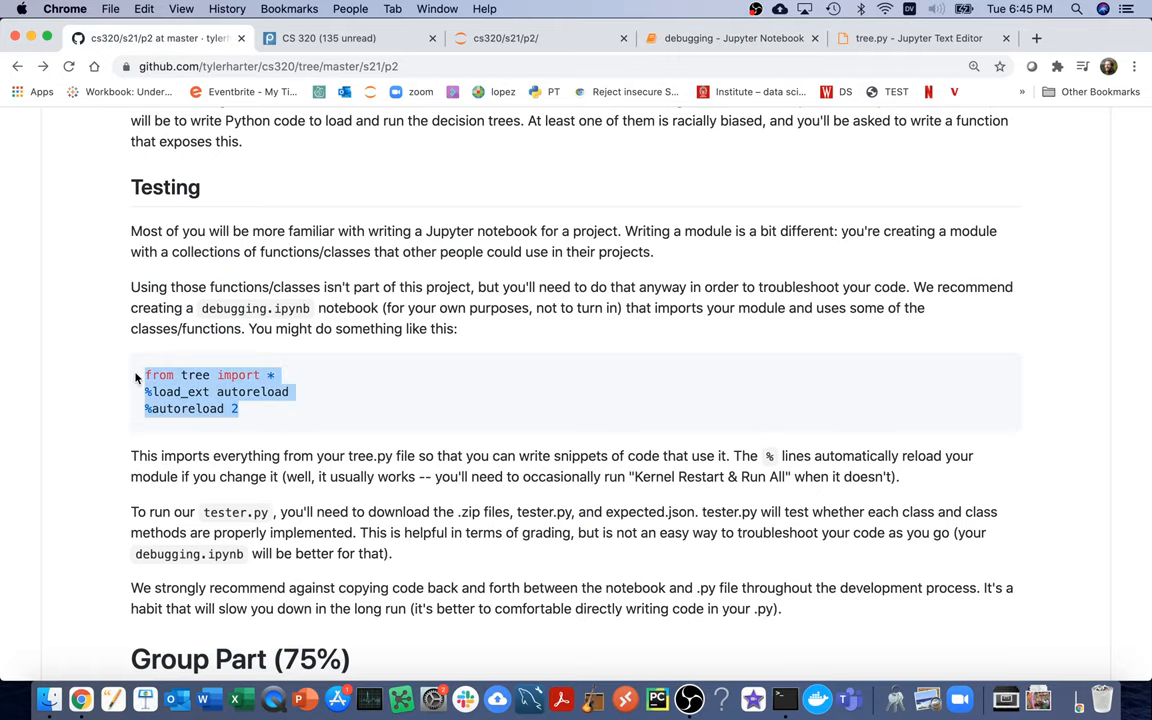
click(730, 38)
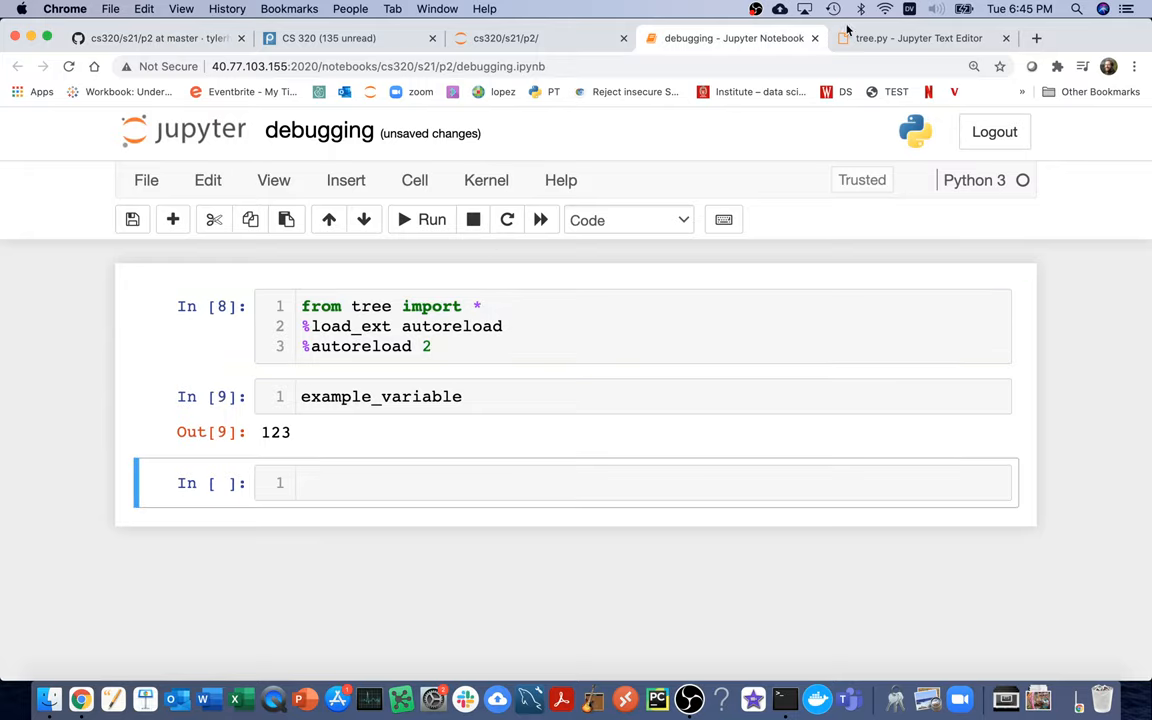
- Set example_variable to 124 in tree.py and Restart & Run All so the notebook outputs 124
click(910, 38)
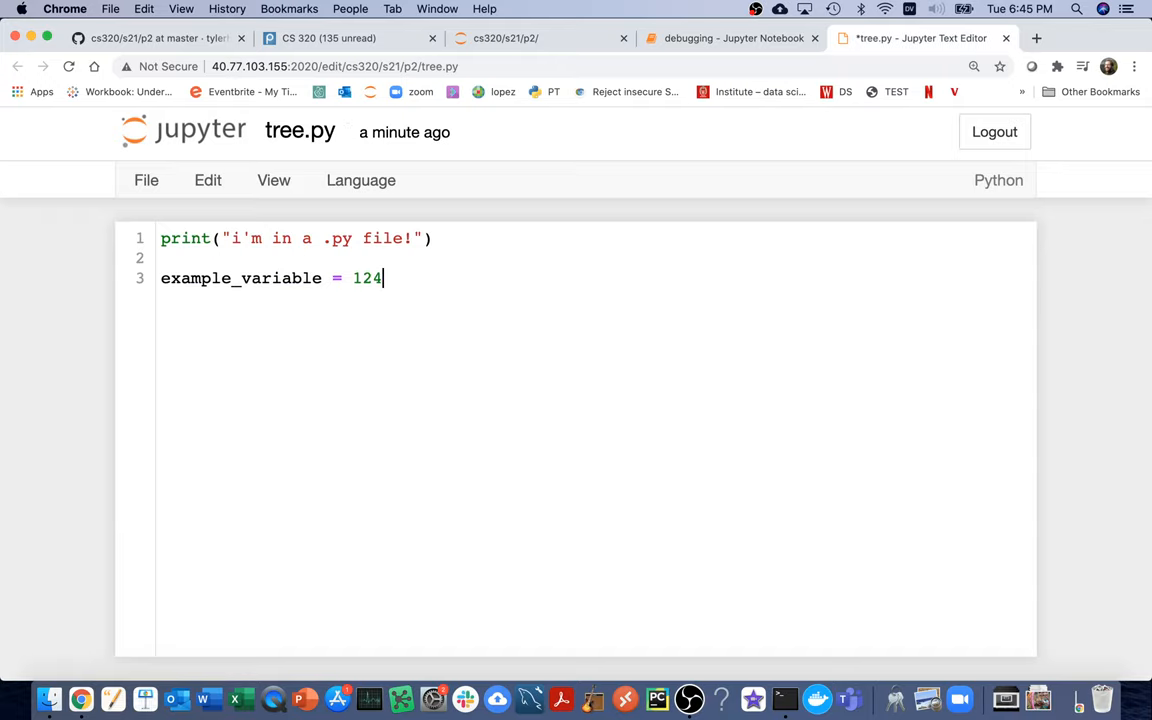
click(730, 38)
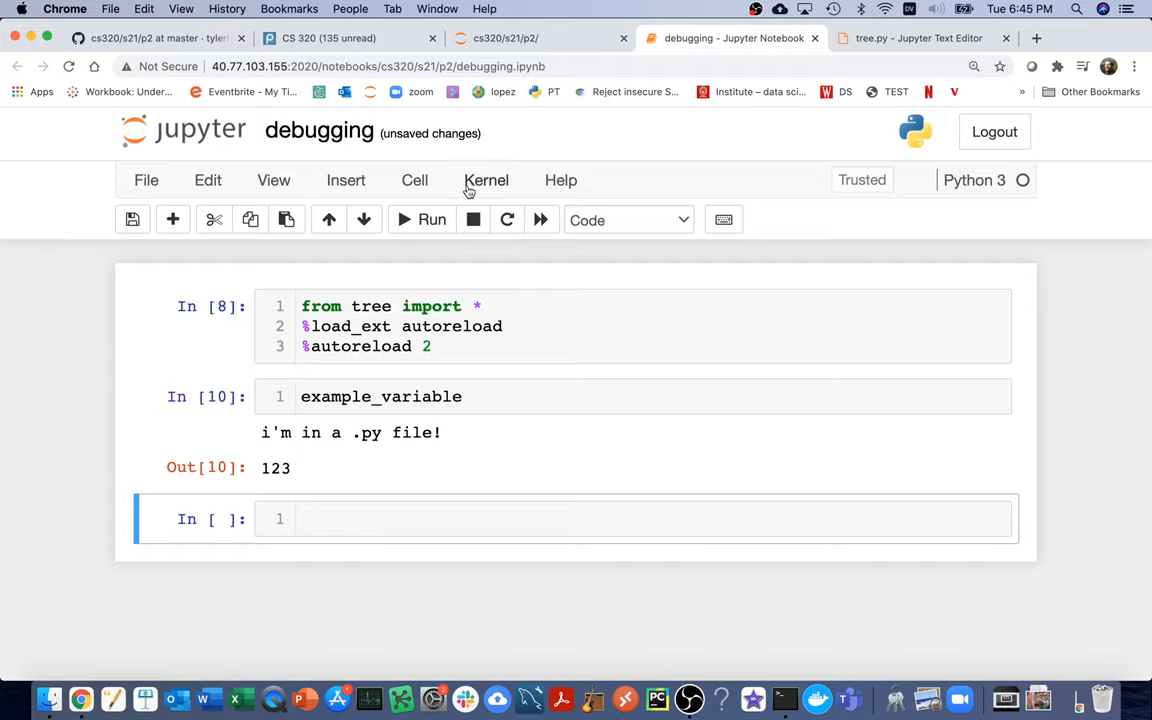
click(486, 180)
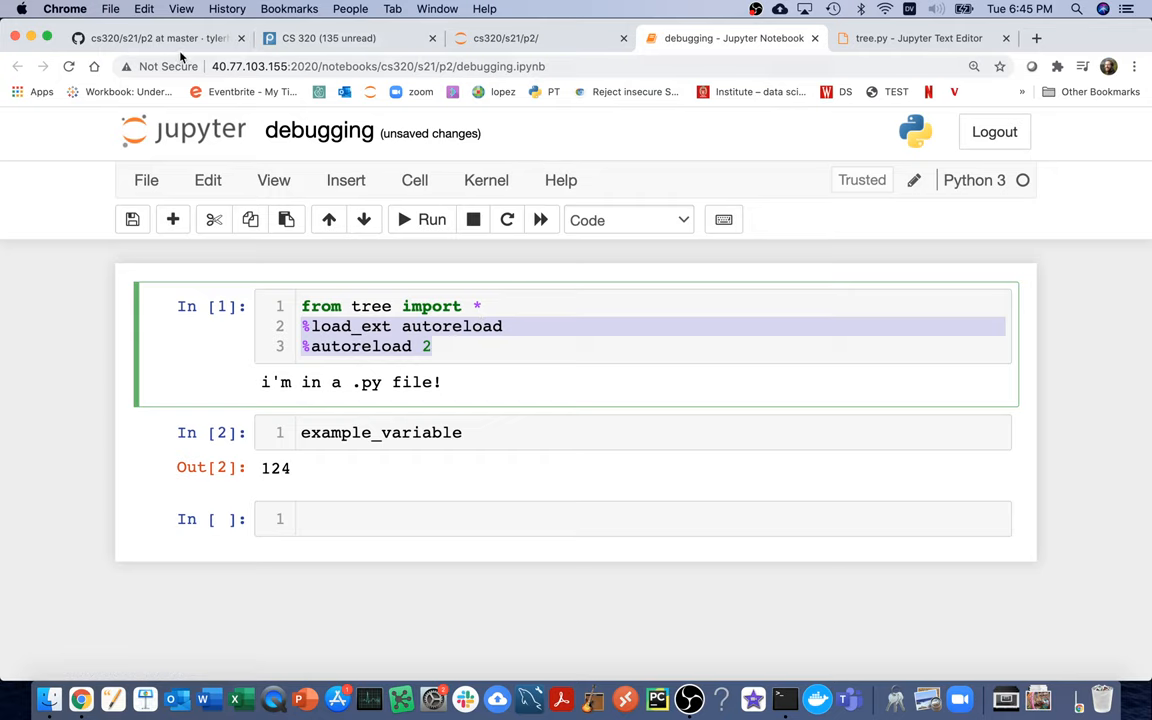
- Select the trees.zip and mini.zip ZippedCSVReader example lines in the GitHub spec
click(150, 38)
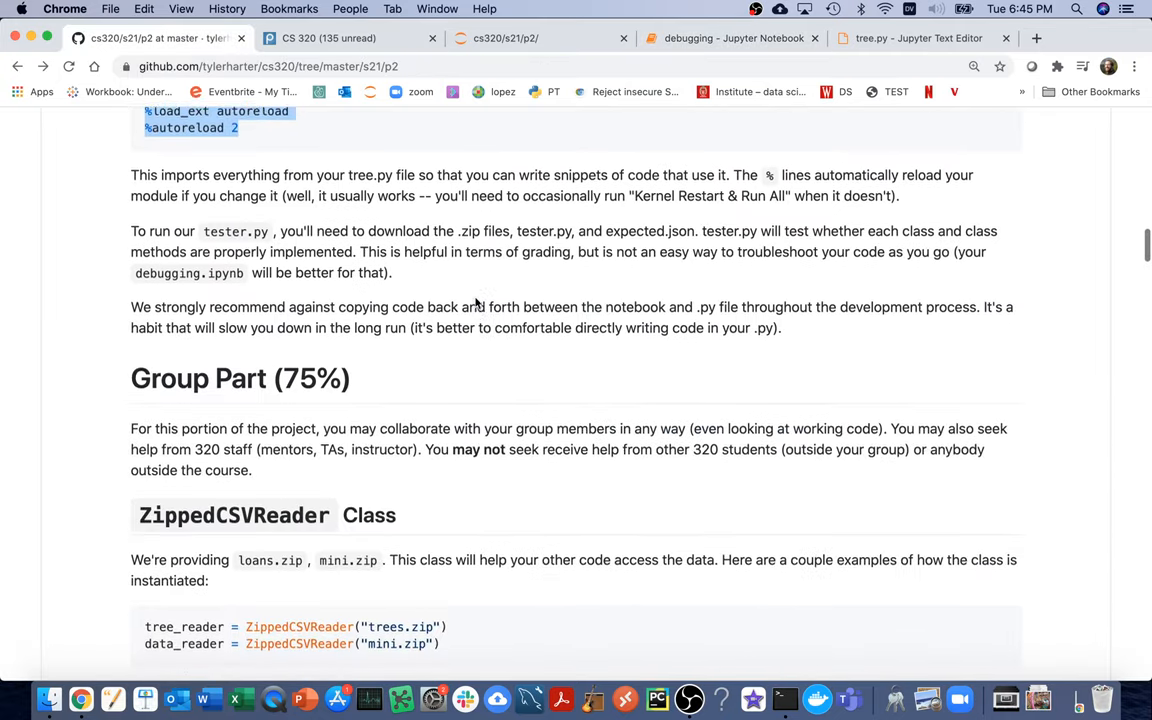
scroll(down, 3)
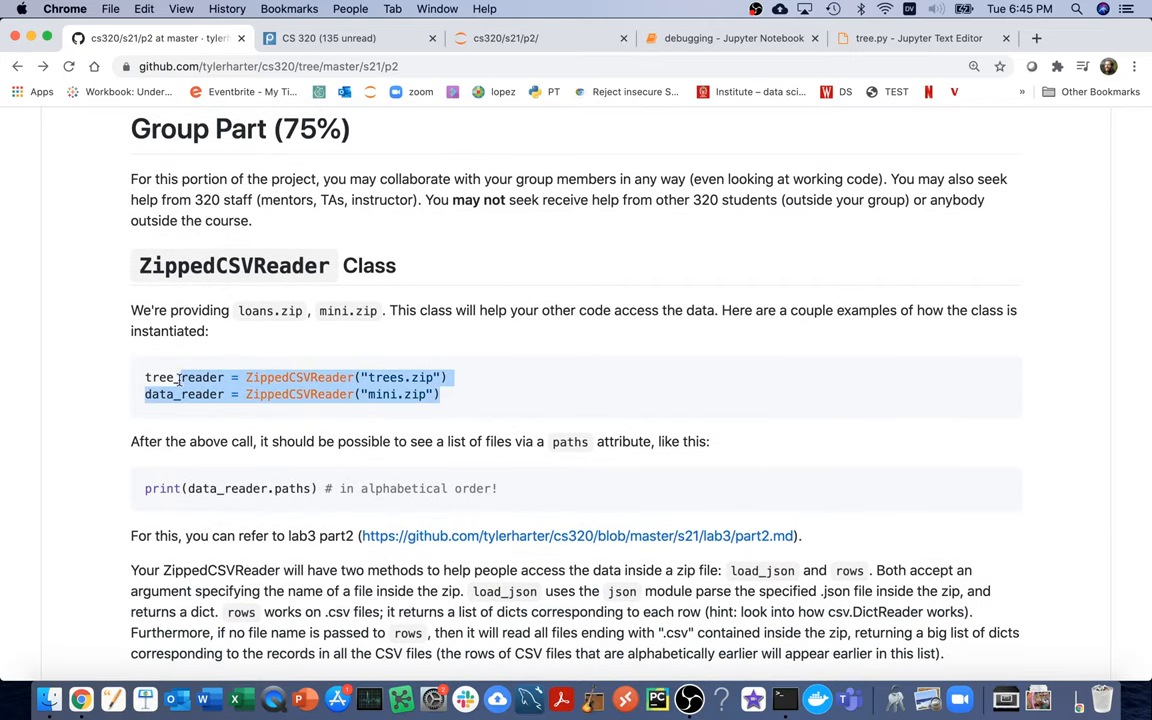
double_click(160, 376)
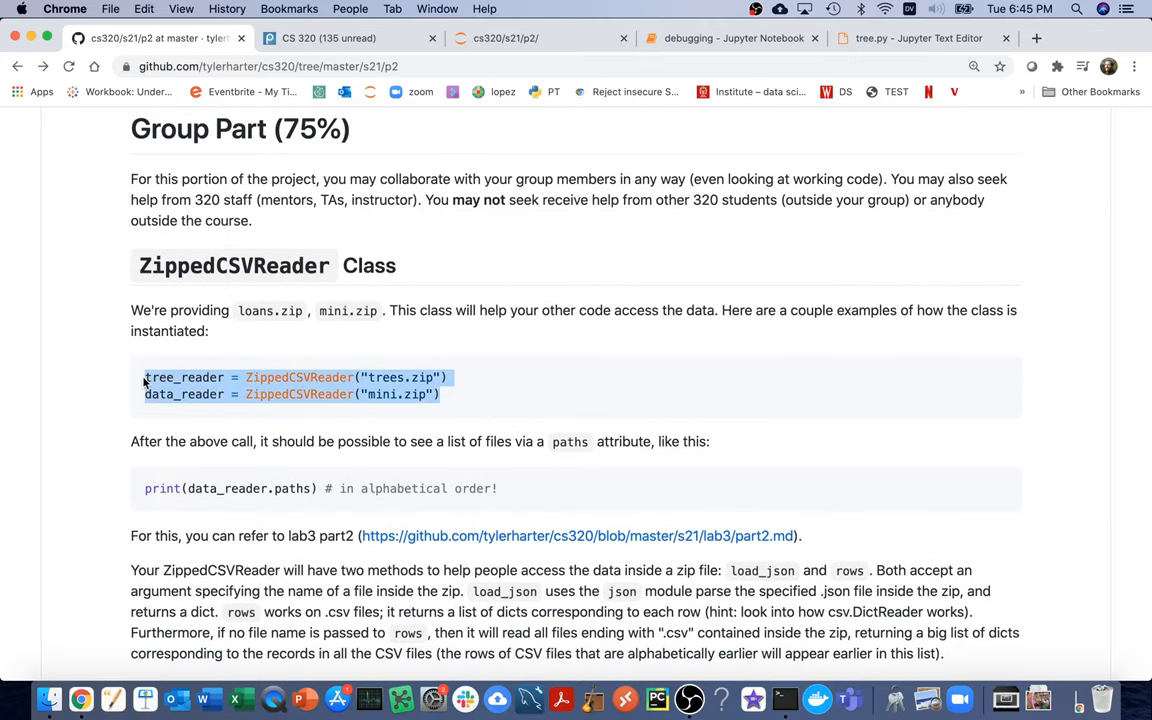
- Run a cell creating tree_reader and data_reader from ZippedCSVReader, raising NameError: not defined
click(732, 38)
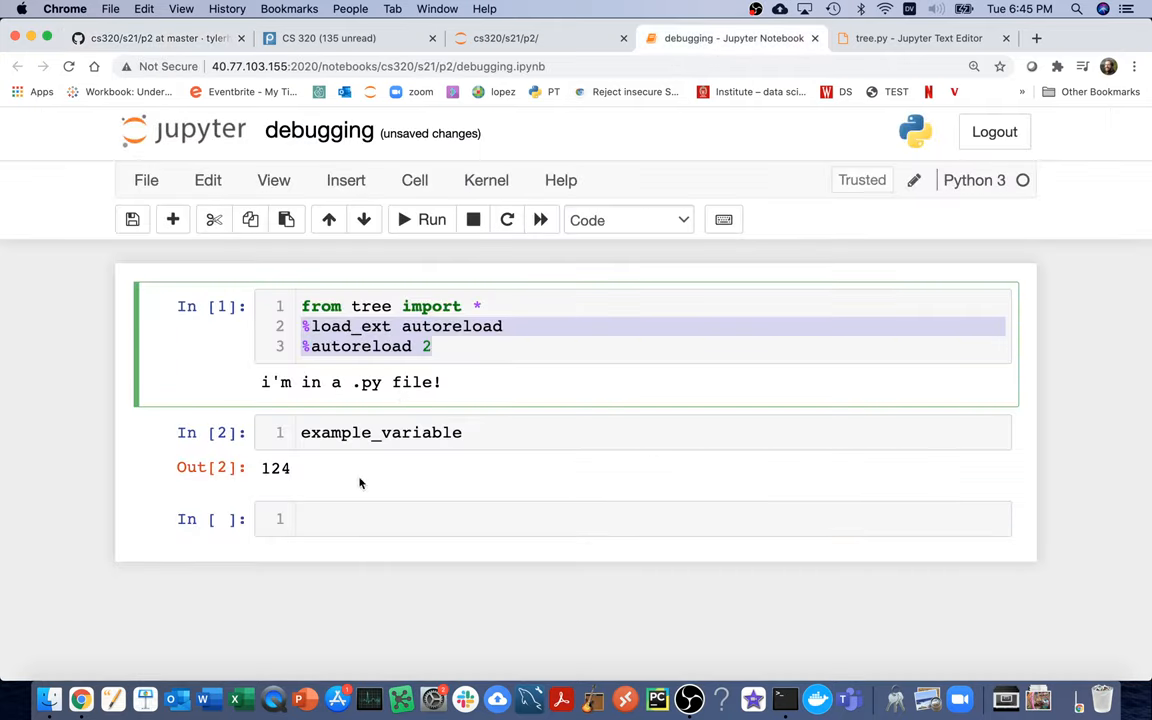
text(tree_reader = ZippedCSVReader("trees.zip"))
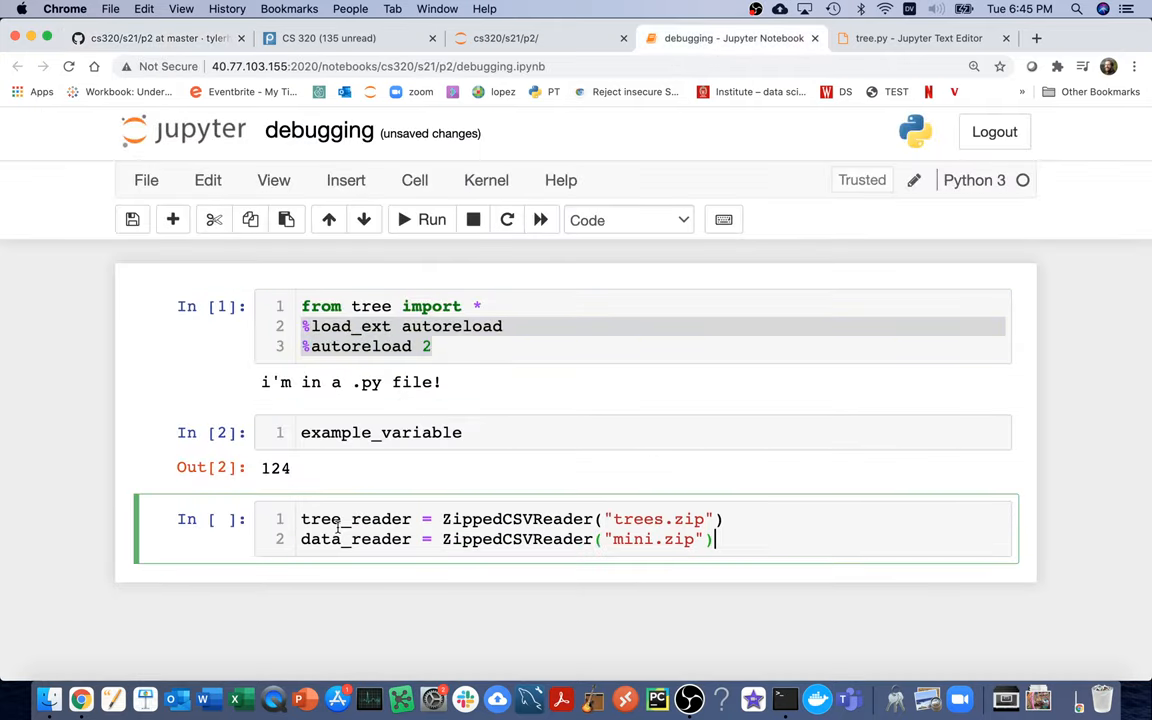
double_click(516, 518)
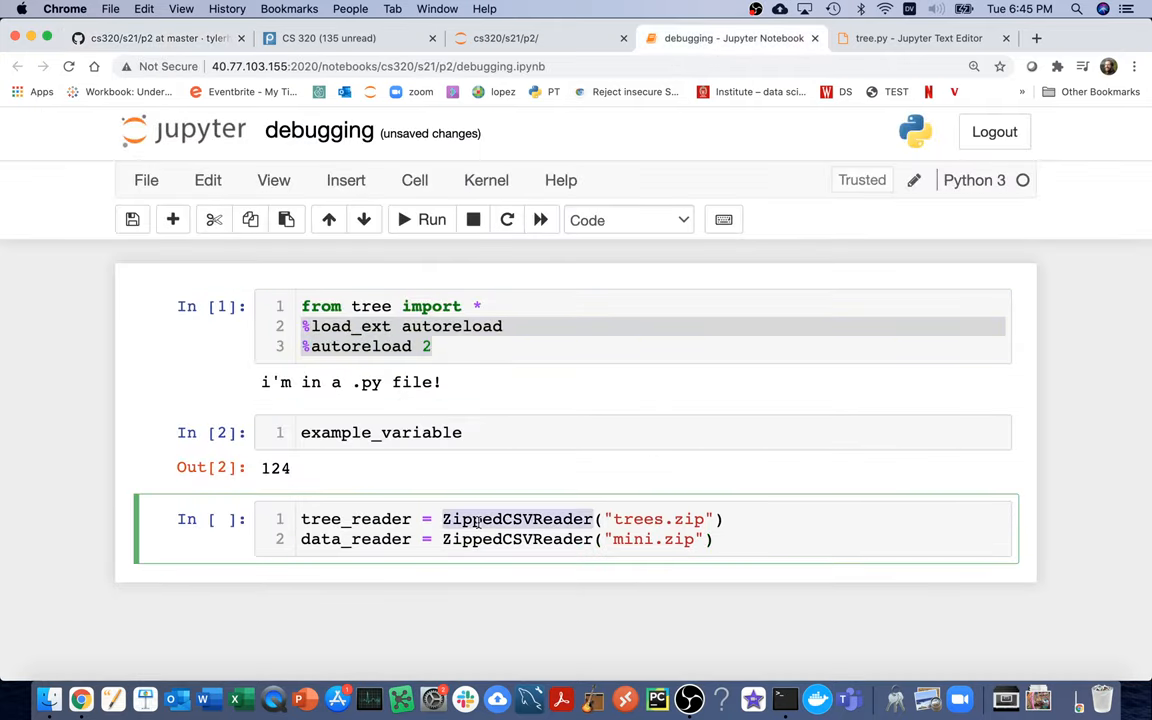
click(382, 306)
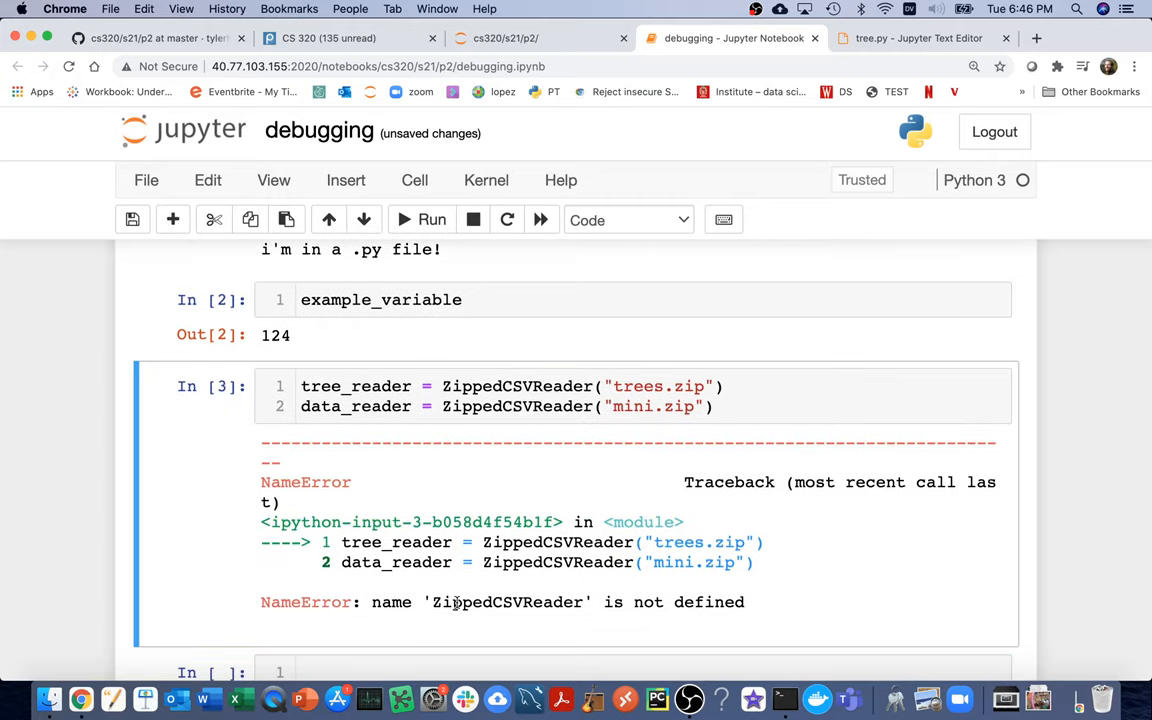
double_click(508, 602)
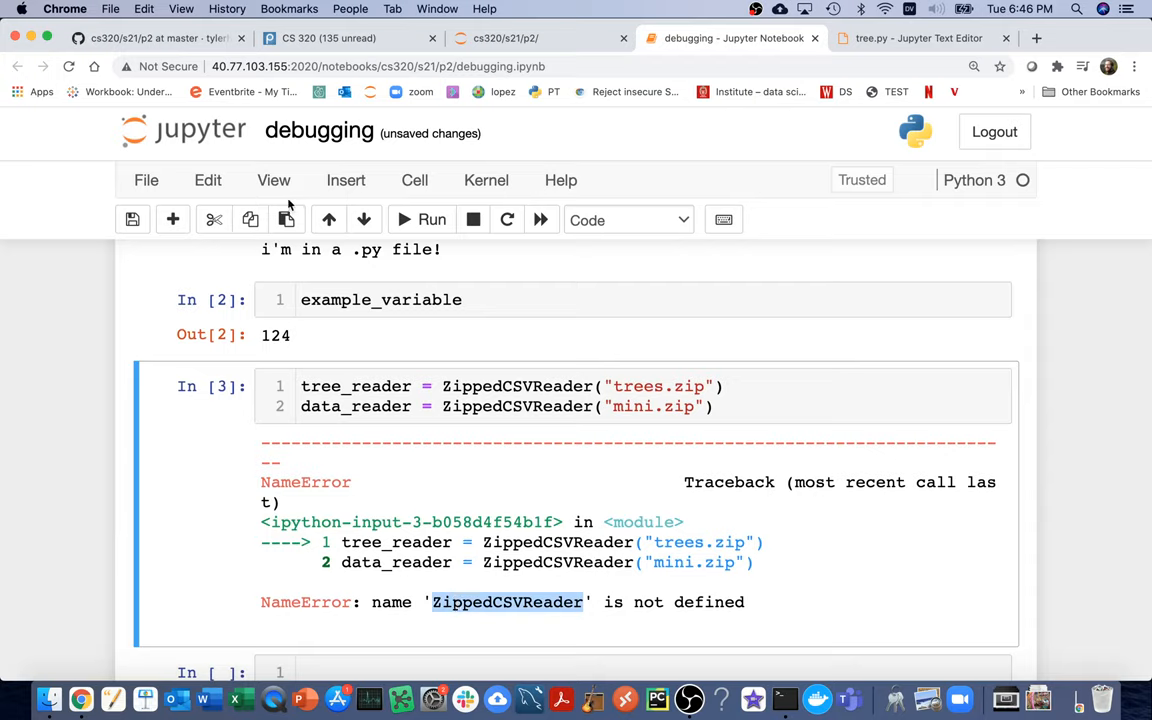
mouse_move(274, 184)
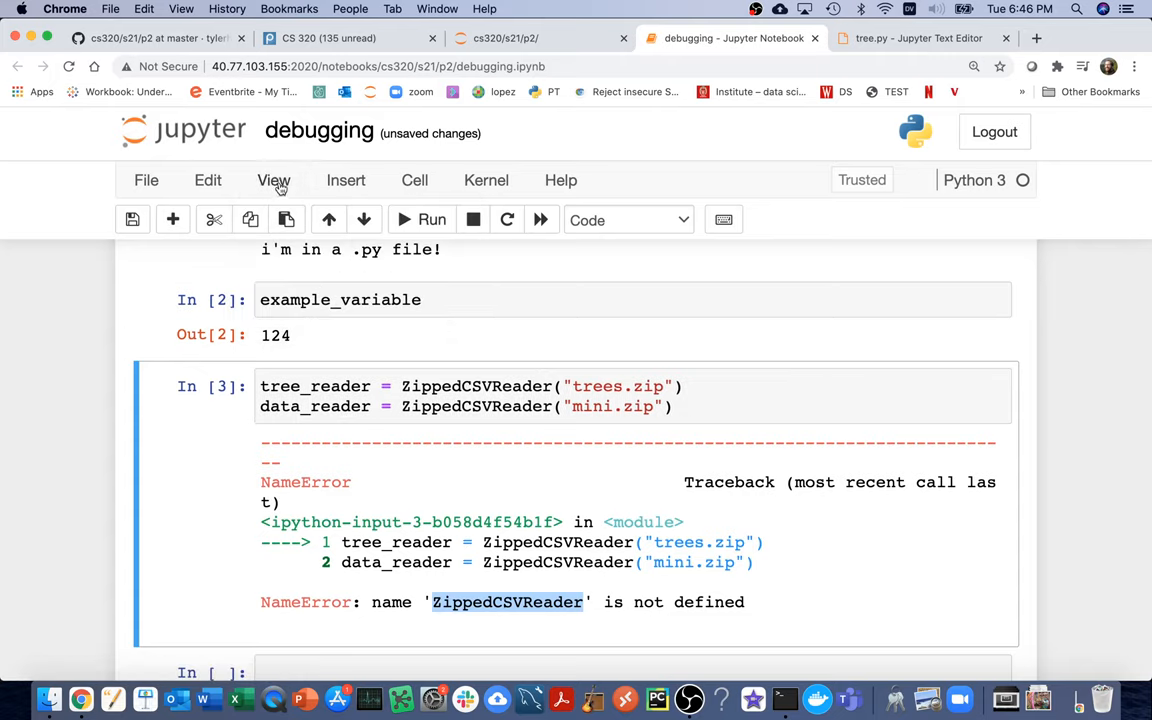
- Save the notebook and inspect the undefined ZippedCSVReader name in the NameError traceback
click(272, 180)
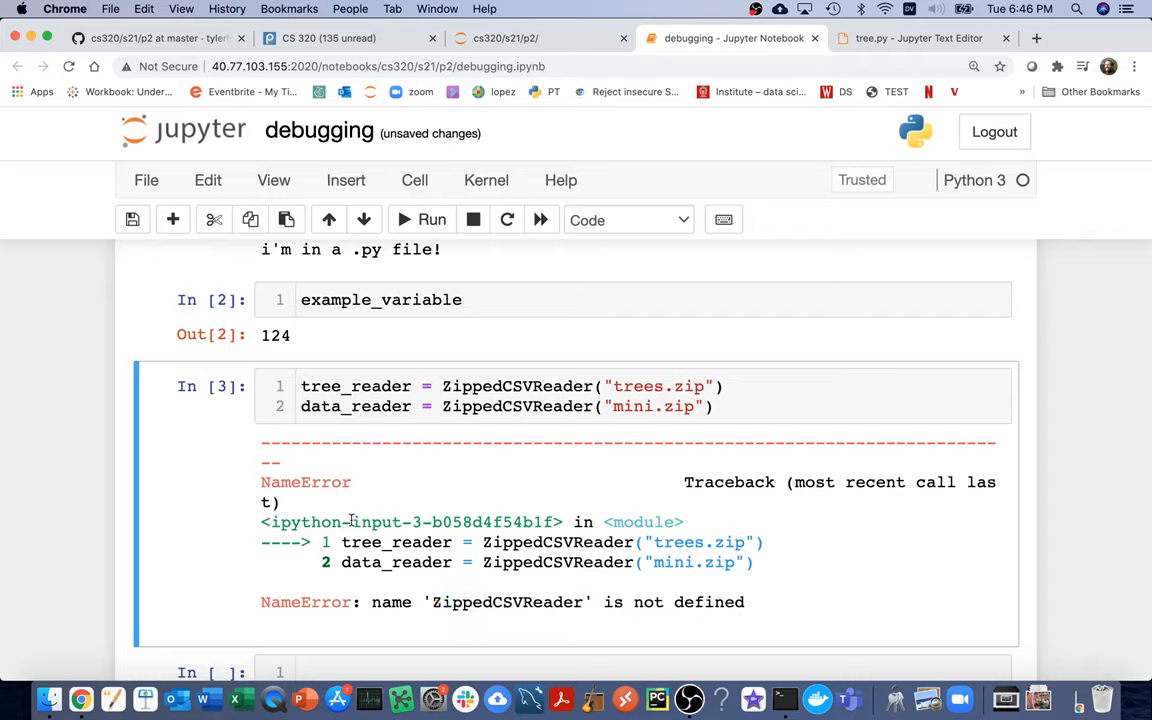
double_click(384, 520)
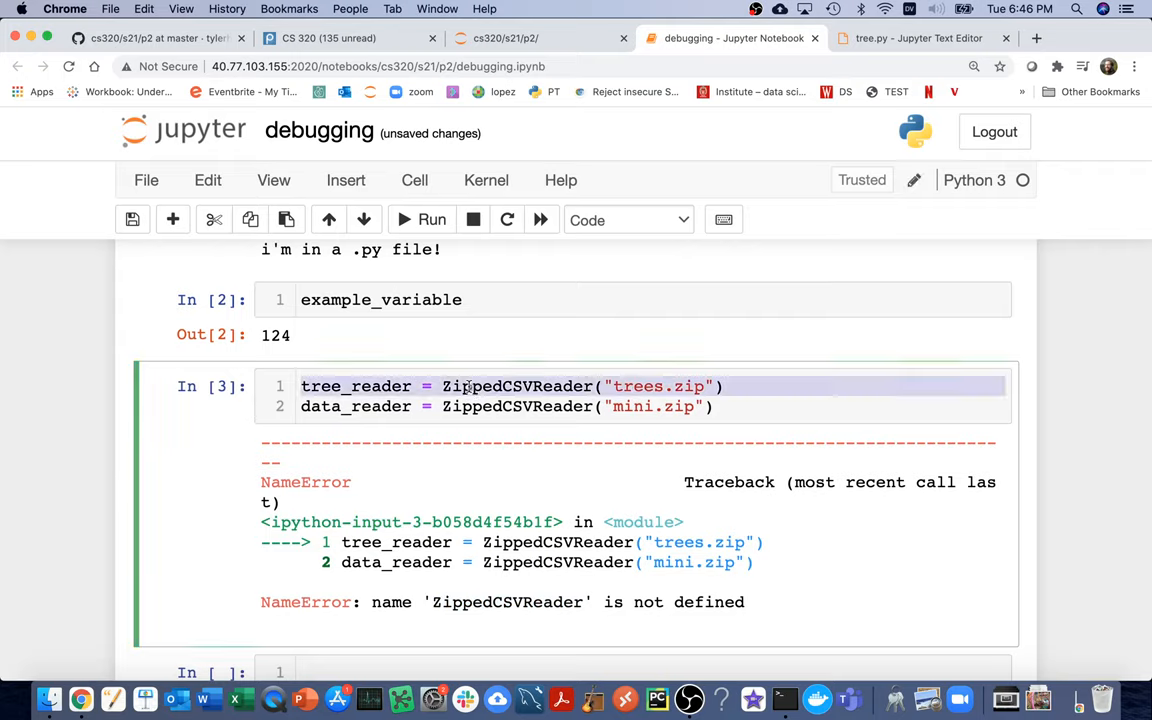
key(cmd+s)
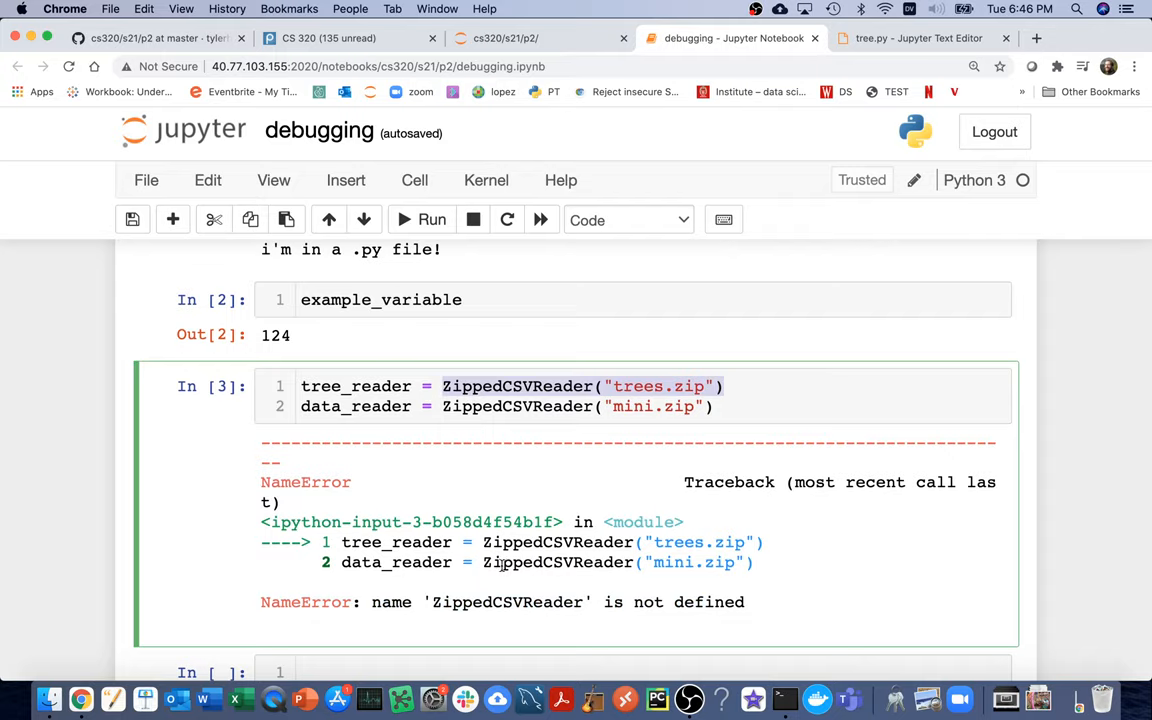
double_click(506, 602)
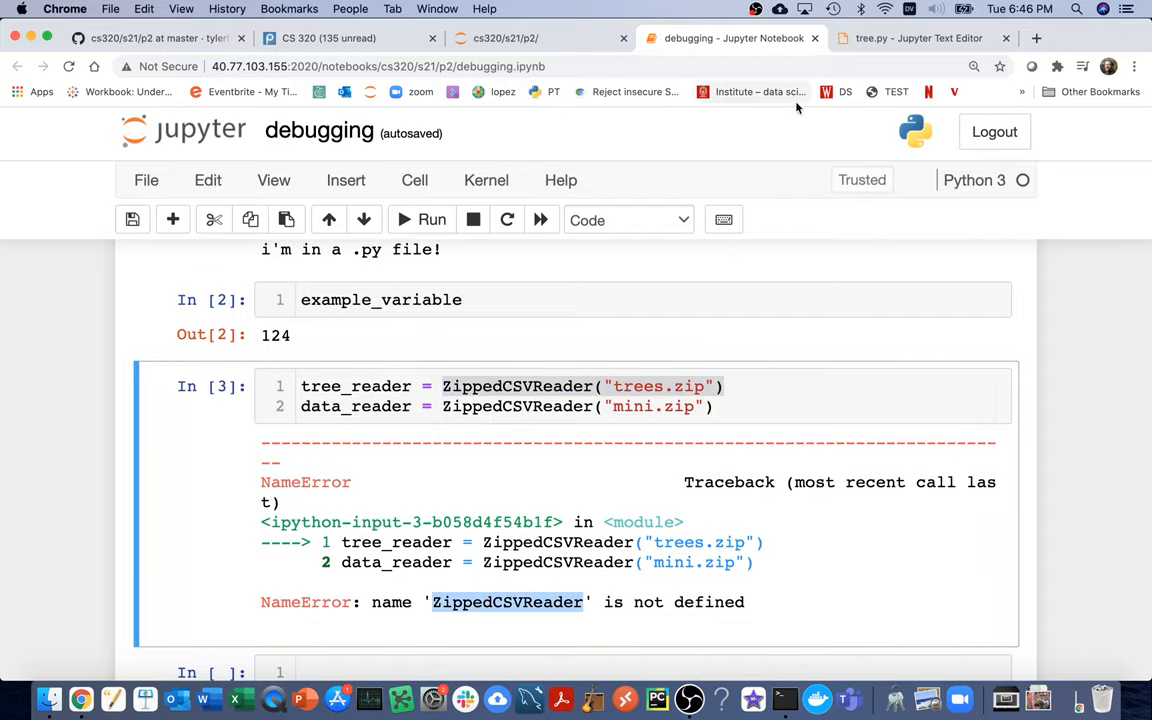
- Add a stub class ZippedCSVReader with a pass body to tree.py and save
click(916, 38)
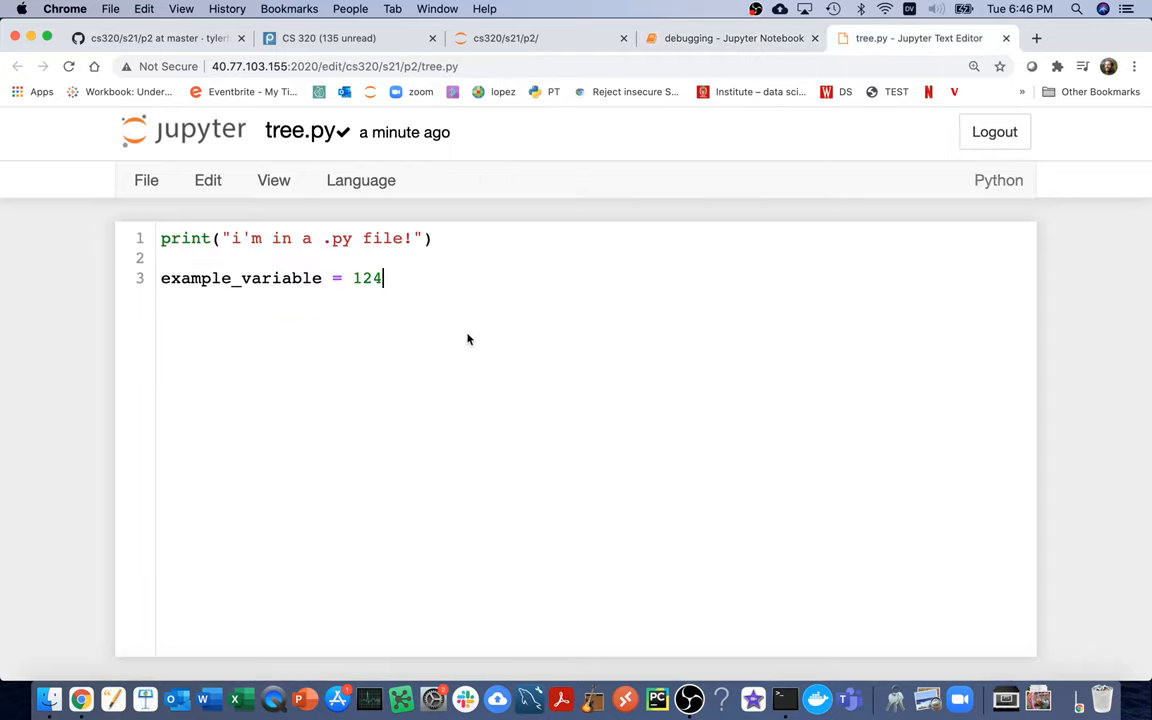
text(class ZippedCSVReader)
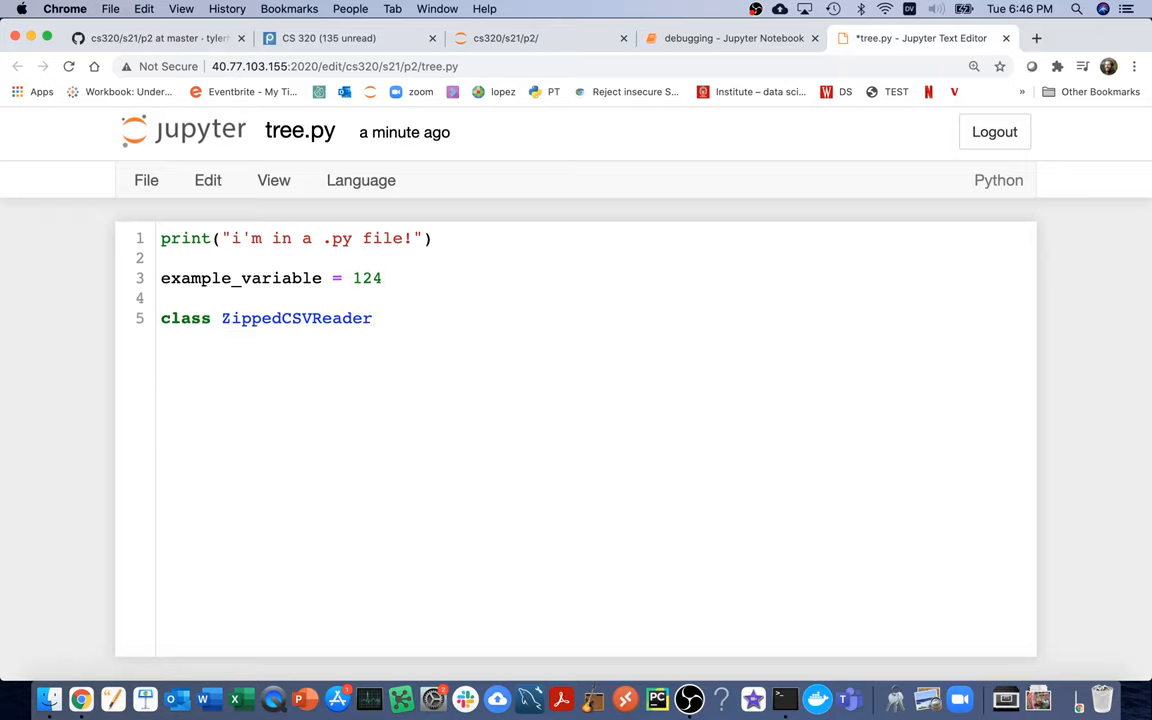
text(():)
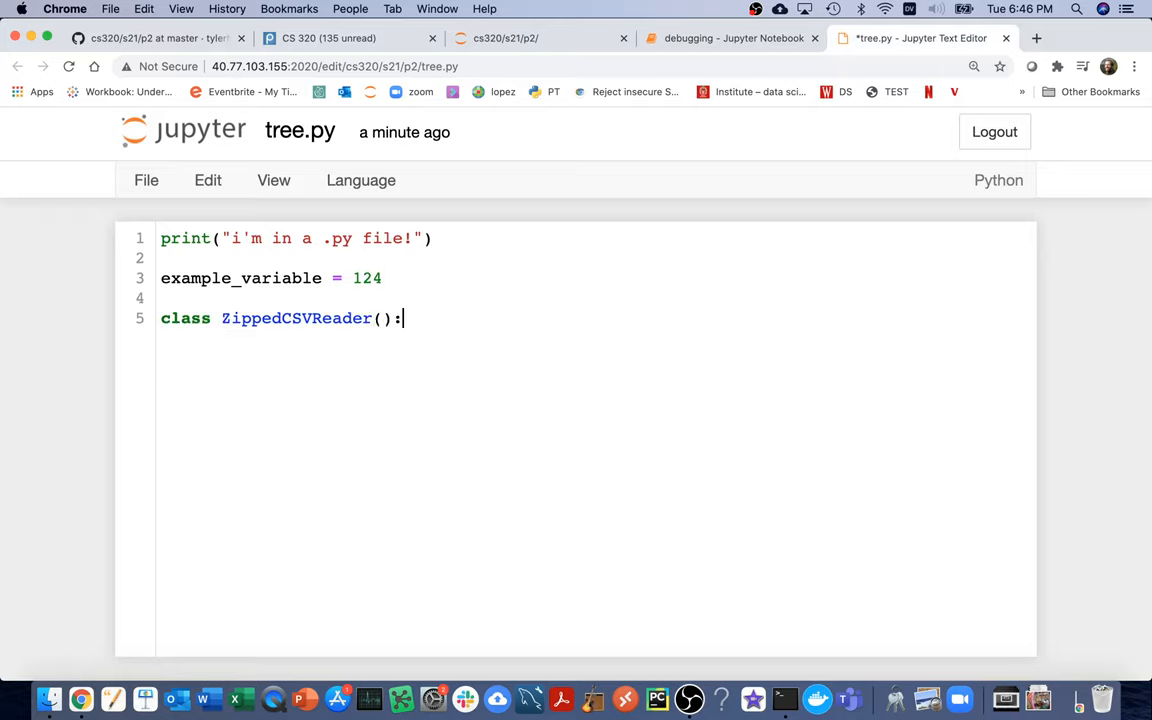
text(parent class)
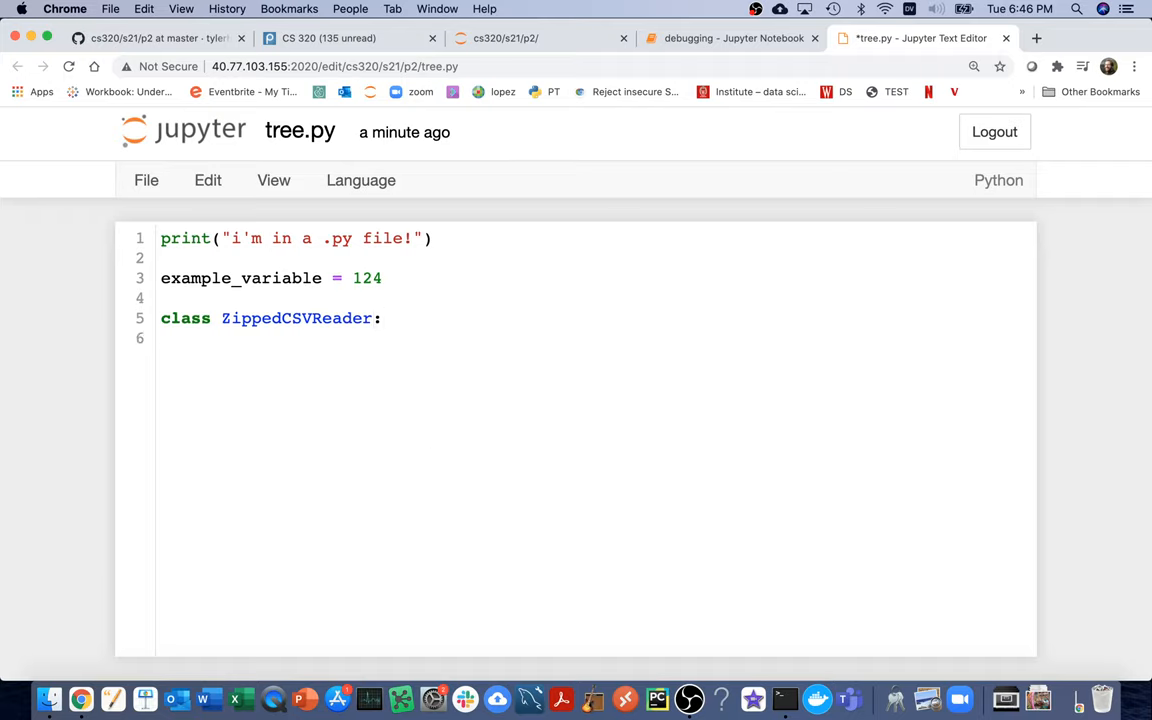
text(pass)
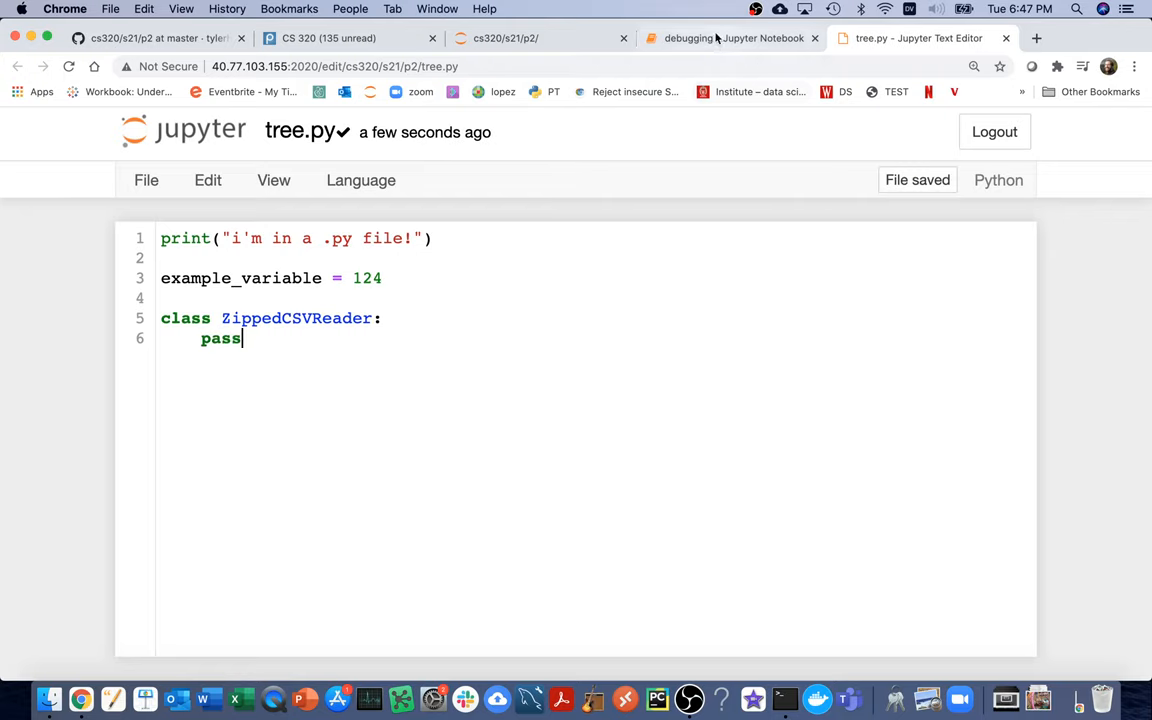
- Restart & Run All so the reader cell raises TypeError: object() takes no parameters
click(730, 38)
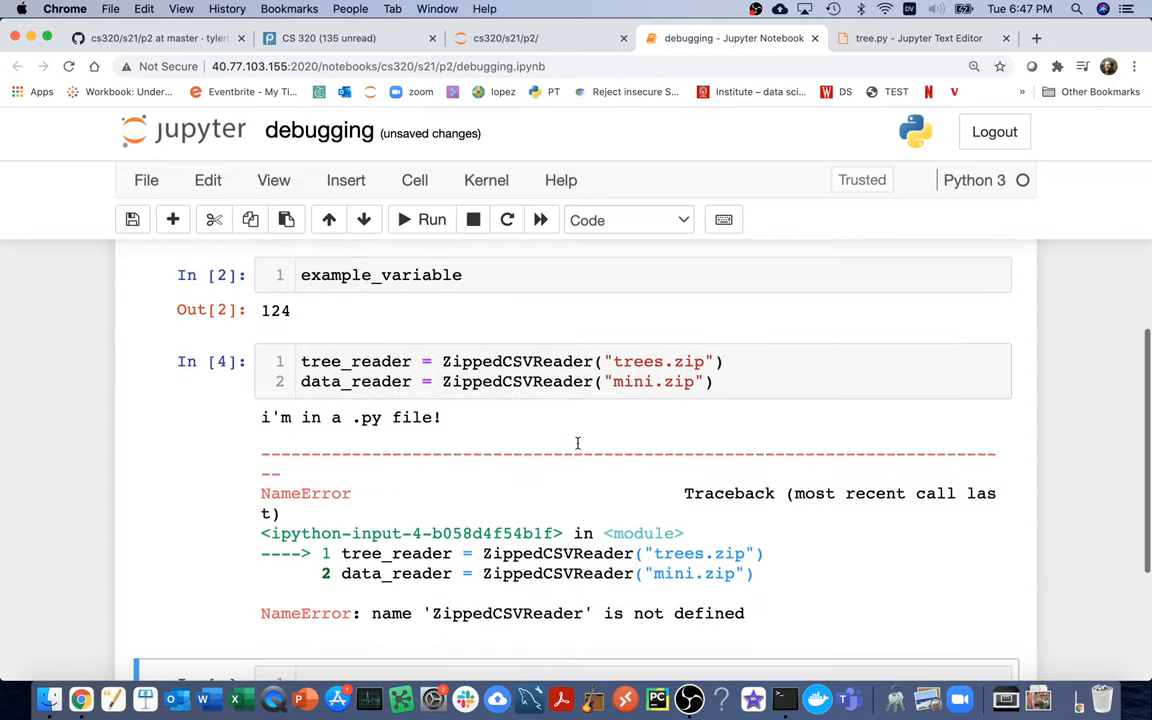
click(486, 180)
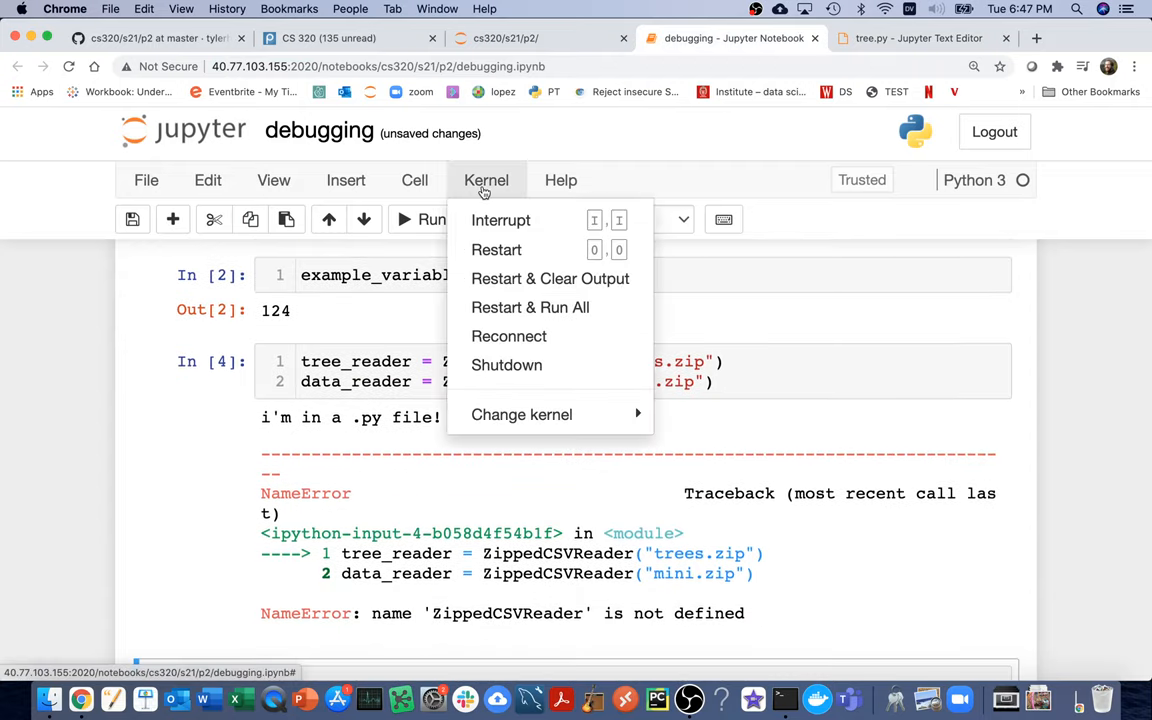
click(530, 308)
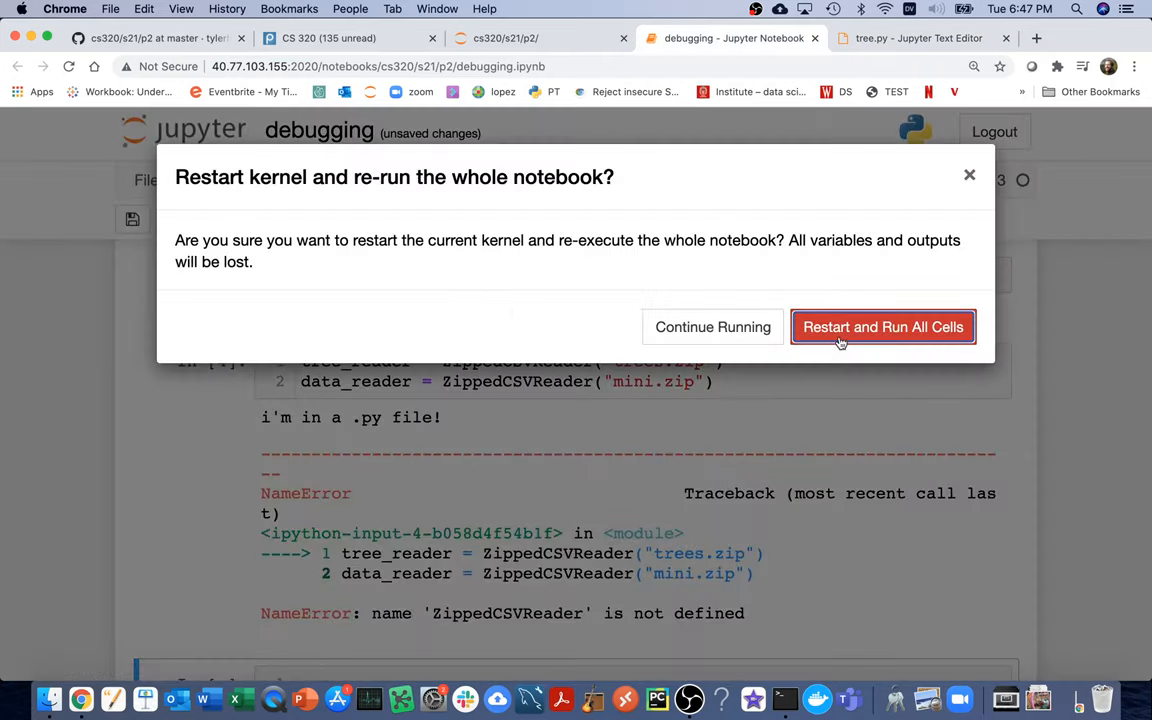
click(882, 328)
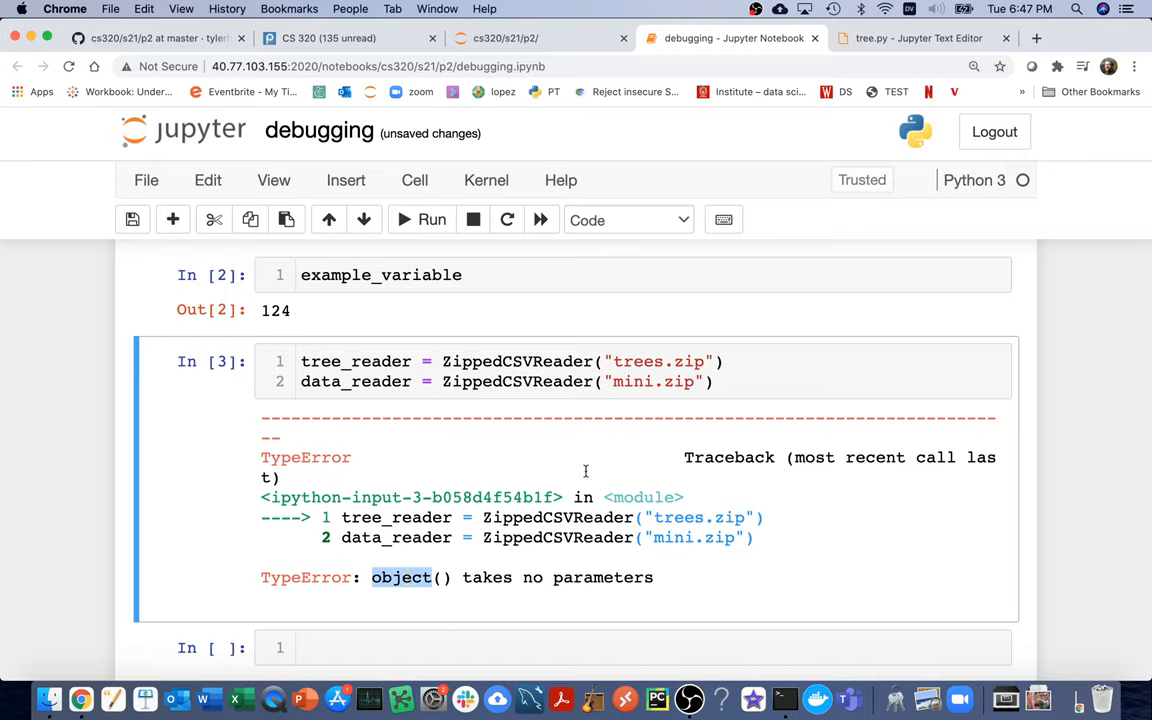
- Evaluate ZippedCSVReader.__mro__ showing (tree.ZippedCSVReader, object)
double_click(516, 380)
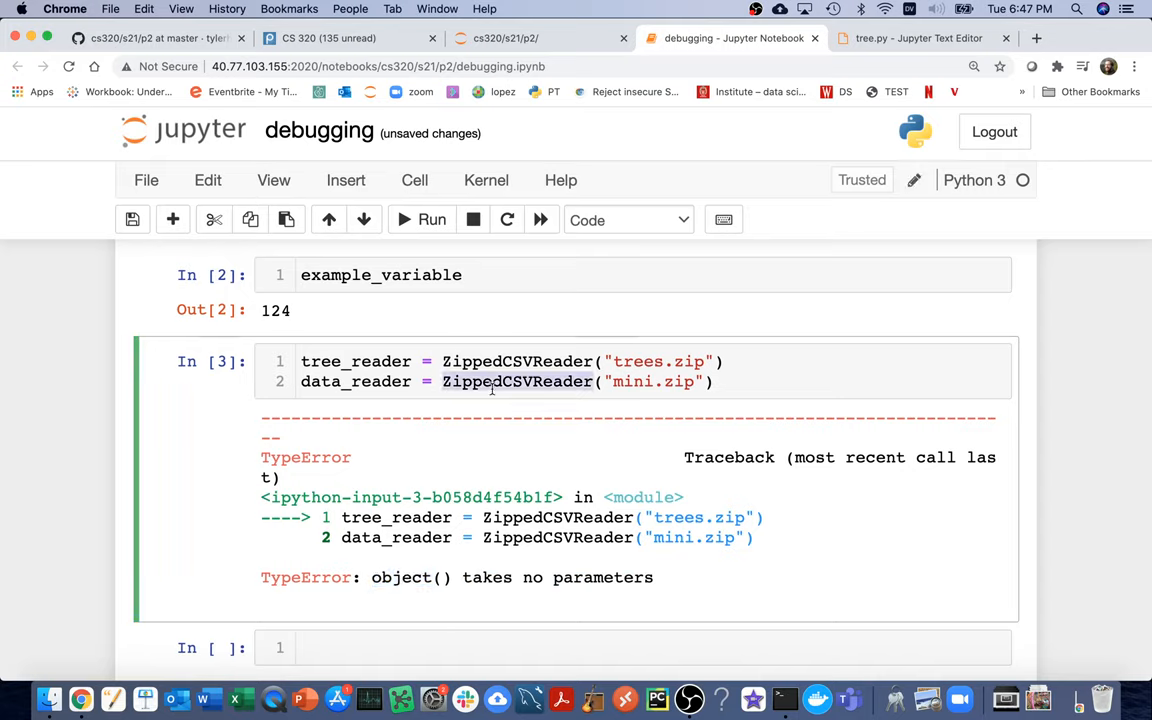
text(ZippedCSVReader.__mro__)
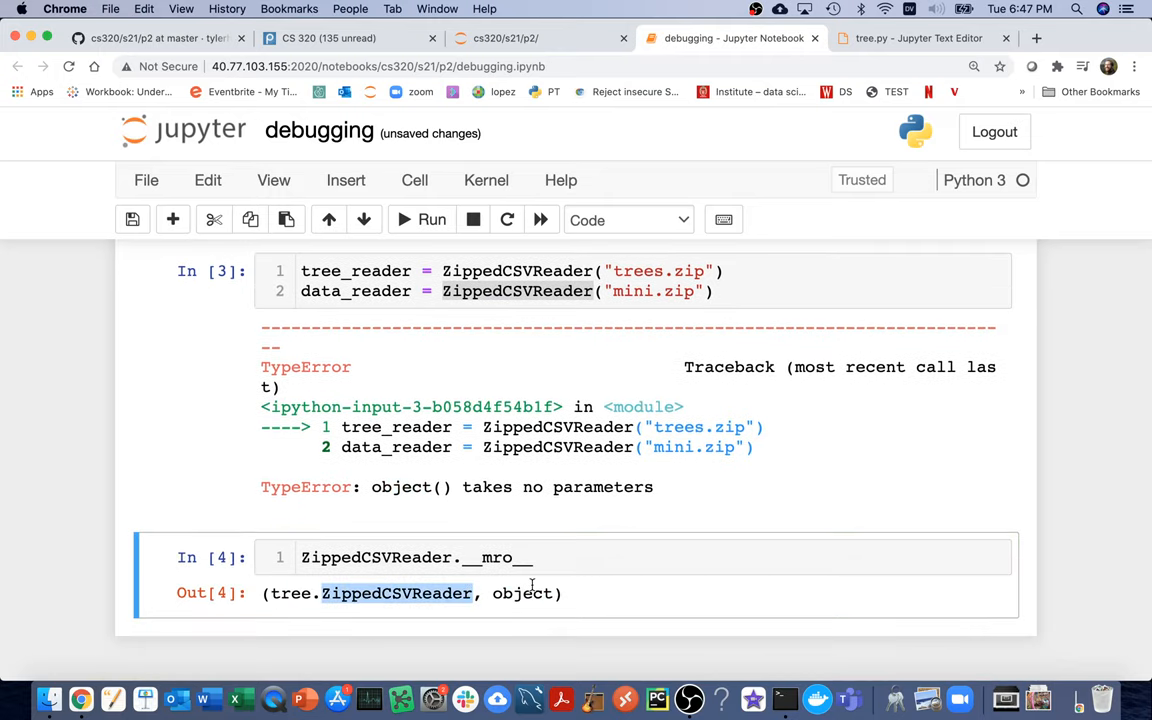
double_click(522, 592)
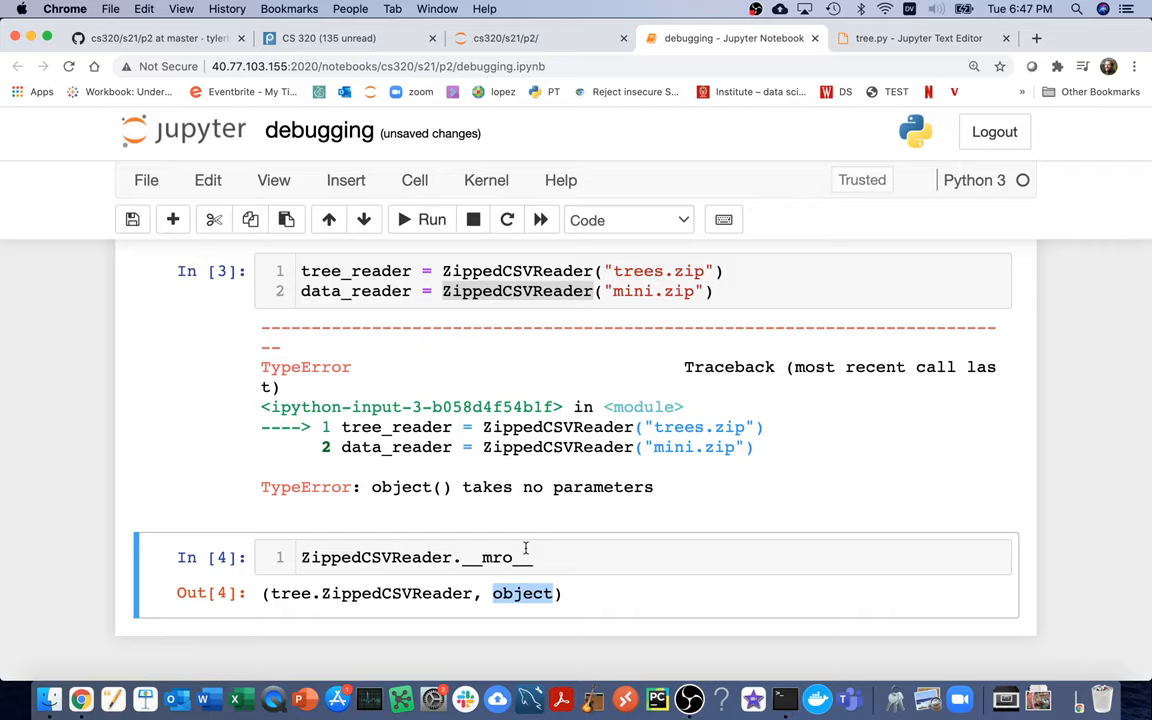
- Replace pass in ZippedCSVReader with def __init__(self): pass and save tree.py
click(910, 38)
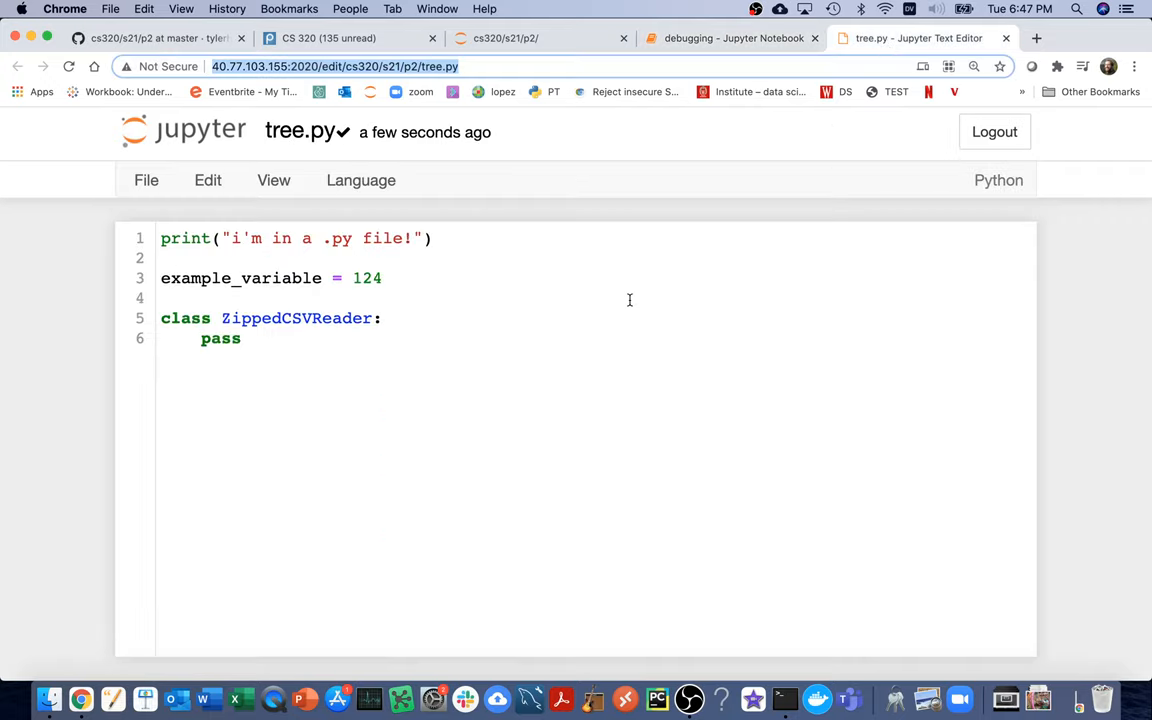
text(def)
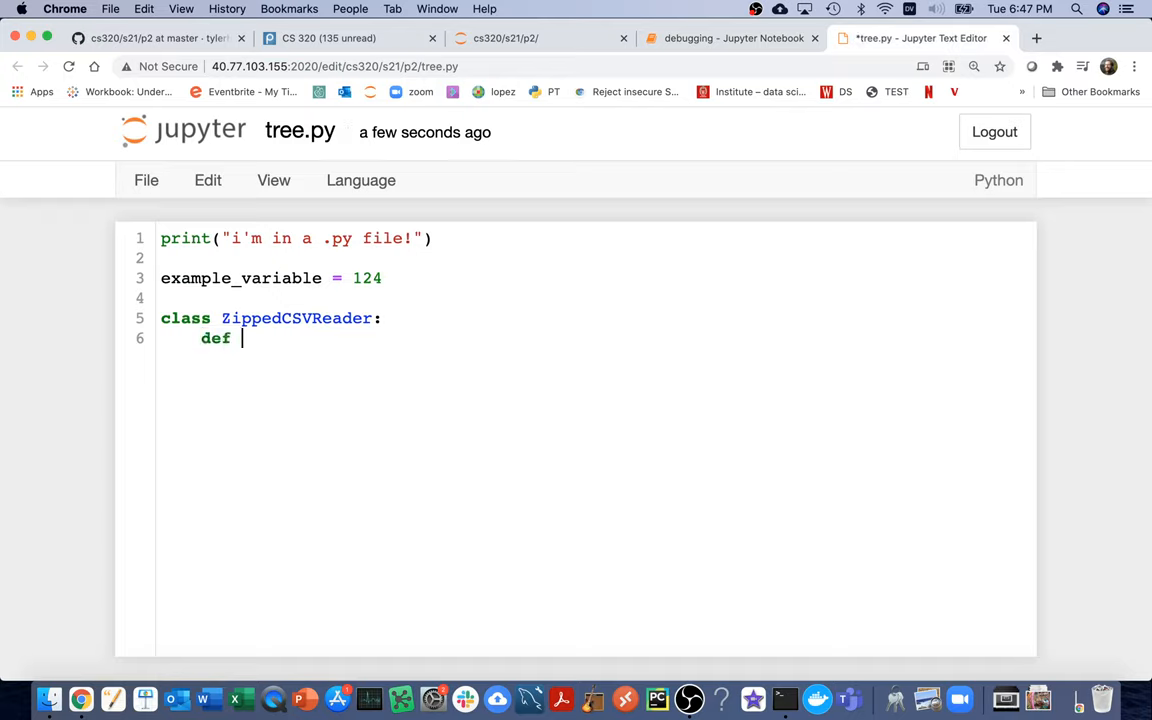
text(__init__)
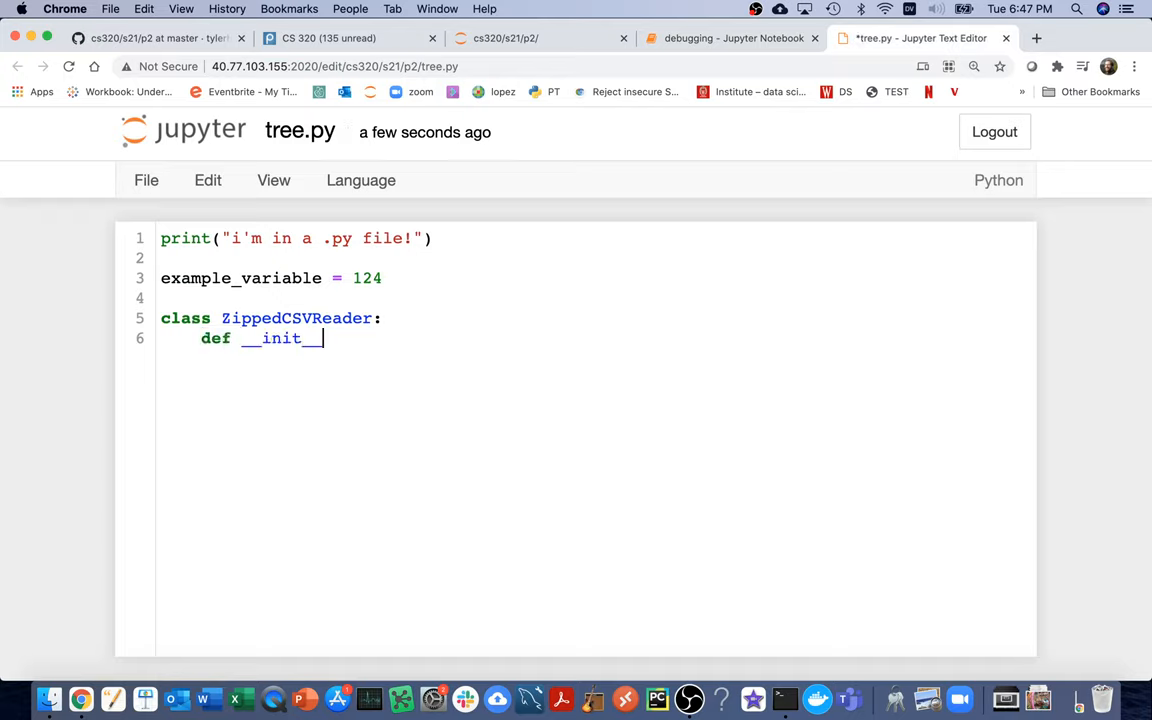
text((self):)
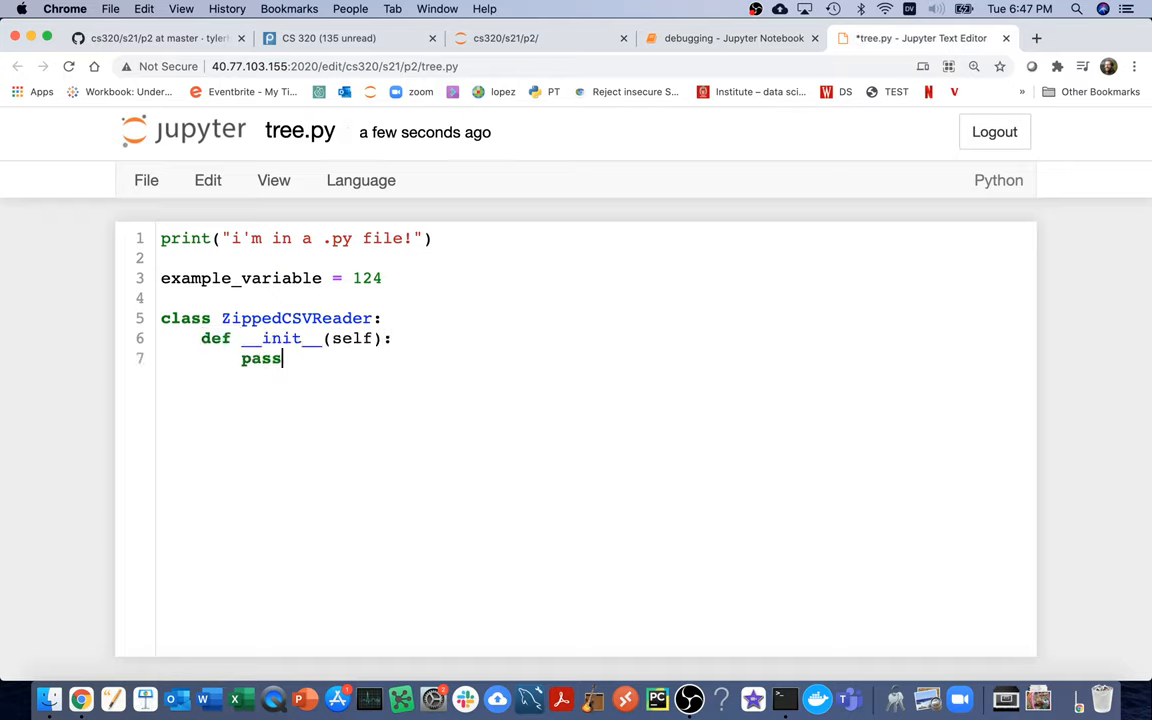
- Rerun the reader cell, now failing with __init__() takes 1 positional argument but 2 were given
click(730, 38)
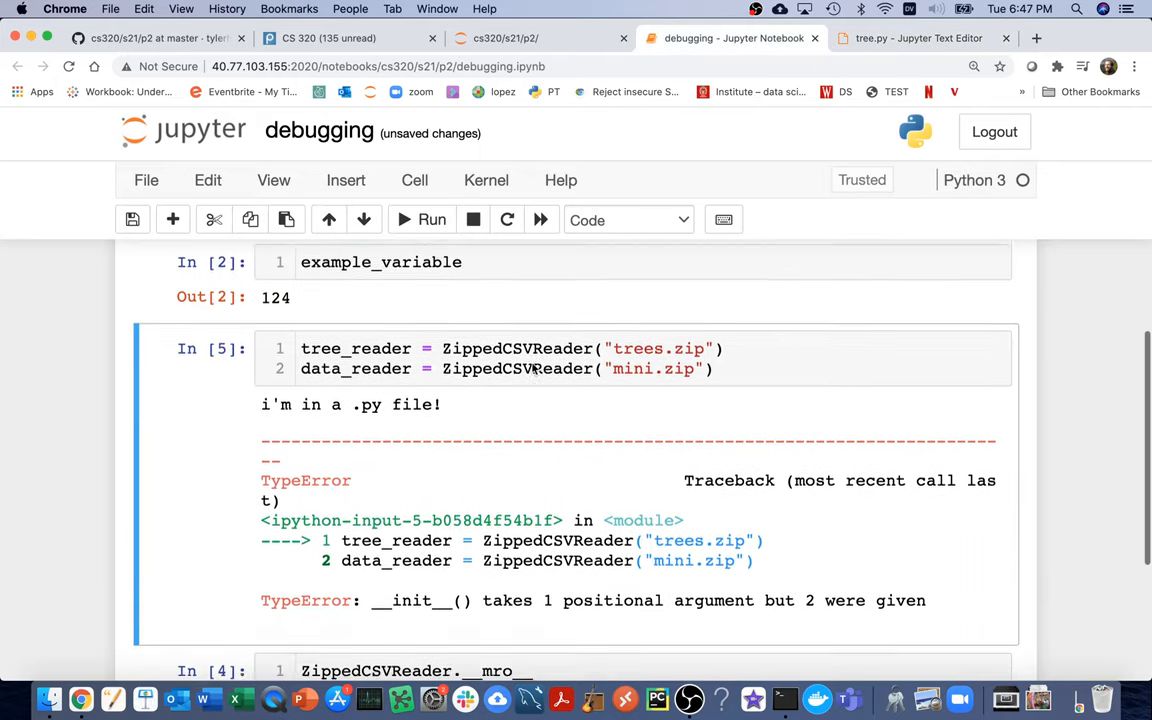
scroll(down, 3)
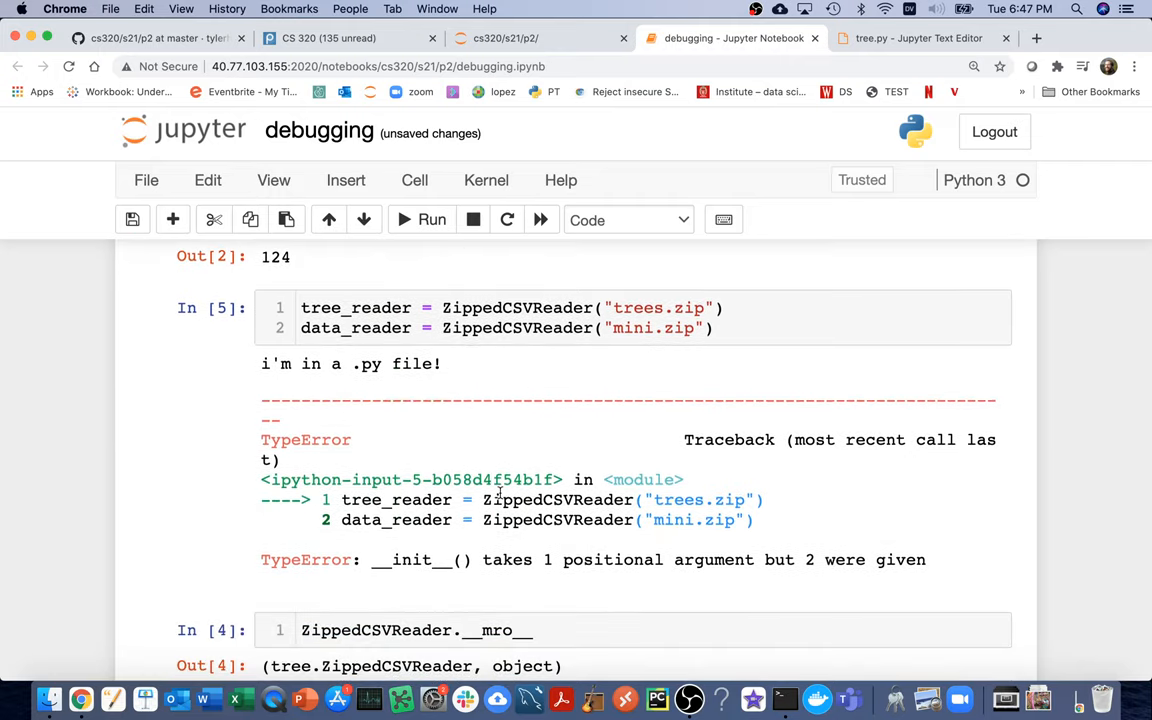
drag(372, 560, 604, 560)
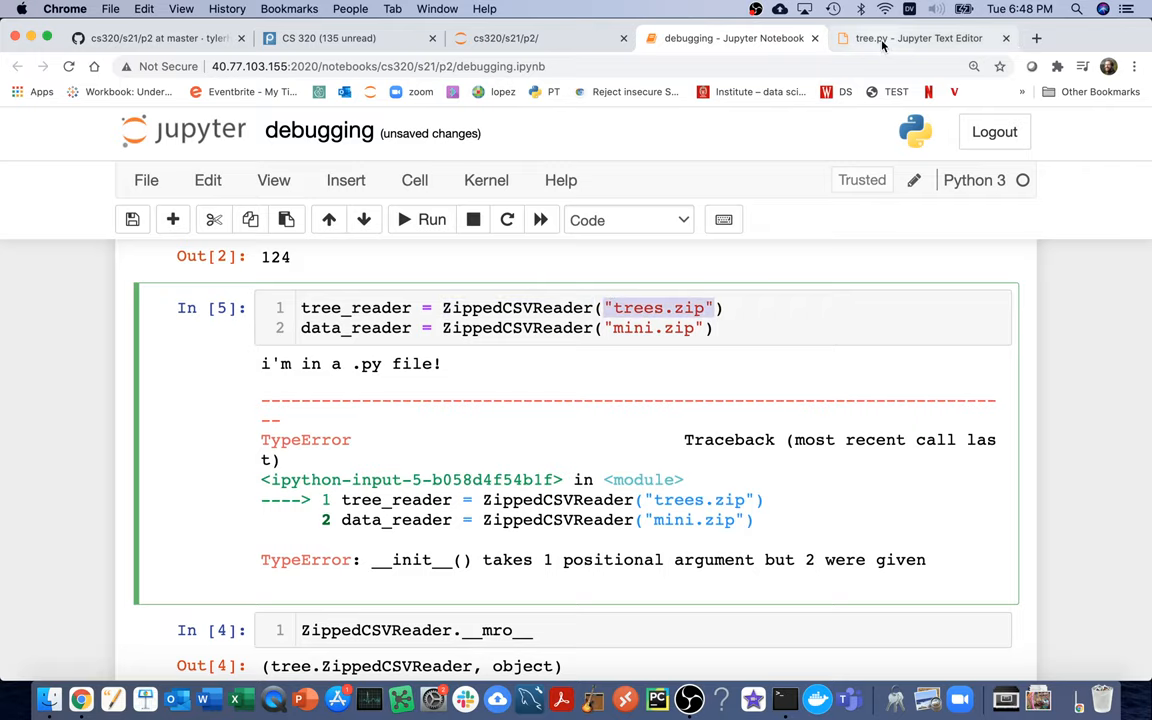
- Make __init__(self, path) store self.path = path in tree.py and save
click(896, 38)
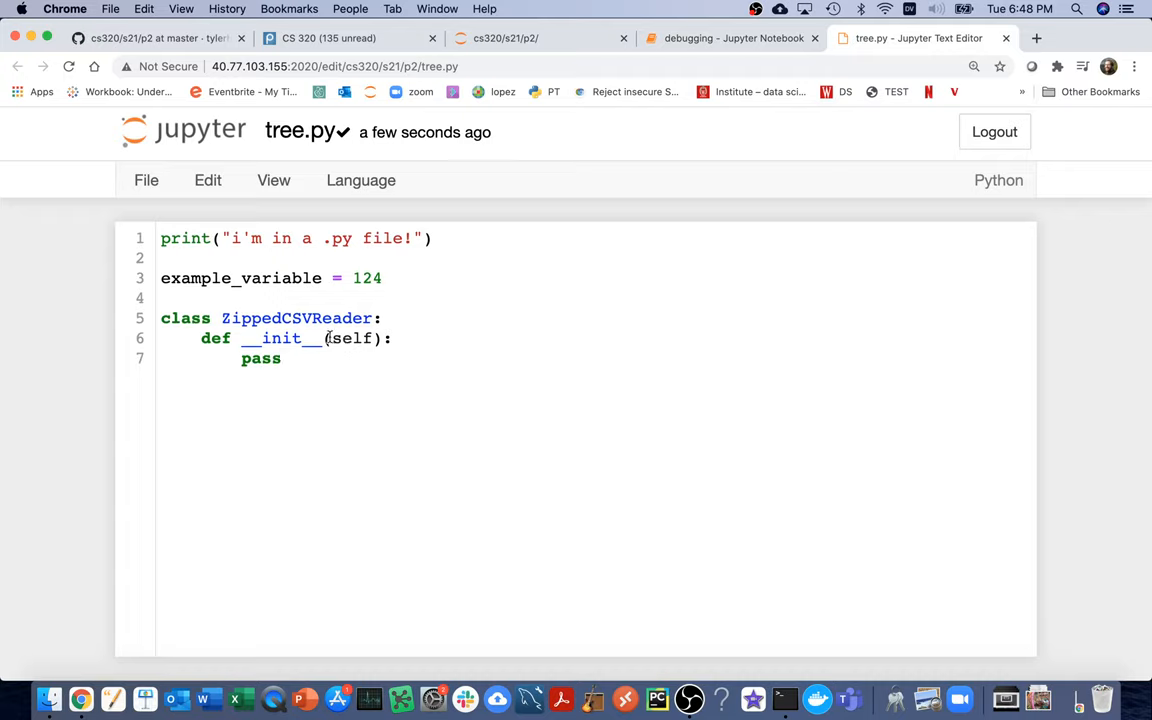
double_click(352, 338)
text(, )
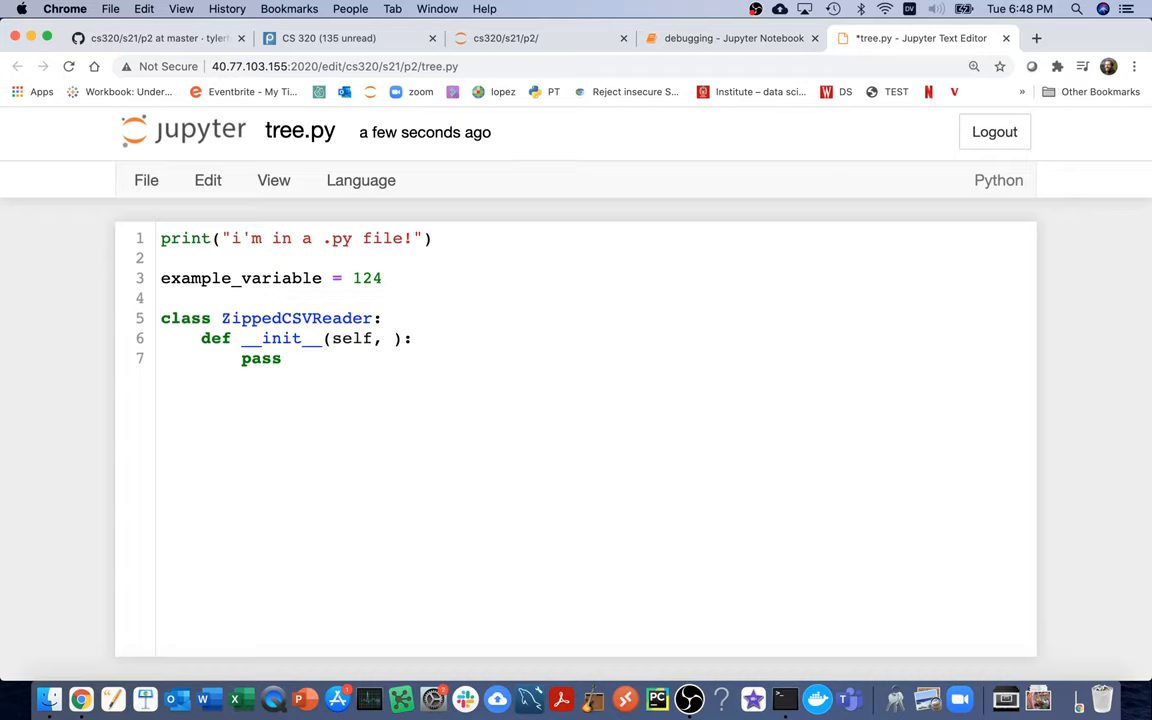
text(path)
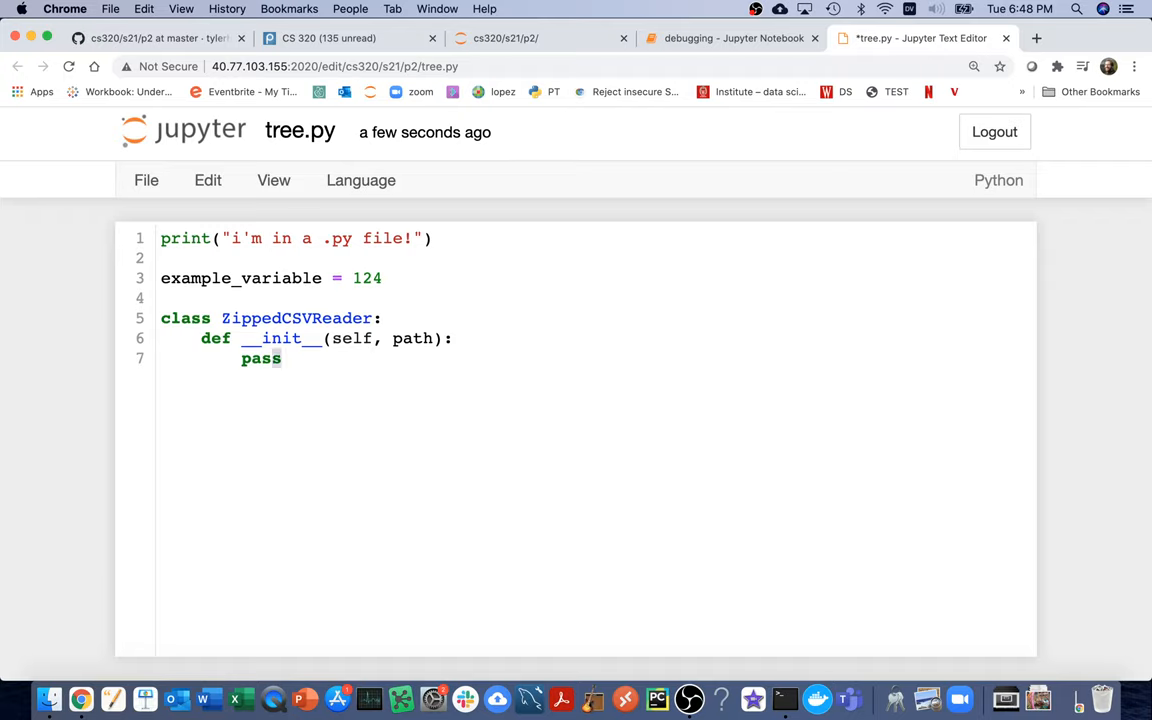
text(self.path)
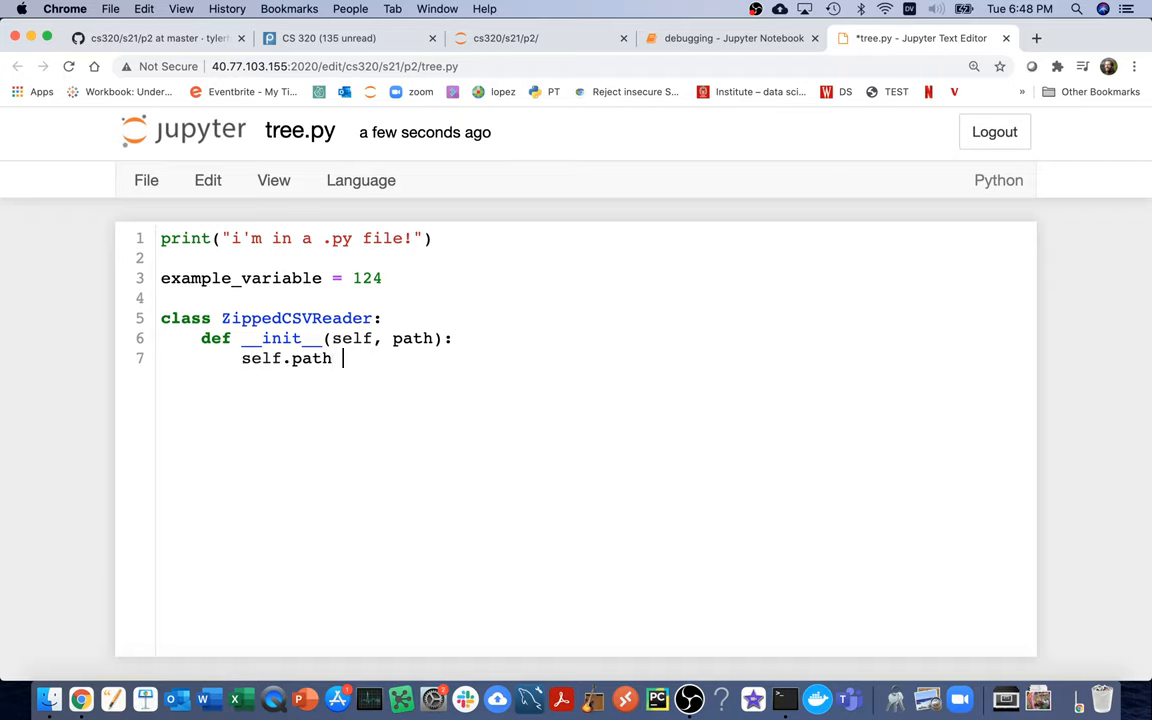
text(= path)
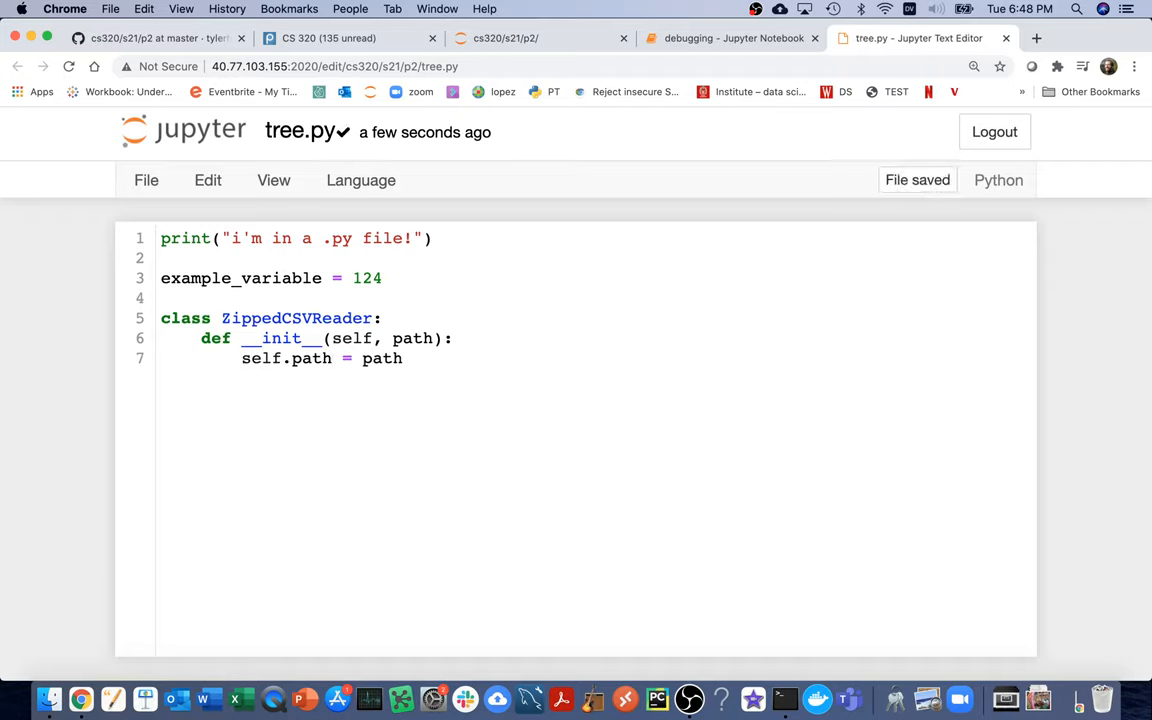
- Rerun the reader cell without error and delete the __mro__ cell
click(730, 38)
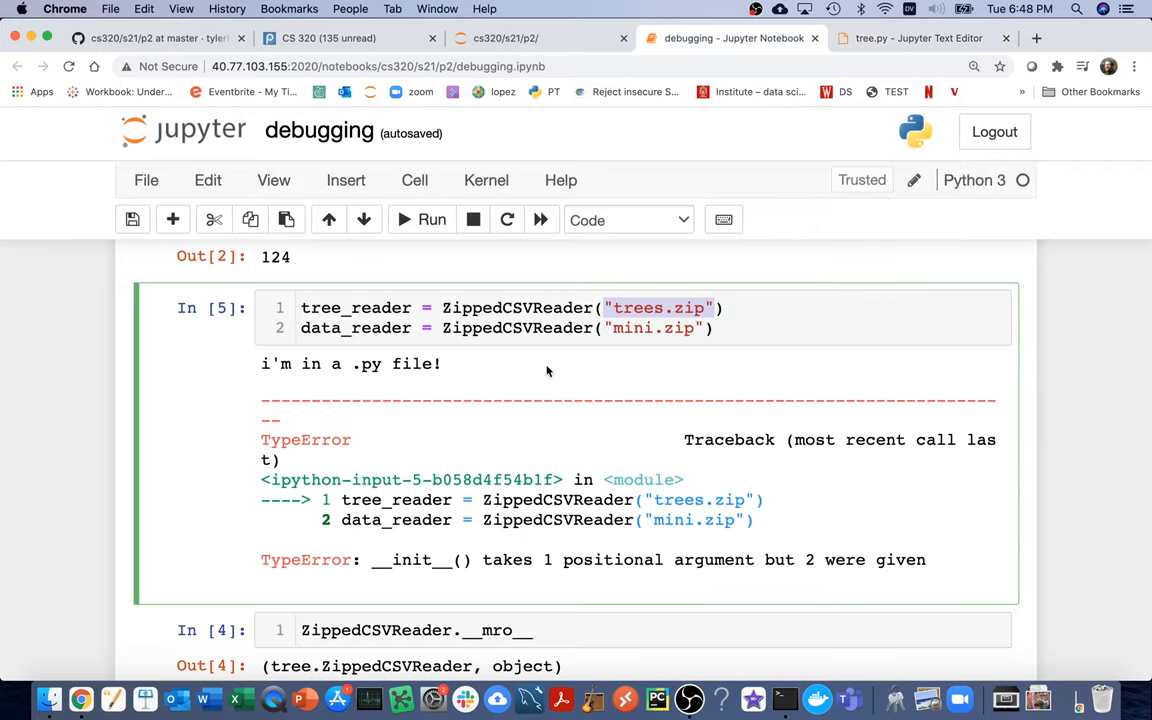
click(432, 218)
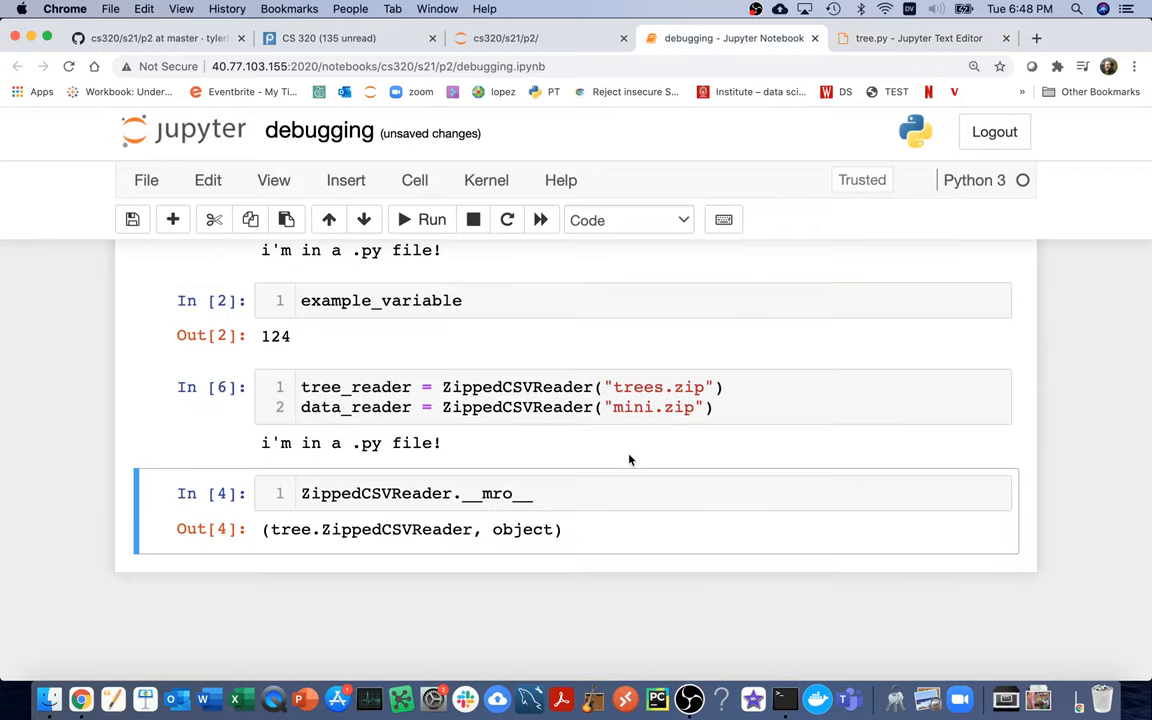
key(shift+Return)
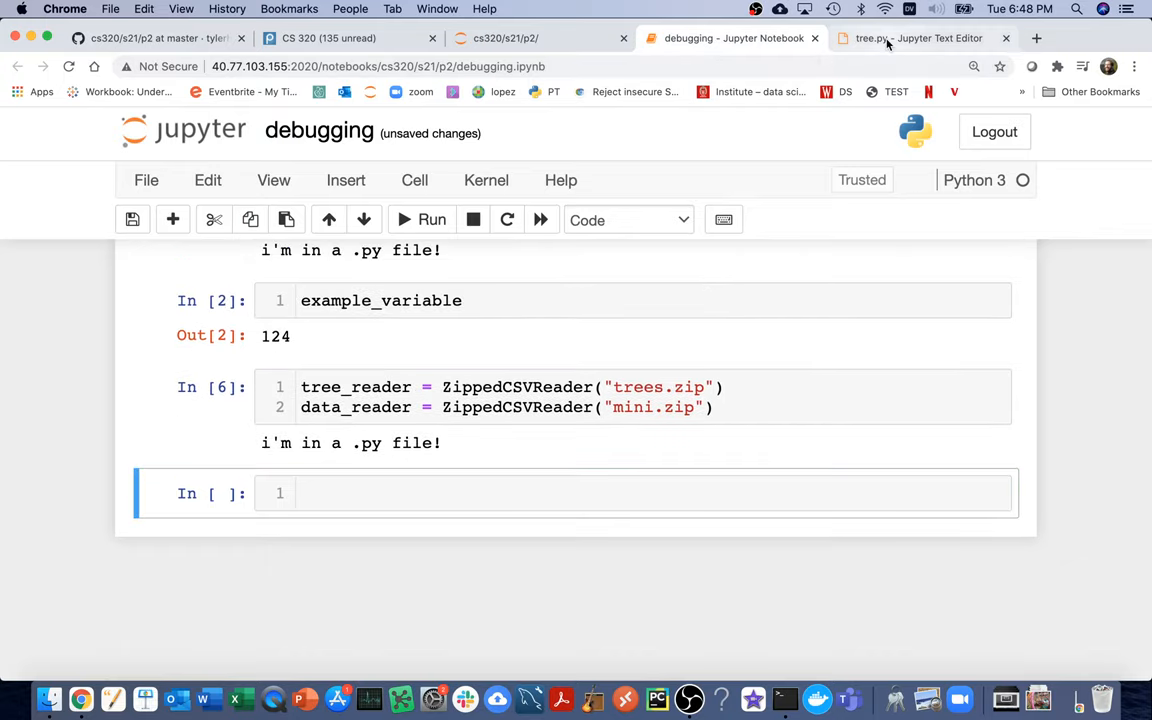
- Add divide = 1/0 marked # will crash! inside the constructor of tree.py
click(916, 38)
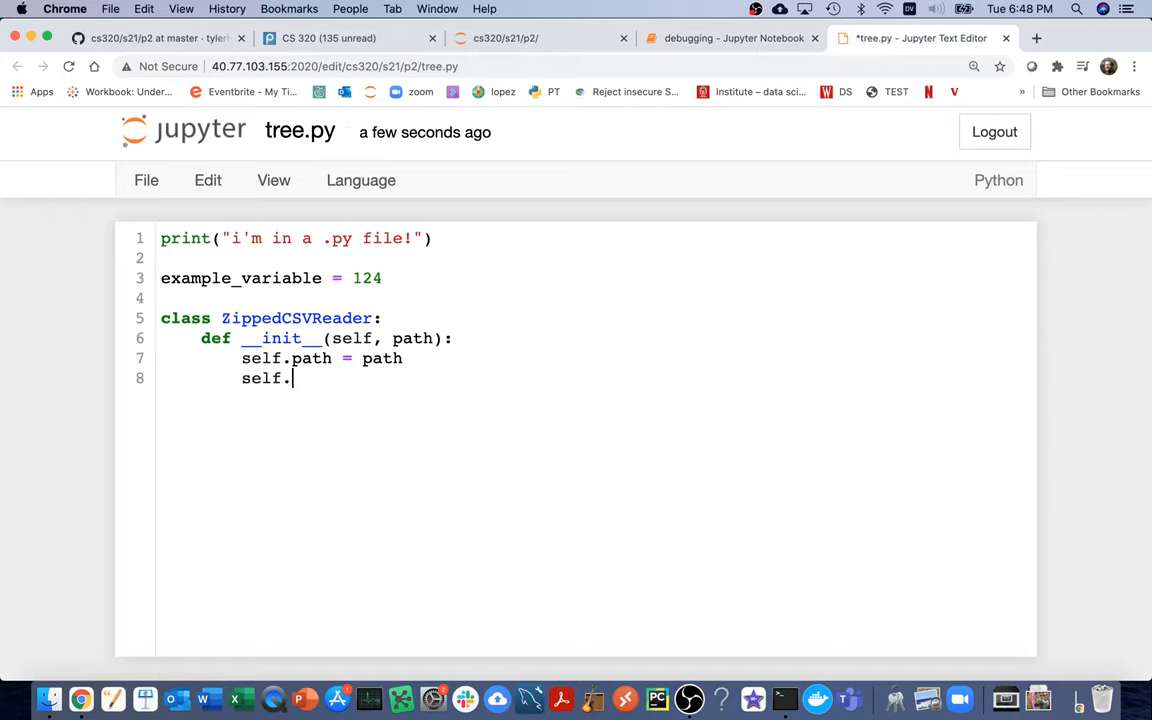
text(divide)
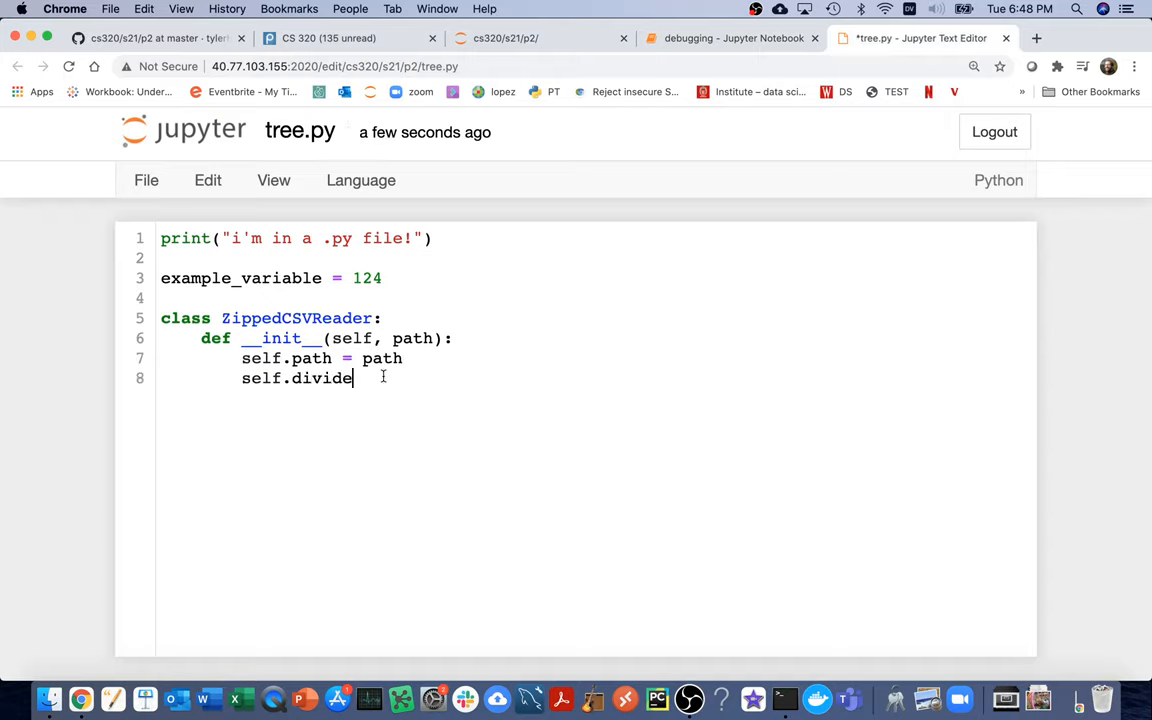
text(= 1)
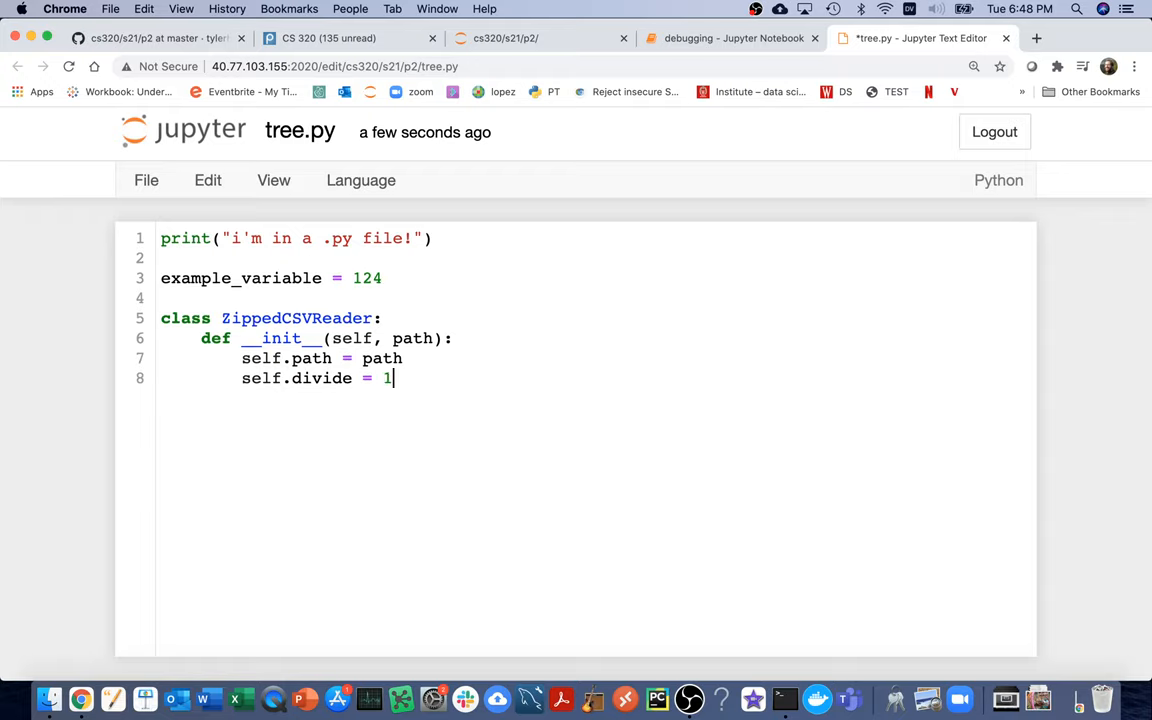
text(/0)
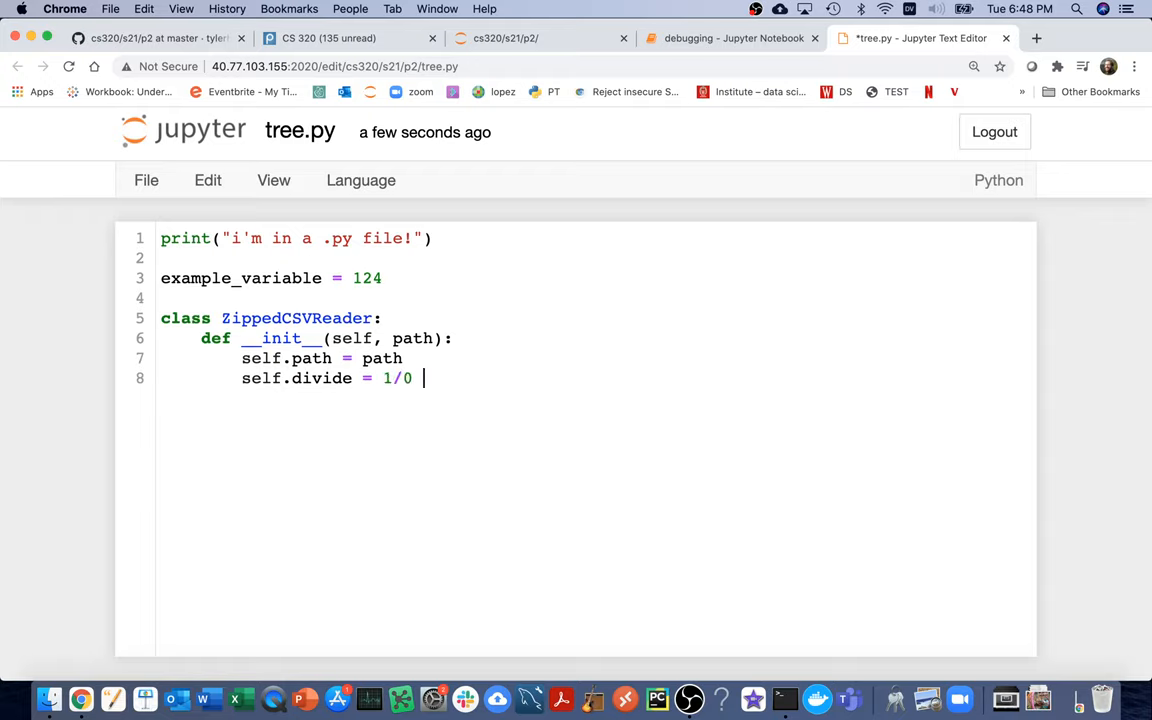
text(# will)
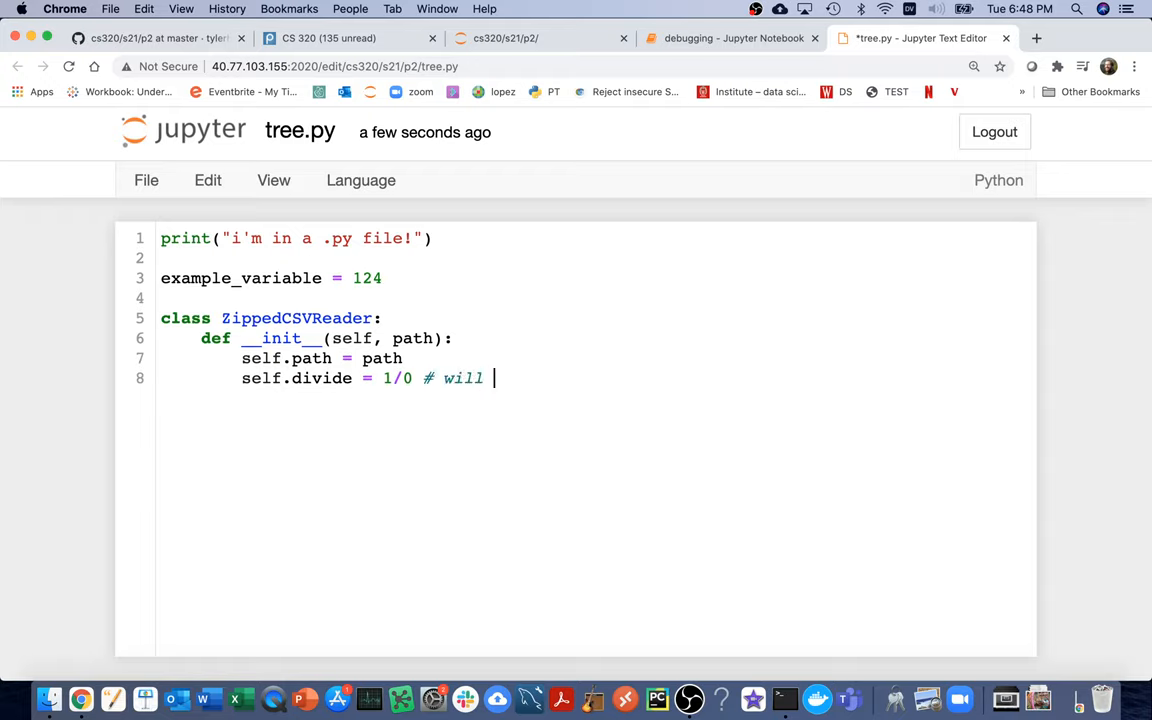
text(crash!)
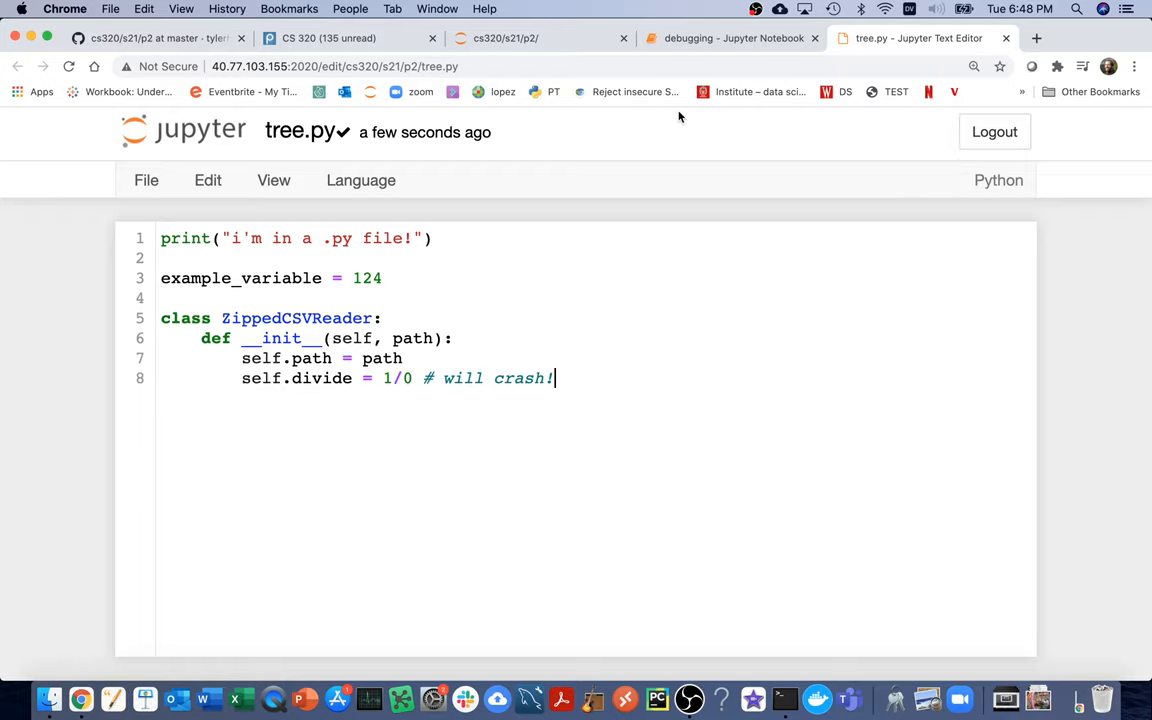
mouse_move(528, 348)
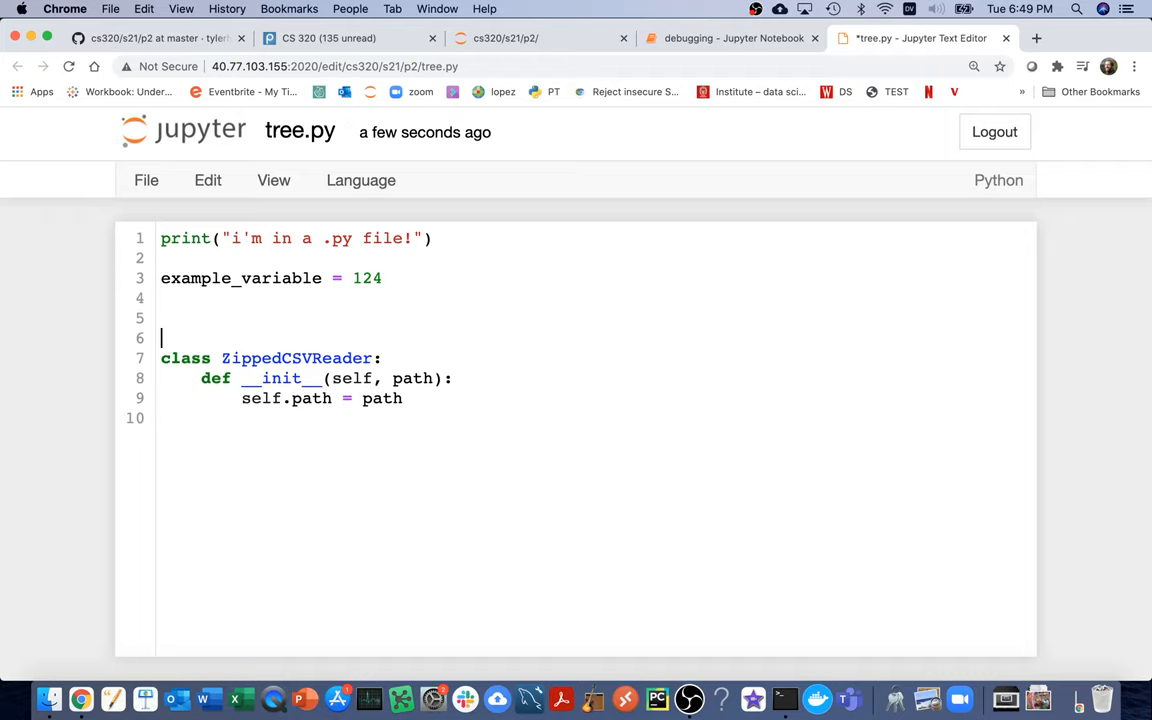
- Import pandas as pd and call pd.read_csv("does_not_exist.csv") # will crash! in __init__, then save
text(import pandas as)
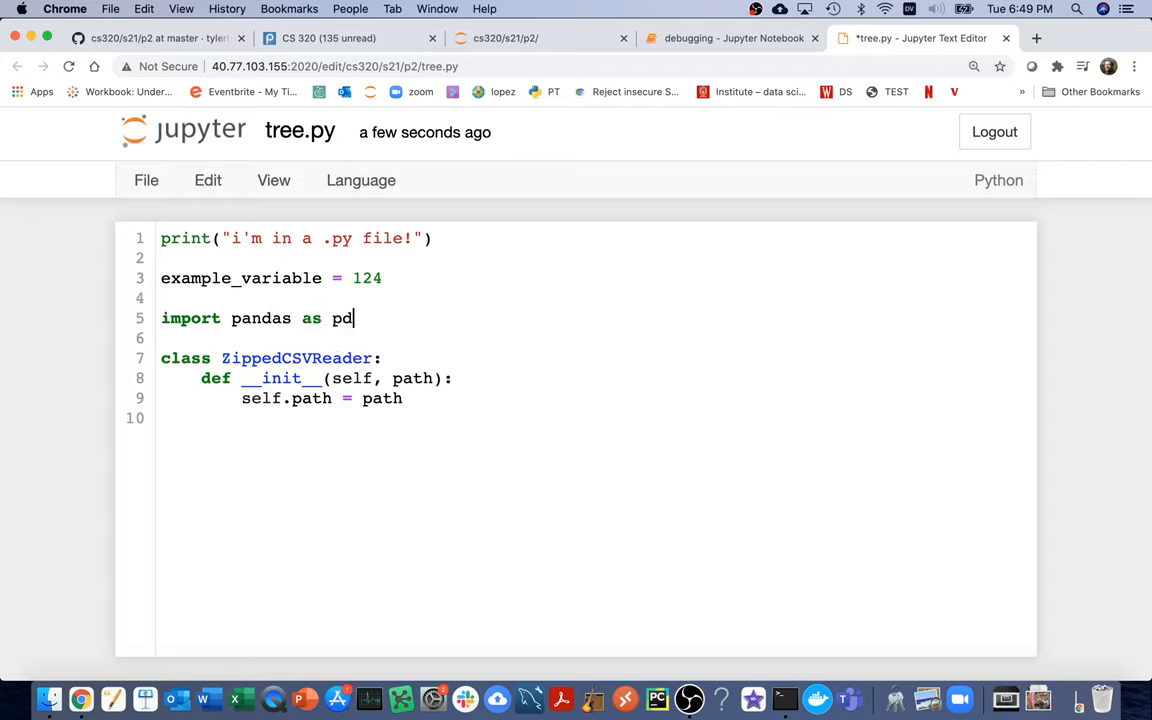
text(pd.)
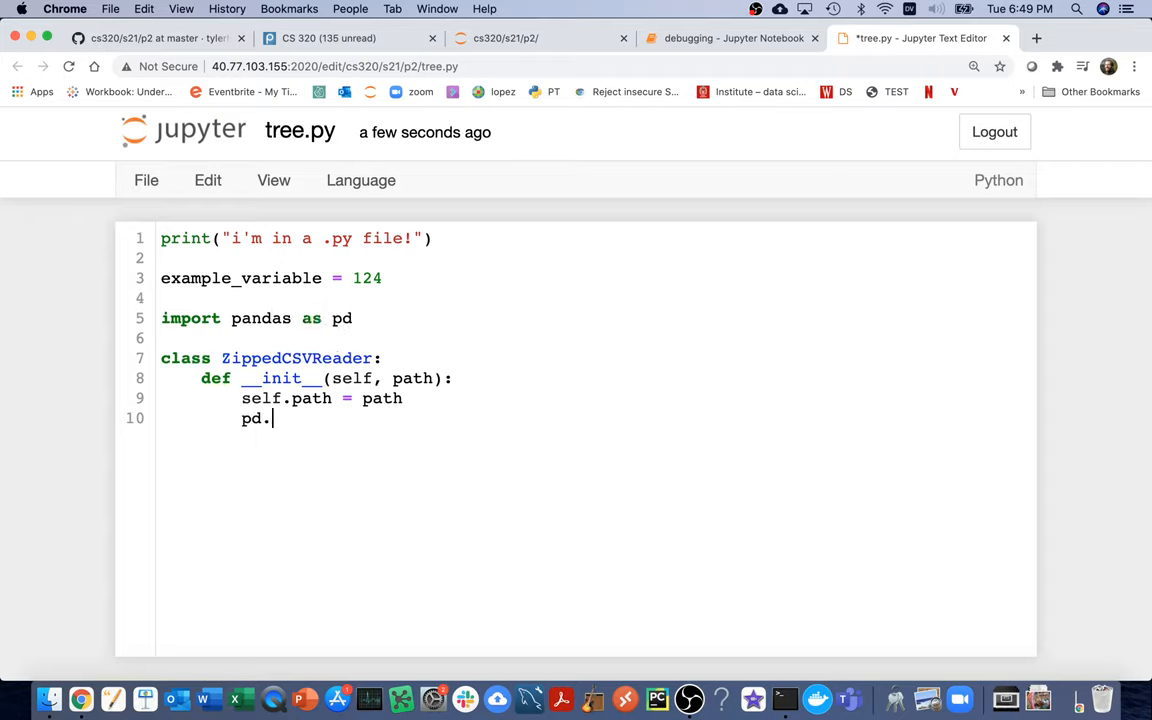
text(read_csv(")
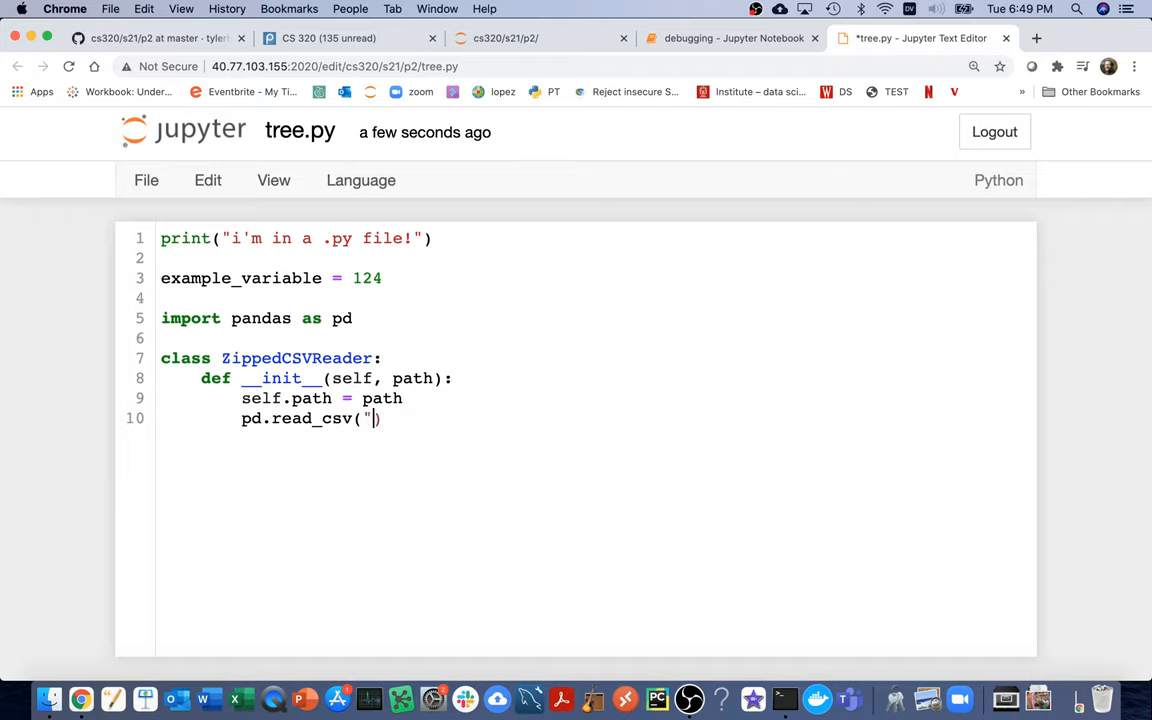
text(does_not)
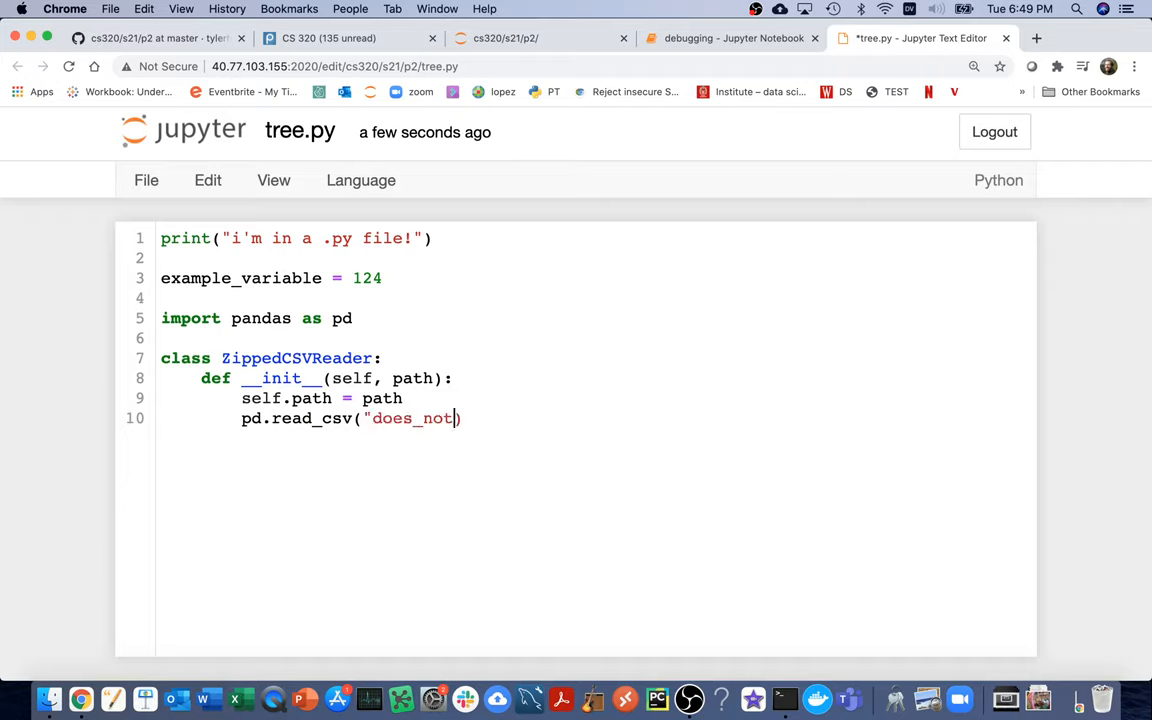
text(_exist.csv")
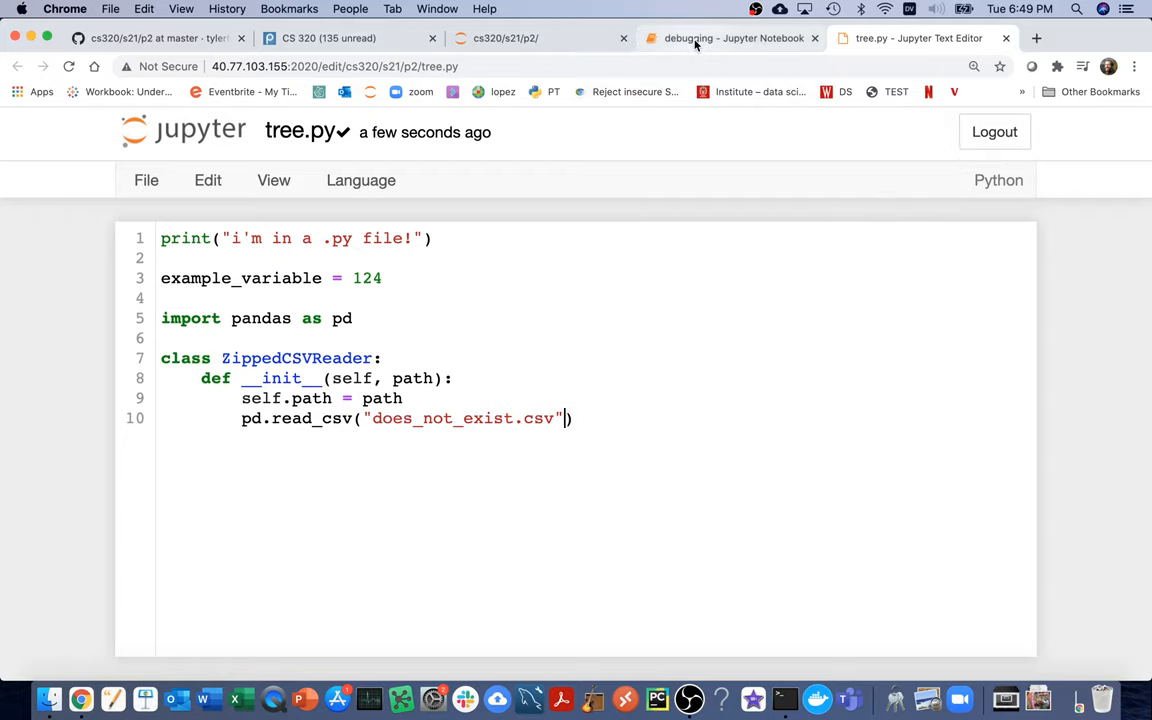
text(#)
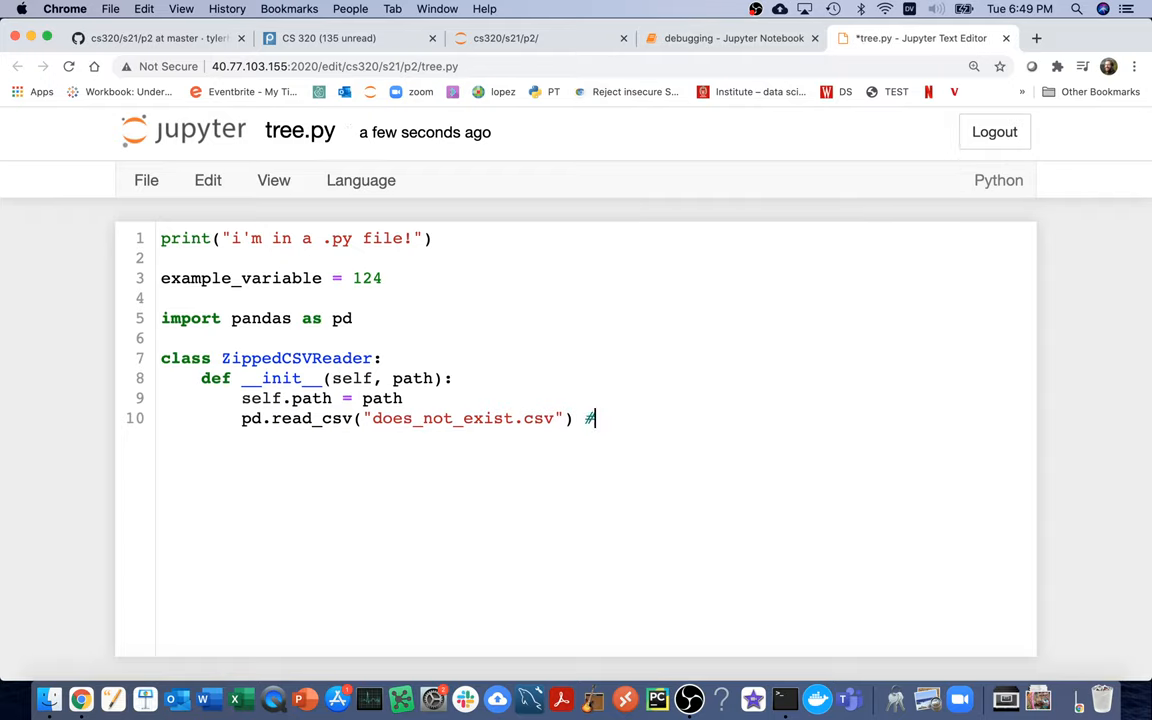
text(will crash)
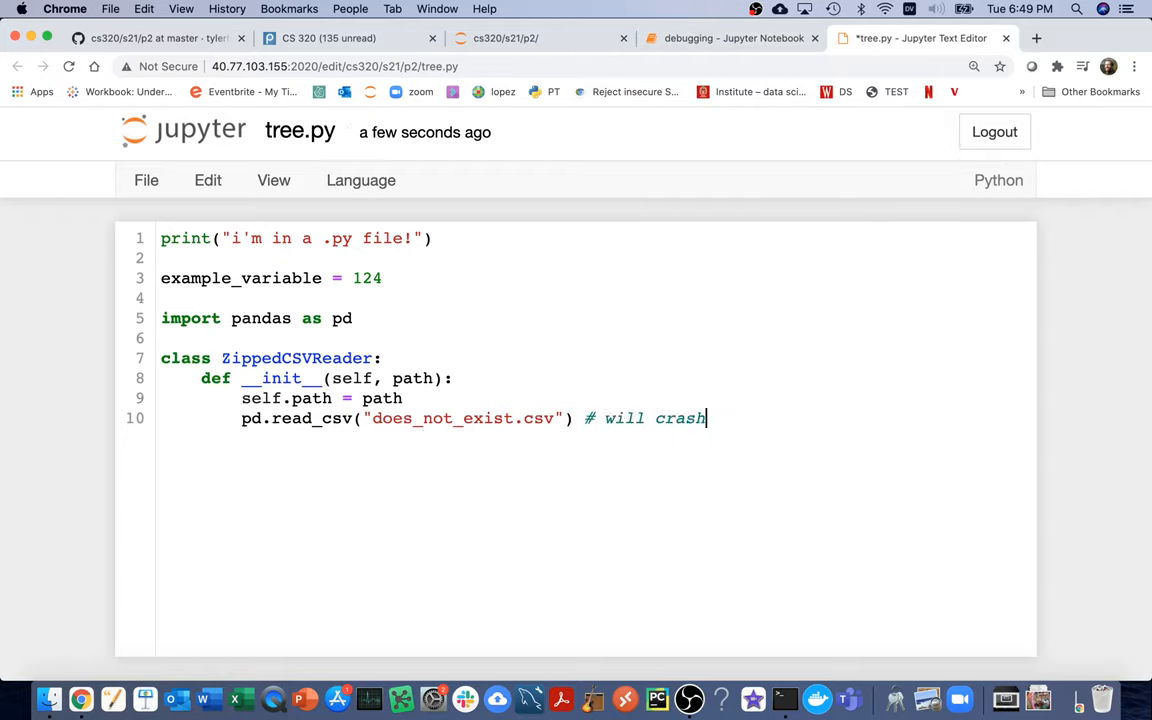
text(!)
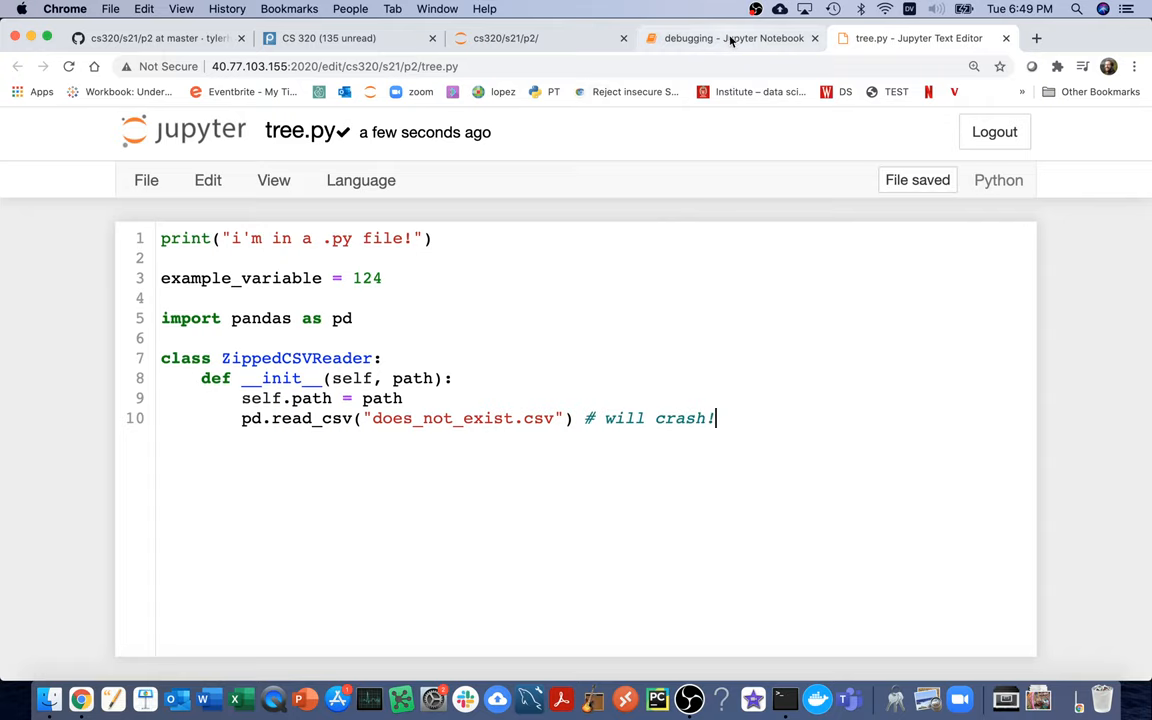
- Rerun the reader cell in debugging.ipynb and scroll through the FileNotFoundError traceback
click(730, 38)
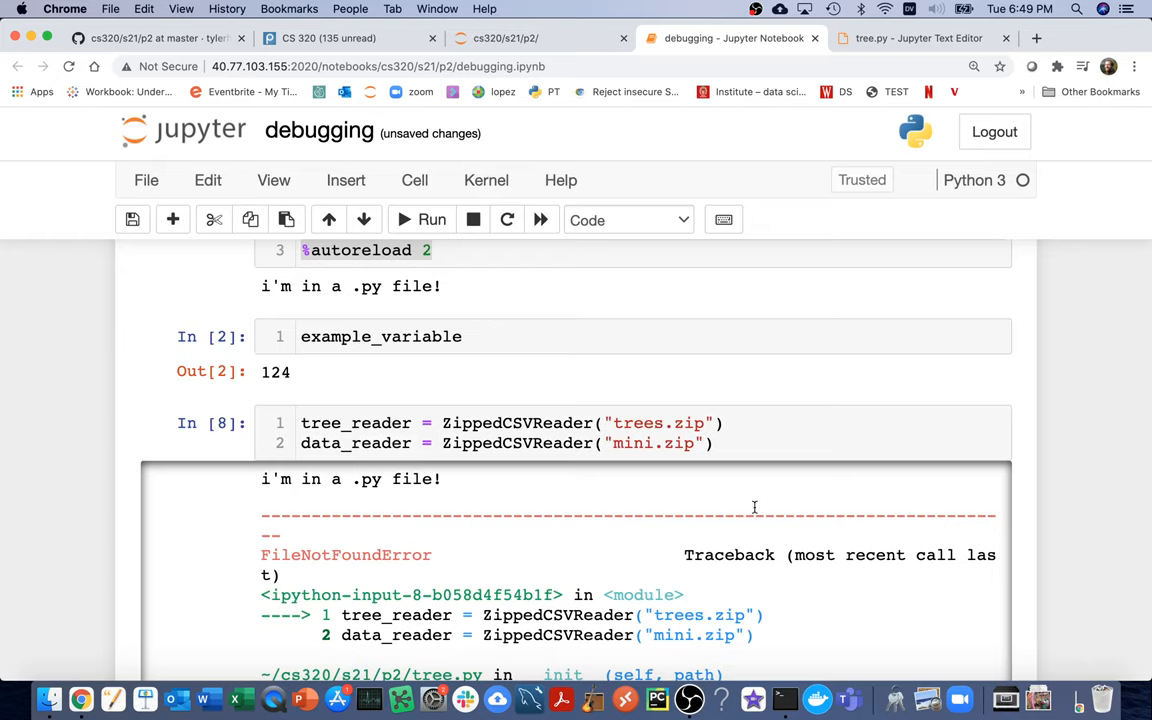
scroll(down, 3)
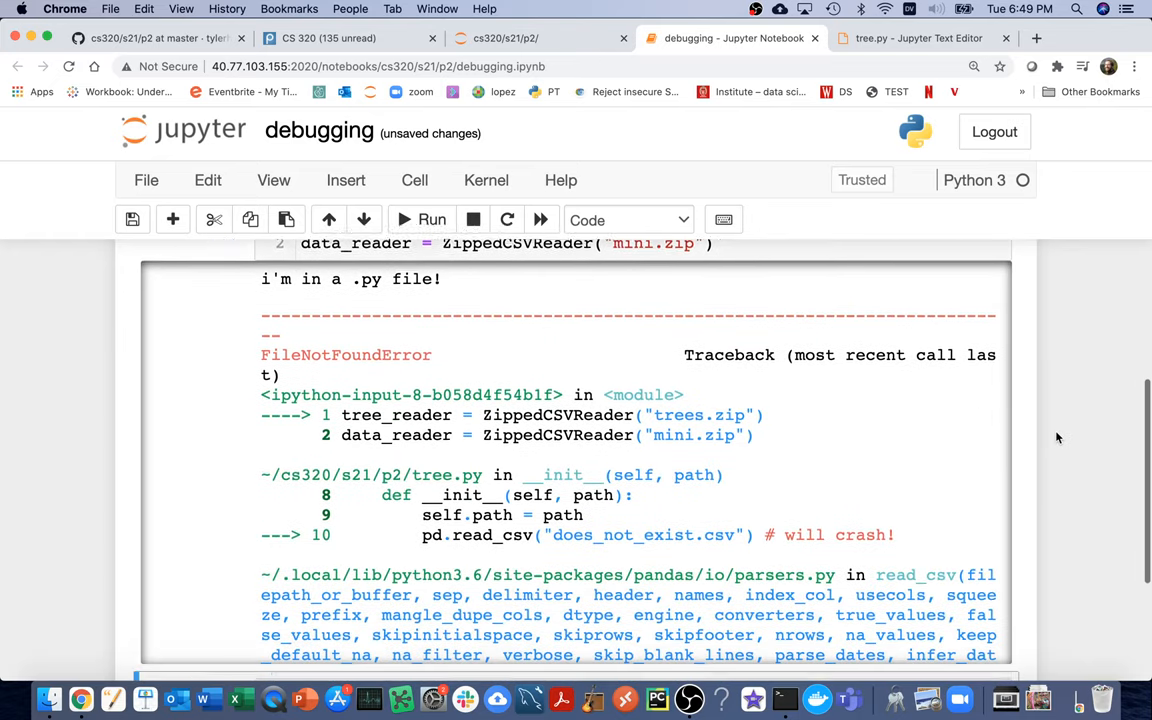
scroll(down, 3)
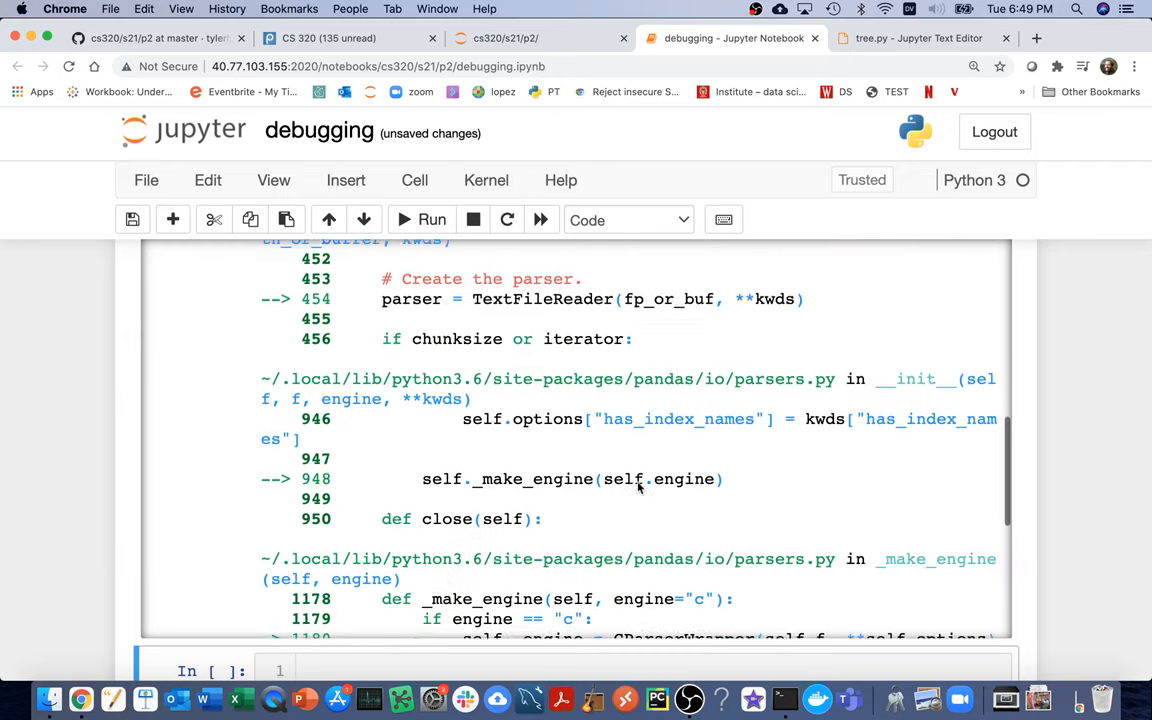
scroll(down, 3)
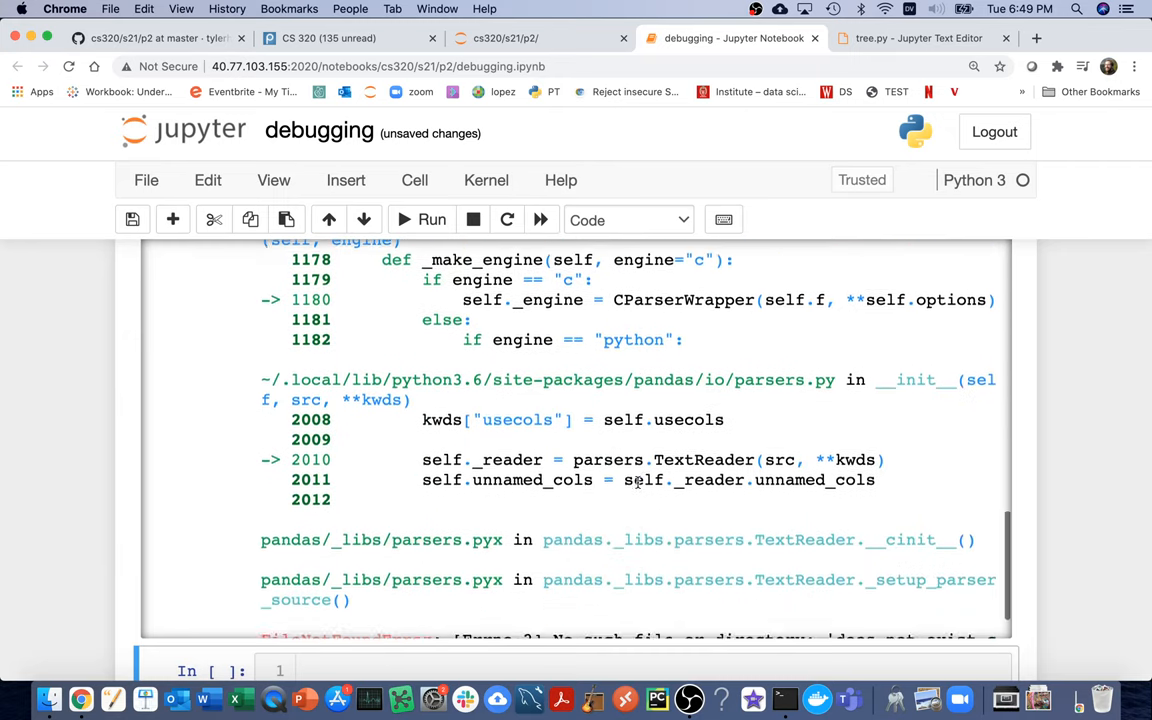
scroll(down, 3)
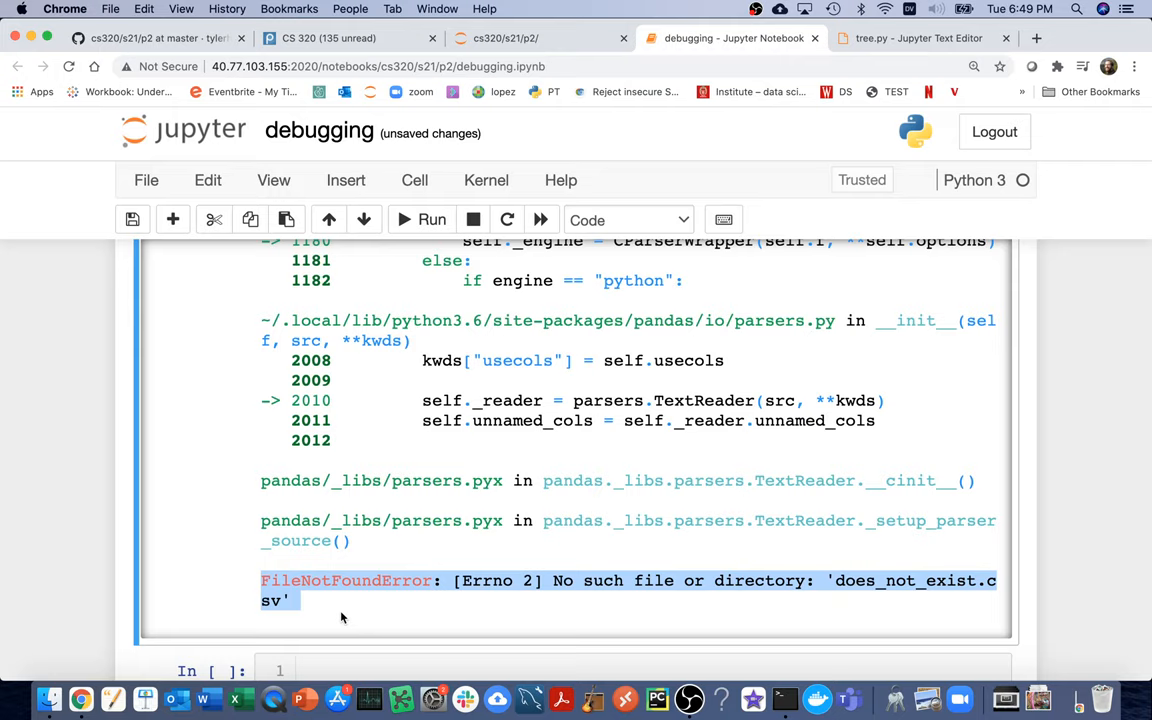
mouse_move(1052, 468)
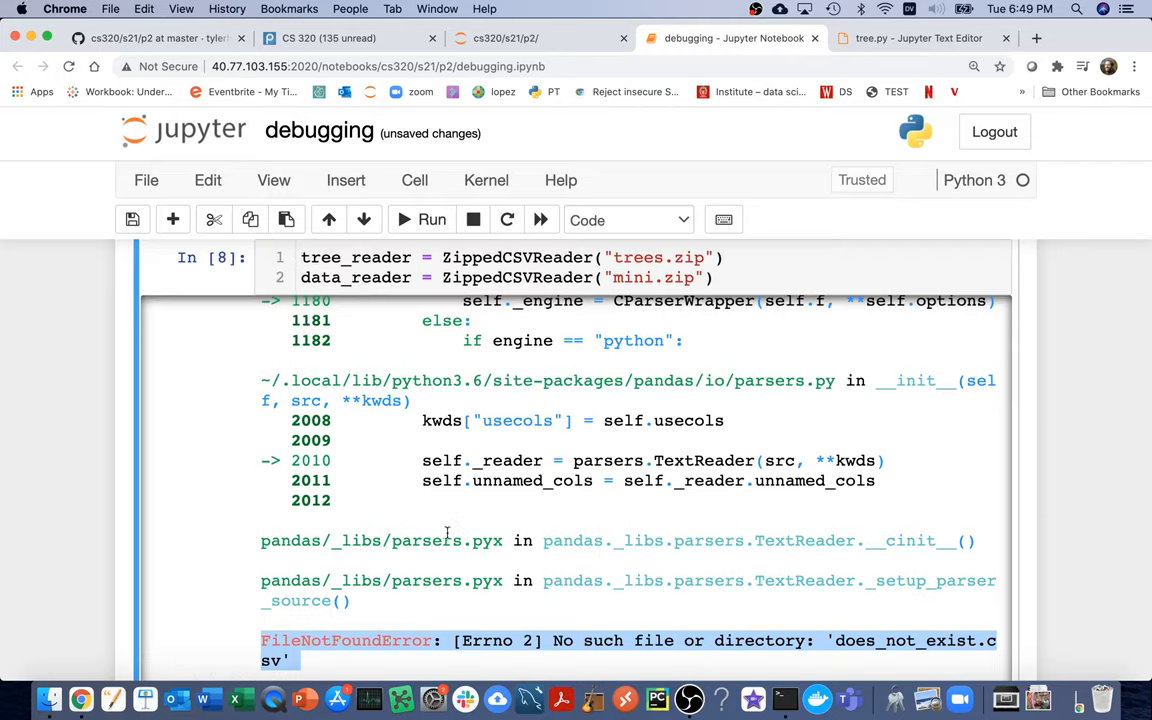
- Follow the traceback from the parsers frame to the read_csv call, then return to tree.py
double_click(430, 540)
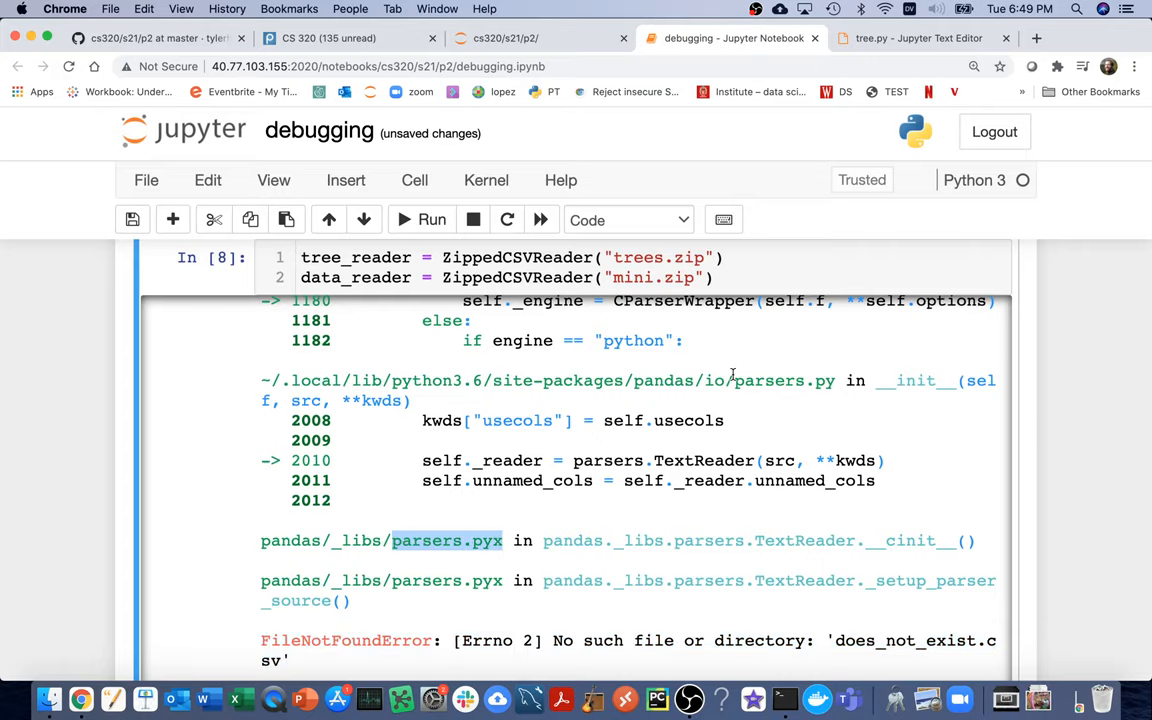
scroll(down, 3)
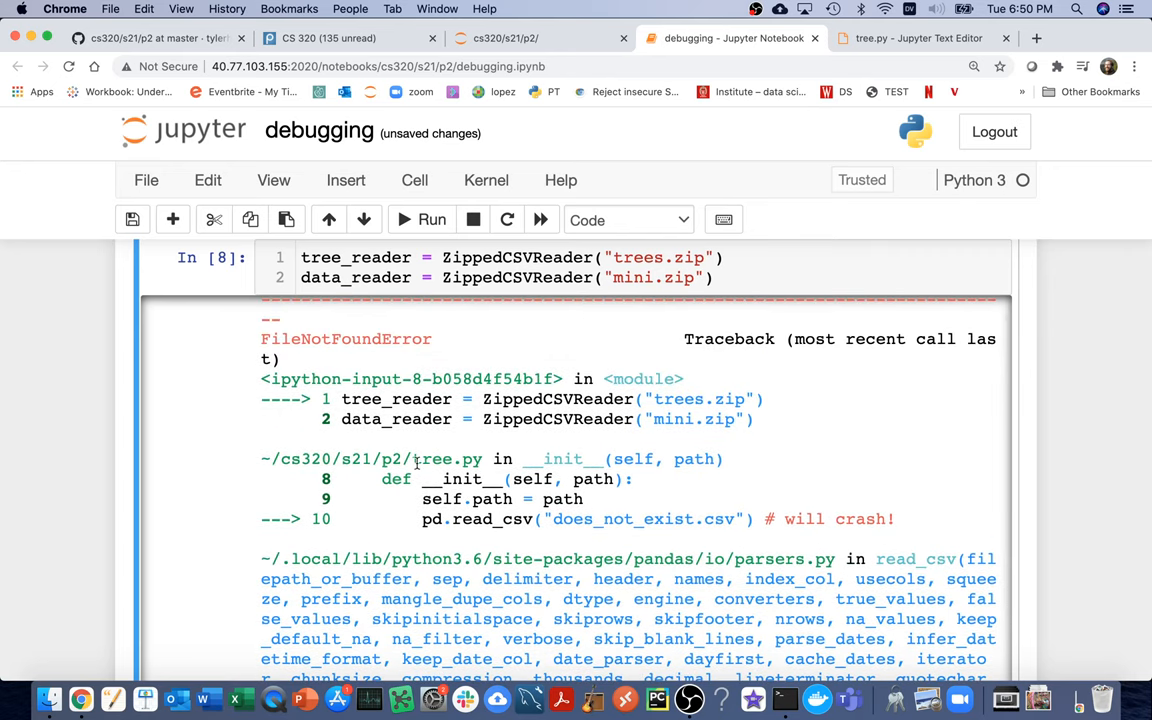
double_click(446, 458)
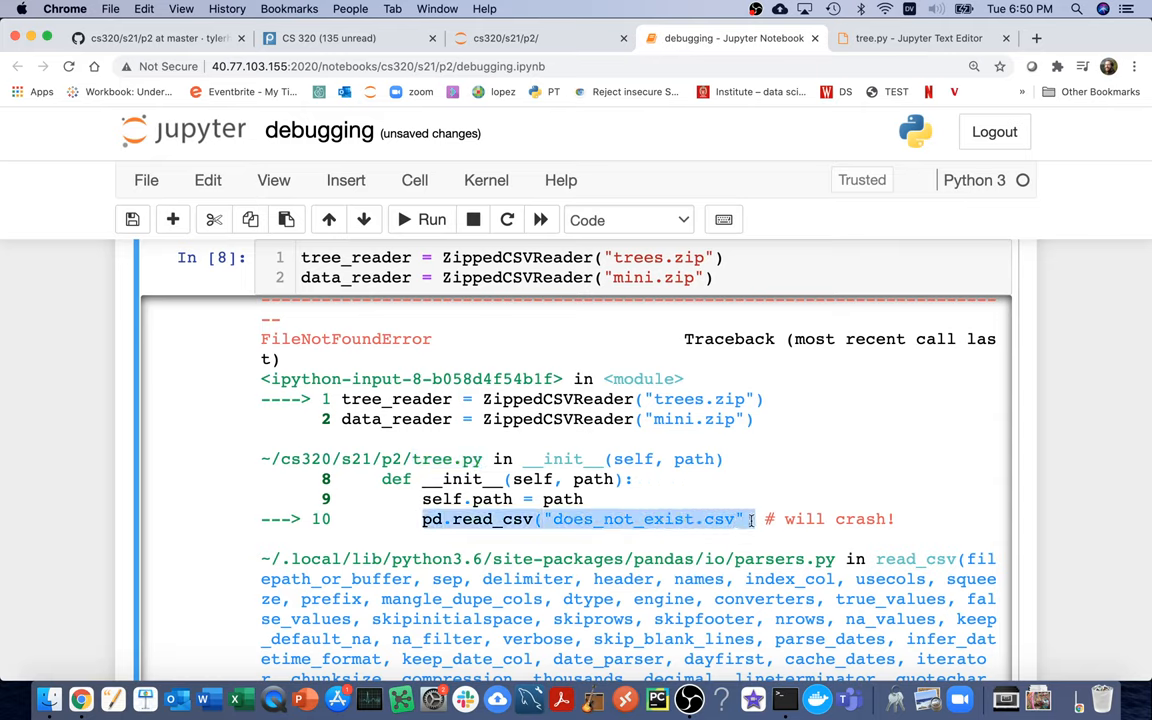
click(916, 38)
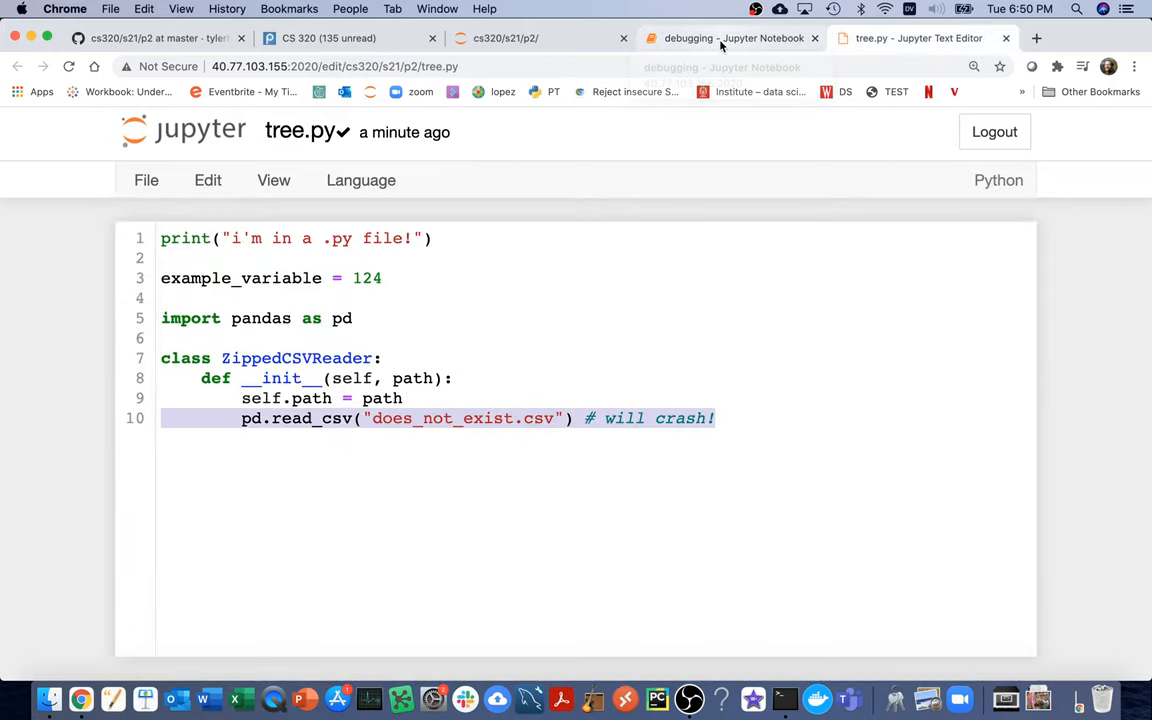
click(730, 38)
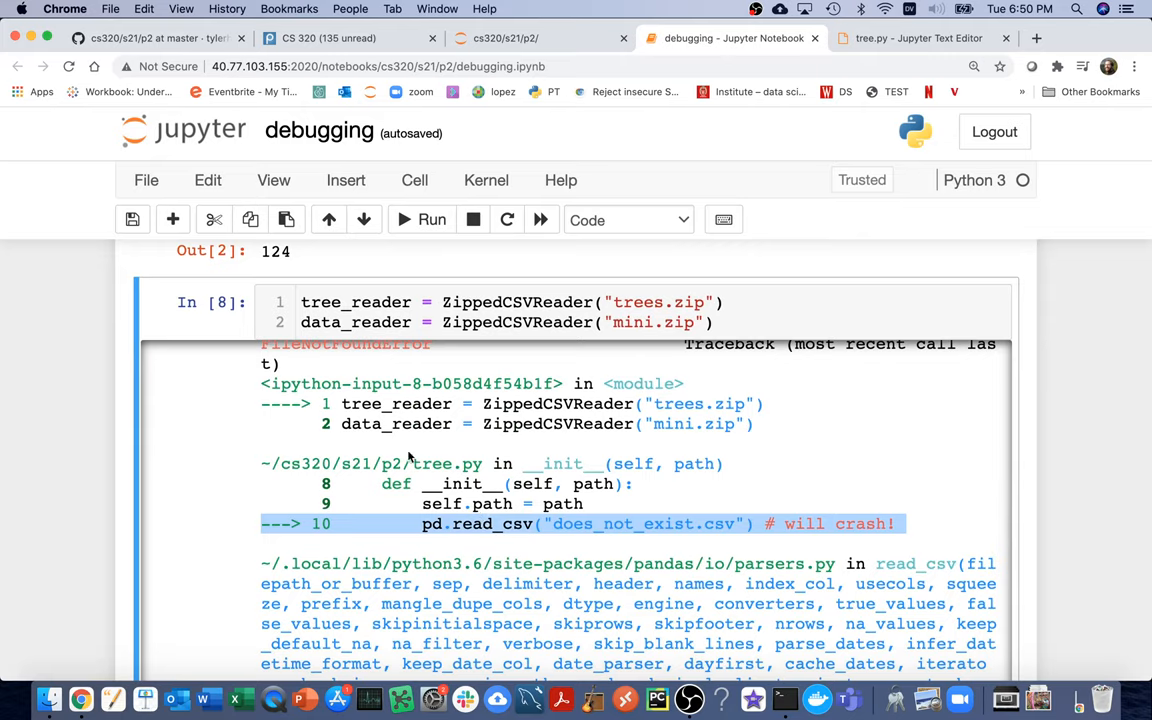
double_click(446, 464)
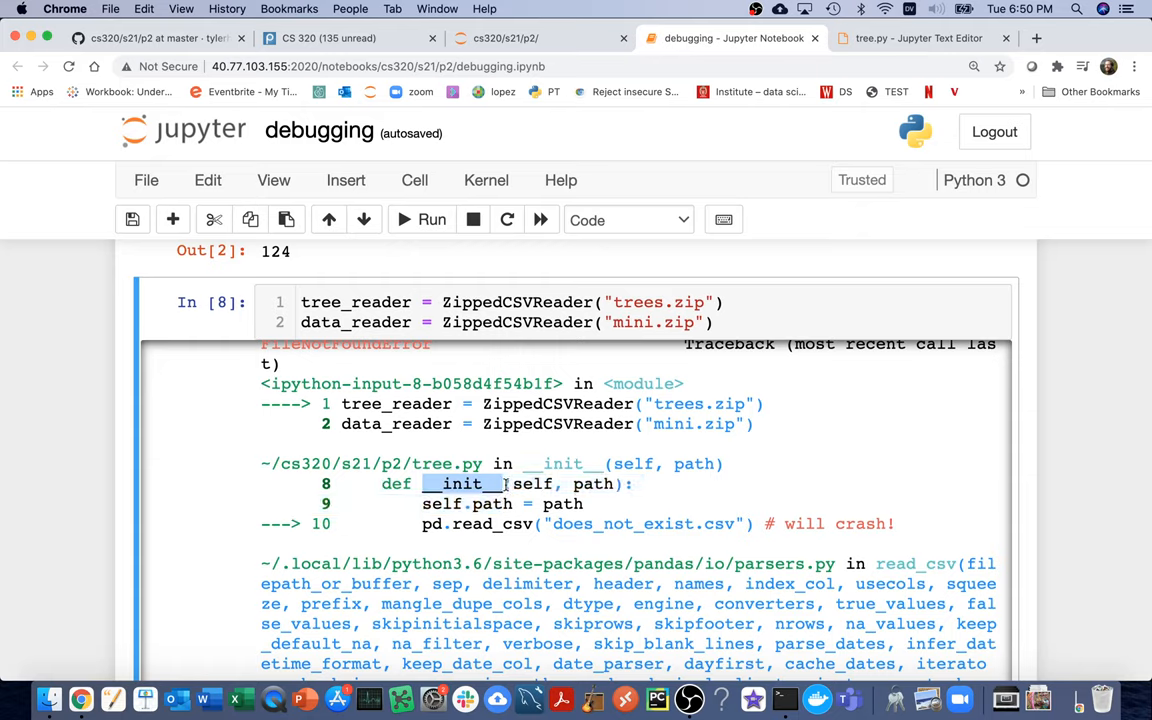
mouse_move(428, 392)
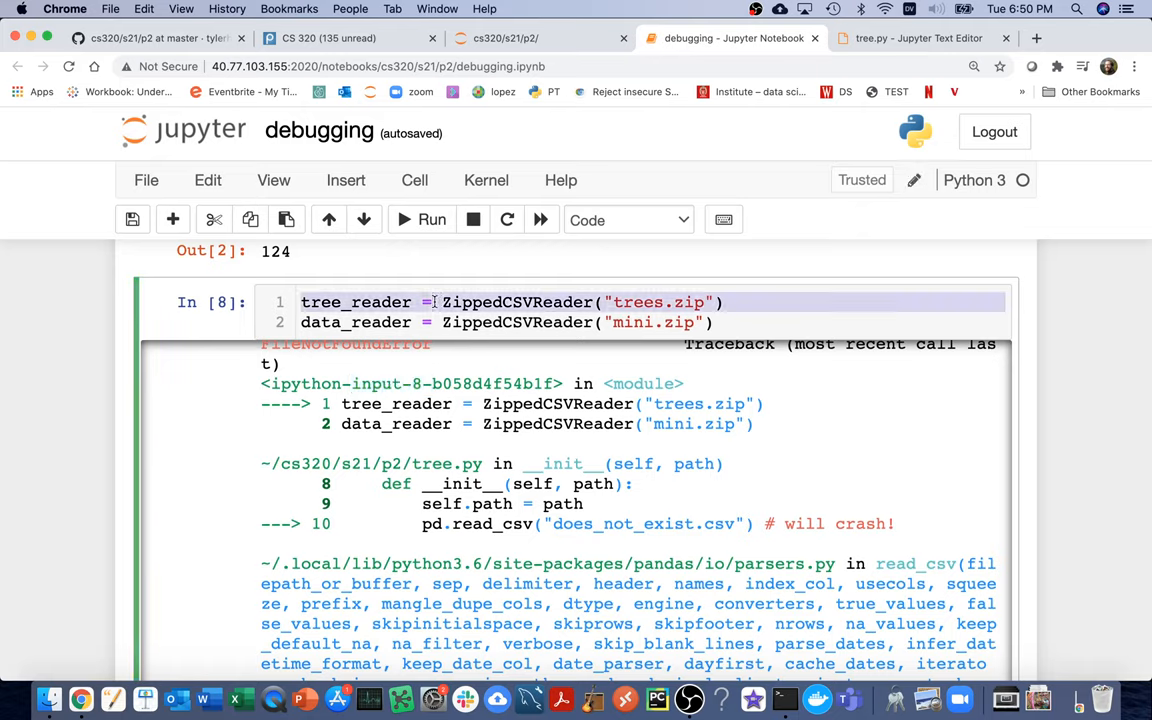
double_click(516, 302)
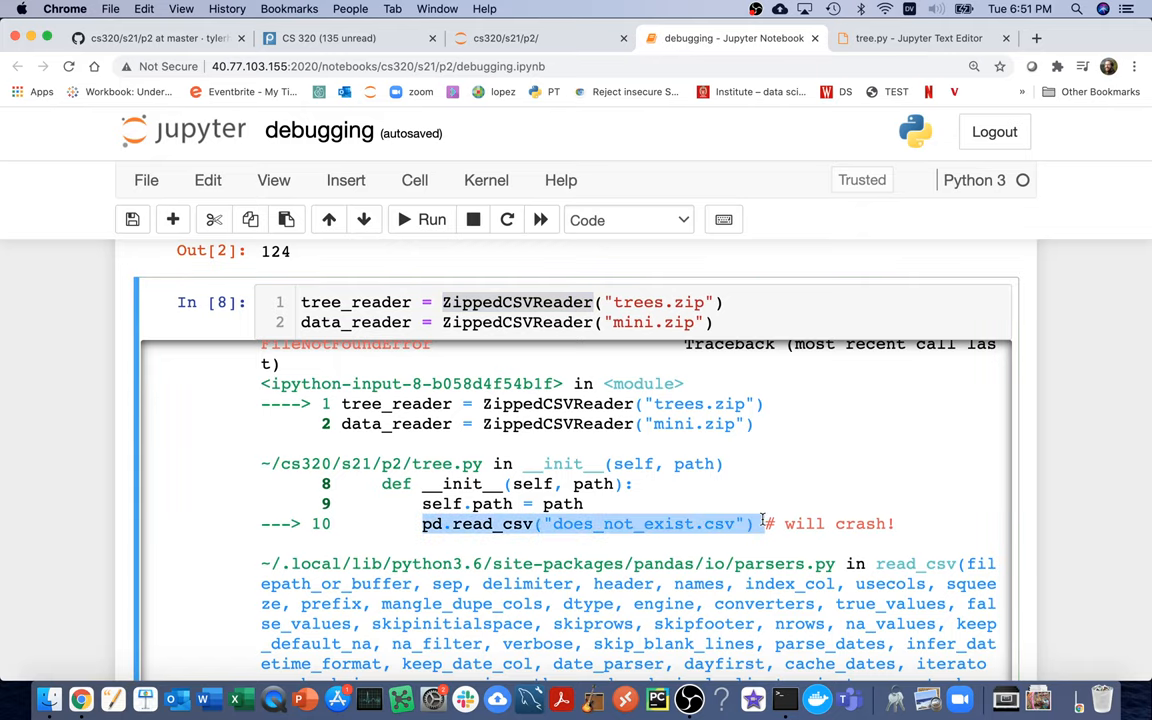
mouse_move(492, 524)
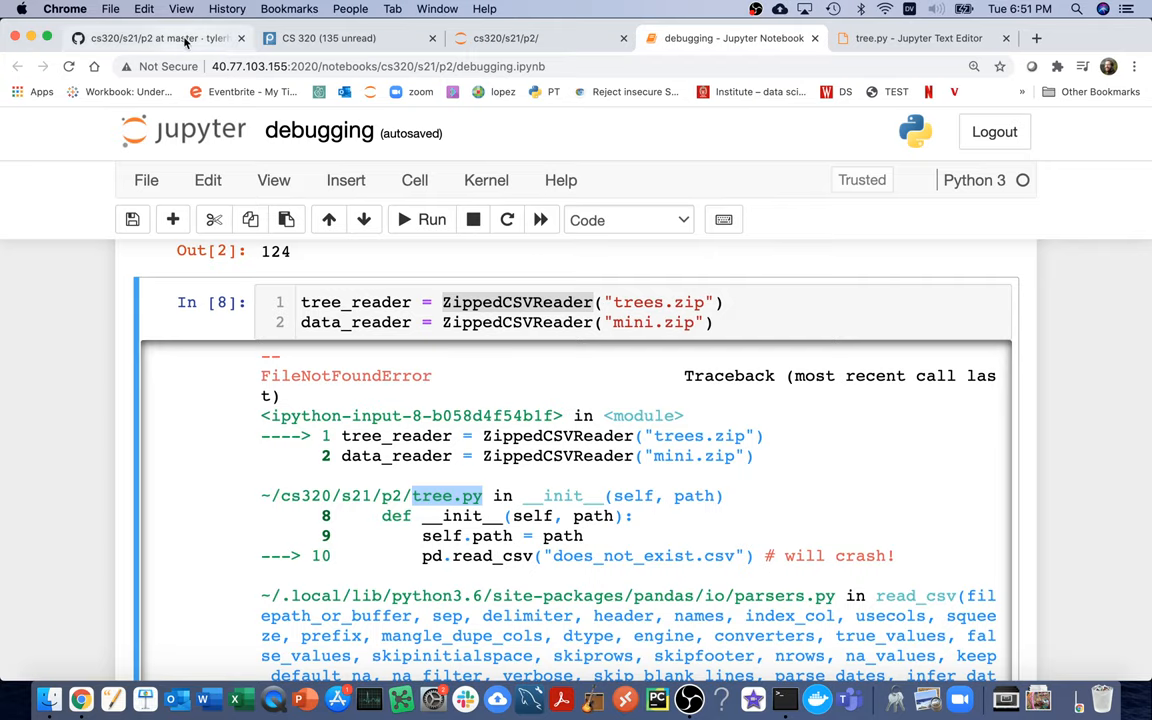
- Review the ZippedCSVReader spec's paths attribute example, then return to tree.py
click(156, 38)
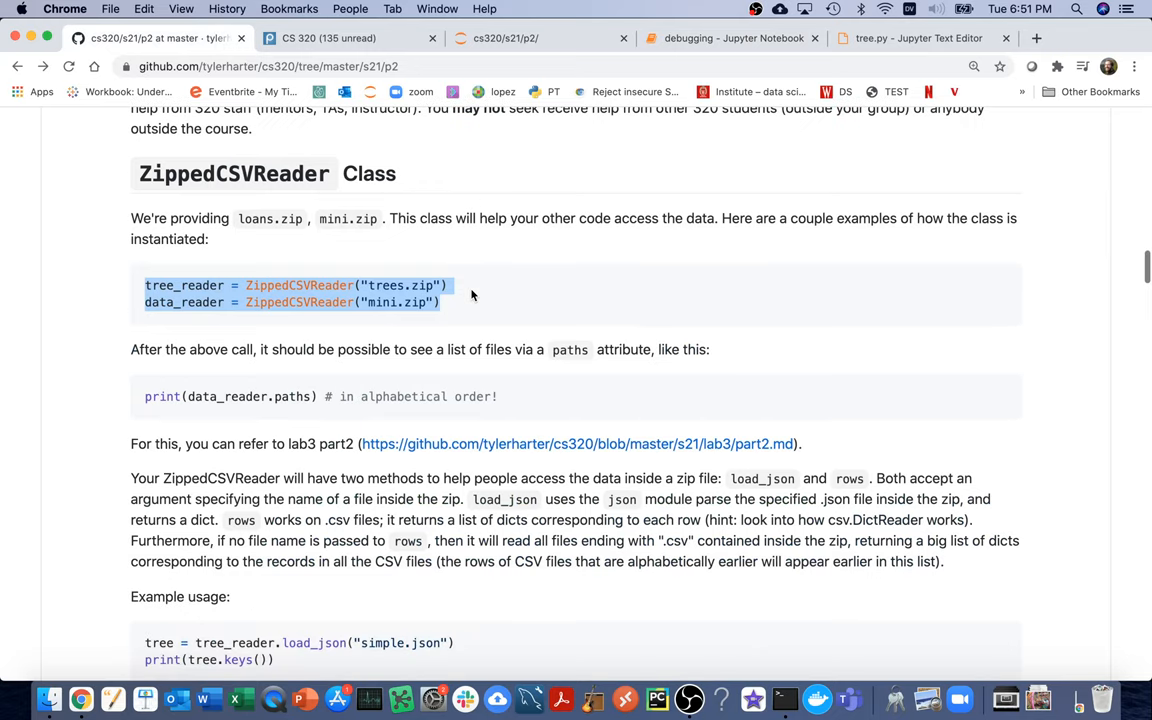
click(230, 396)
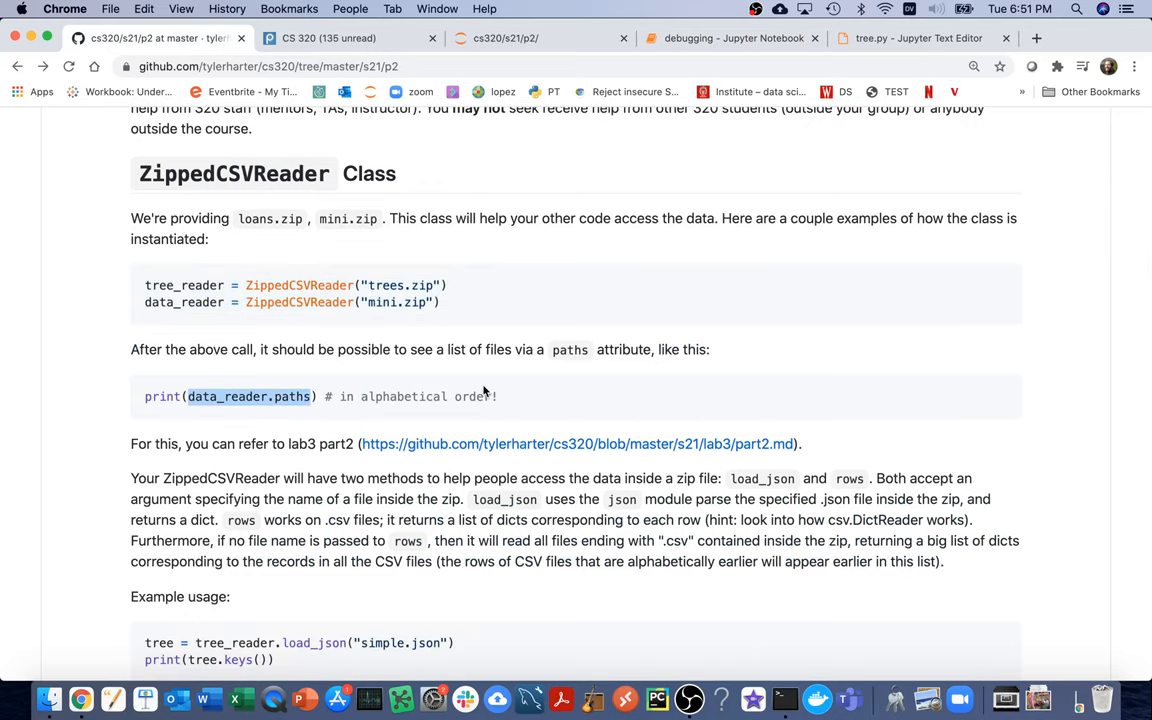
double_click(248, 396)
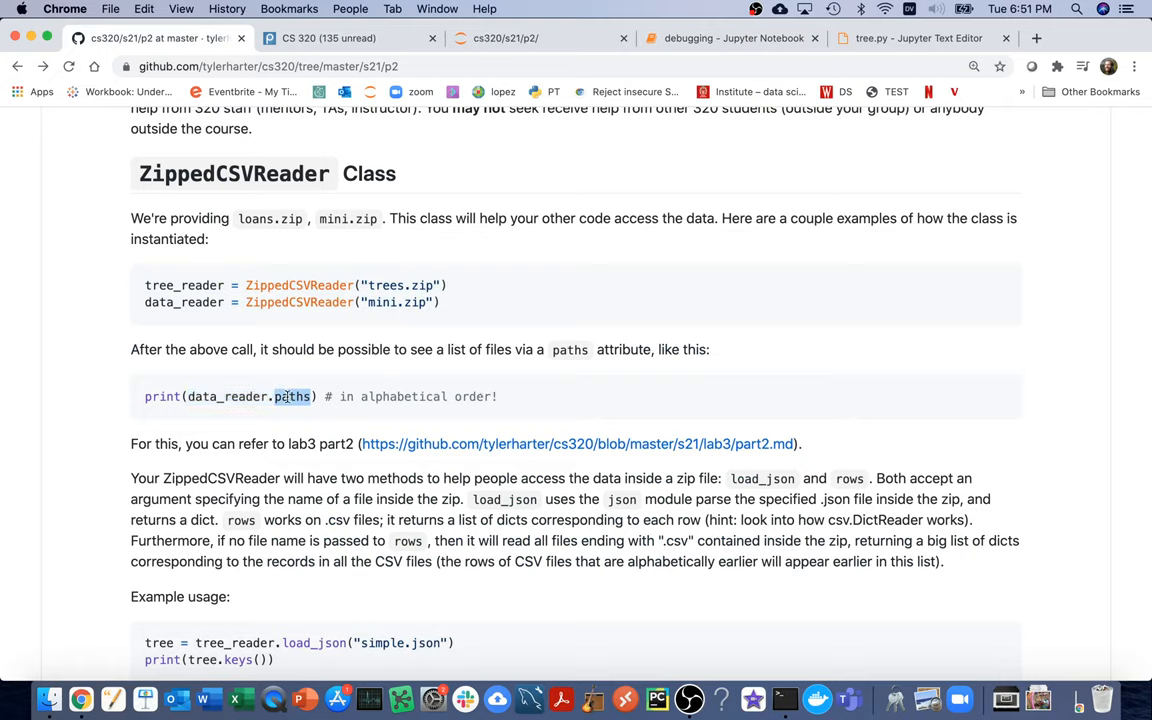
click(916, 38)
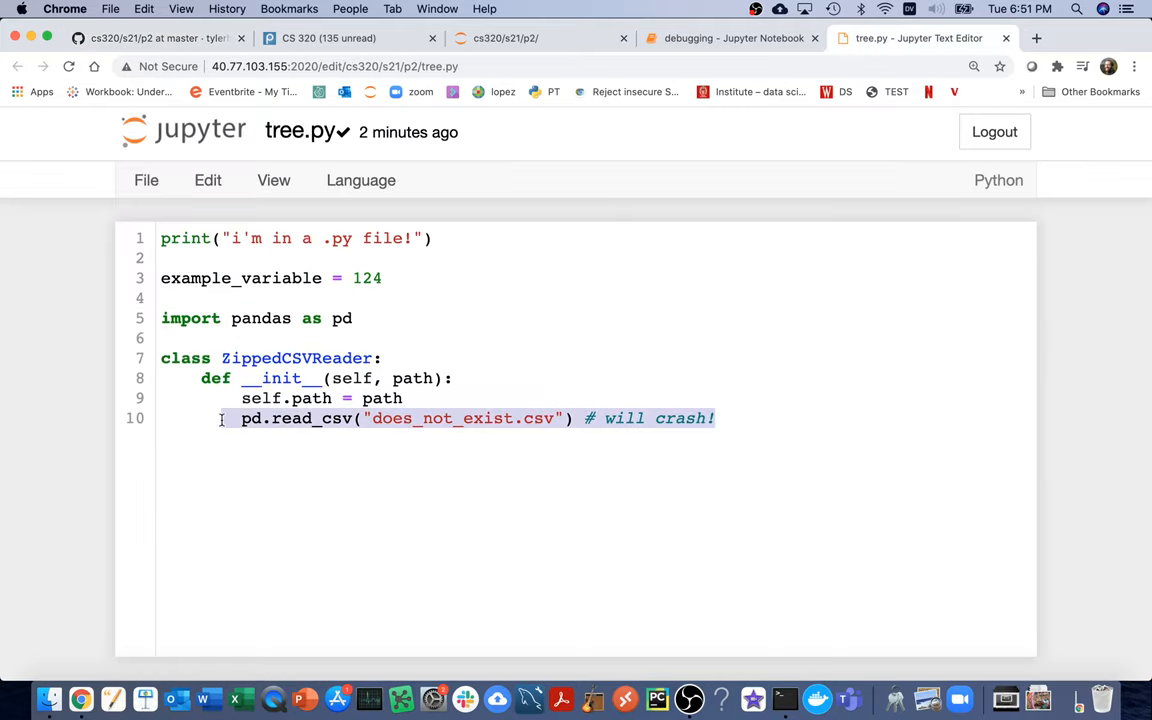
- Write self.an_attribute_name = 0 in __init__ and add a stub def a_method_name(self)
text(self.an_a)
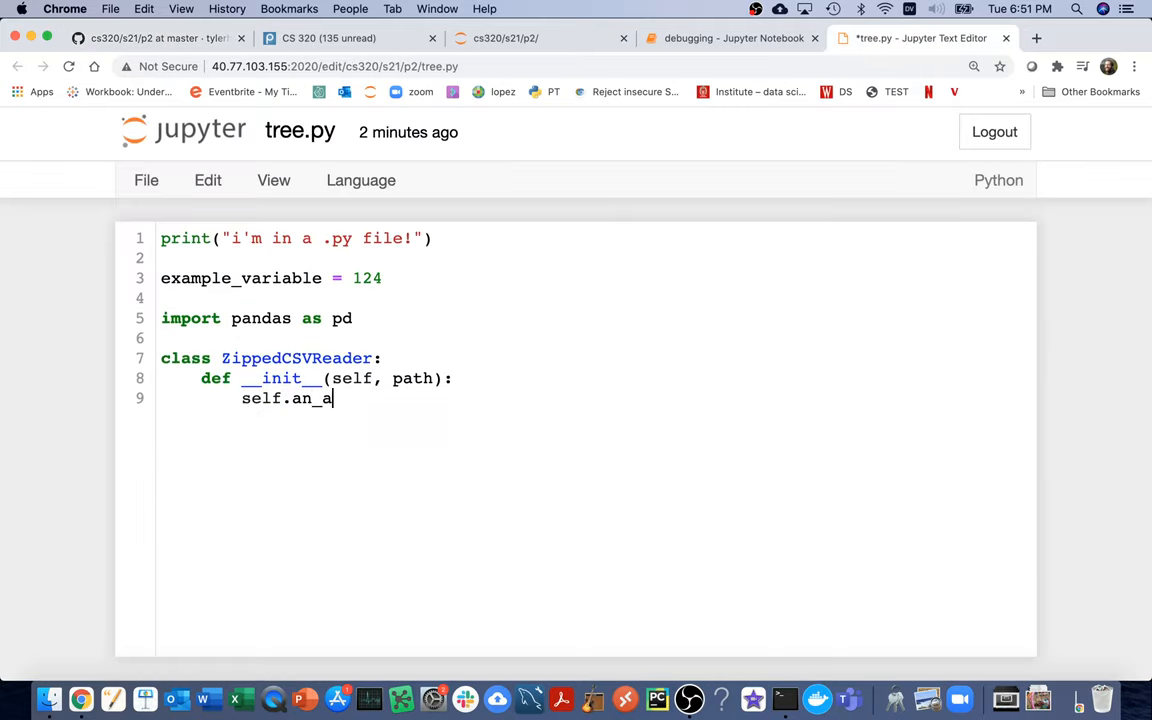
text(ttribute_name =)
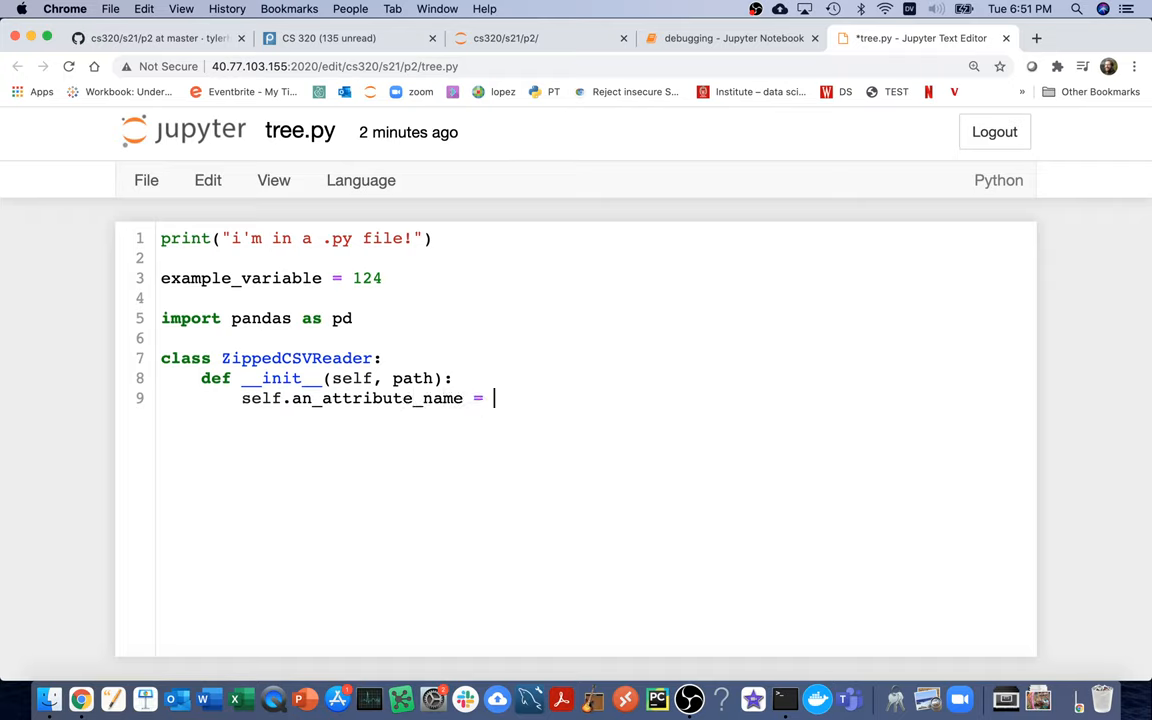
text(....)
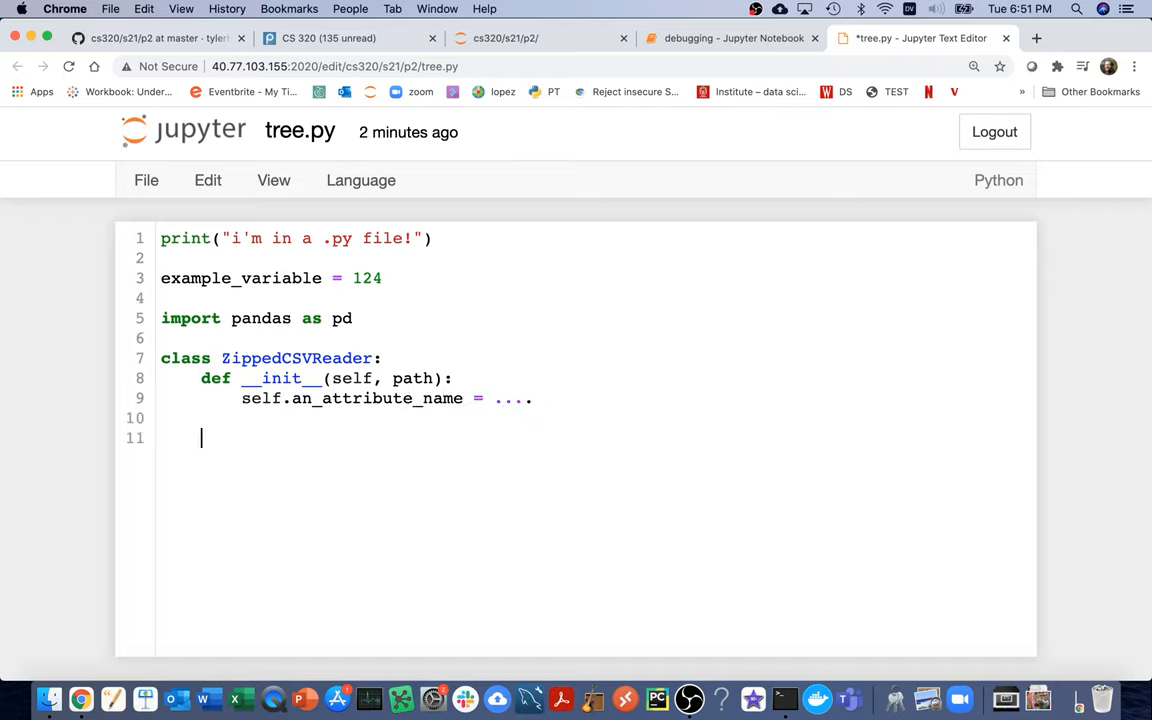
text(def)
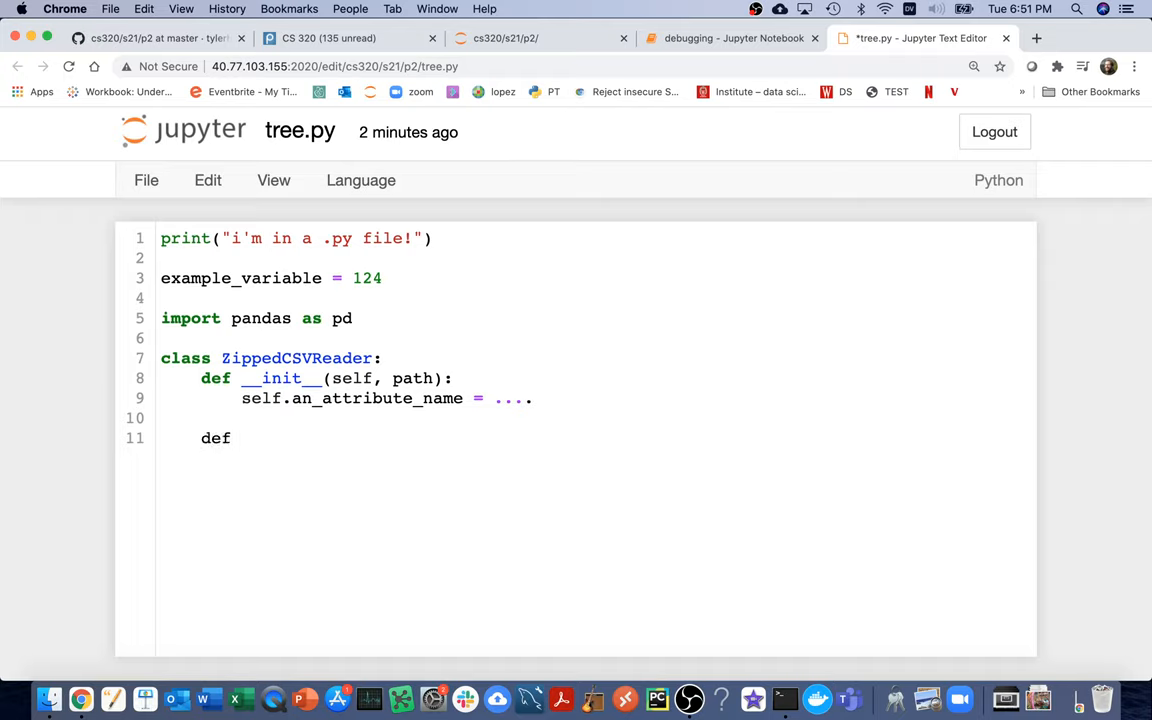
text(a_metha)
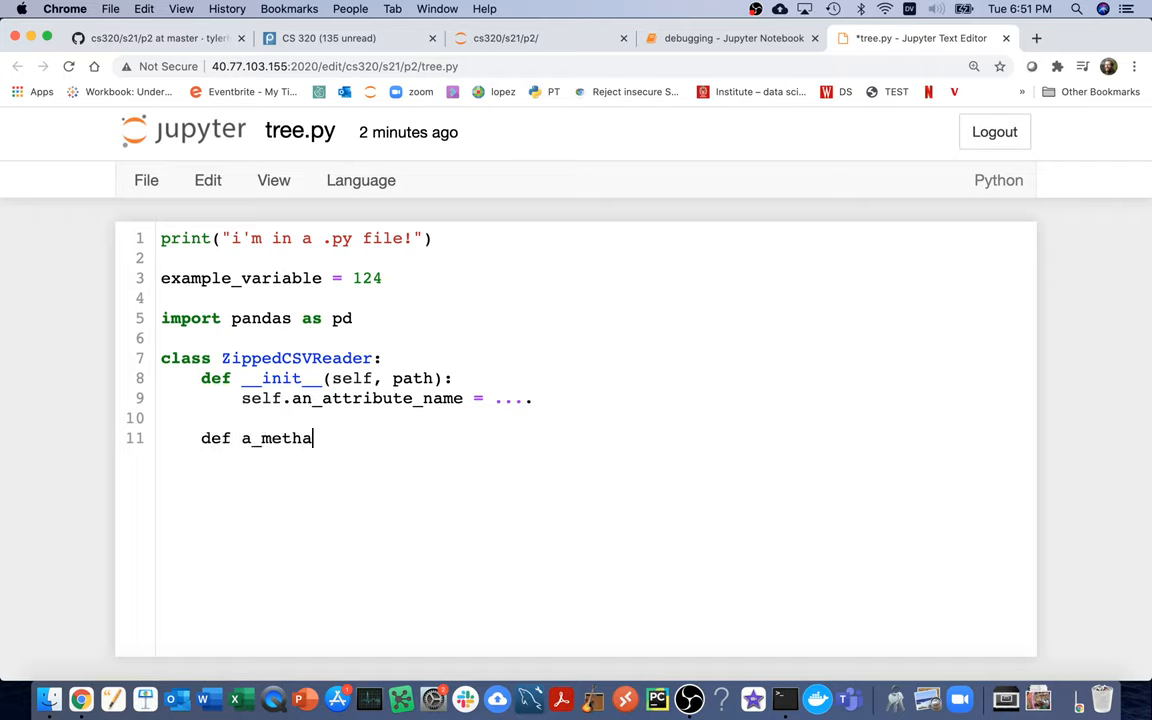
text(d_name)
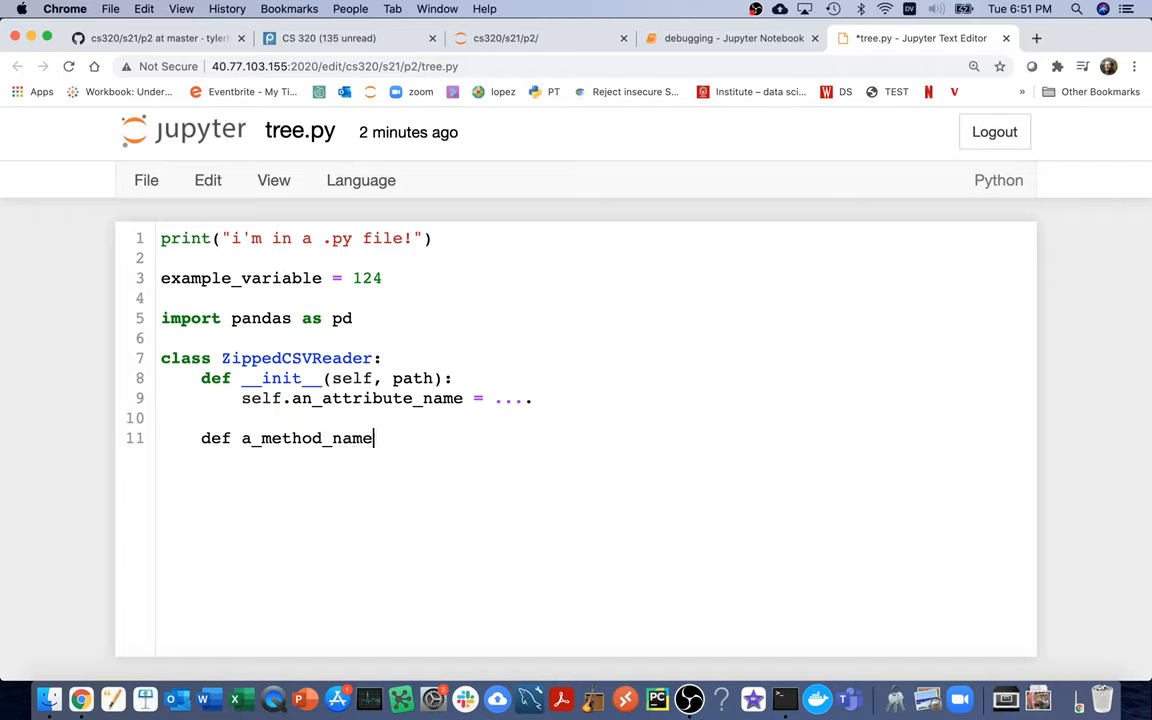
text((self):)
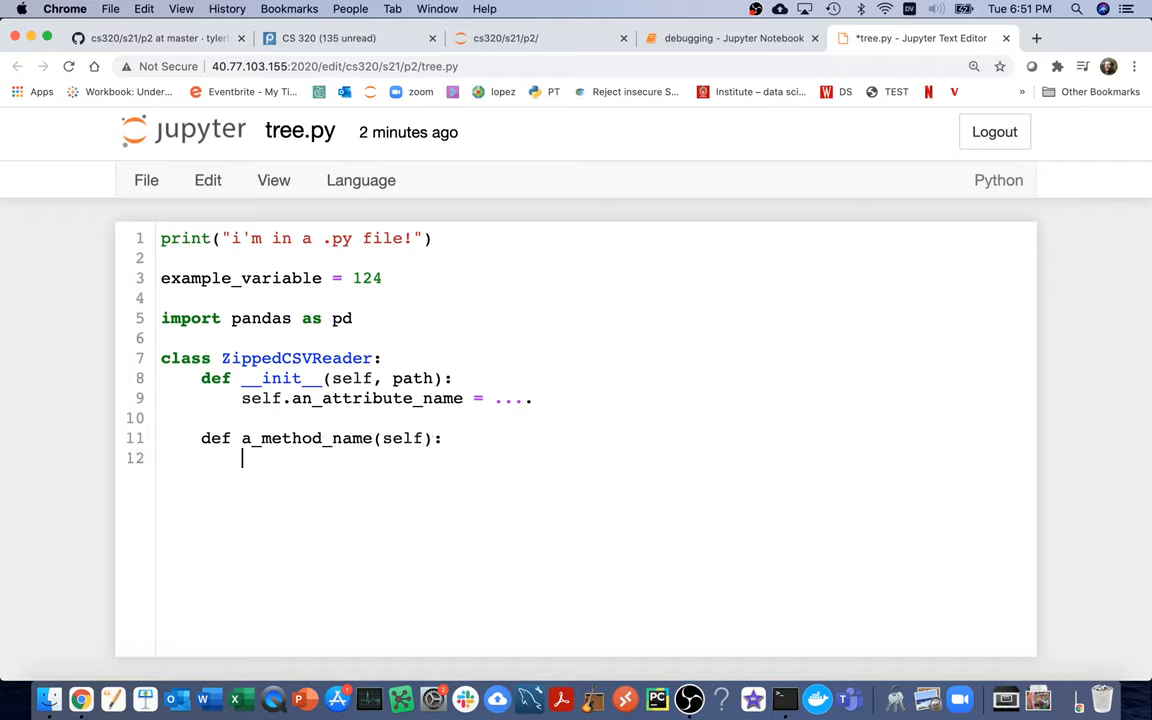
text(....)
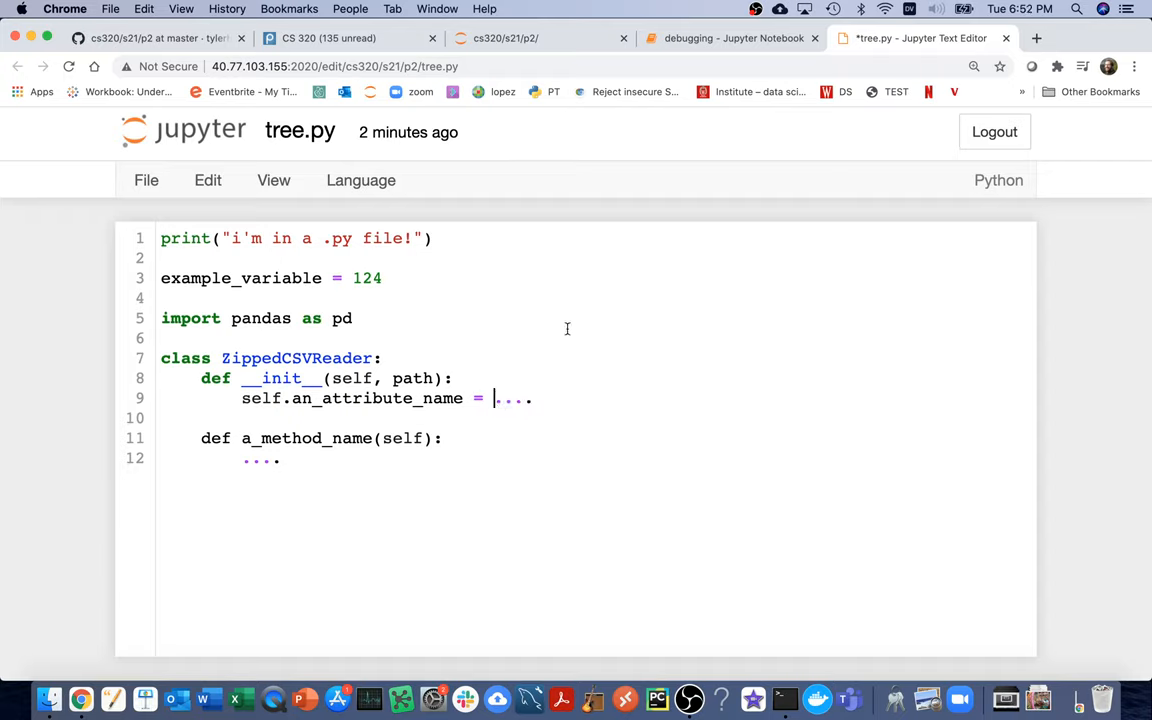
text(0)
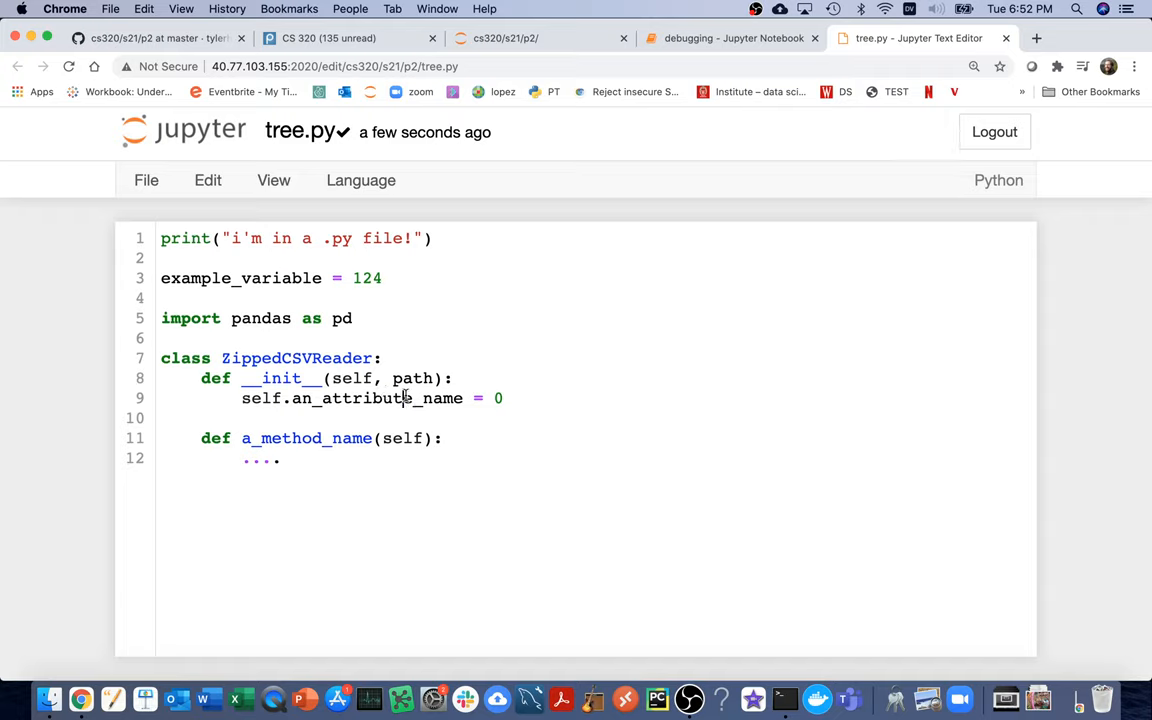
- Check the placeholder attribute name in tree.py and return to the GitHub spec
double_click(376, 398)
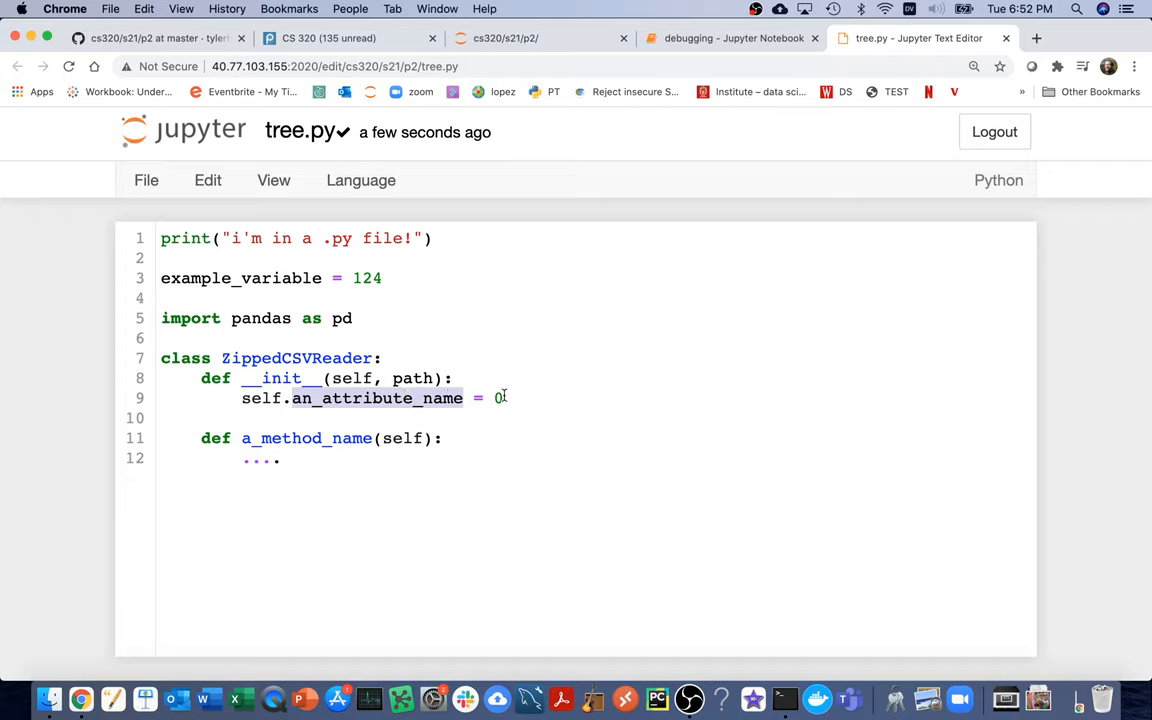
click(316, 438)
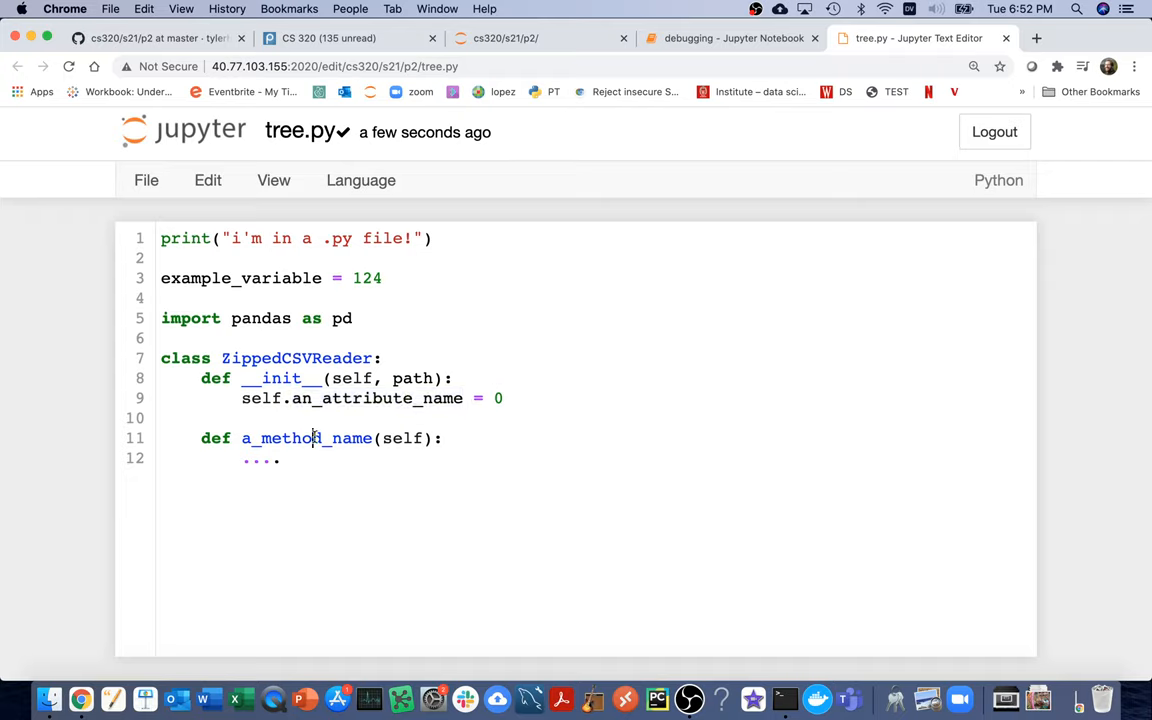
click(150, 38)
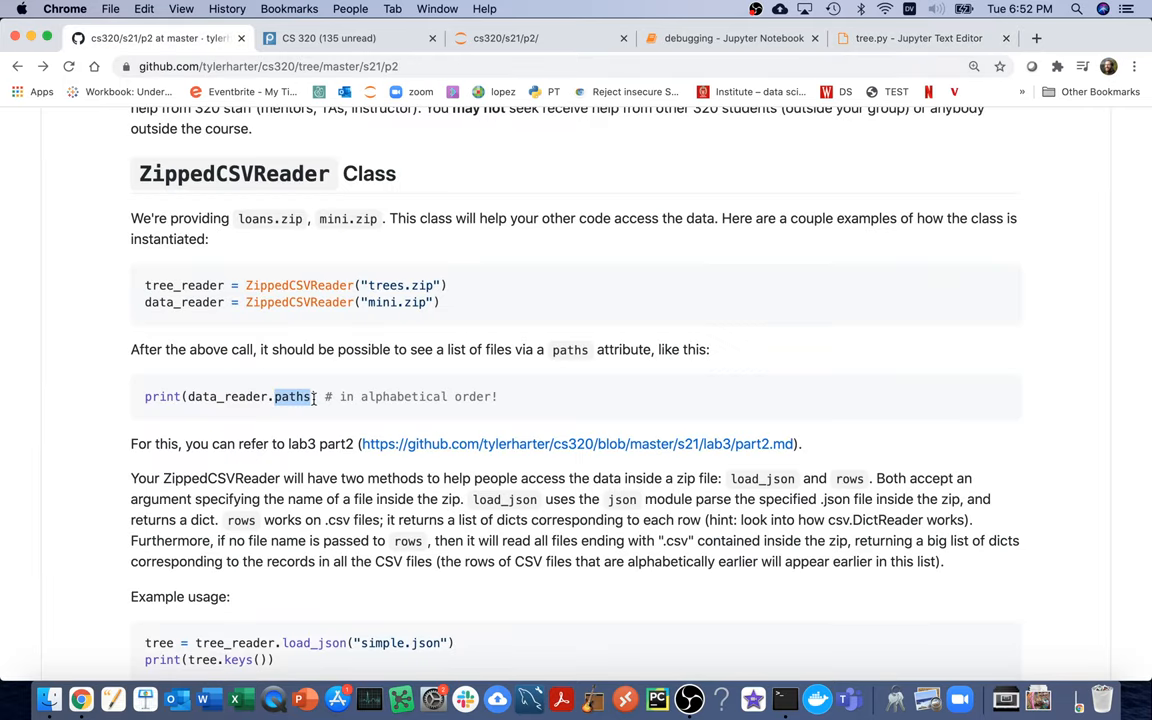
- Locate the spec's example usage block and select its method call for the notebook
scroll(down, 3)
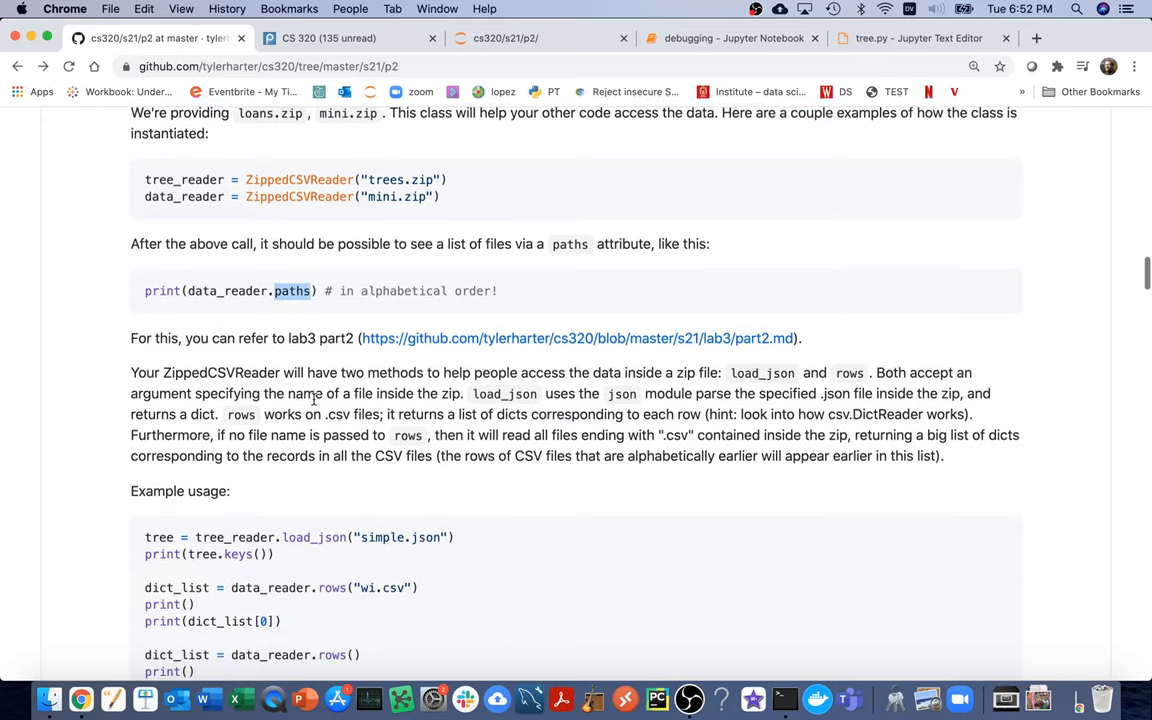
scroll(down, 3)
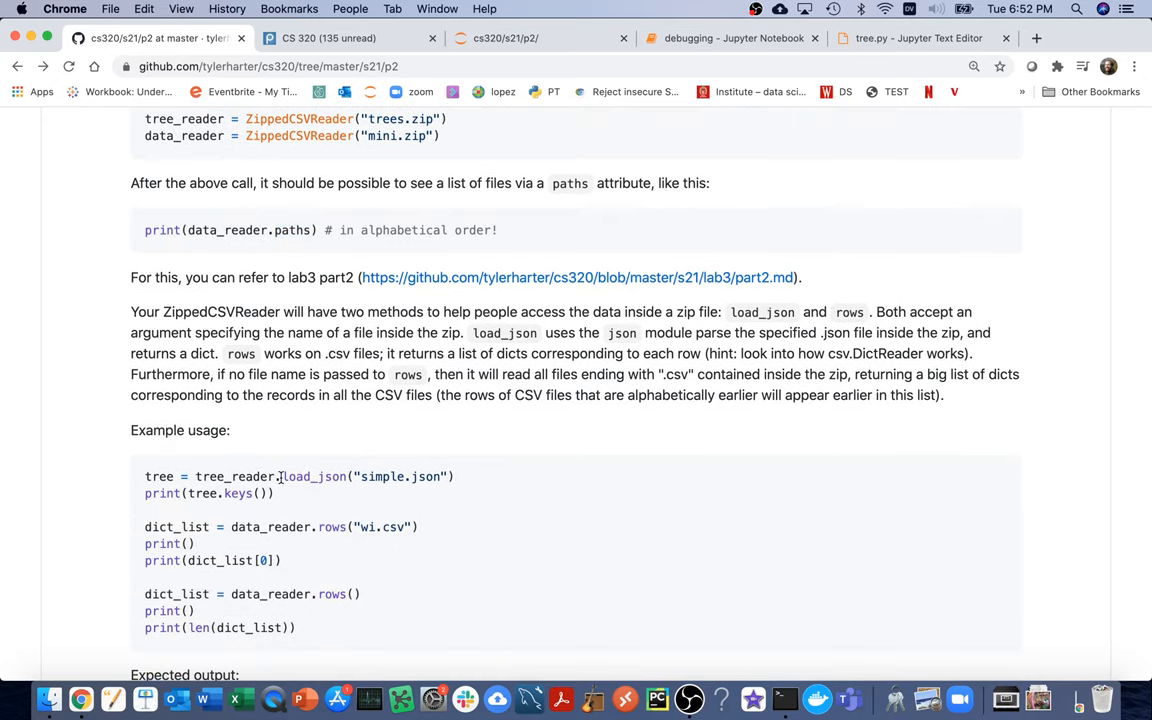
double_click(312, 476)
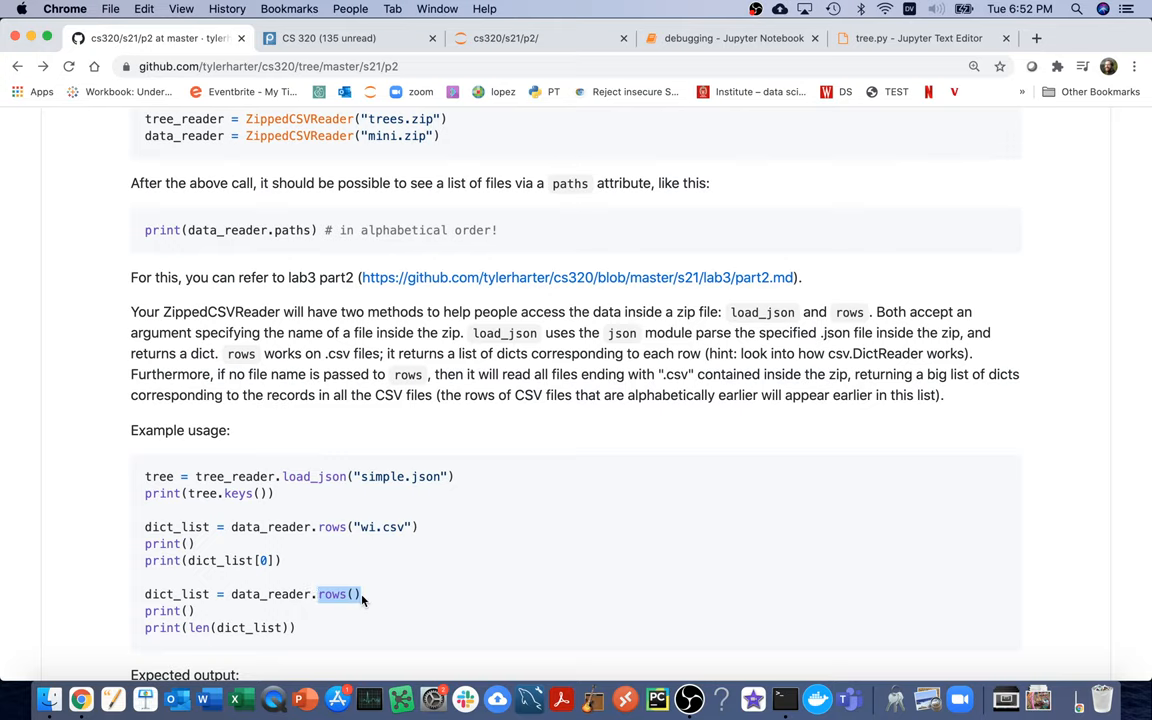
mouse_move(356, 552)
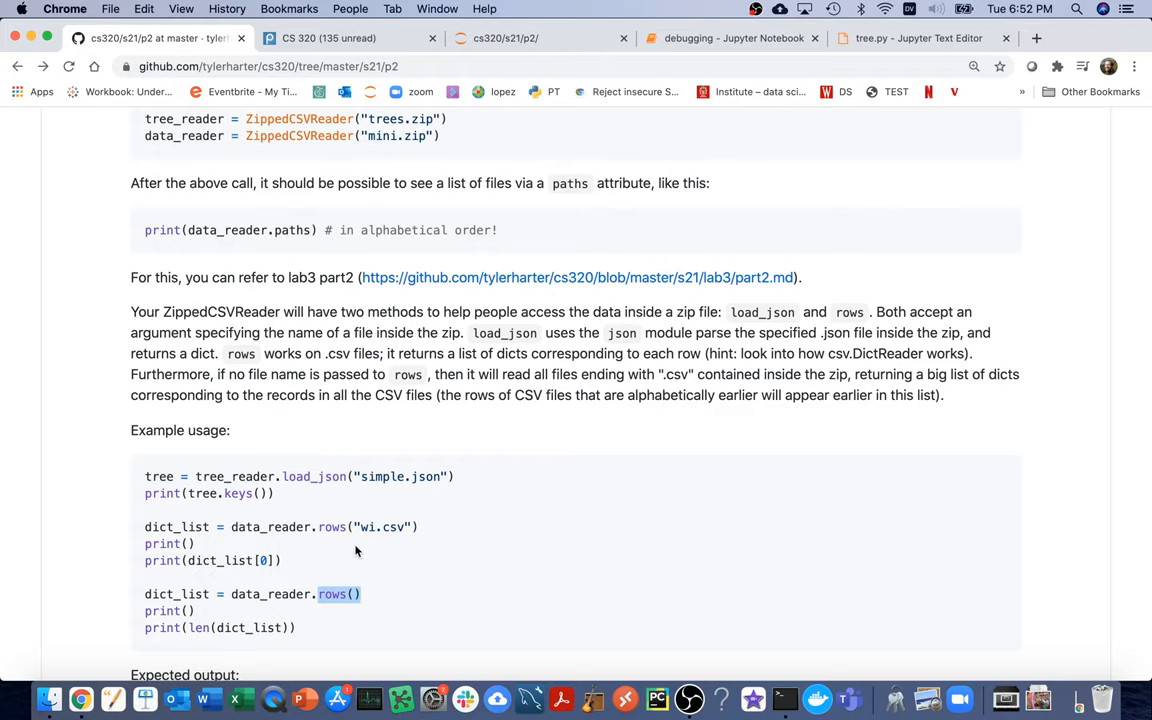
scroll(down, 3)
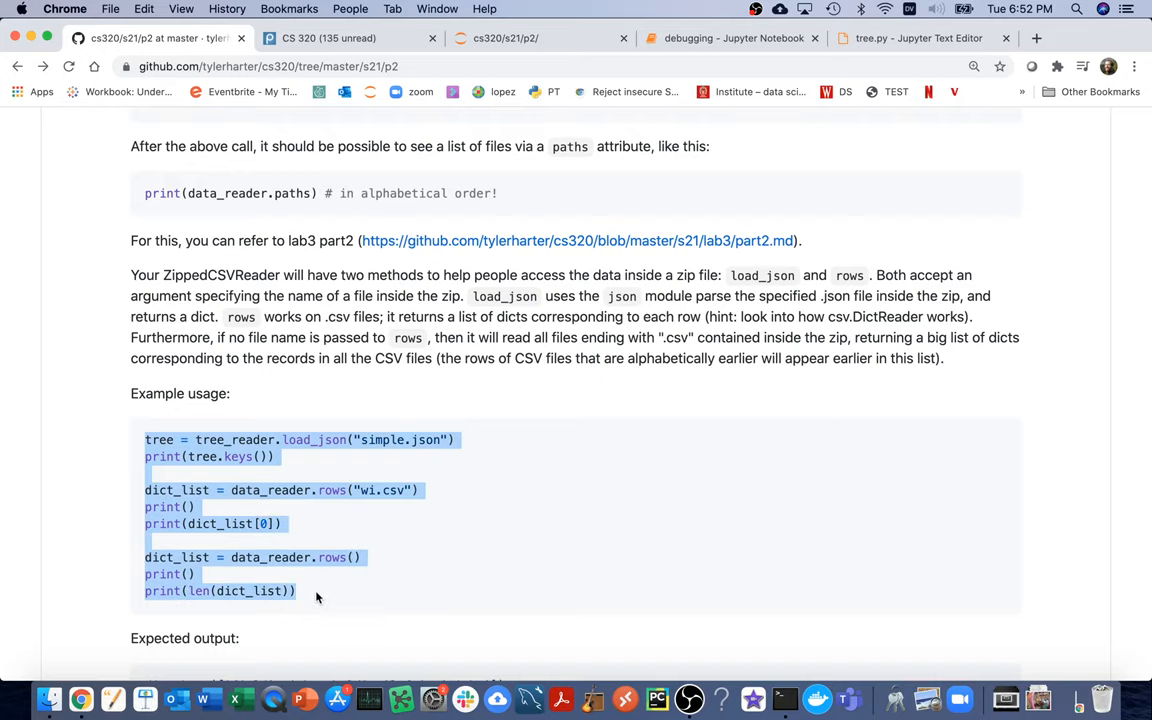
mouse_move(510, 324)
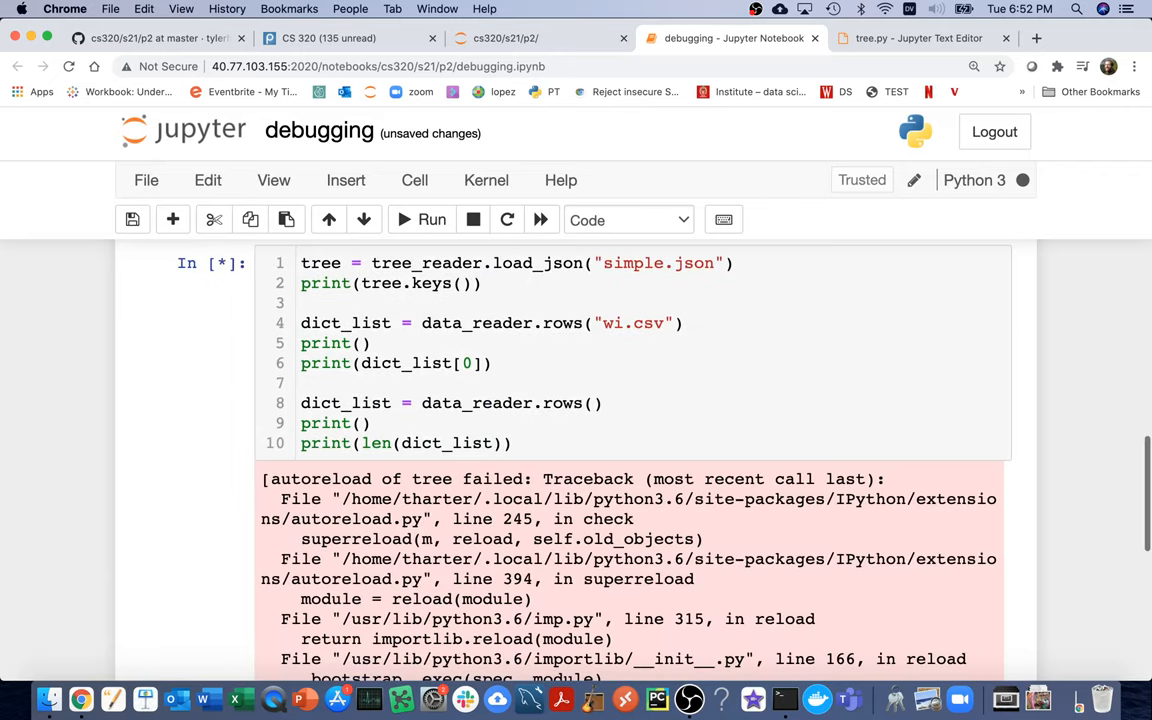
- Run the example in a notebook cell and scroll the spec to its Expected output
scroll(down, 3)
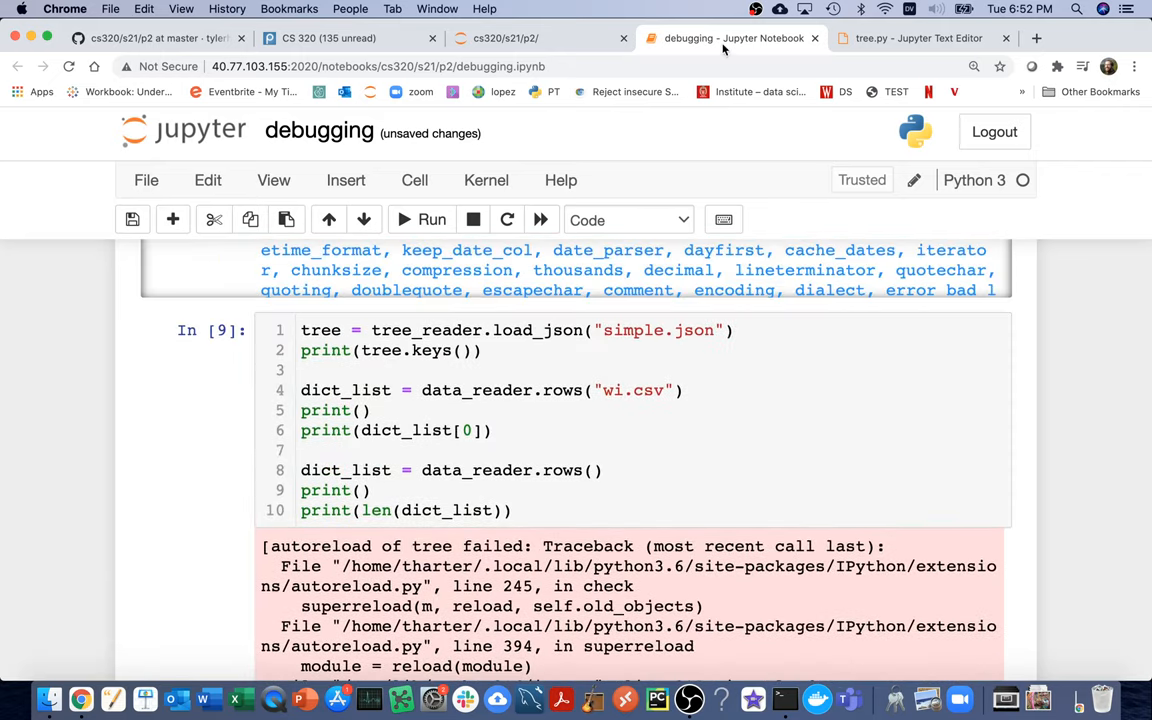
click(156, 38)
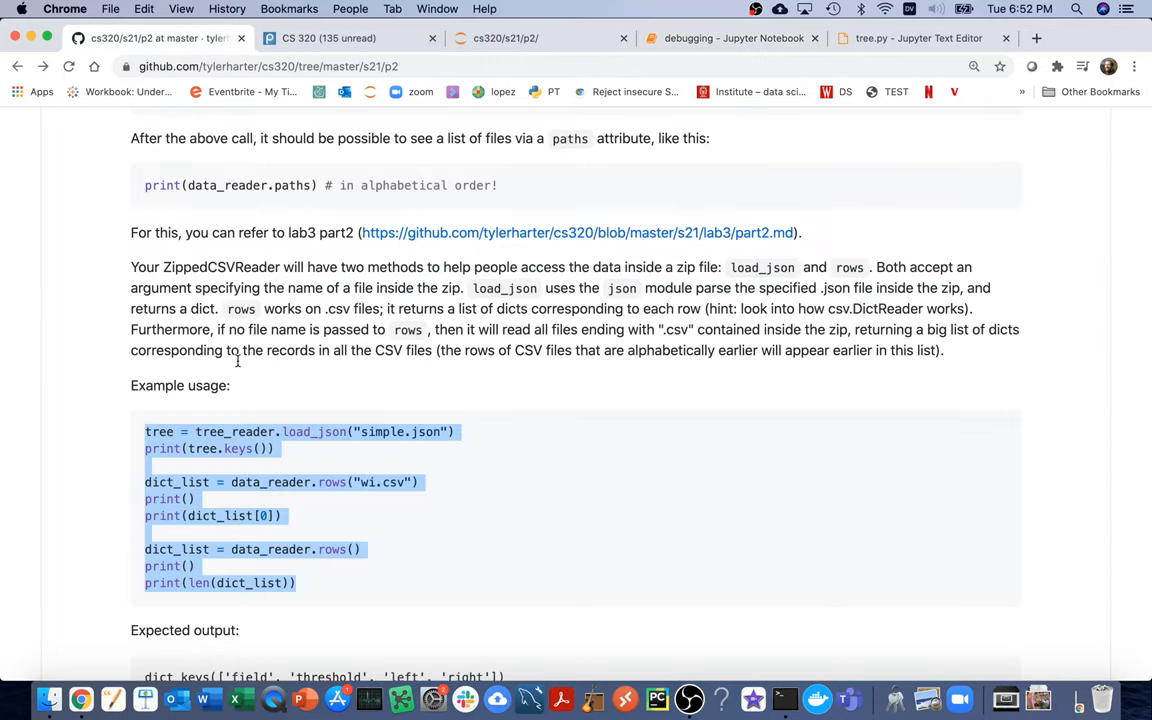
scroll(down, 3)
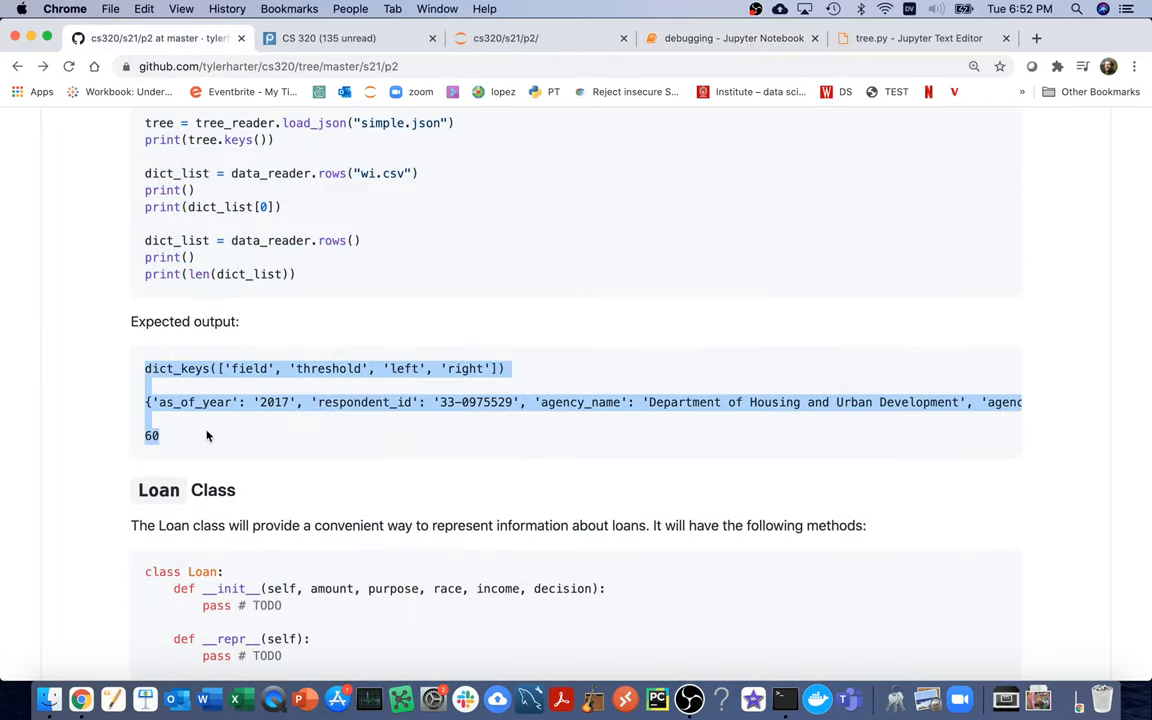